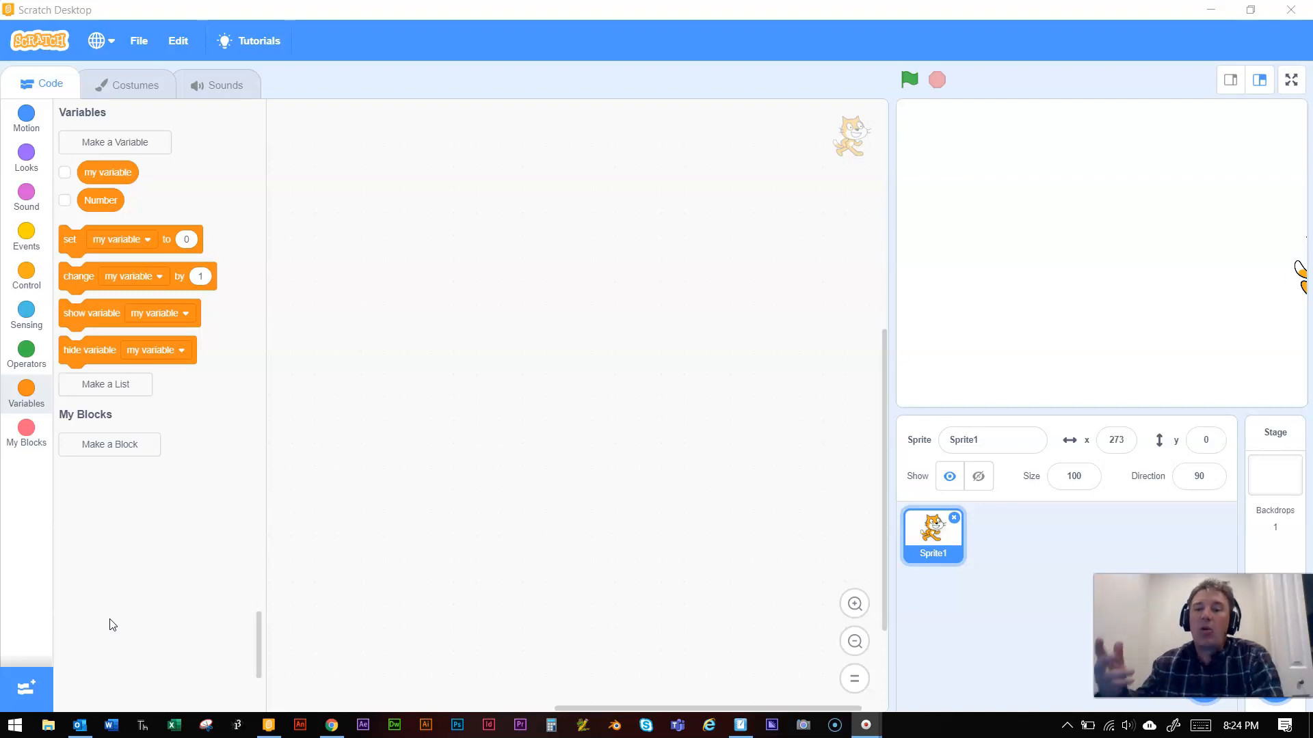
mouse_move(67, 682)
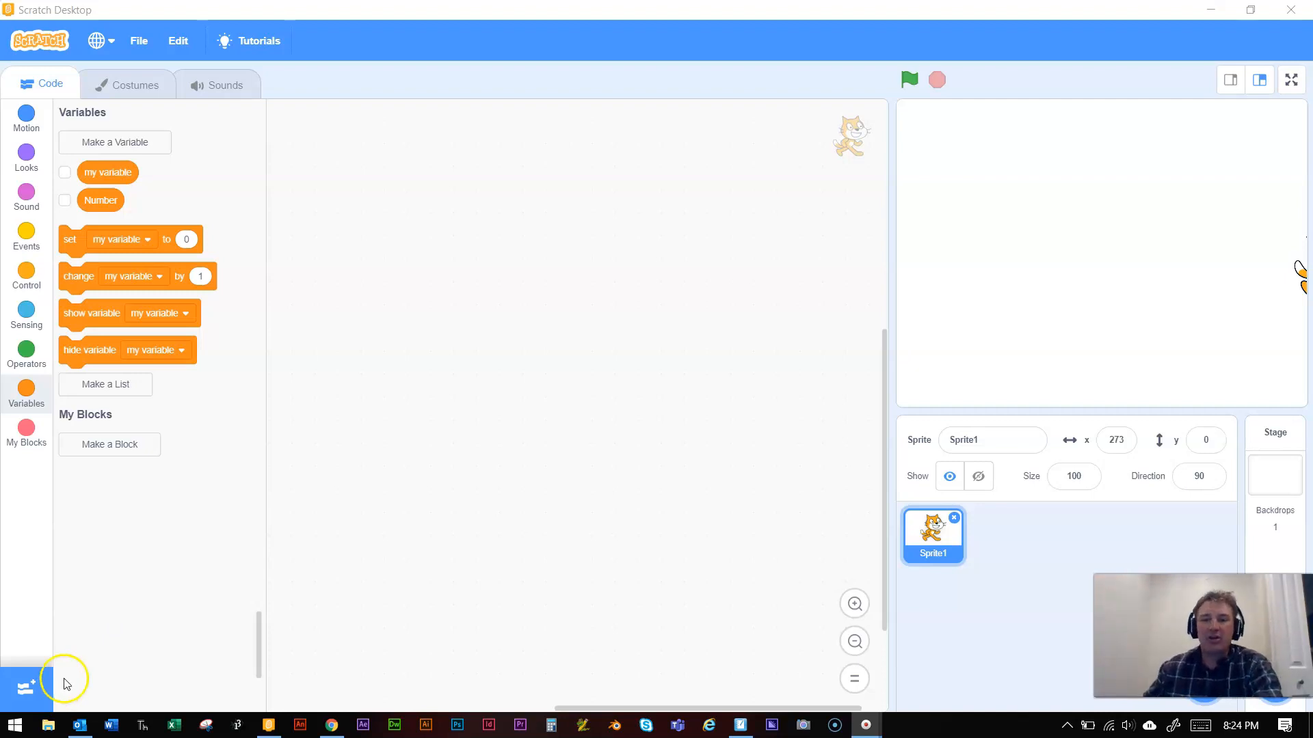
mouse_move(80, 641)
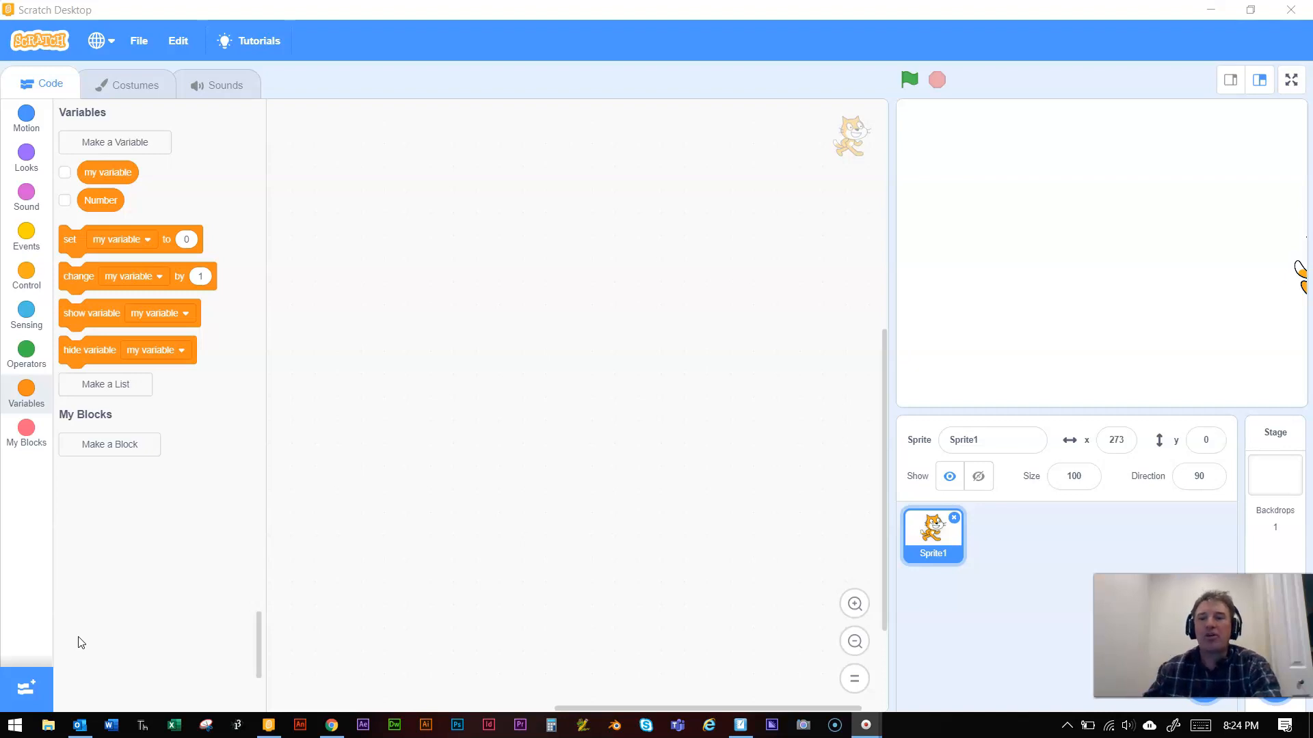
mouse_move(107, 171)
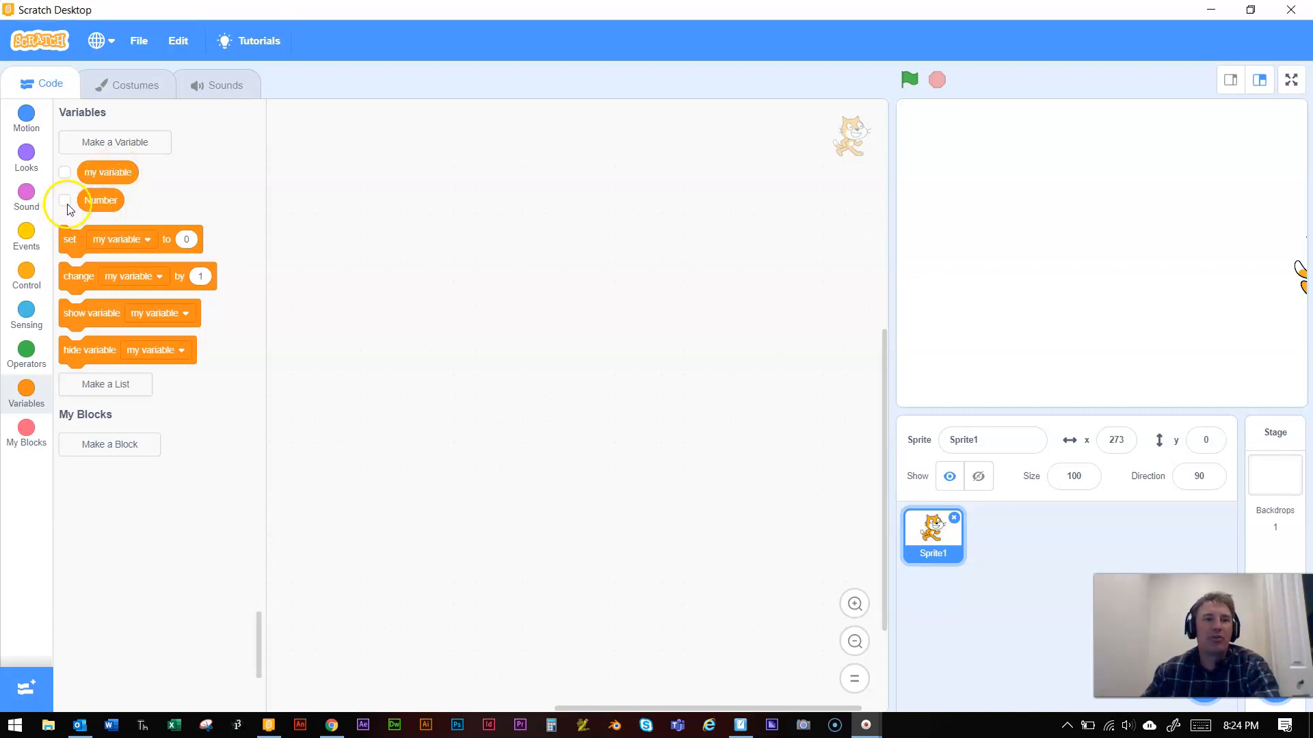
Step: Tick the Number variable's checkbox so its stage monitor appears, reading 228
left_click(66, 200)
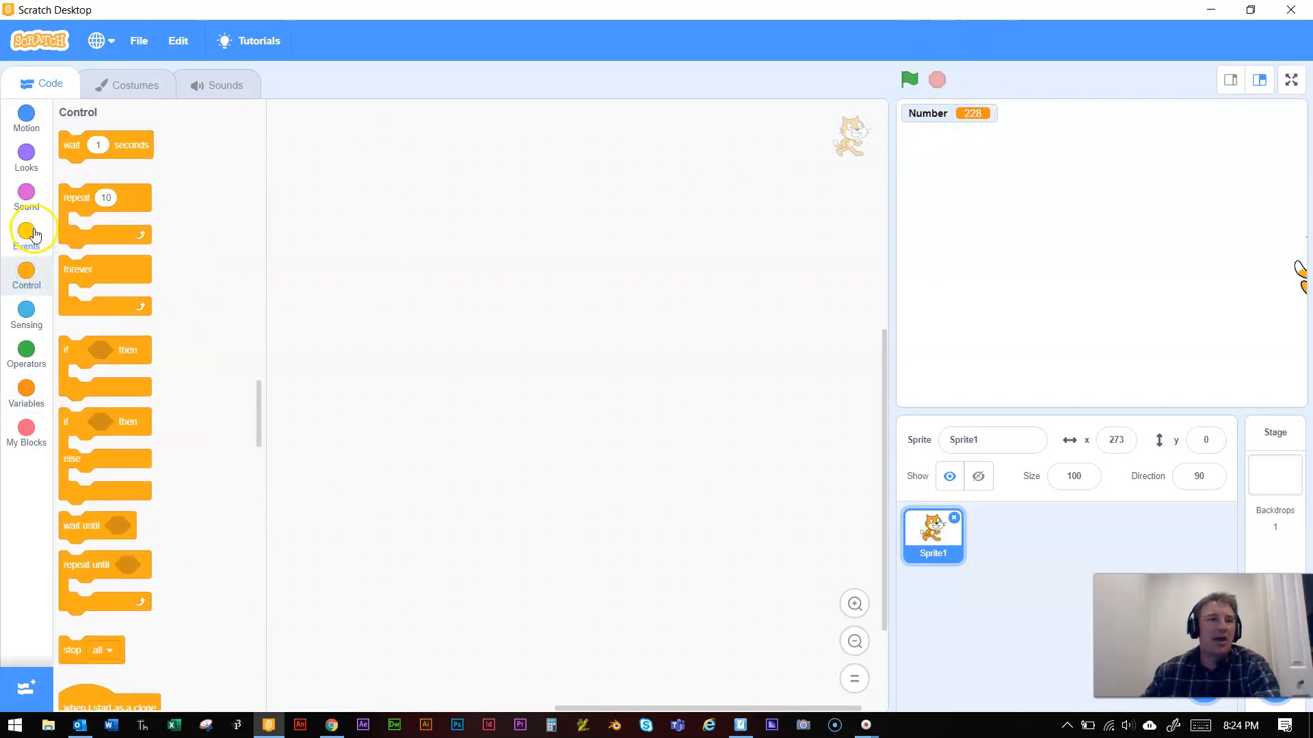
Step: Build a 'when green flag clicked' script with 'go to x:0 y:0' and 'set Number to 0'
left_click(26, 237)
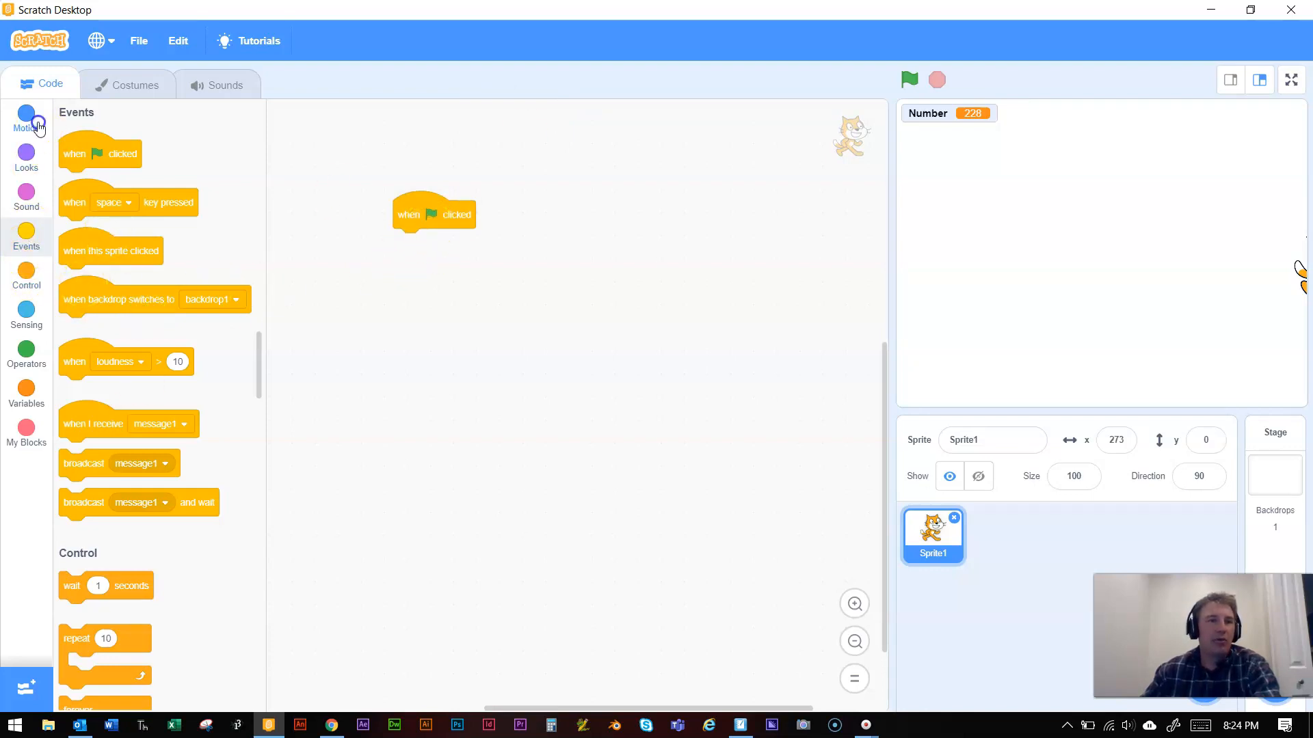
left_click(26, 117)
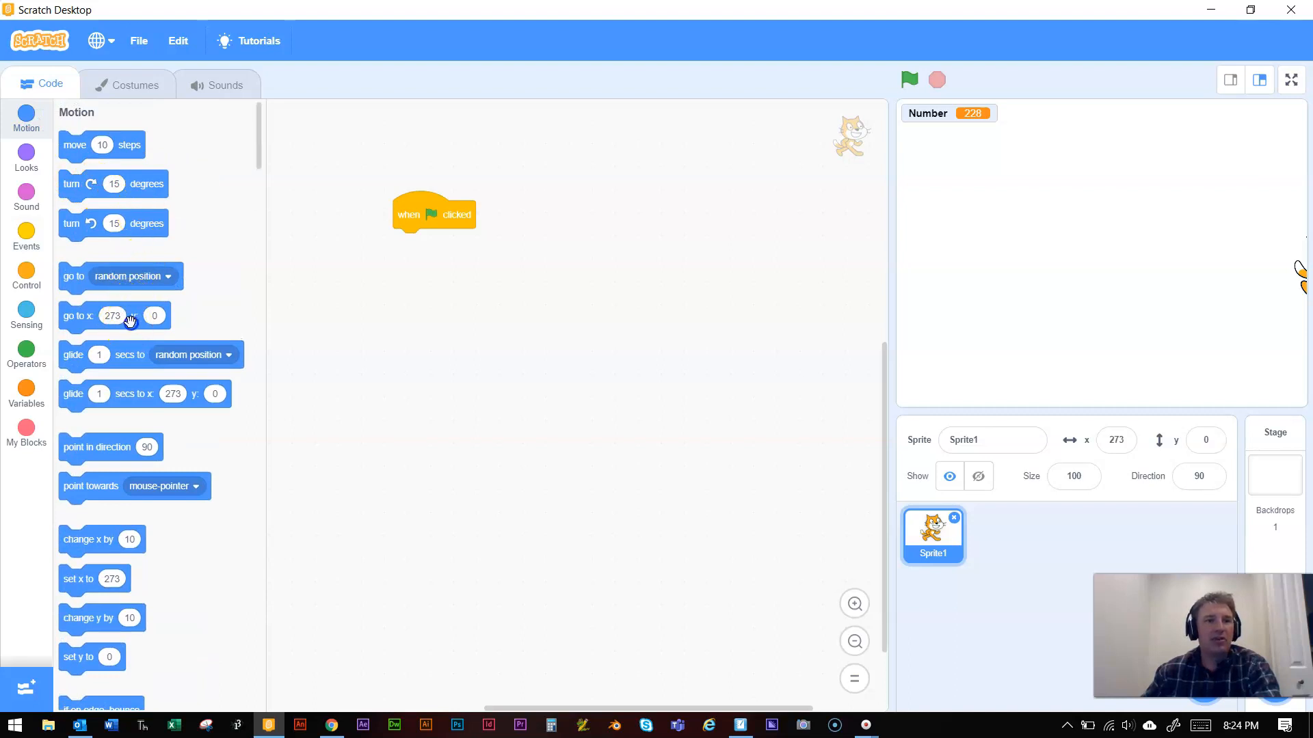
left_click_drag(112, 316, 443, 243)
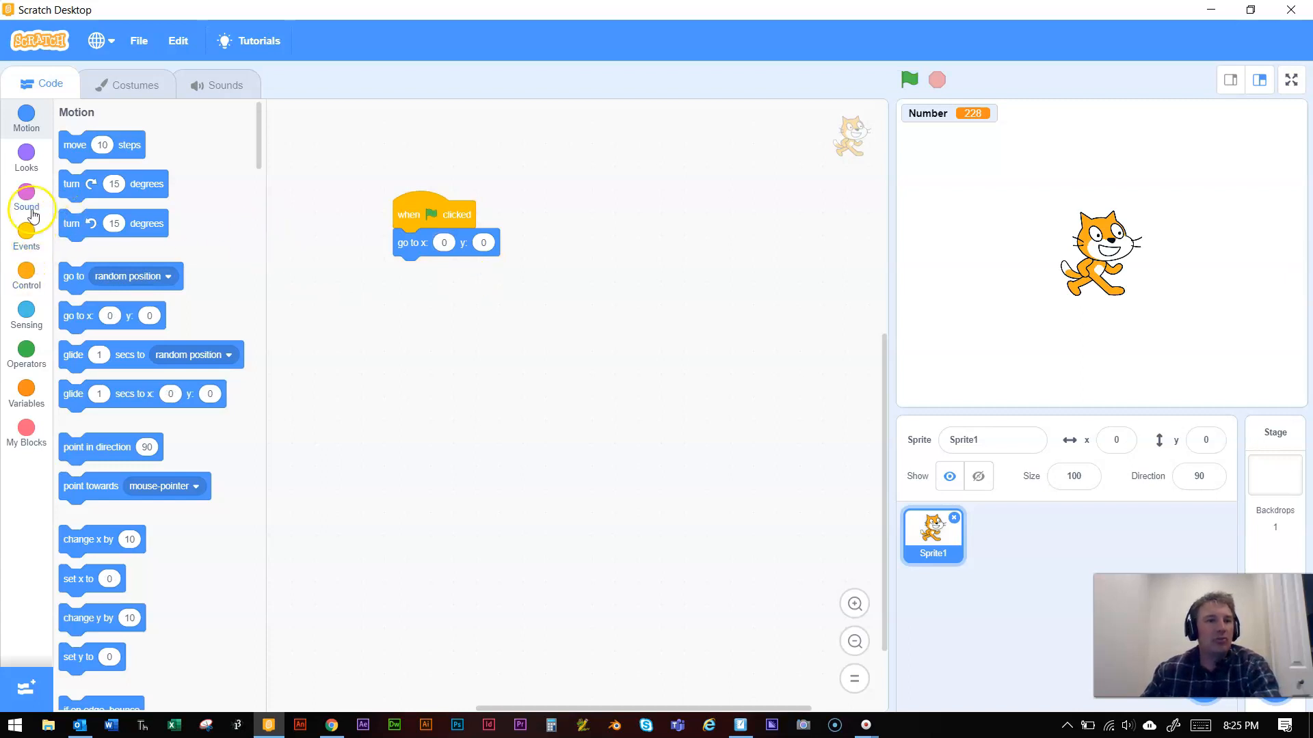
left_click(26, 385)
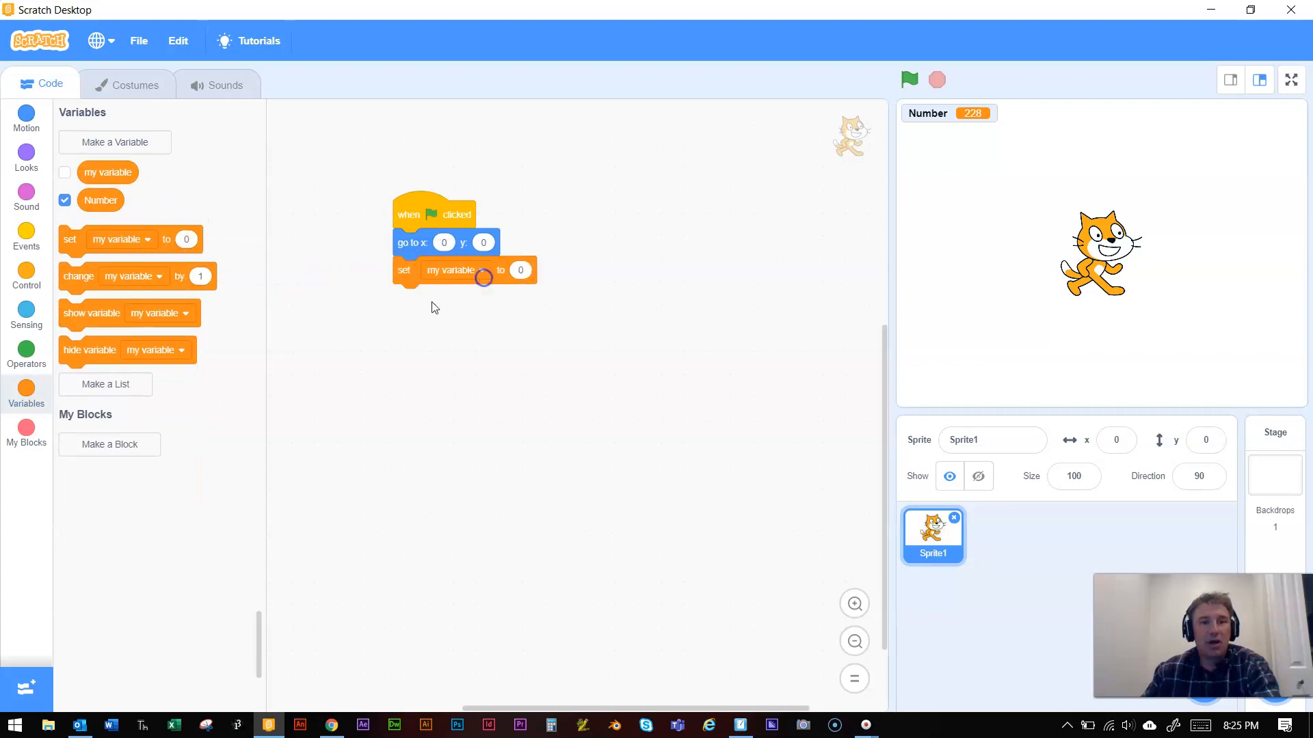
mouse_move(565, 223)
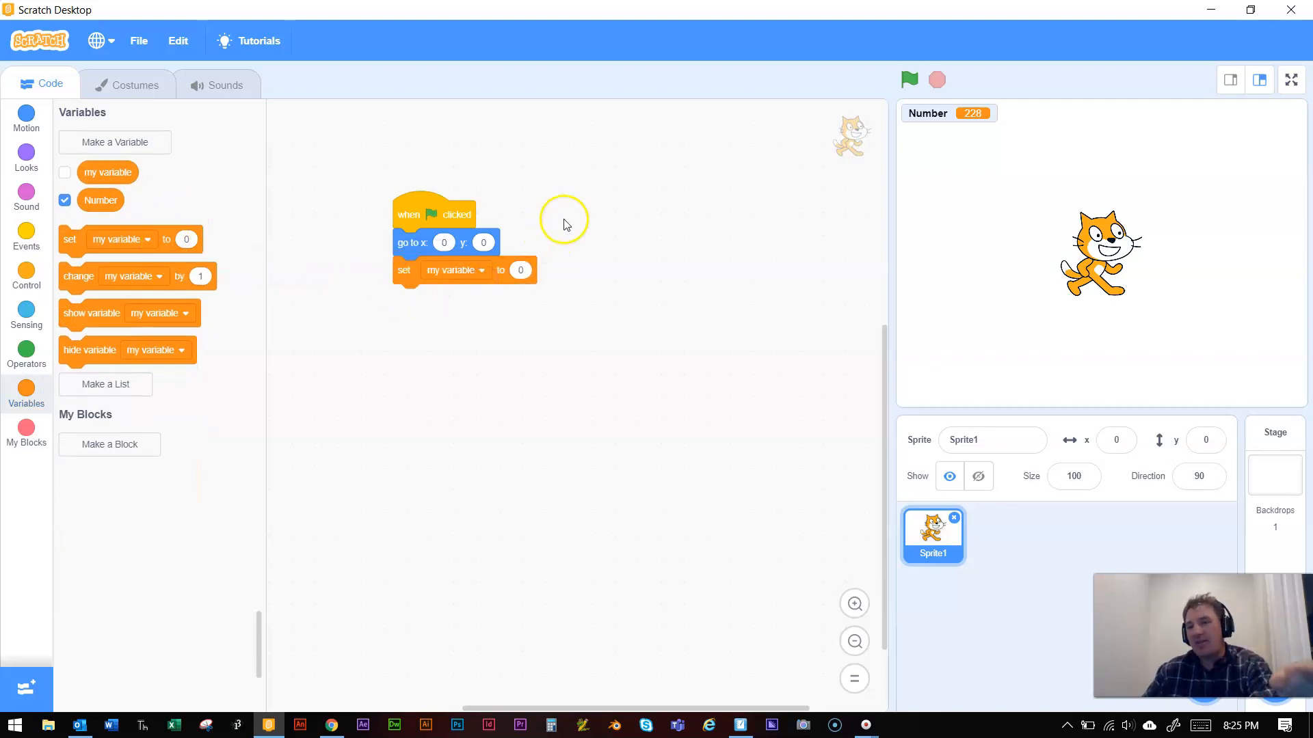
mouse_move(597, 248)
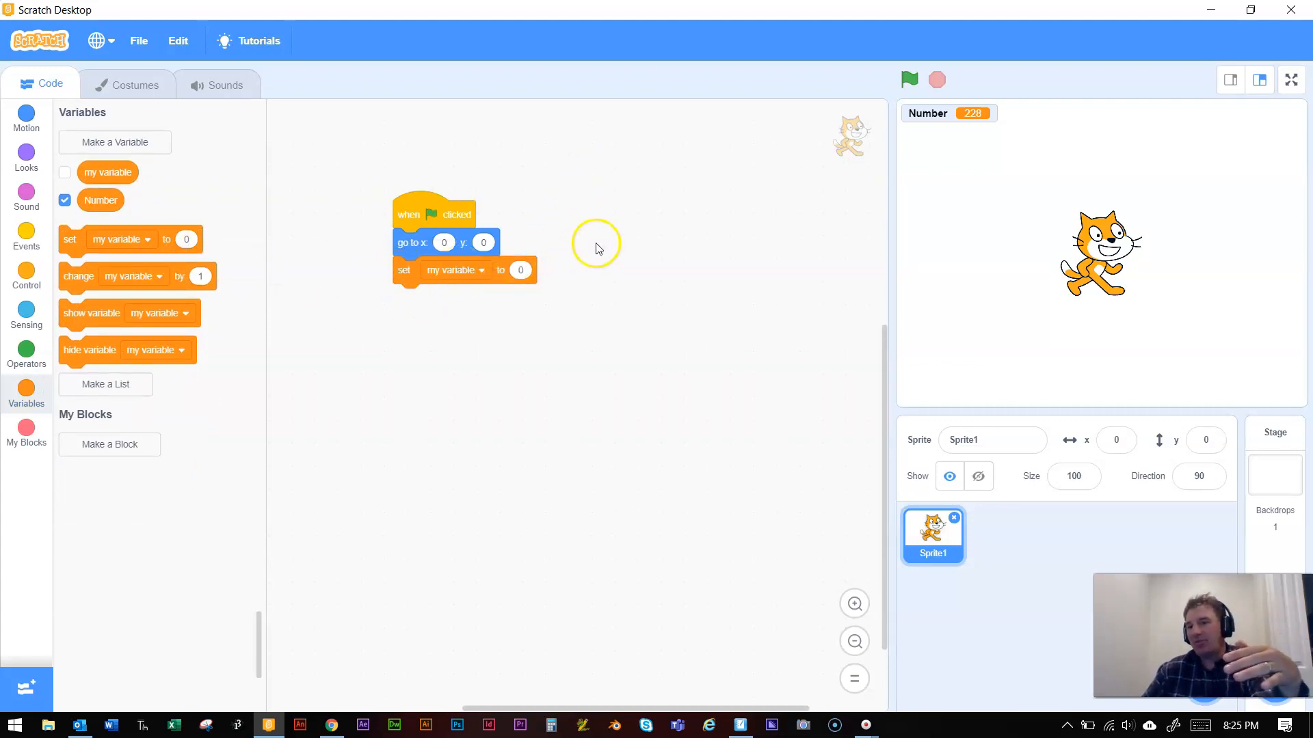
mouse_move(586, 255)
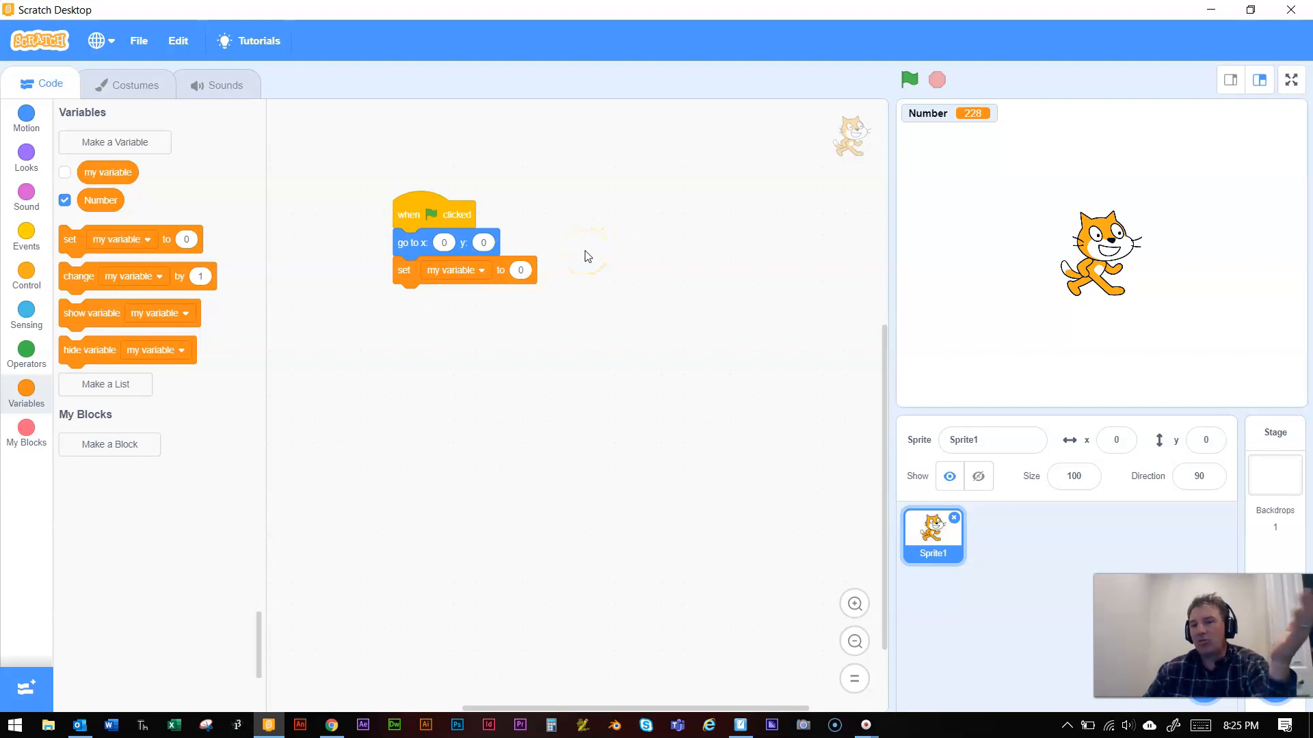
left_click(454, 269)
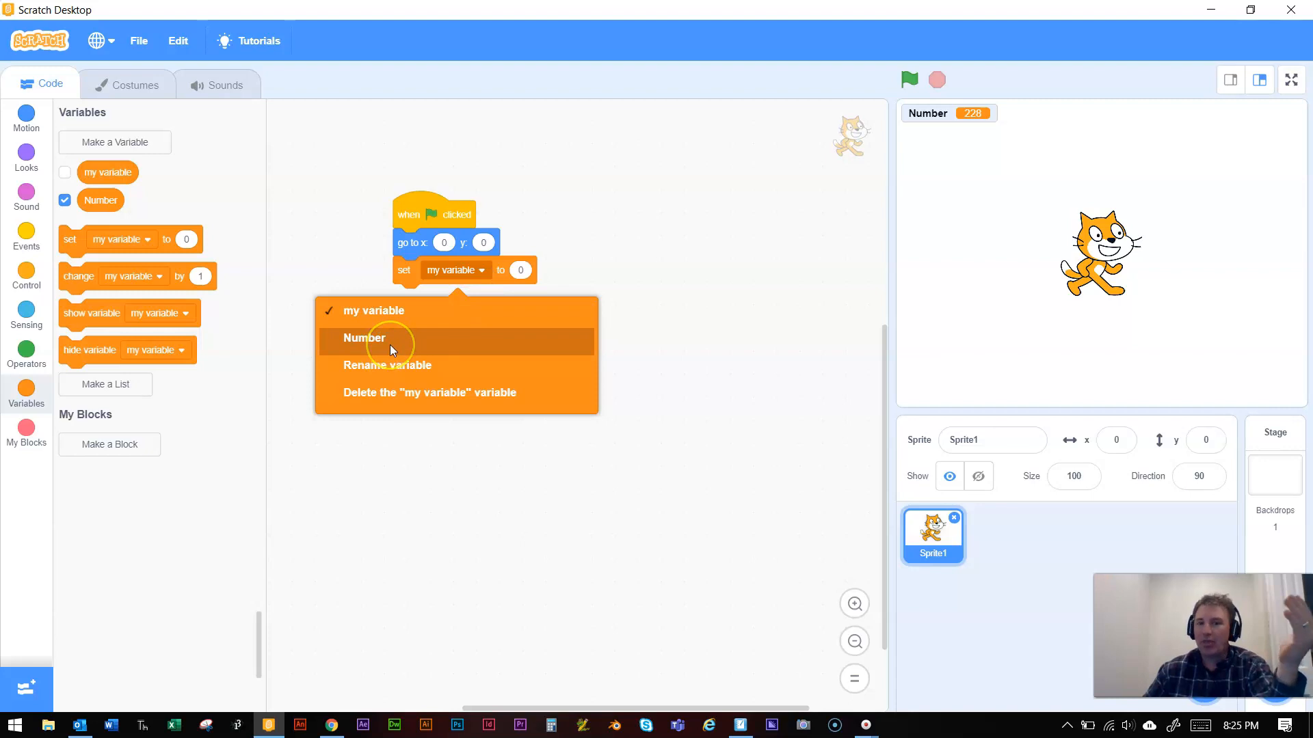
left_click(363, 337)
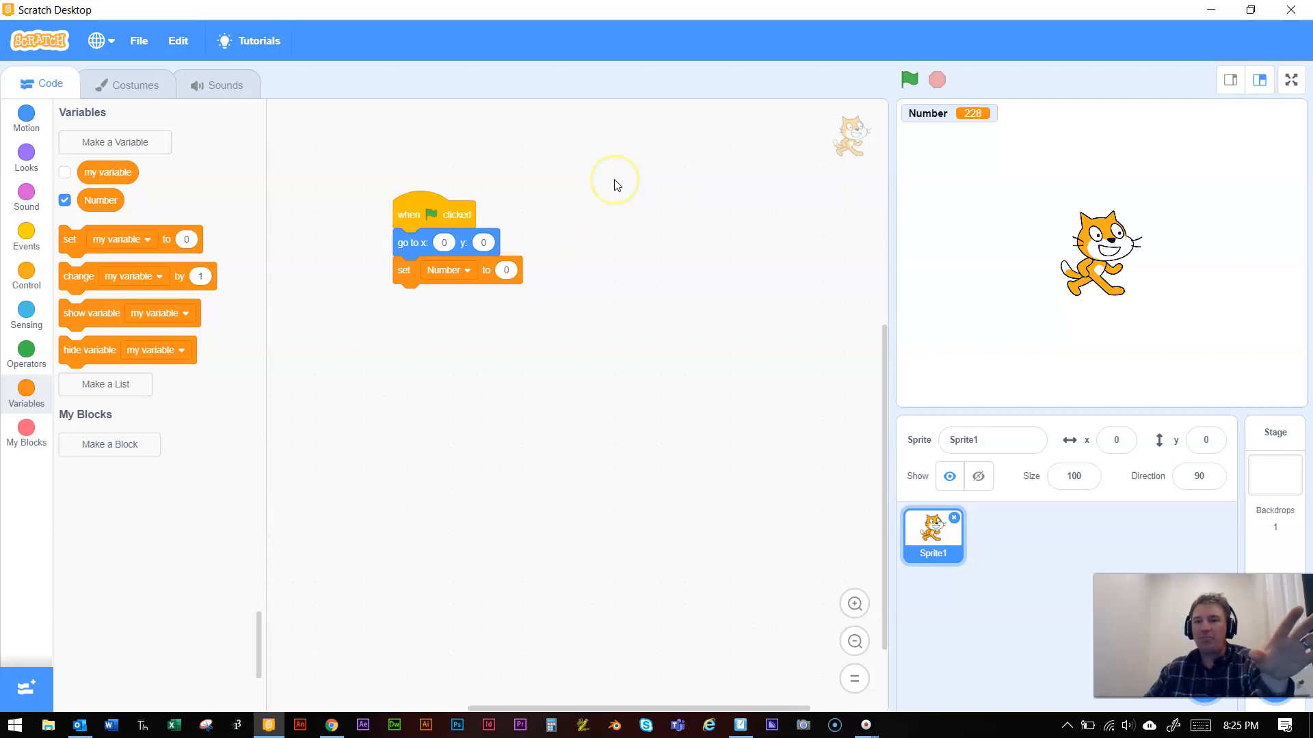
mouse_move(70, 376)
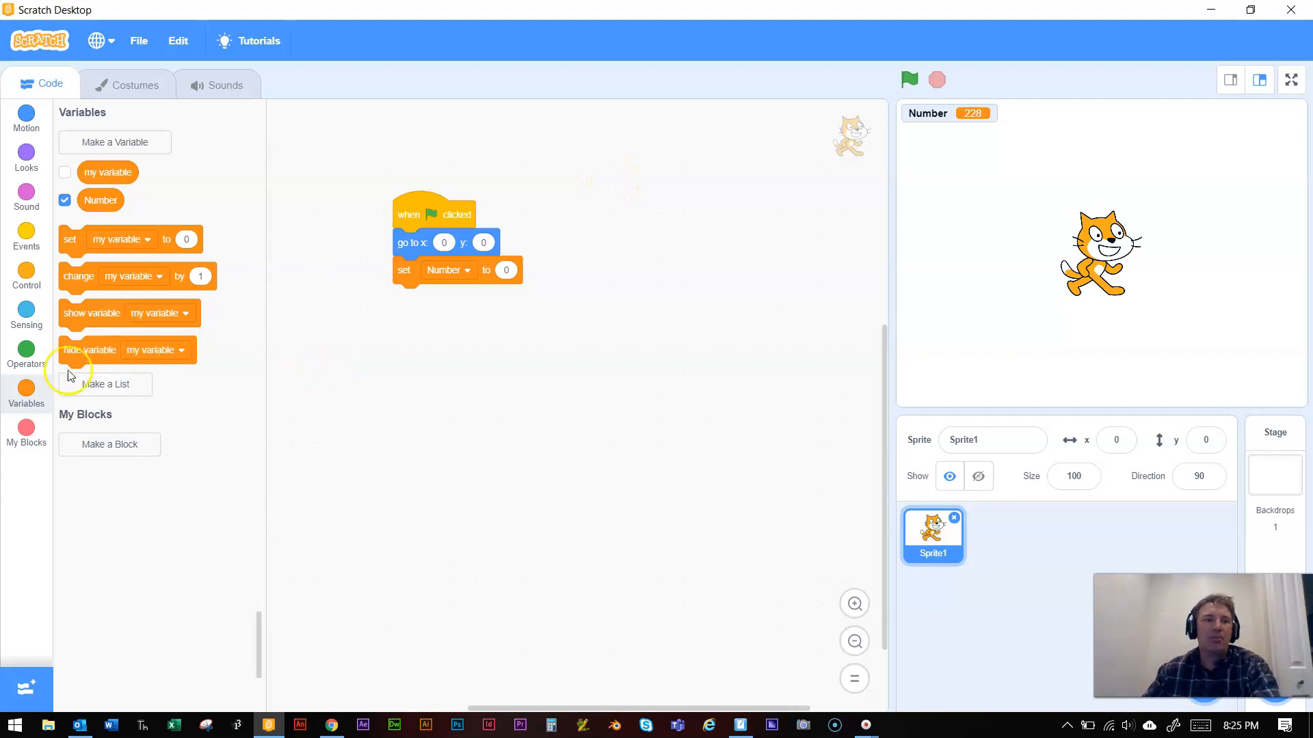
mouse_move(26, 242)
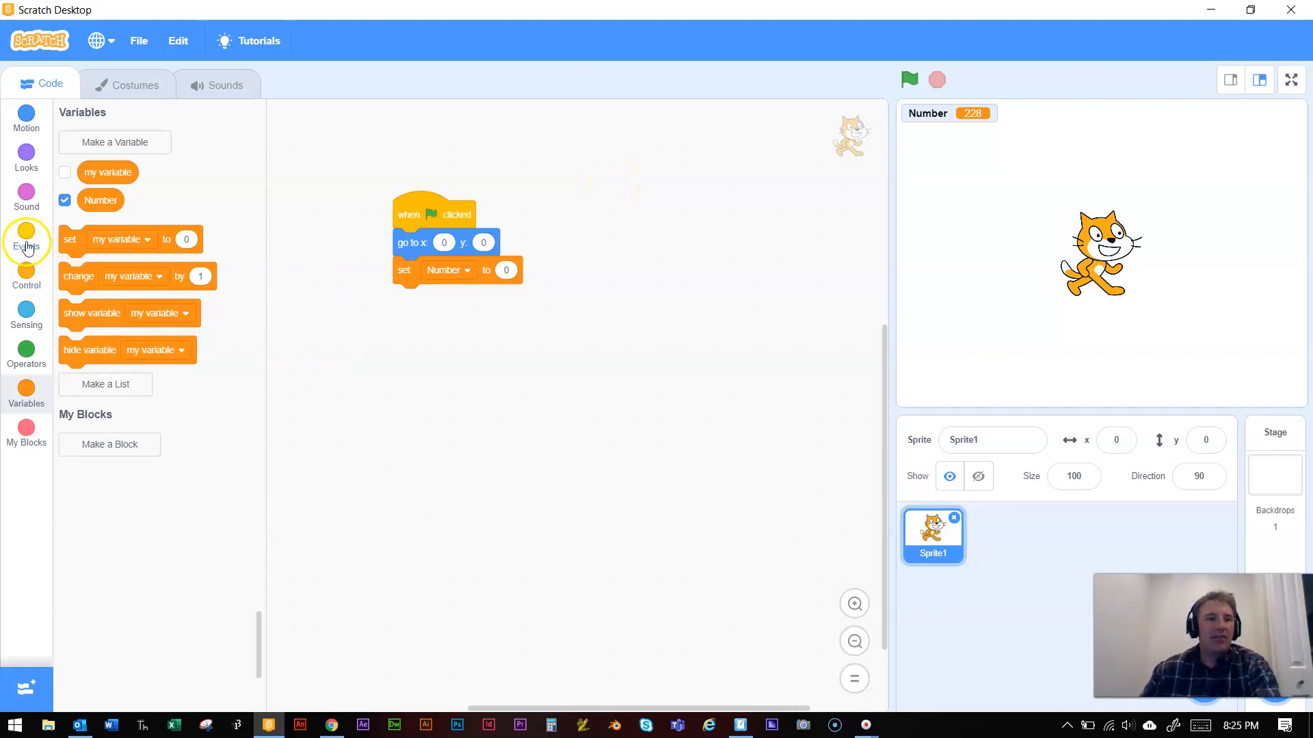
Step: Add a repeat 10 loop and replace its change block with 'set Number to 0'
left_click(25, 276)
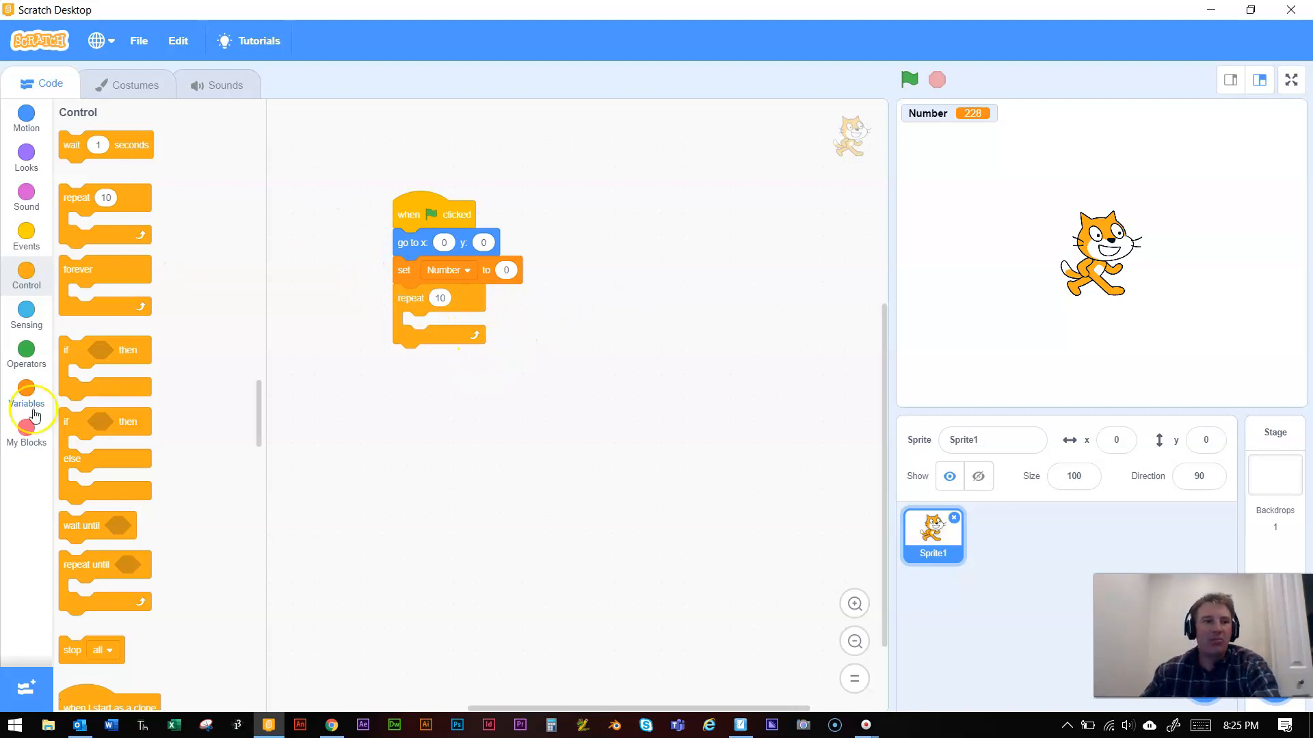
mouse_move(33, 393)
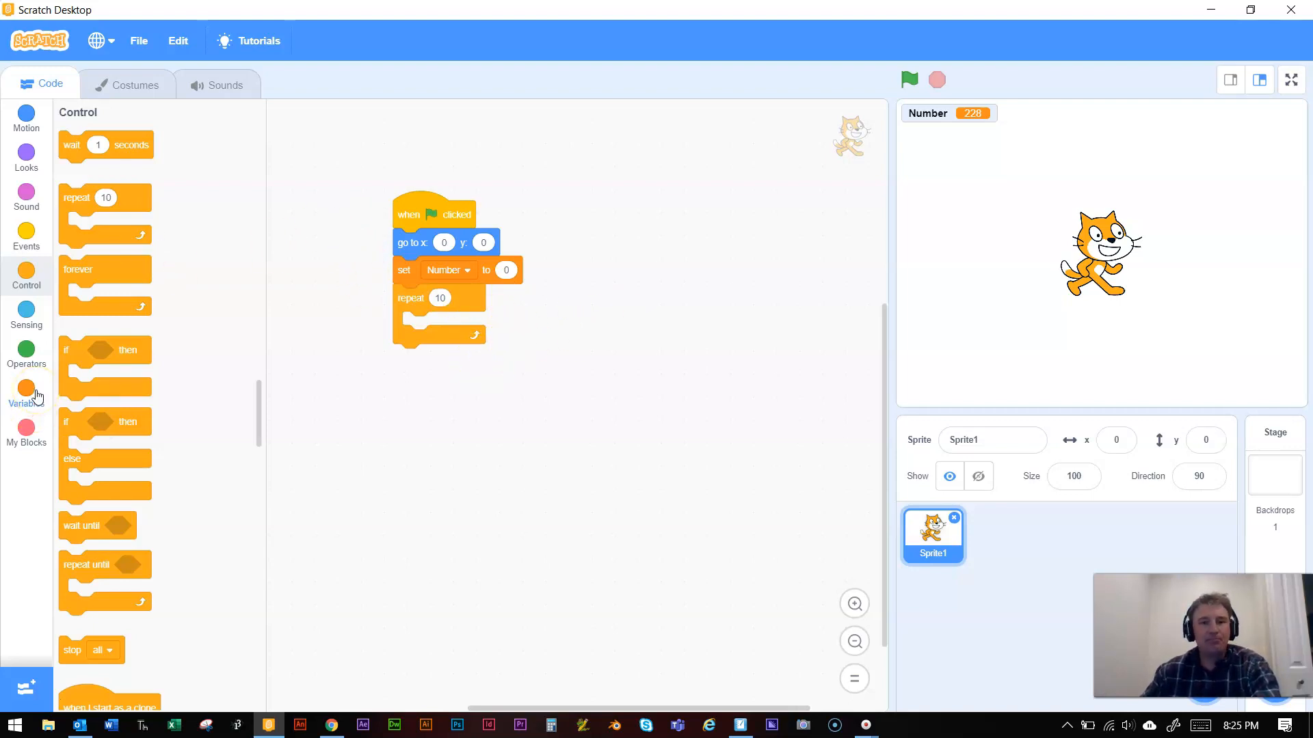
left_click(26, 392)
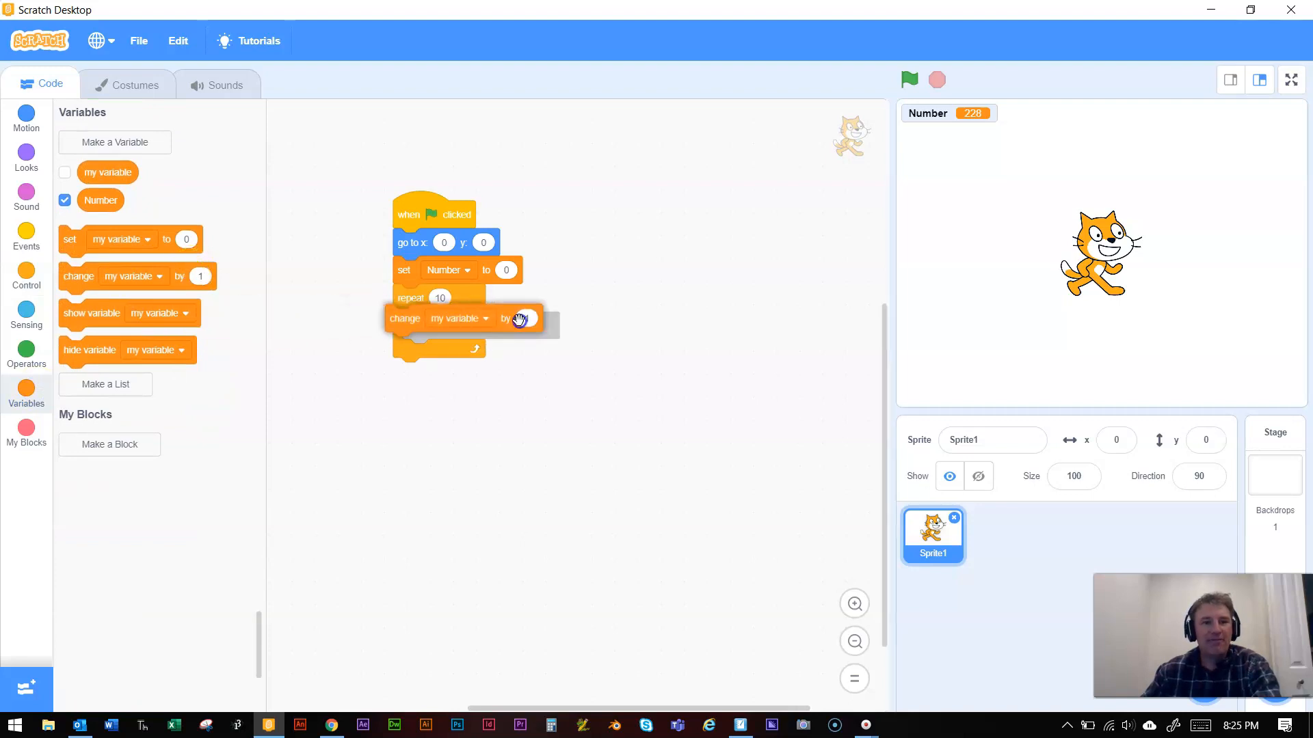
left_click_drag(519, 318, 544, 325)
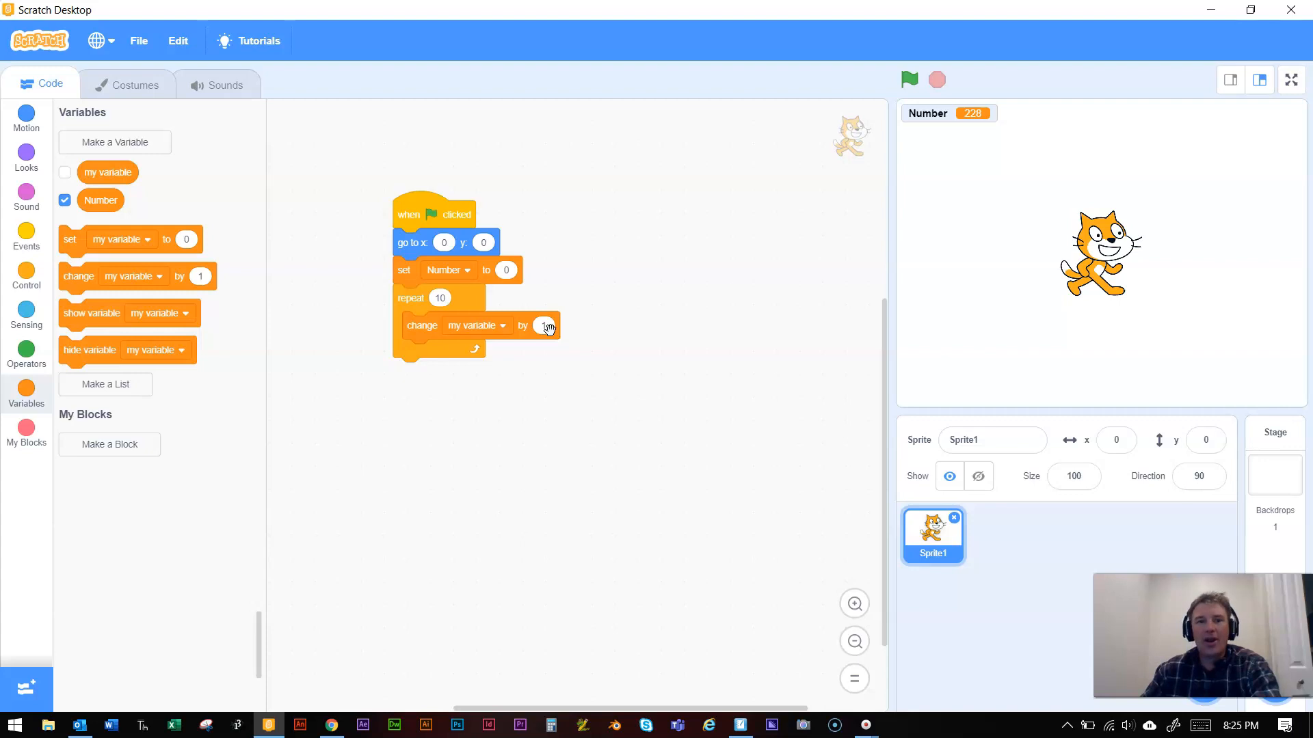
left_click(476, 325)
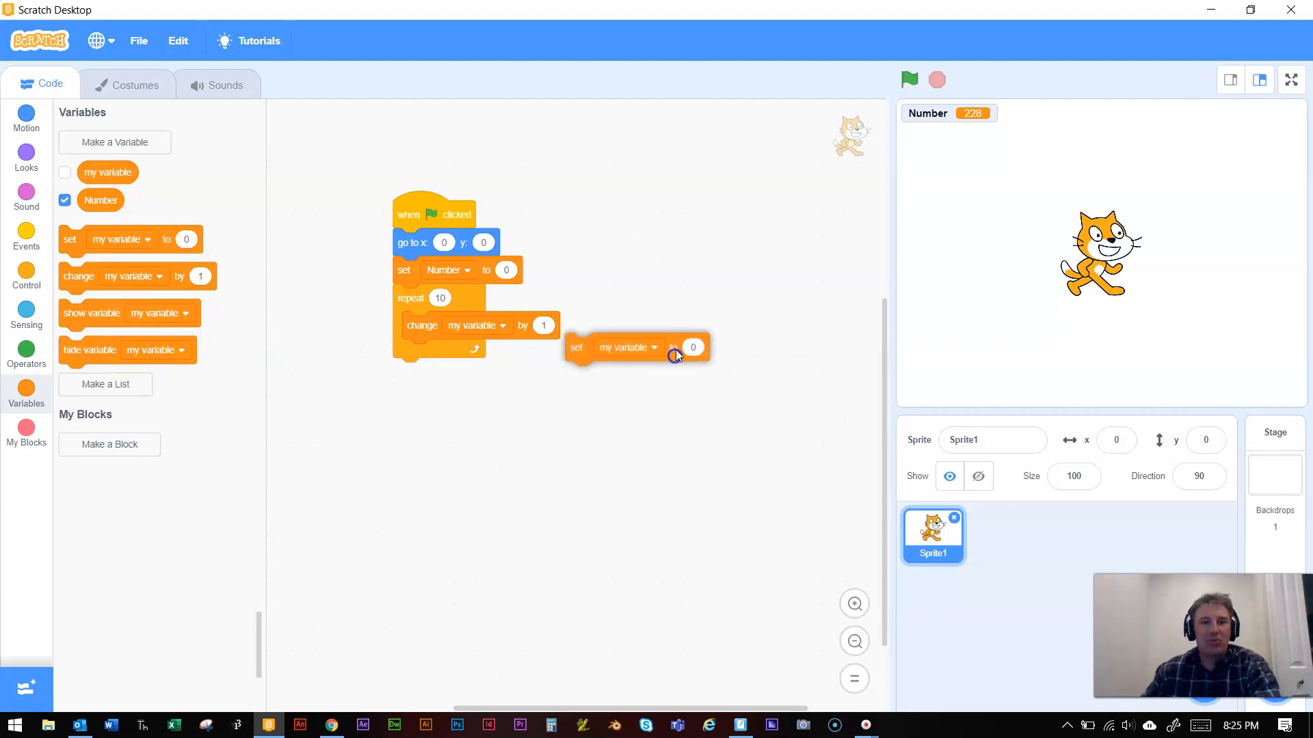
left_click_drag(422, 325, 186, 404)
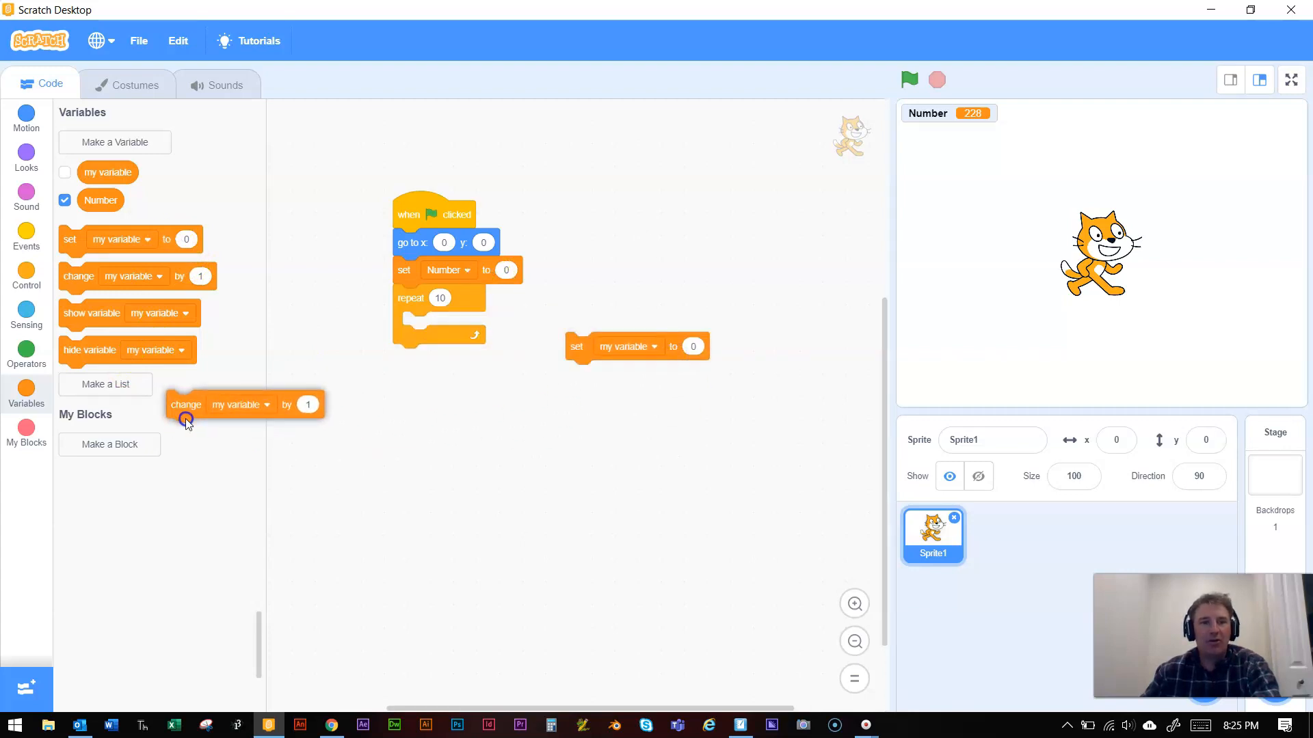
left_click_drag(184, 404, 544, 325)
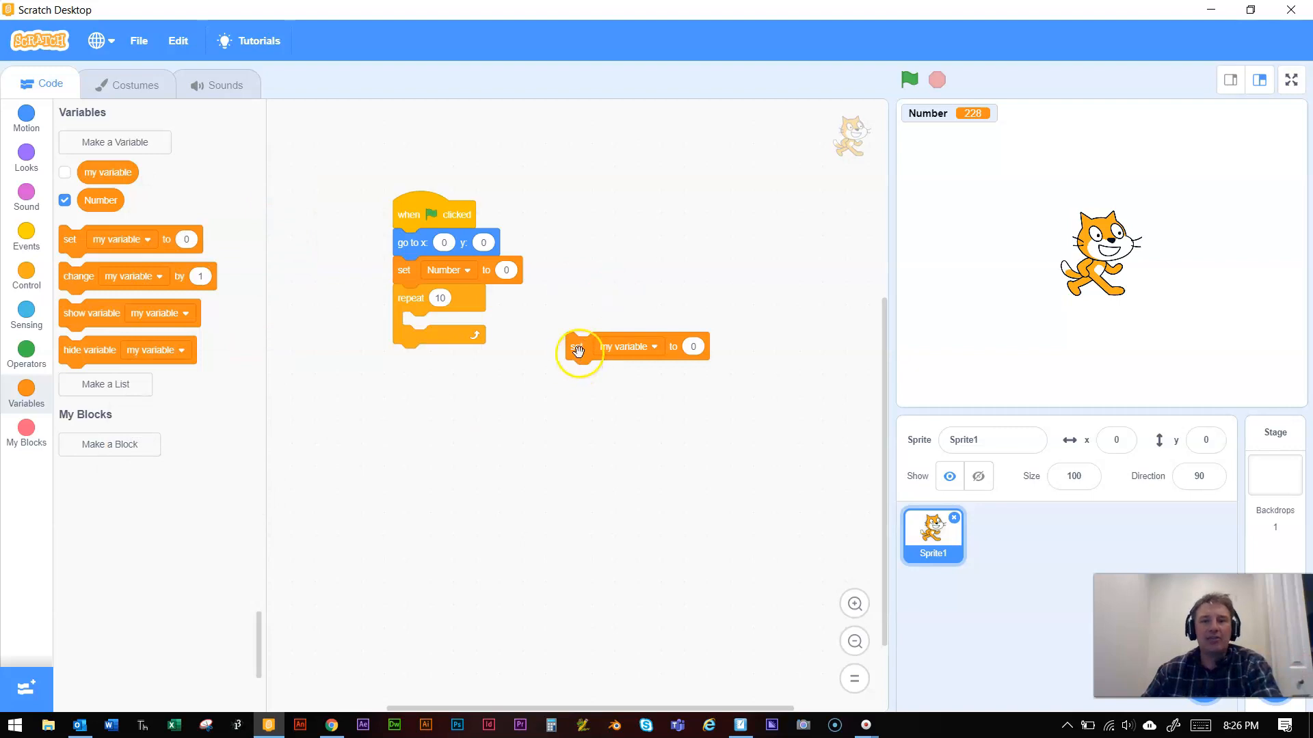
left_click_drag(578, 346, 469, 325)
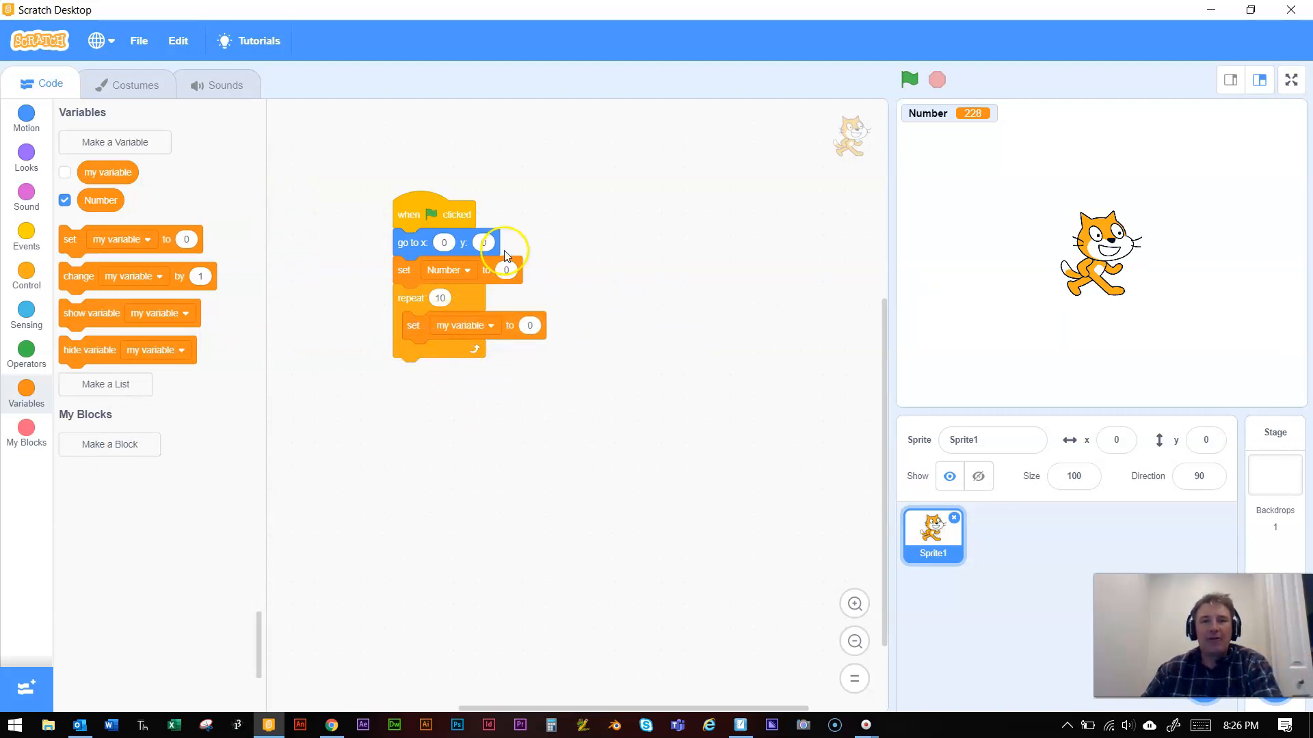
left_click(465, 324)
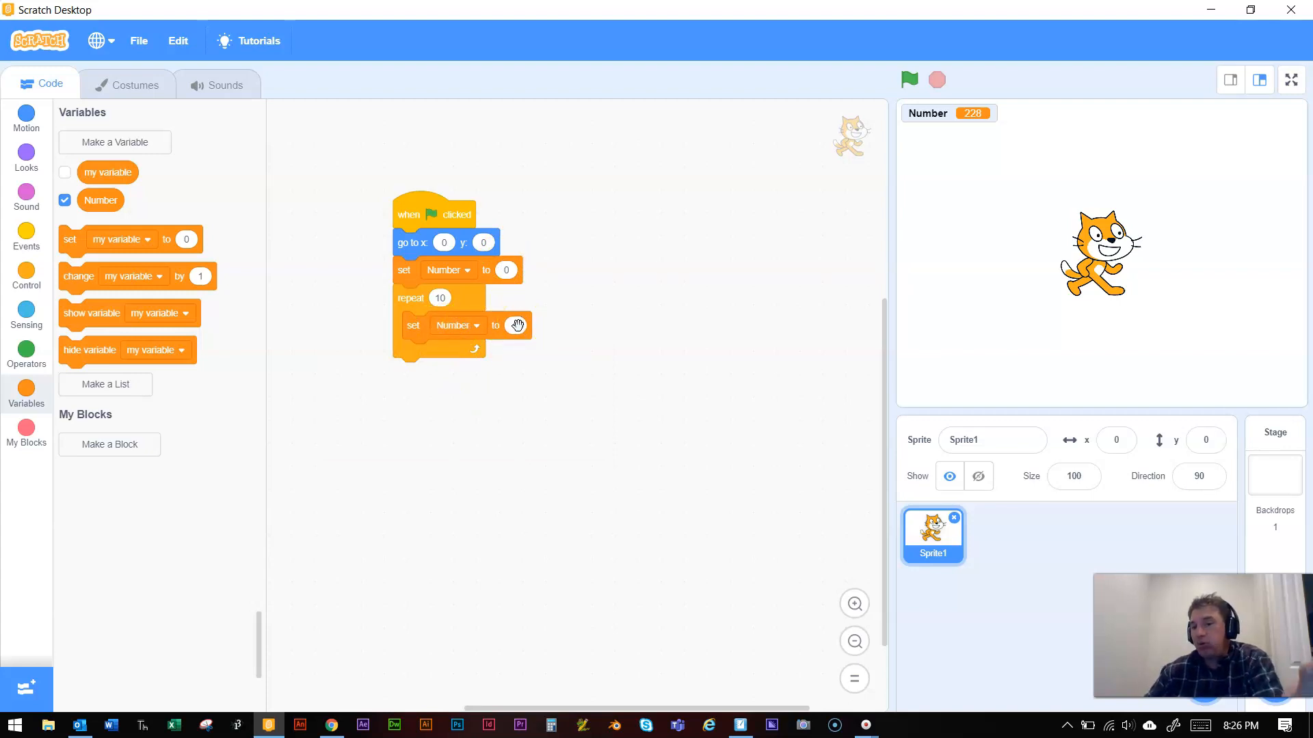
Step: Drop a multiply operator into the loop's set block and fill it with Number × 2
left_click(26, 356)
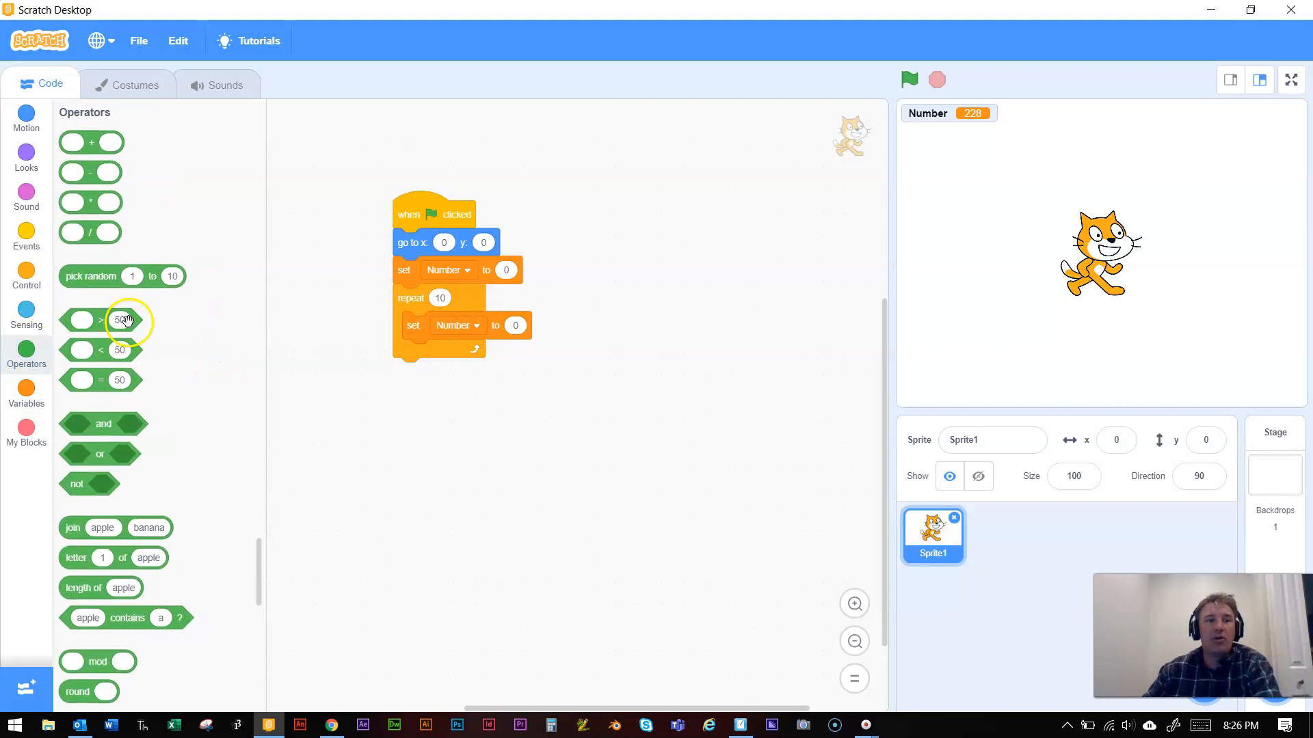
mouse_move(90, 142)
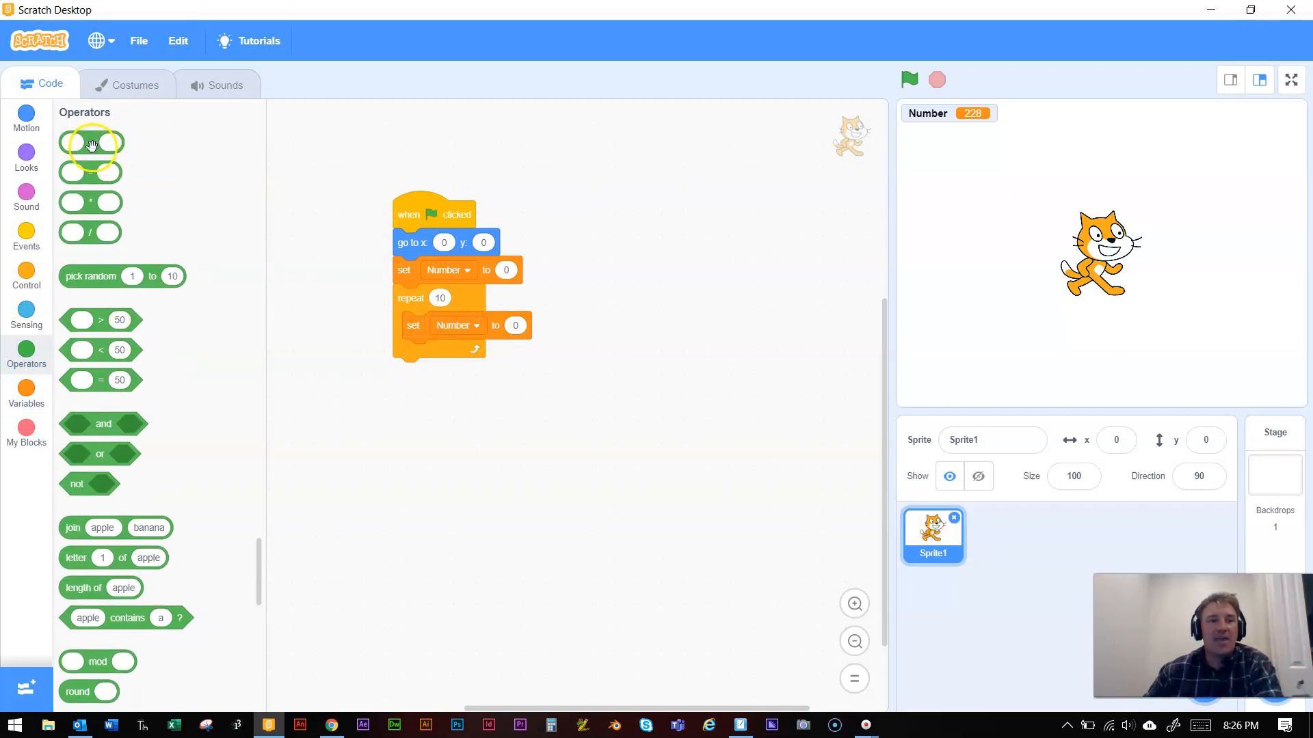
left_click_drag(89, 142, 536, 339)
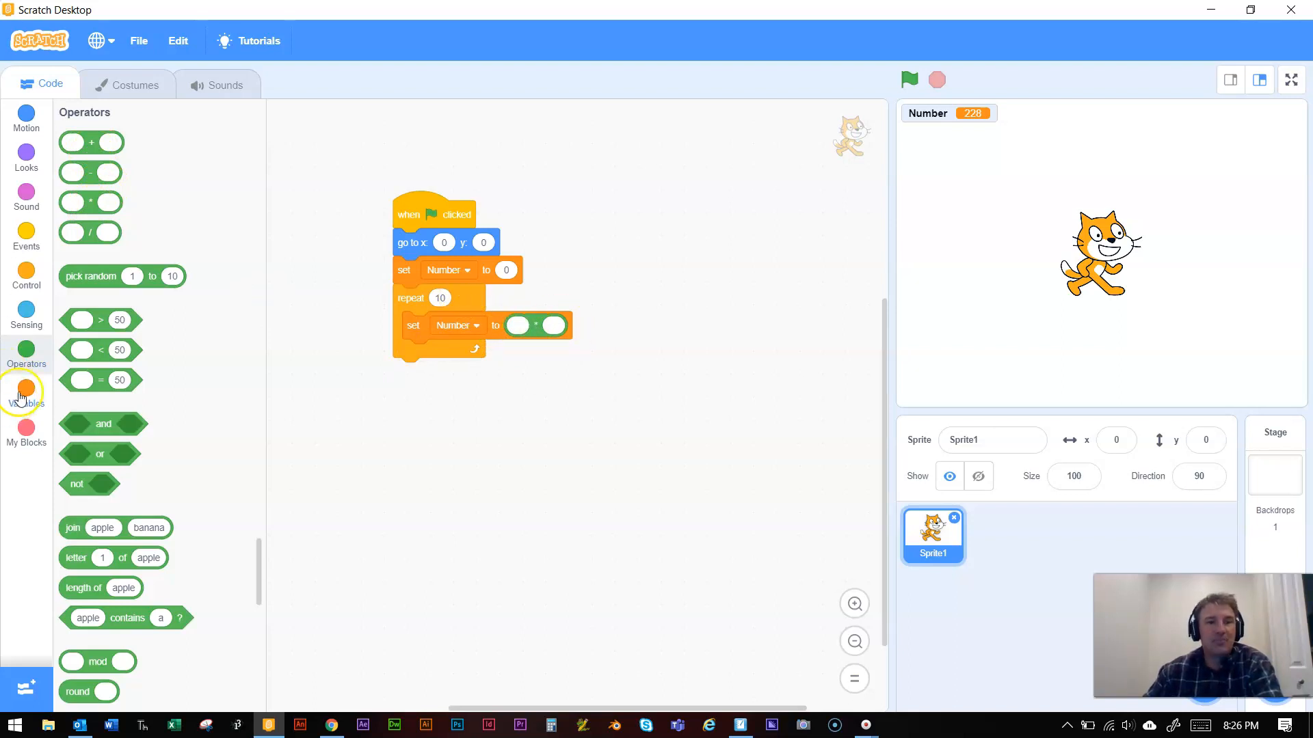
left_click(26, 394)
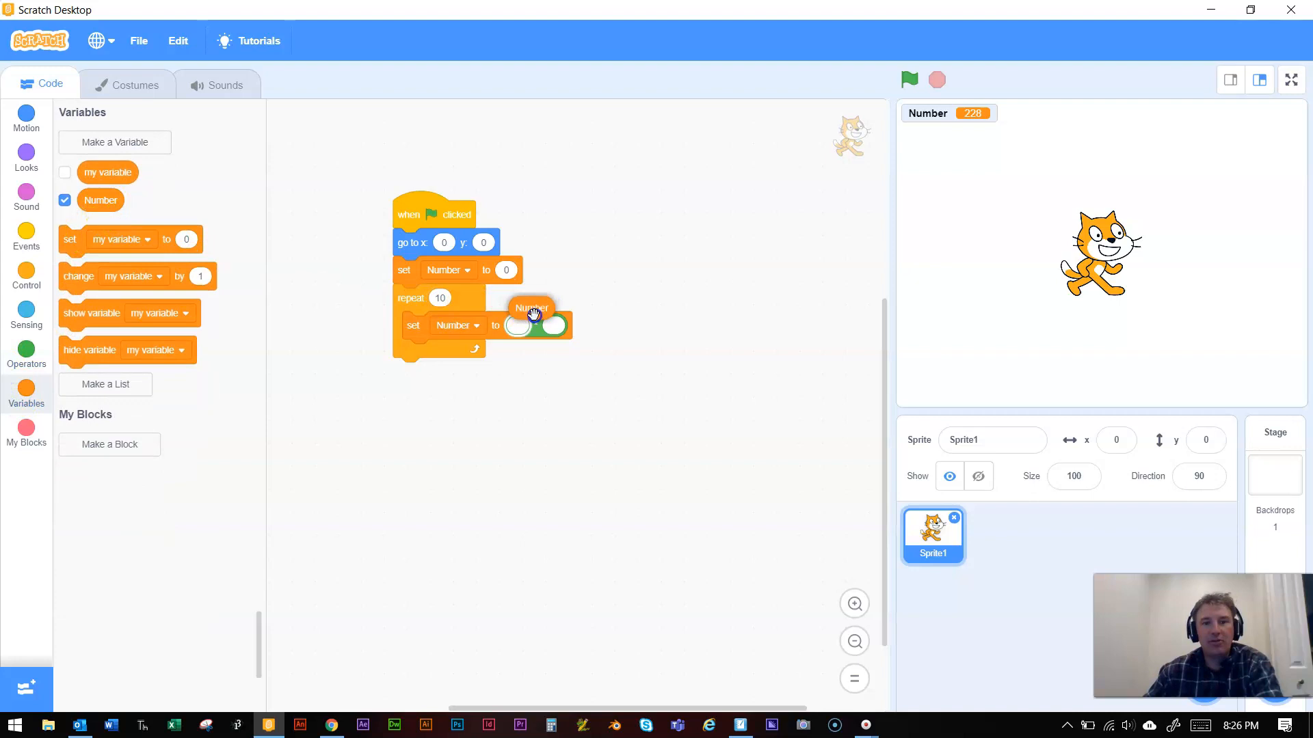
left_click_drag(533, 308, 533, 357)
type("2")
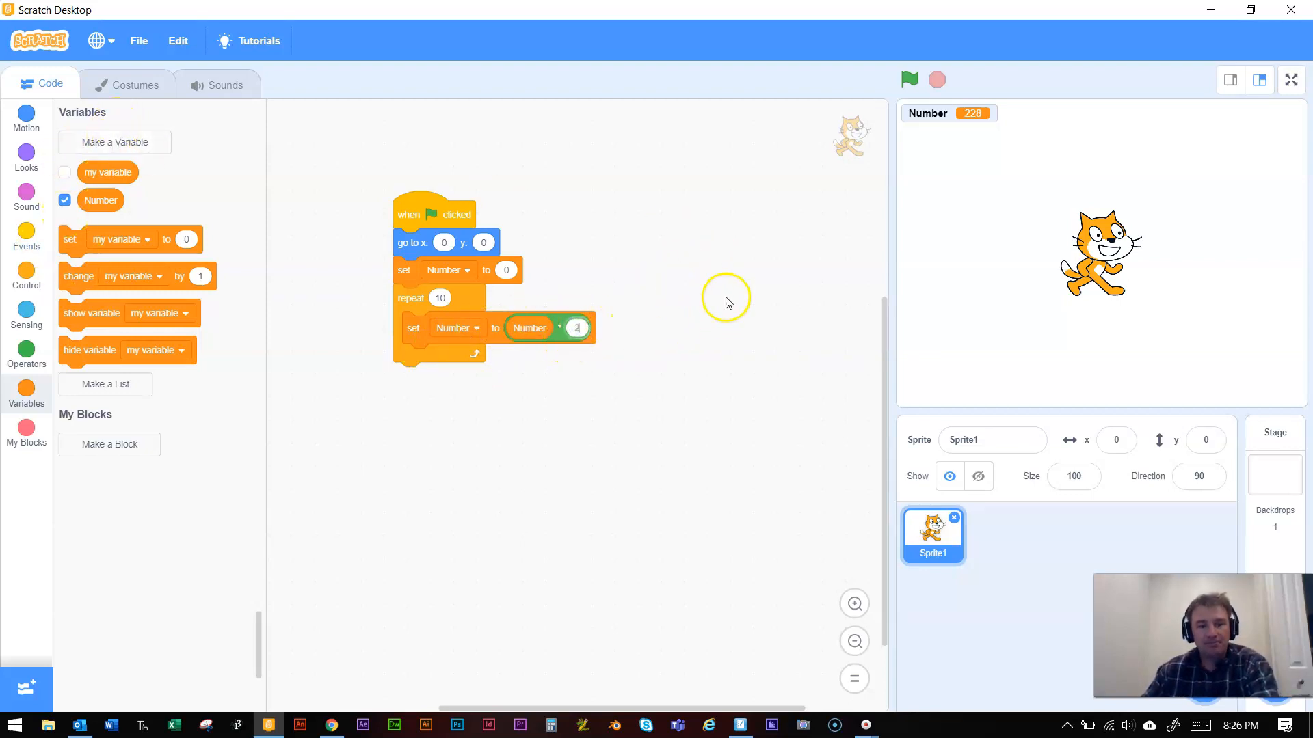
mouse_move(83, 189)
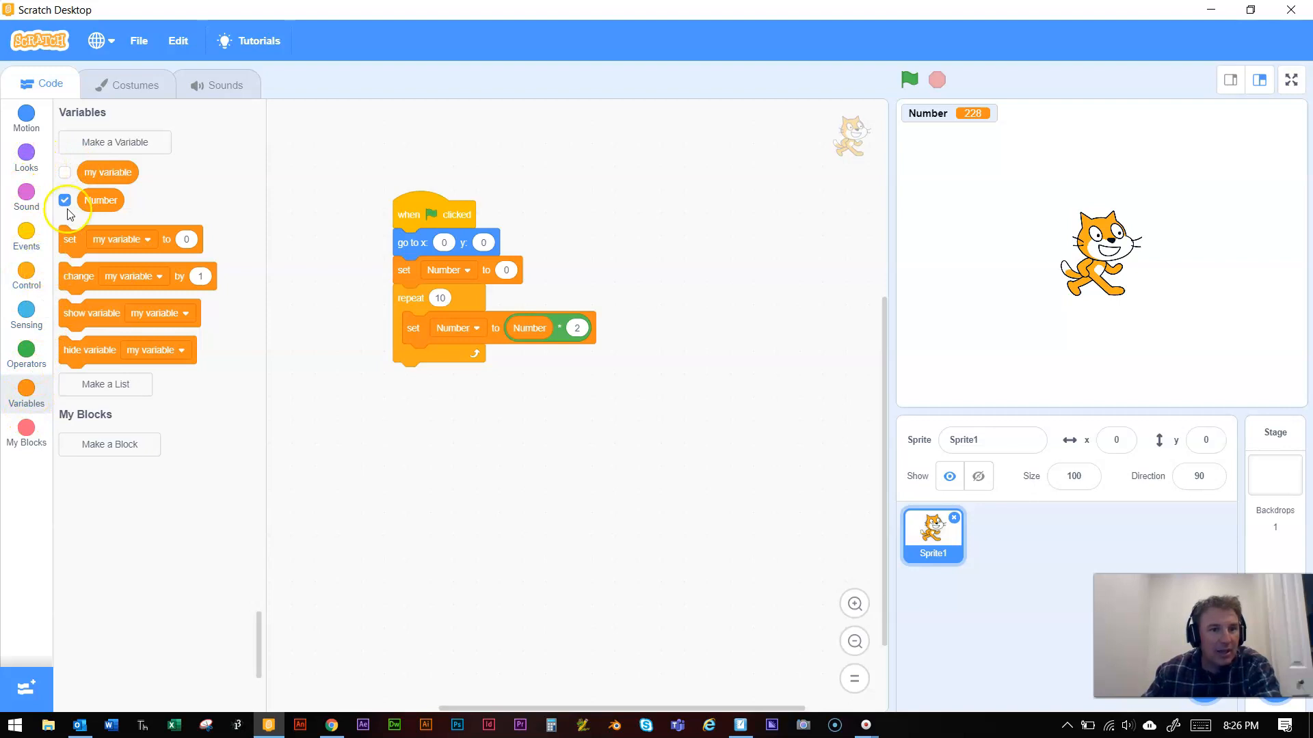
Step: Place a say Number for 1 second block at the top of the loop and test-run it
left_click(26, 153)
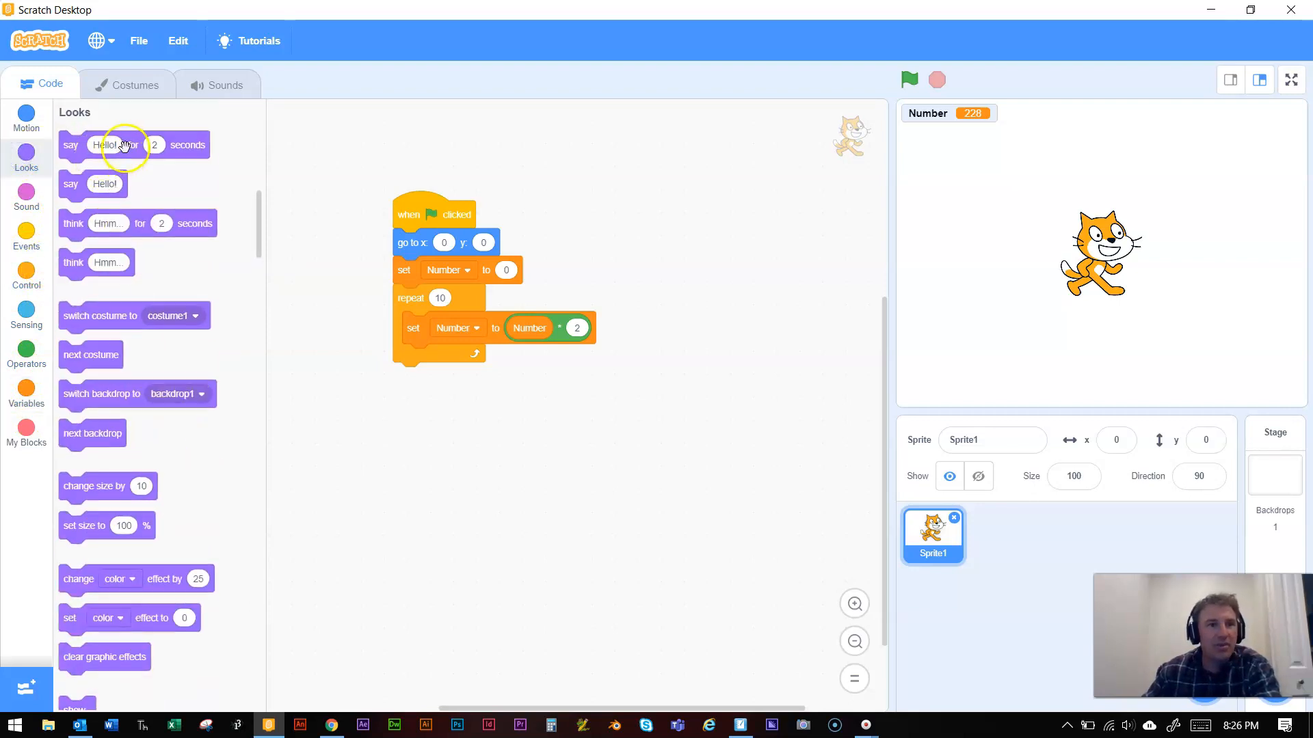
scroll("down", 3)
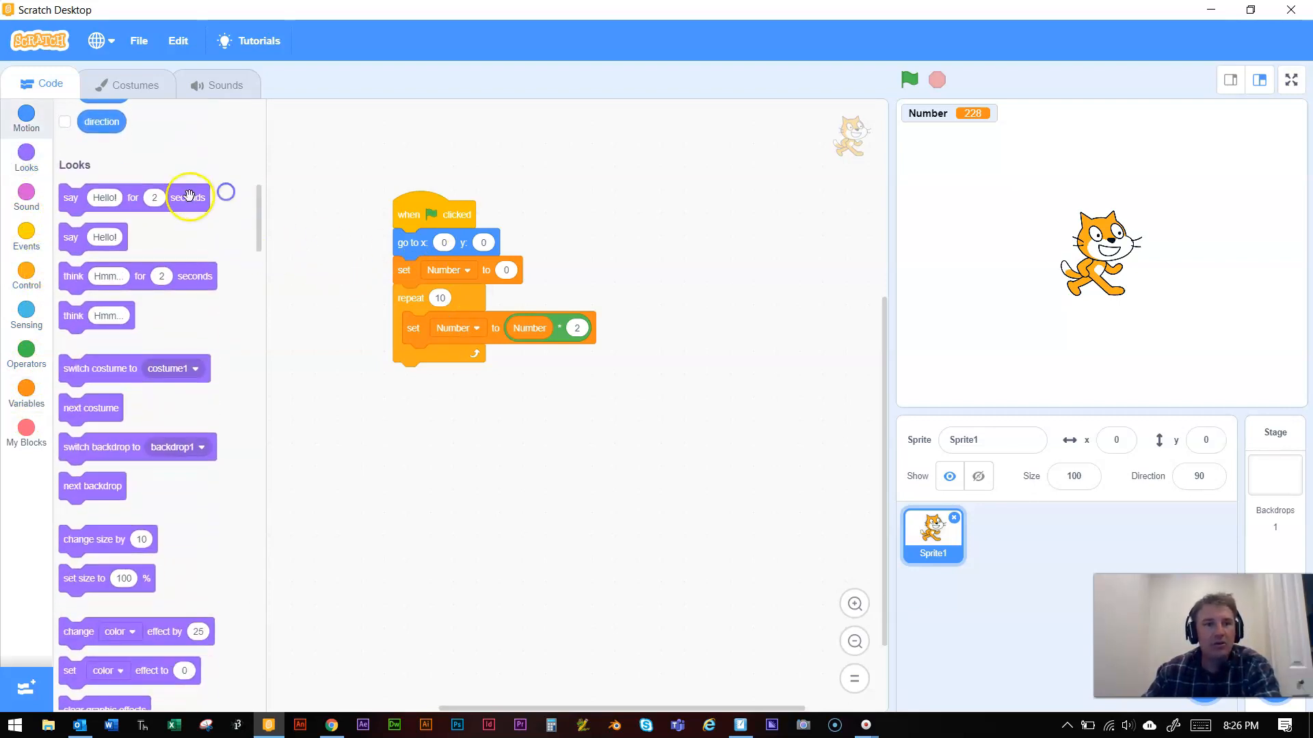
left_click_drag(117, 198, 469, 370)
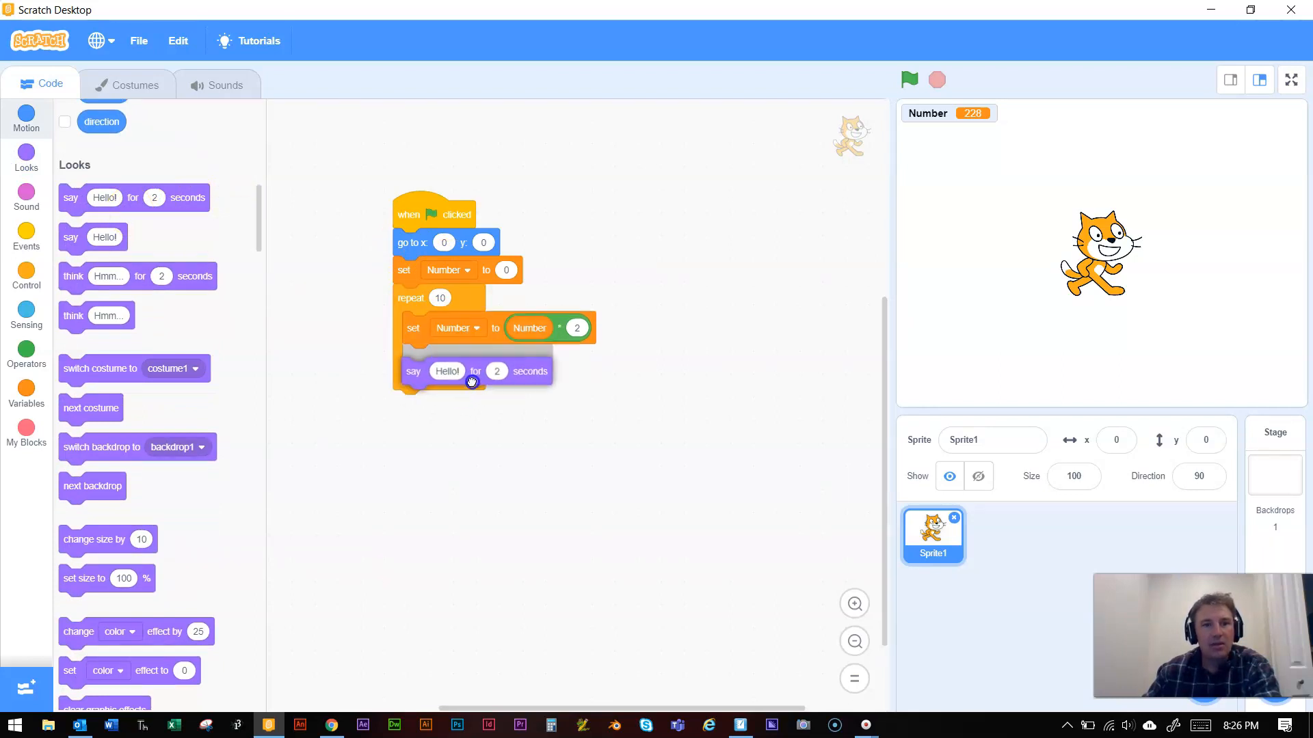
left_click_drag(447, 371, 446, 325)
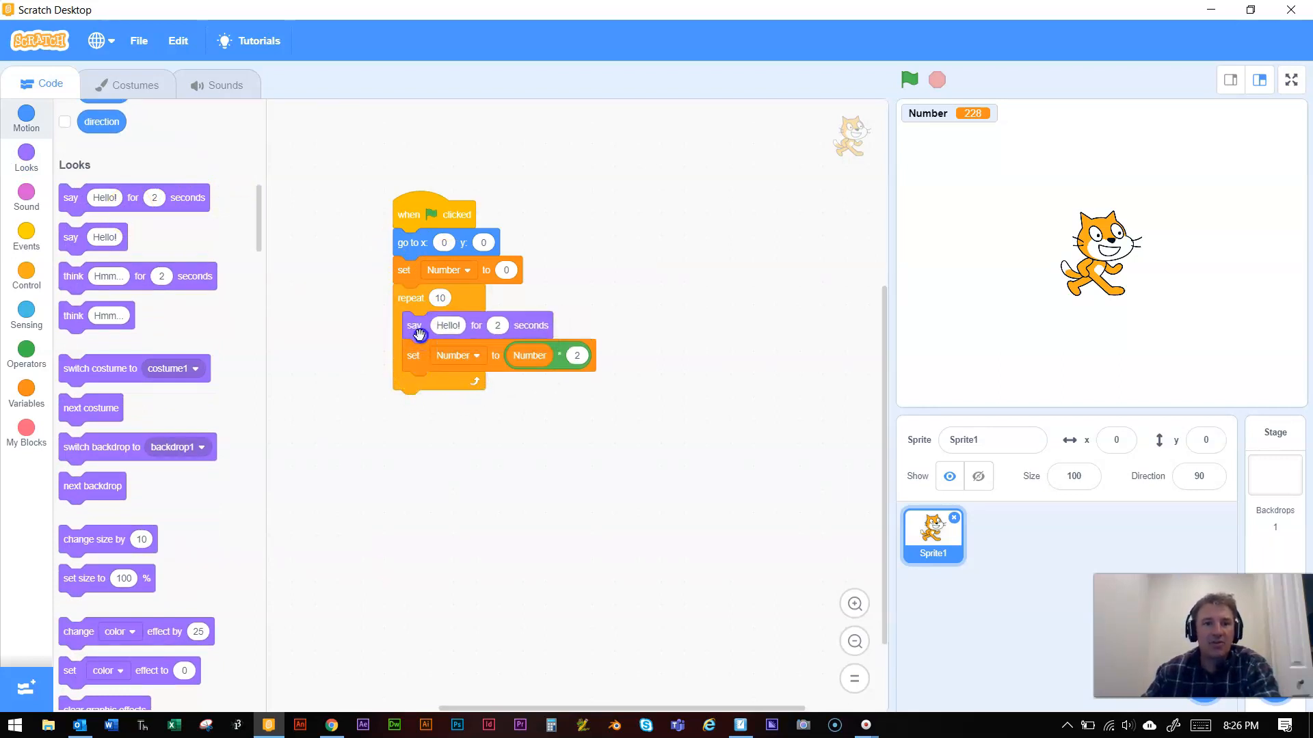
left_click(909, 80)
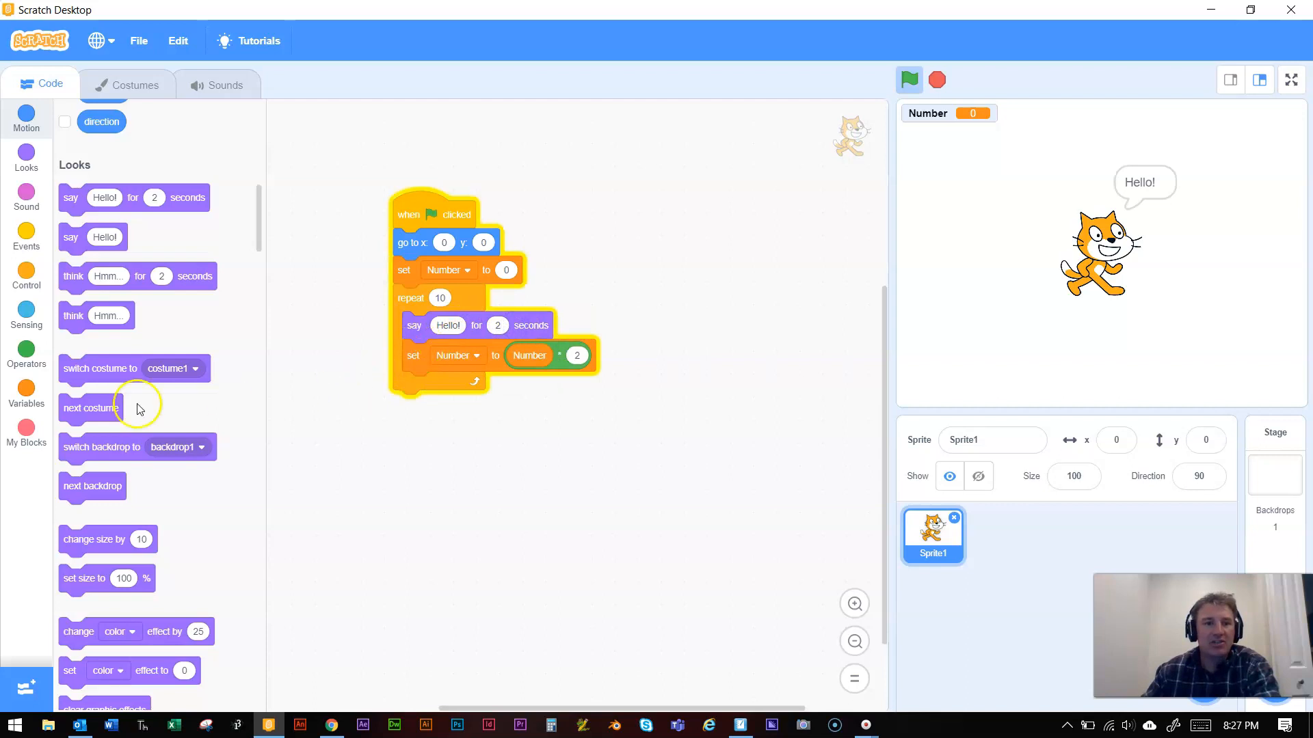
left_click(26, 394)
type("1")
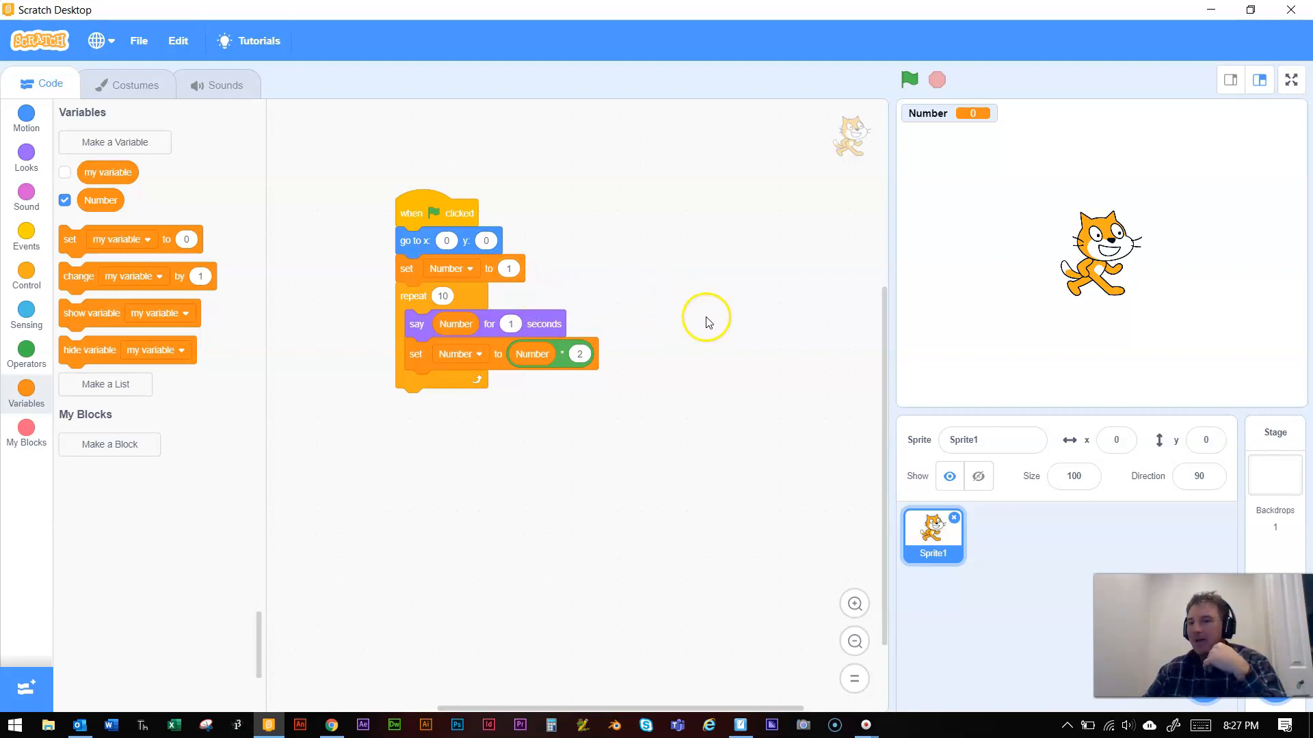
mouse_move(670, 318)
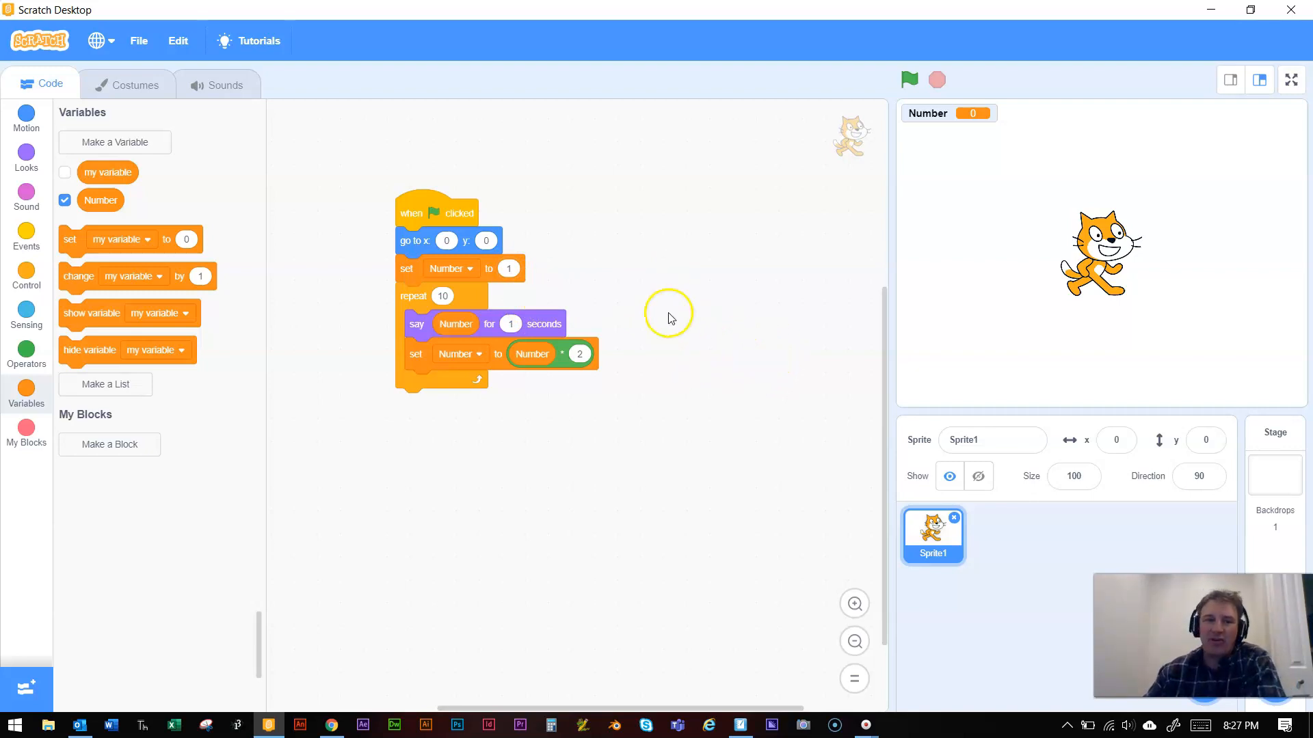
mouse_move(159, 285)
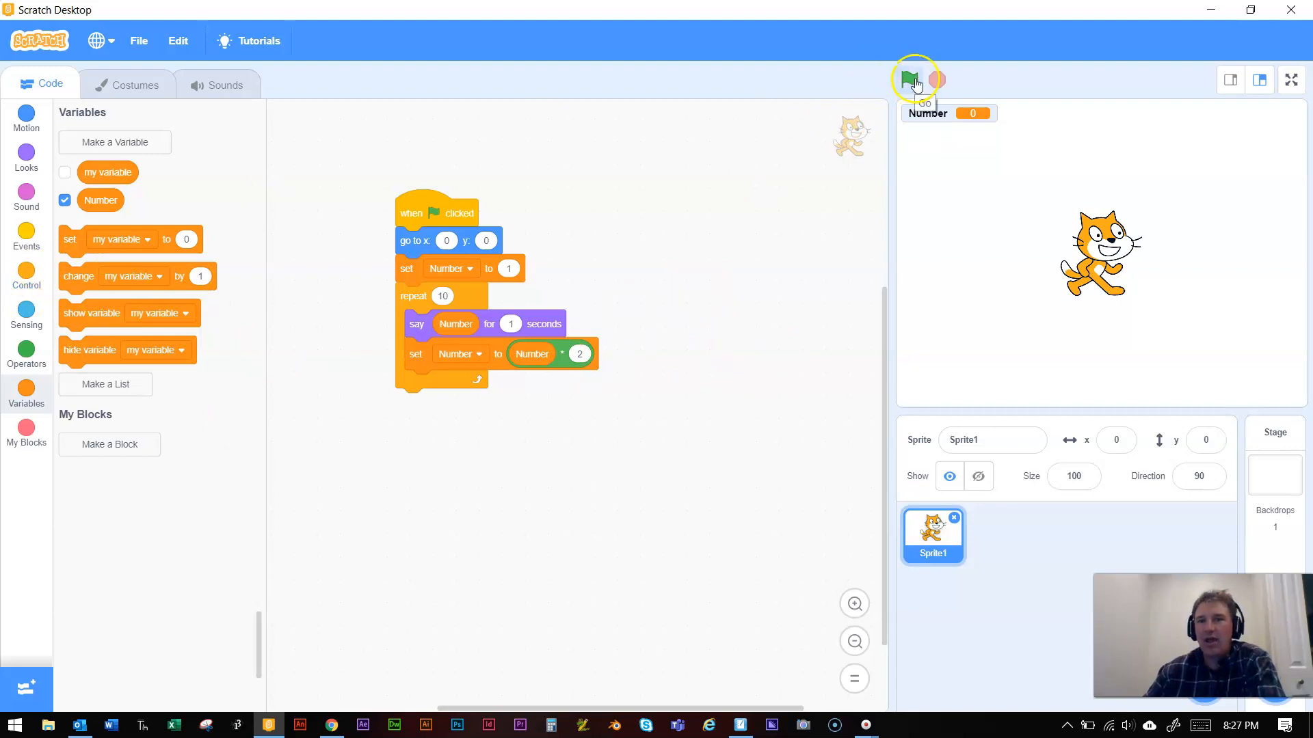
Step: Run the doubling script with the green flag until Number reaches 1024
left_click(909, 79)
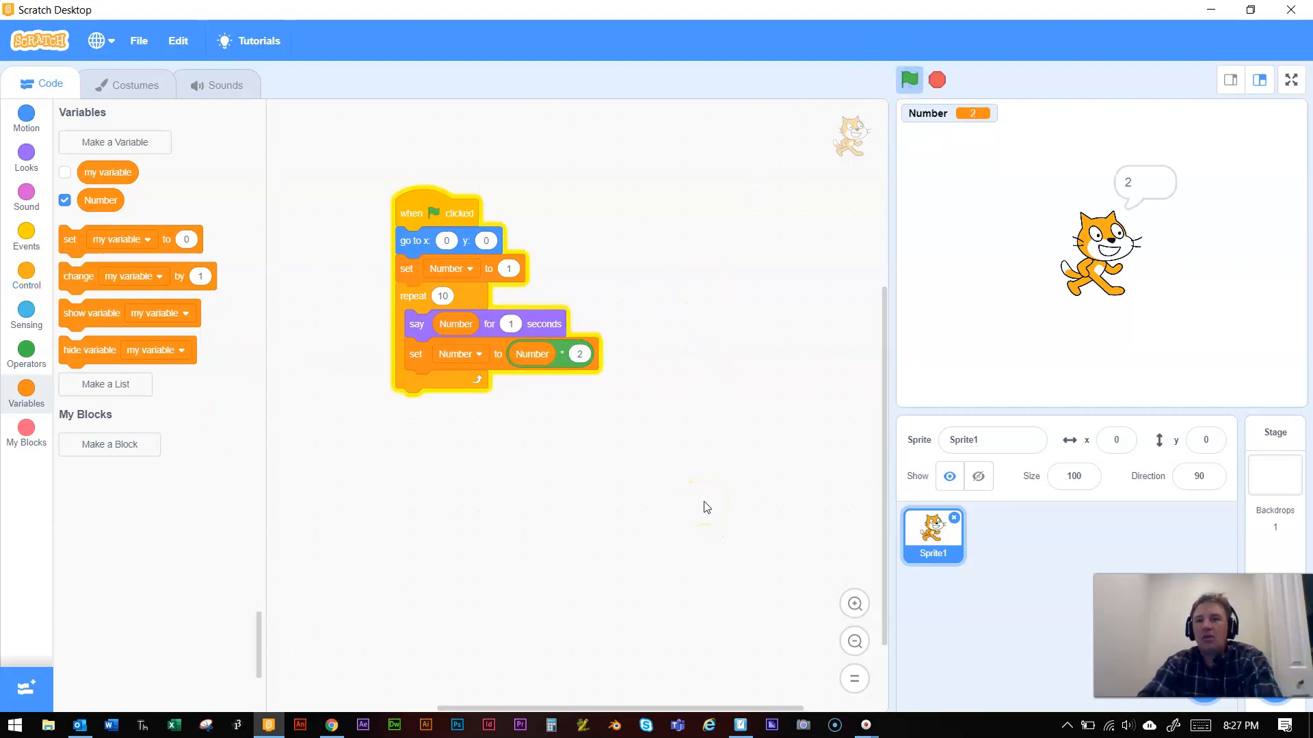
left_click(909, 80)
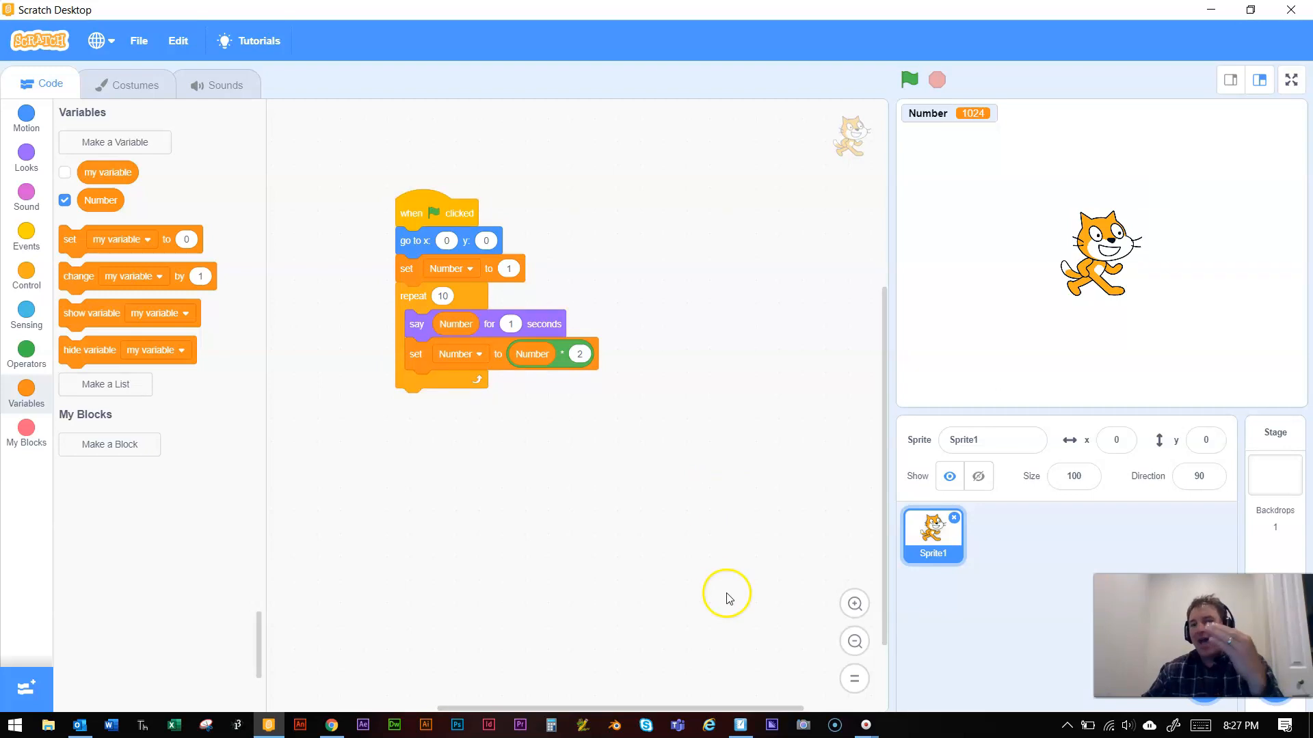
mouse_move(632, 385)
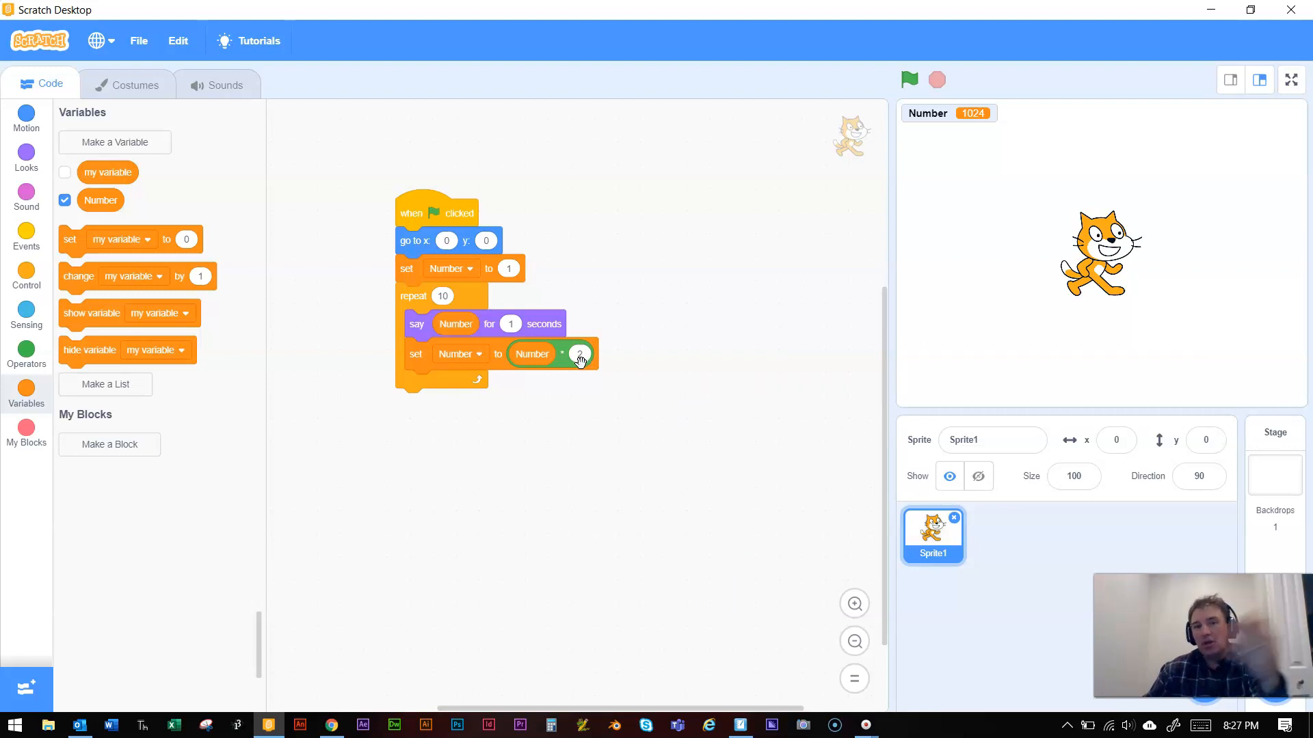
Step: Replace Number × 2 with Number / 2 and run the halving loop, ending at 0.000977
left_click_drag(530, 353, 493, 454)
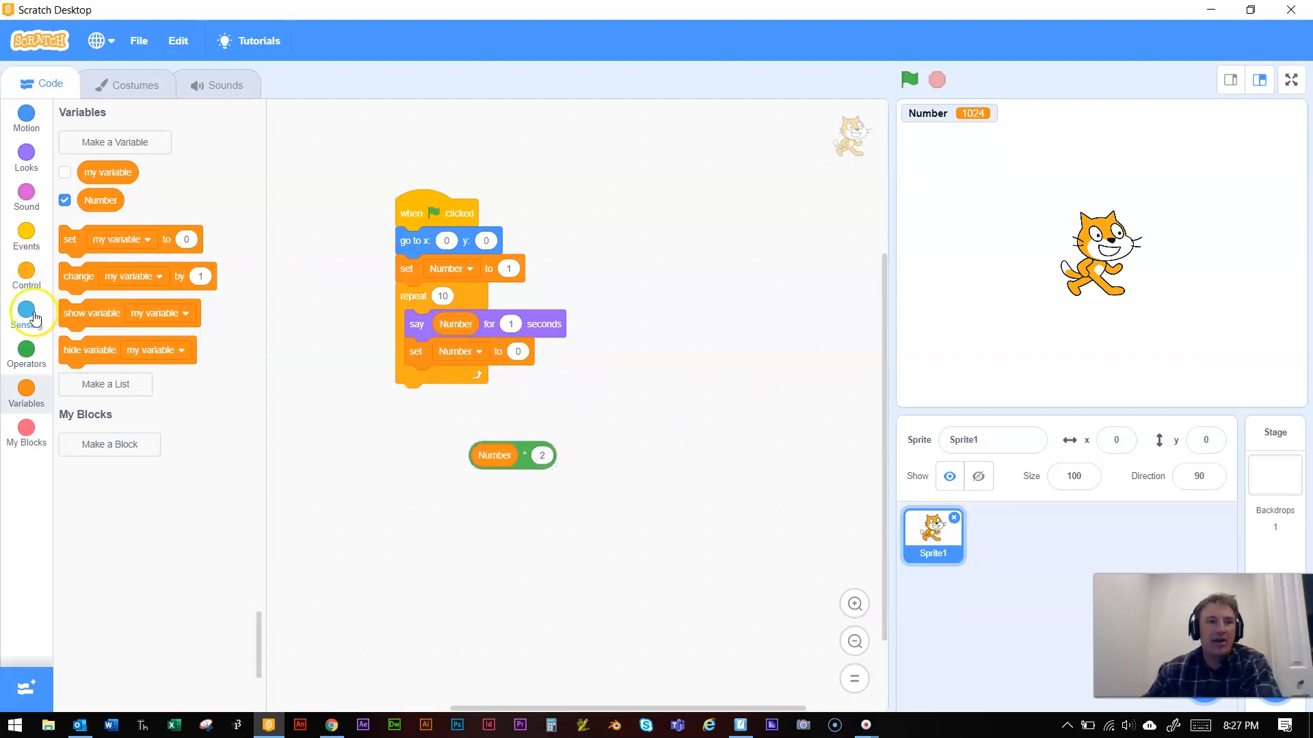
left_click(26, 352)
type("2")
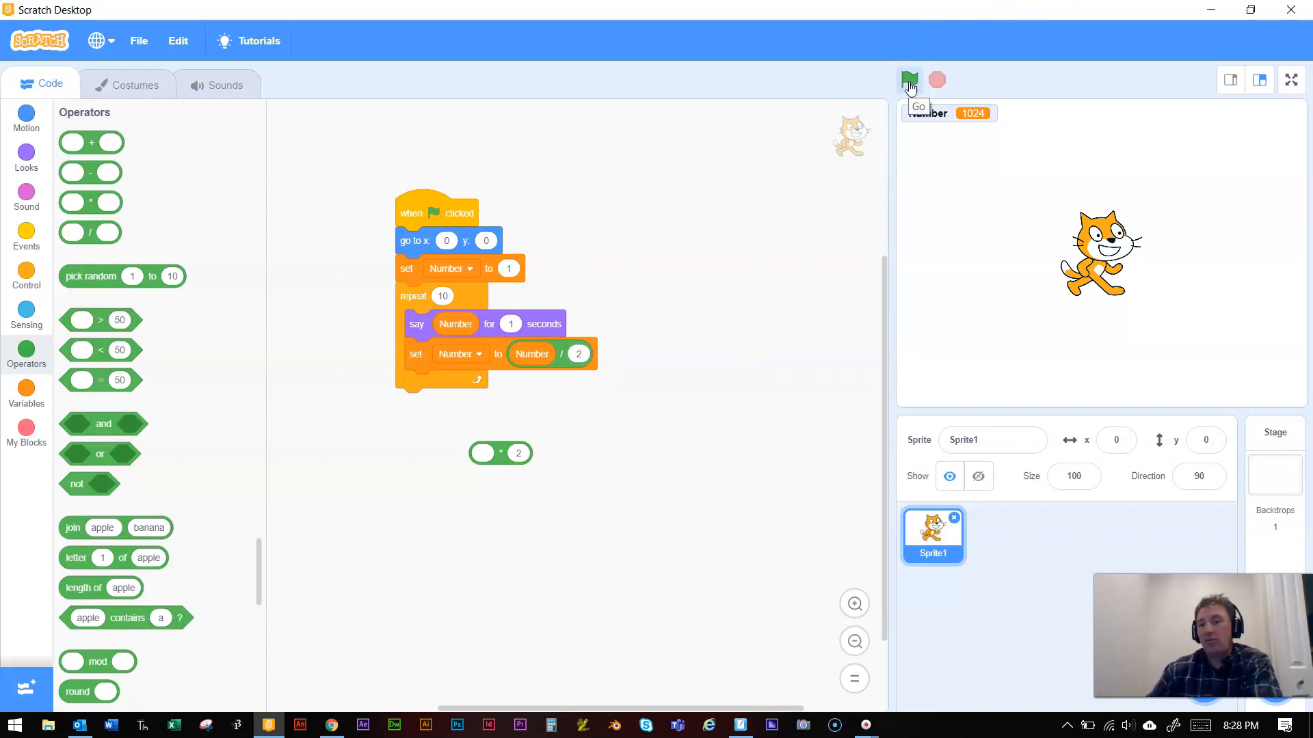
left_click(909, 81)
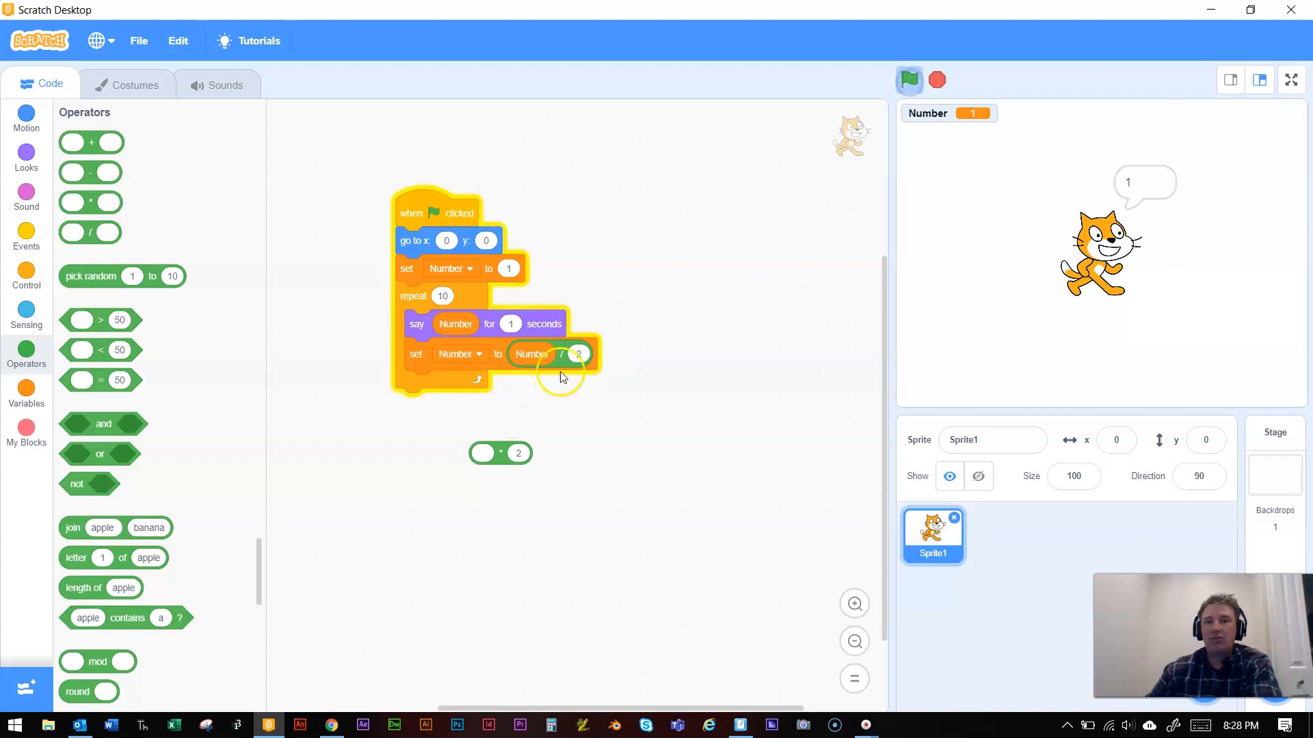
left_click(909, 81)
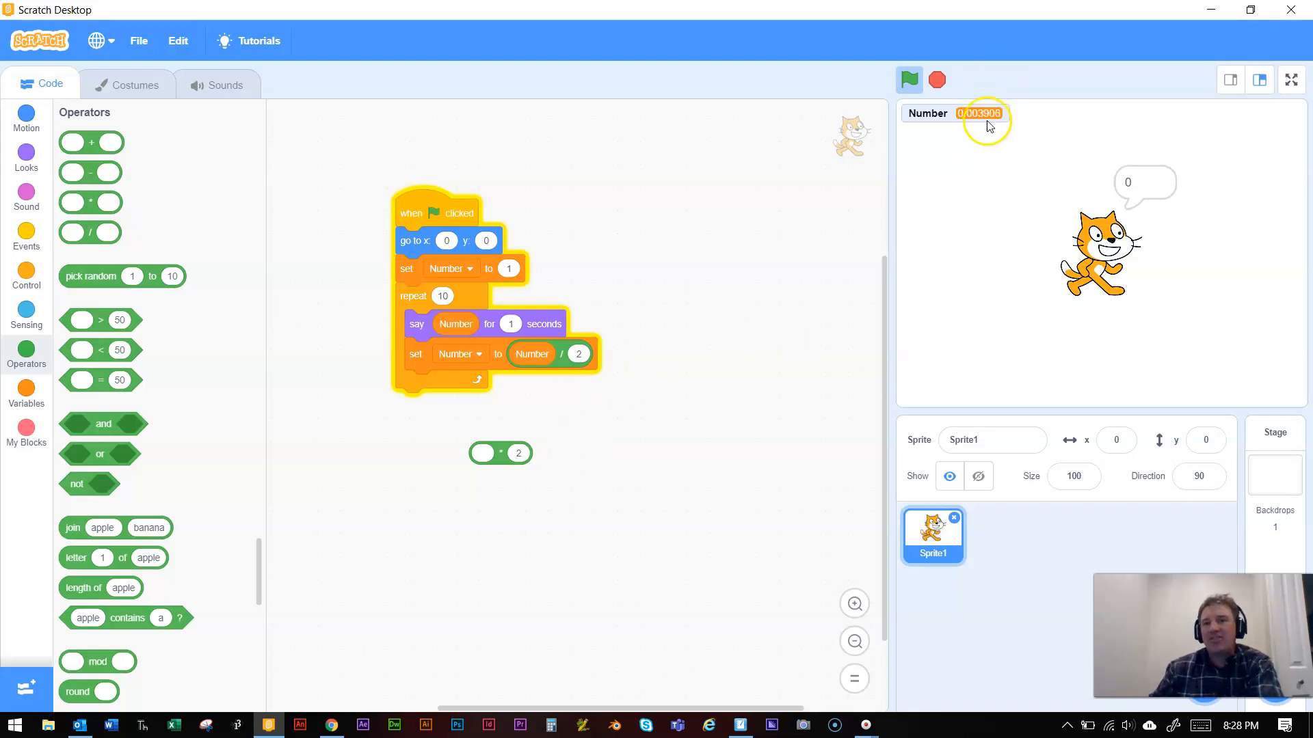
left_click(908, 79)
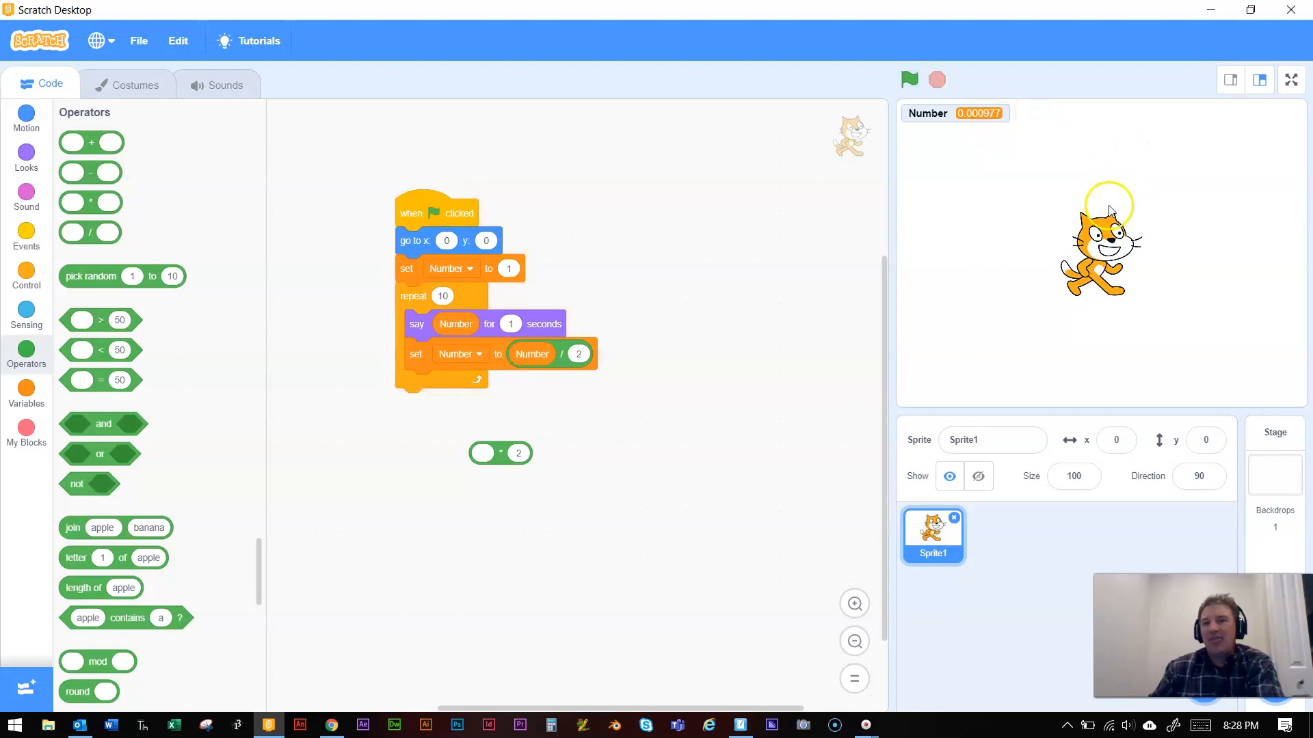
left_click(909, 79)
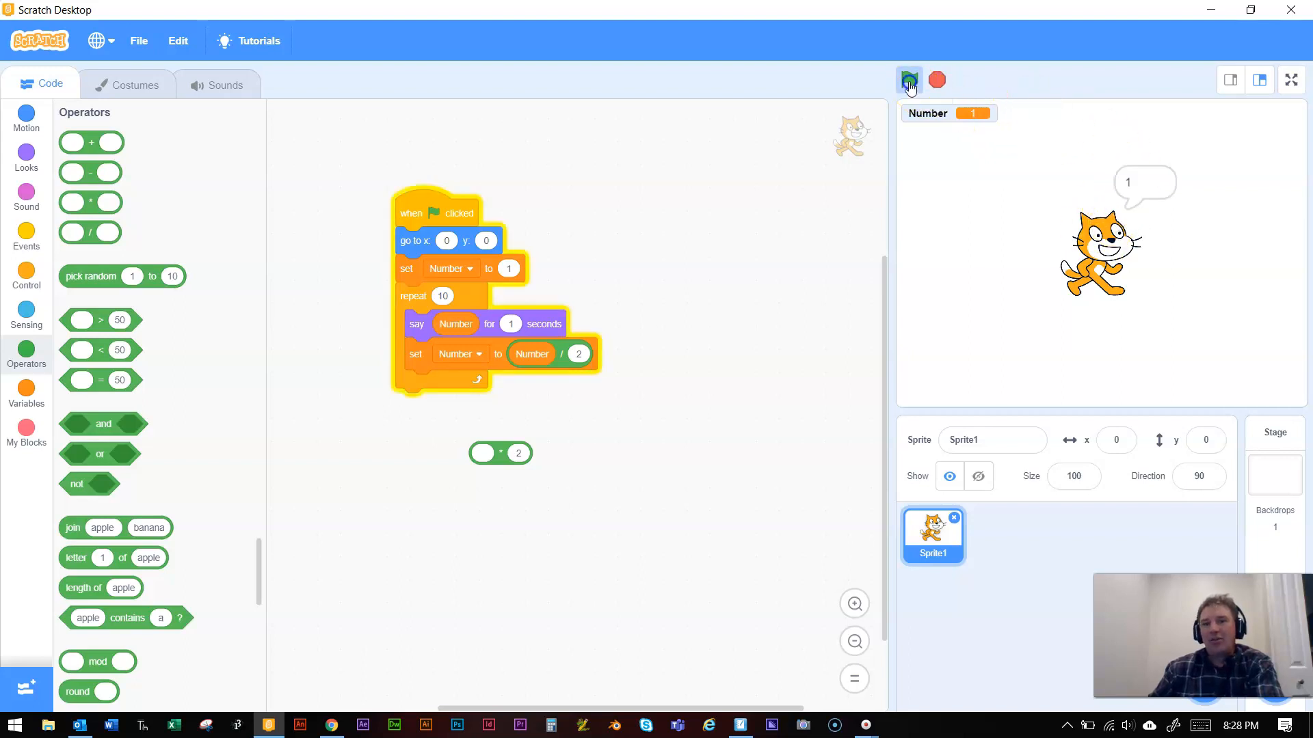
left_click(909, 79)
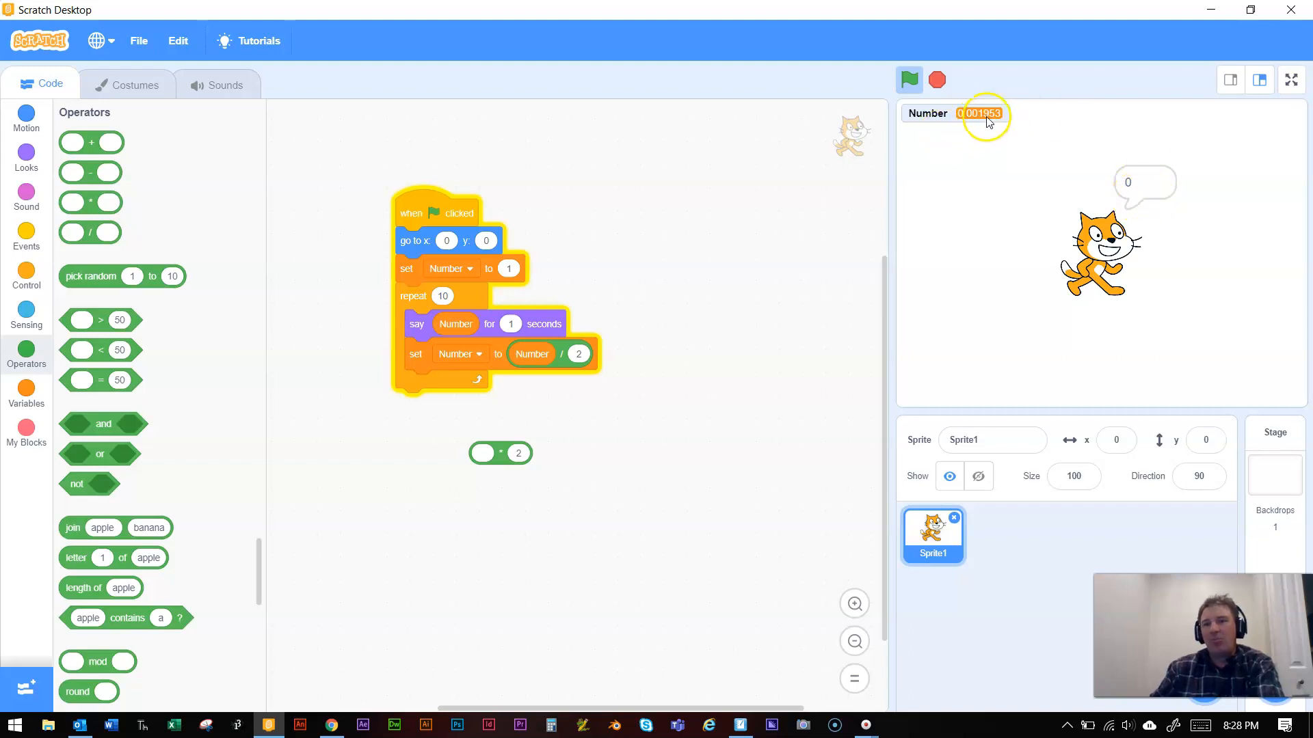
left_click(936, 79)
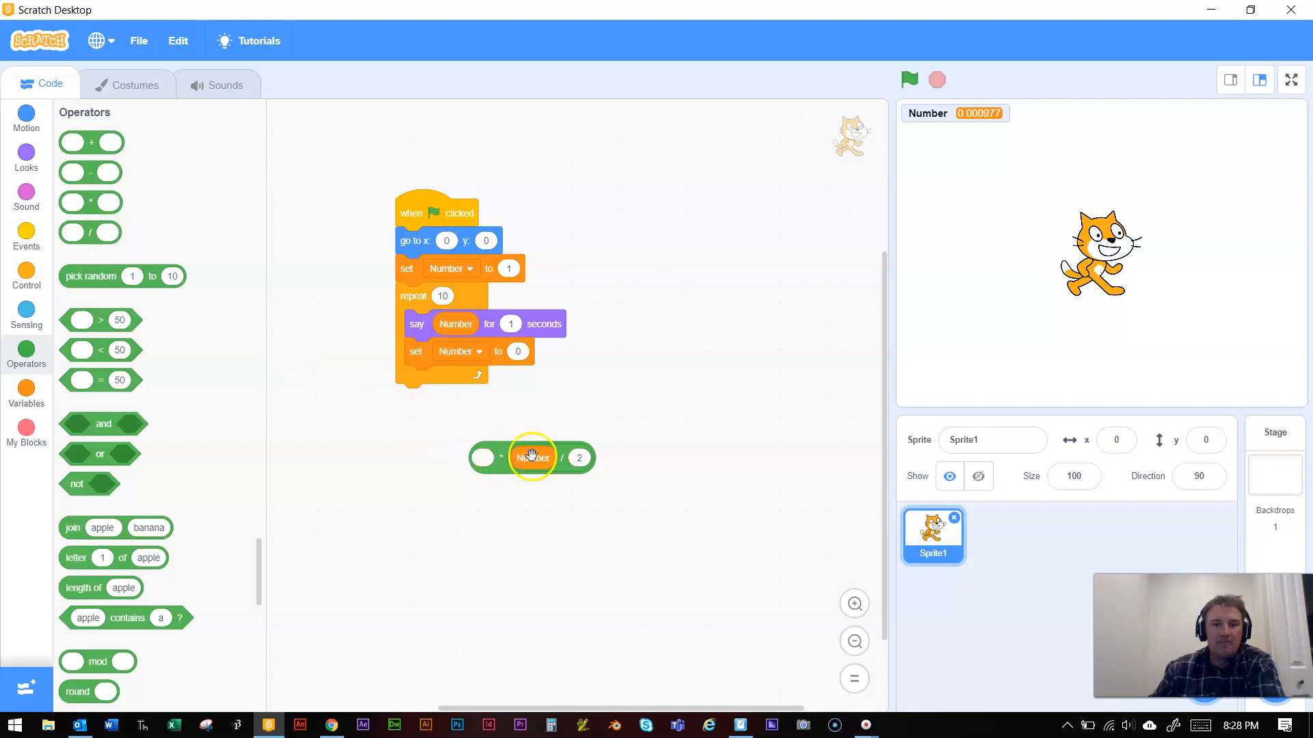
mouse_move(81, 209)
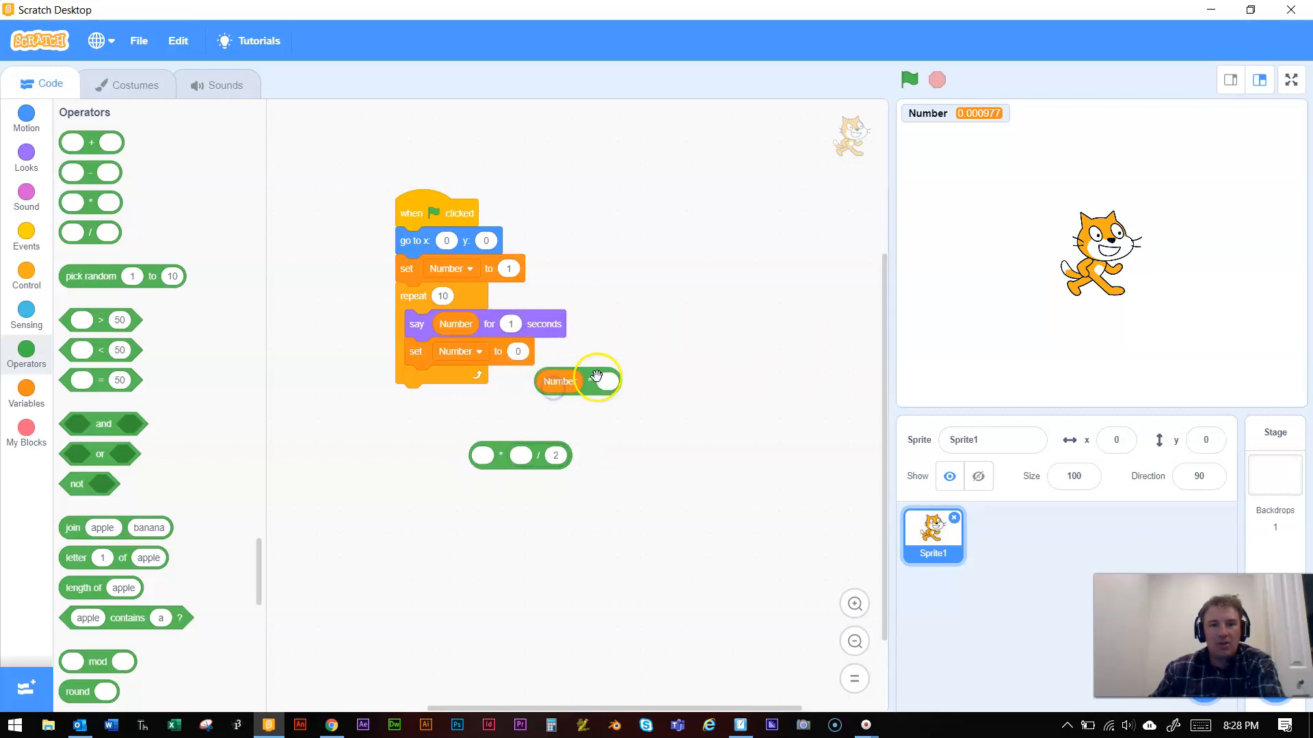
Step: Restore Number × 2, duplicate the say-and-set pair, and make the second set Number / 3
left_click_drag(560, 381, 531, 353)
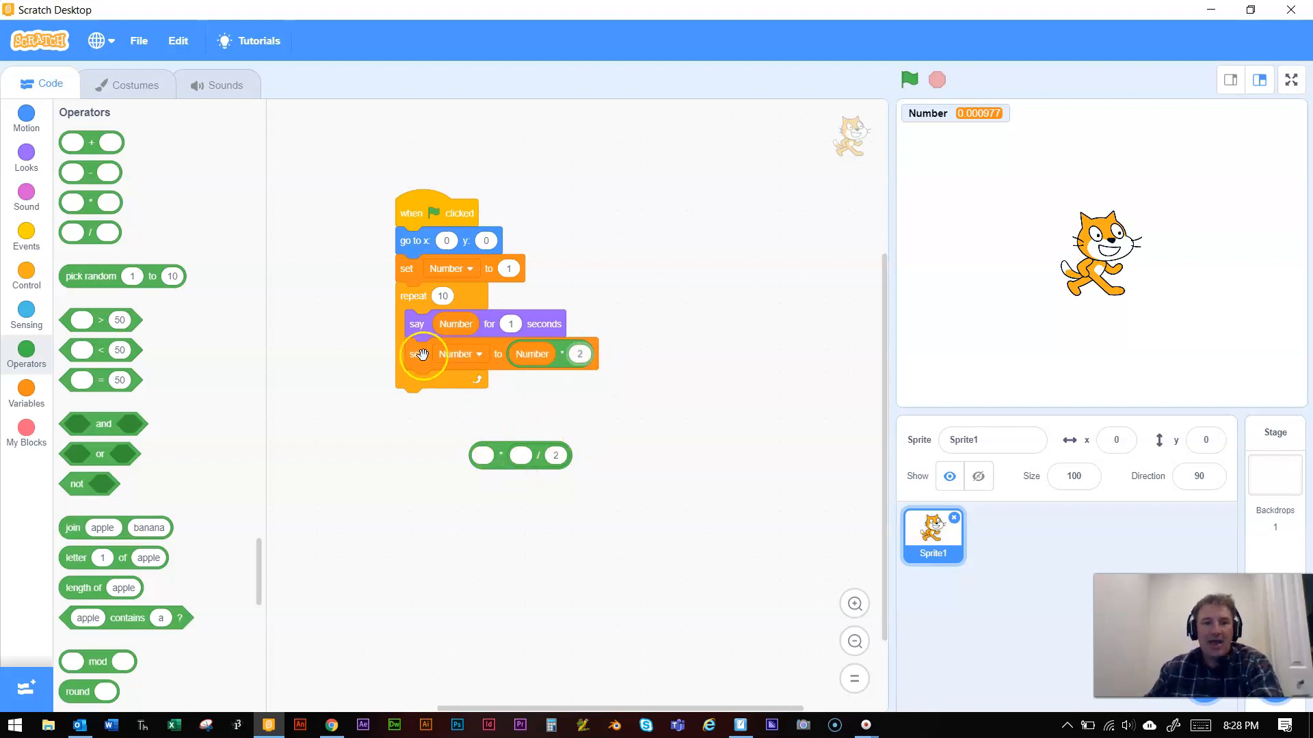
left_click_drag(423, 353, 456, 393)
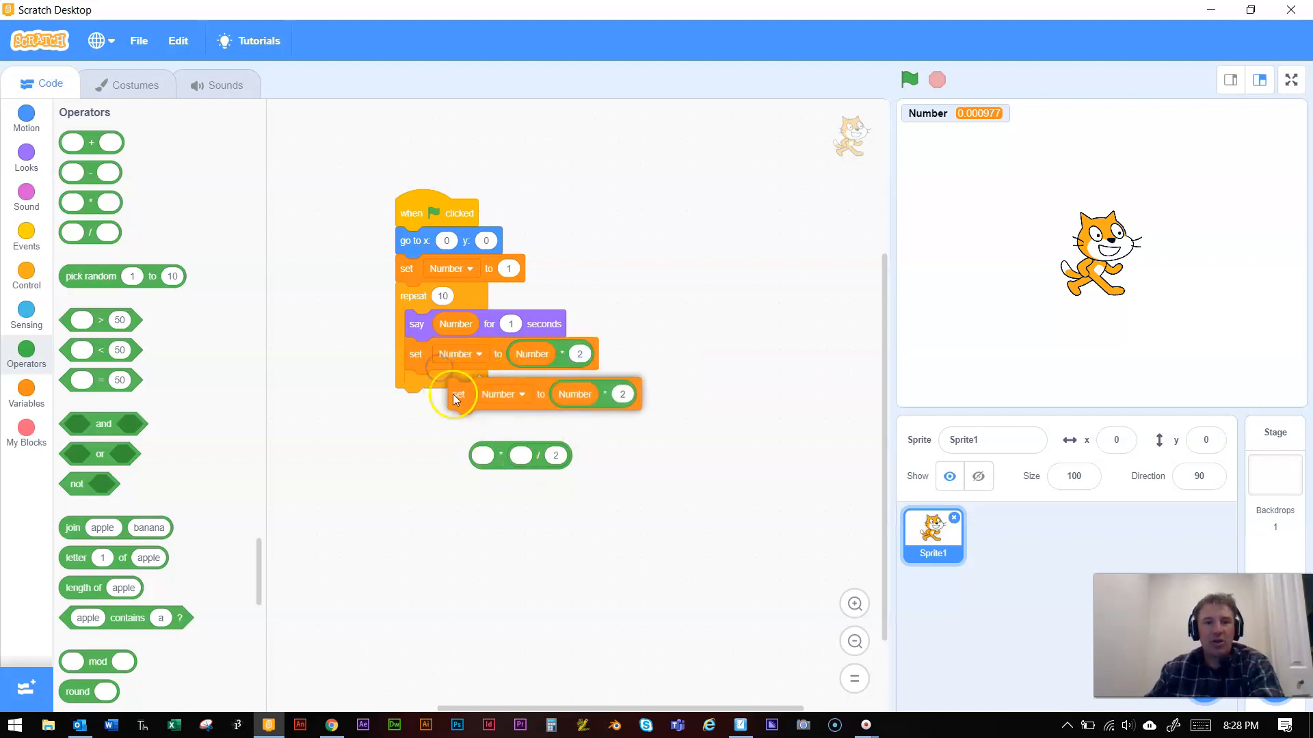
left_click(909, 80)
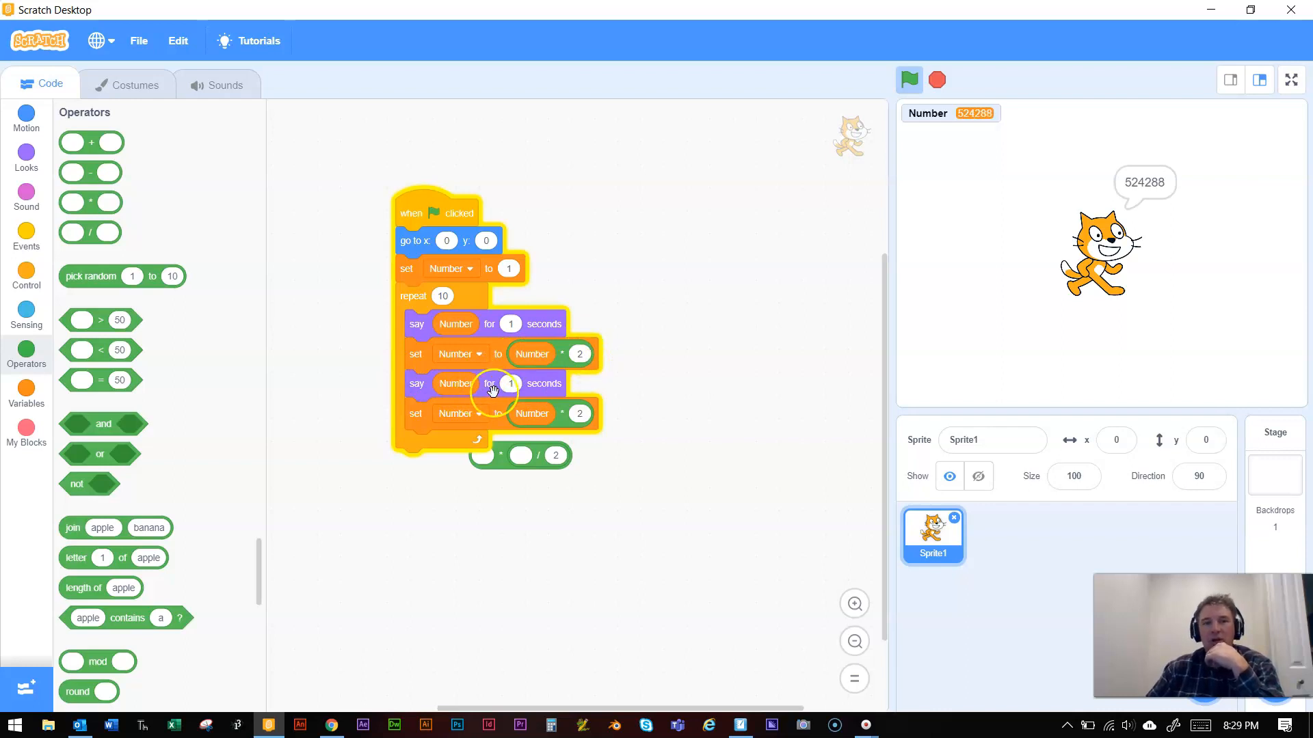
left_click(909, 79)
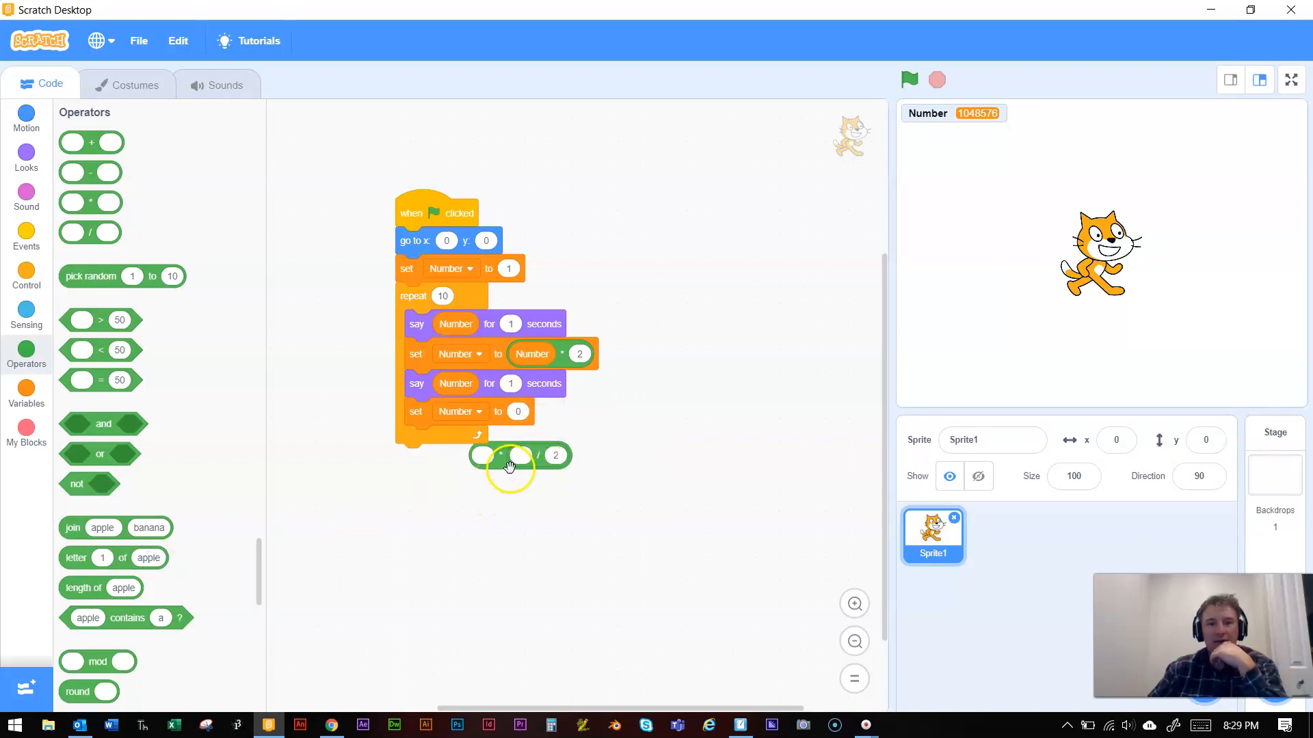
left_click_drag(509, 454, 519, 413)
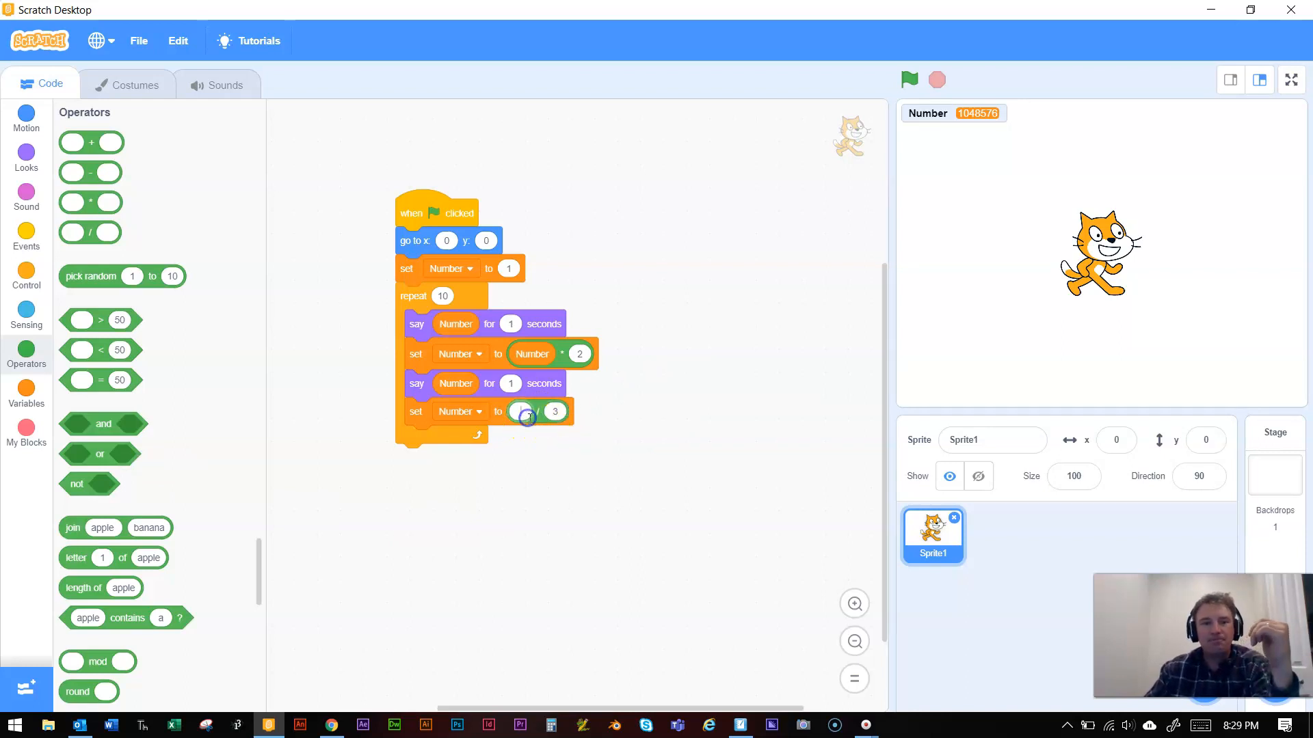
right_click(532, 354)
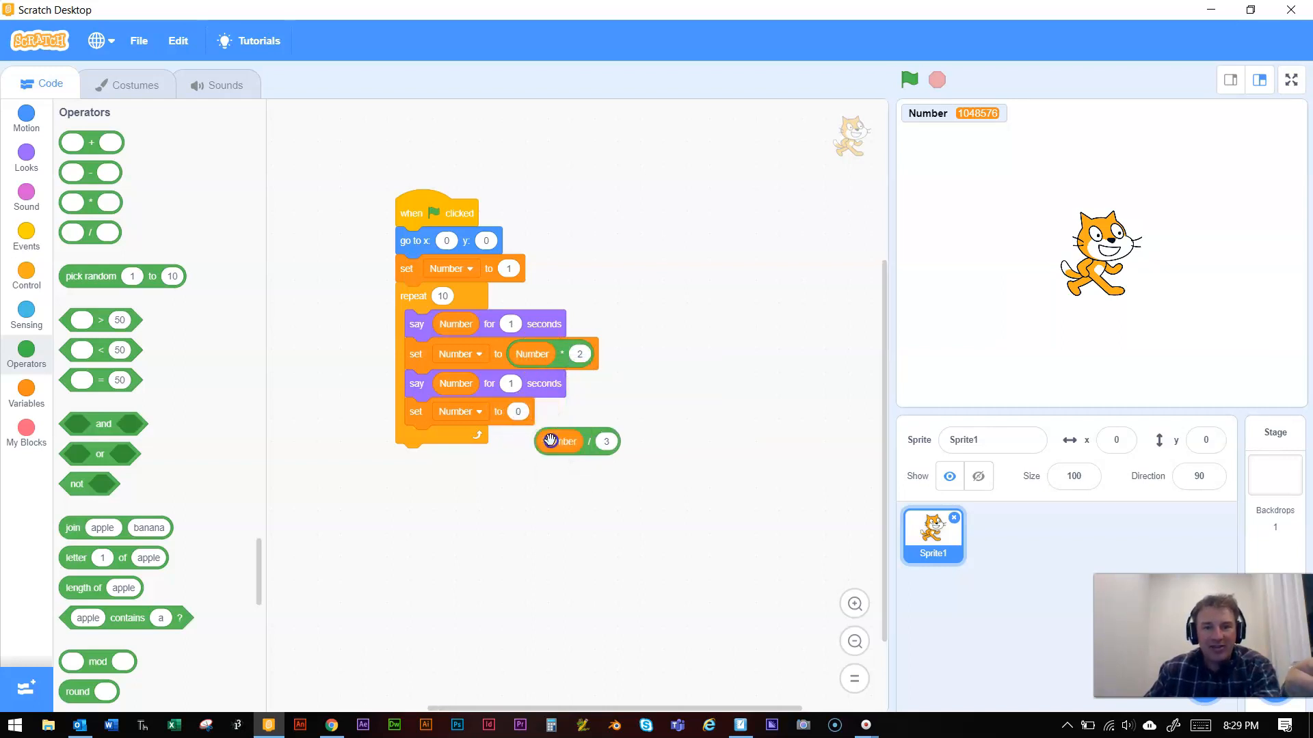
left_click_drag(560, 441, 536, 413)
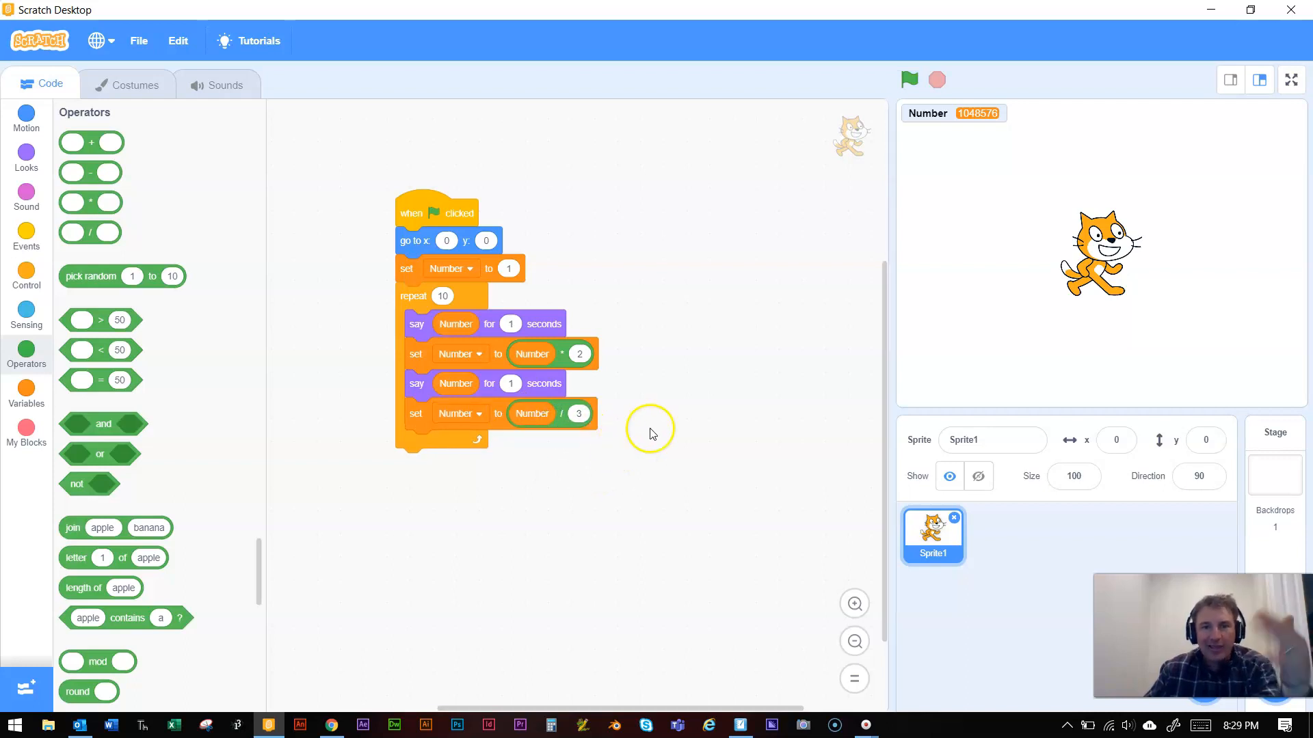
mouse_move(556, 354)
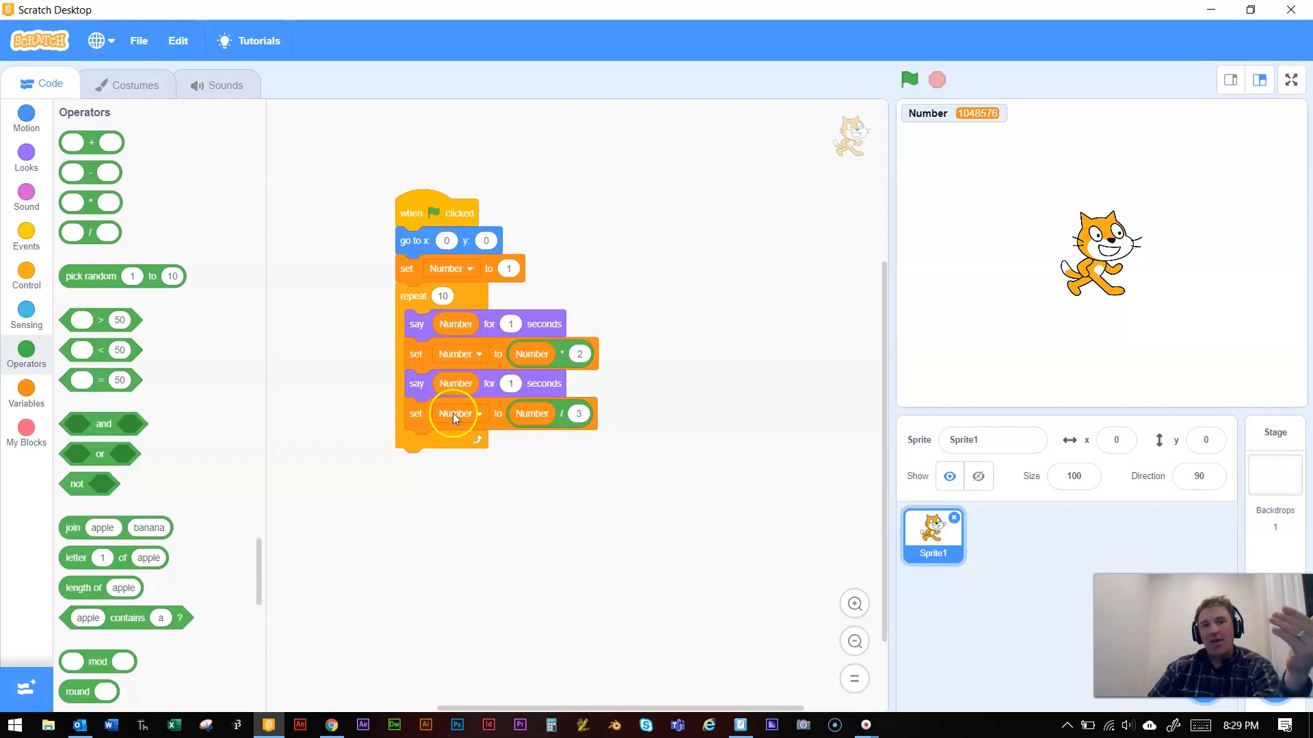
mouse_move(903, 75)
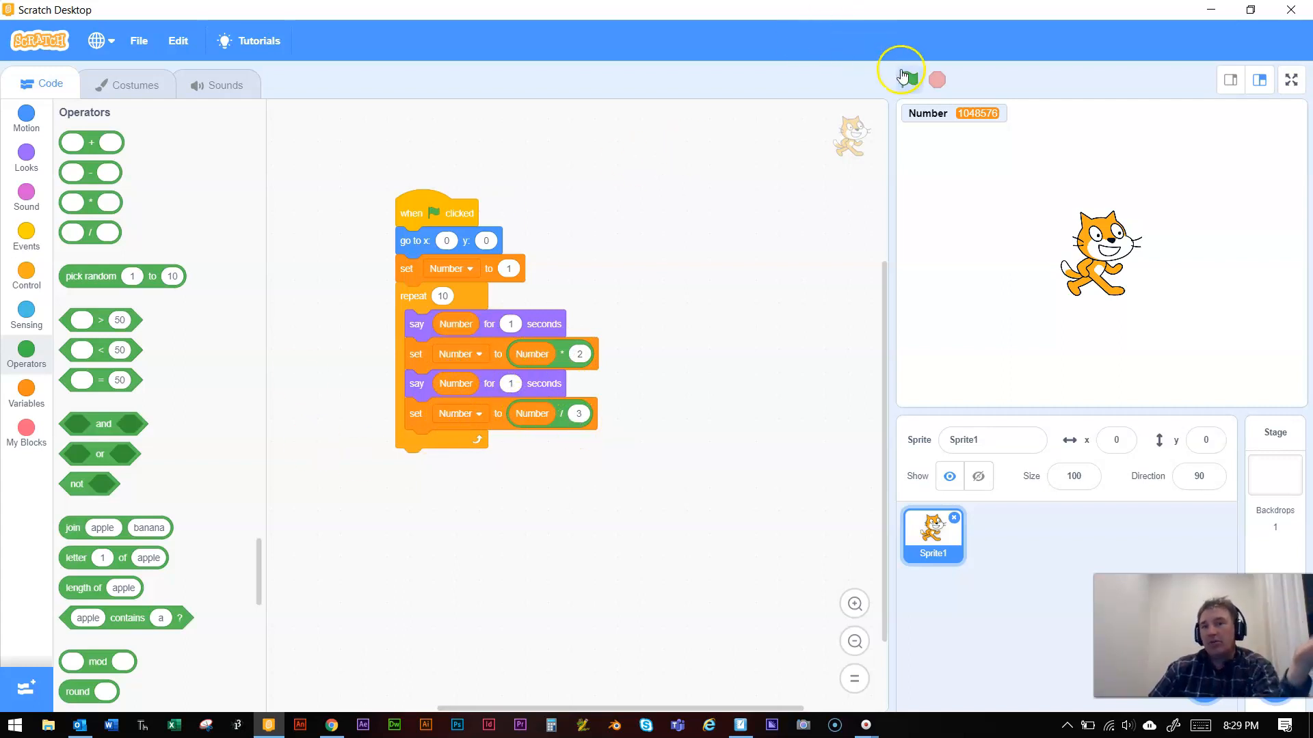
Step: Run the double-then-divide-by-3 script; the cat says 0.18 with Number at 0.175583
left_click(909, 79)
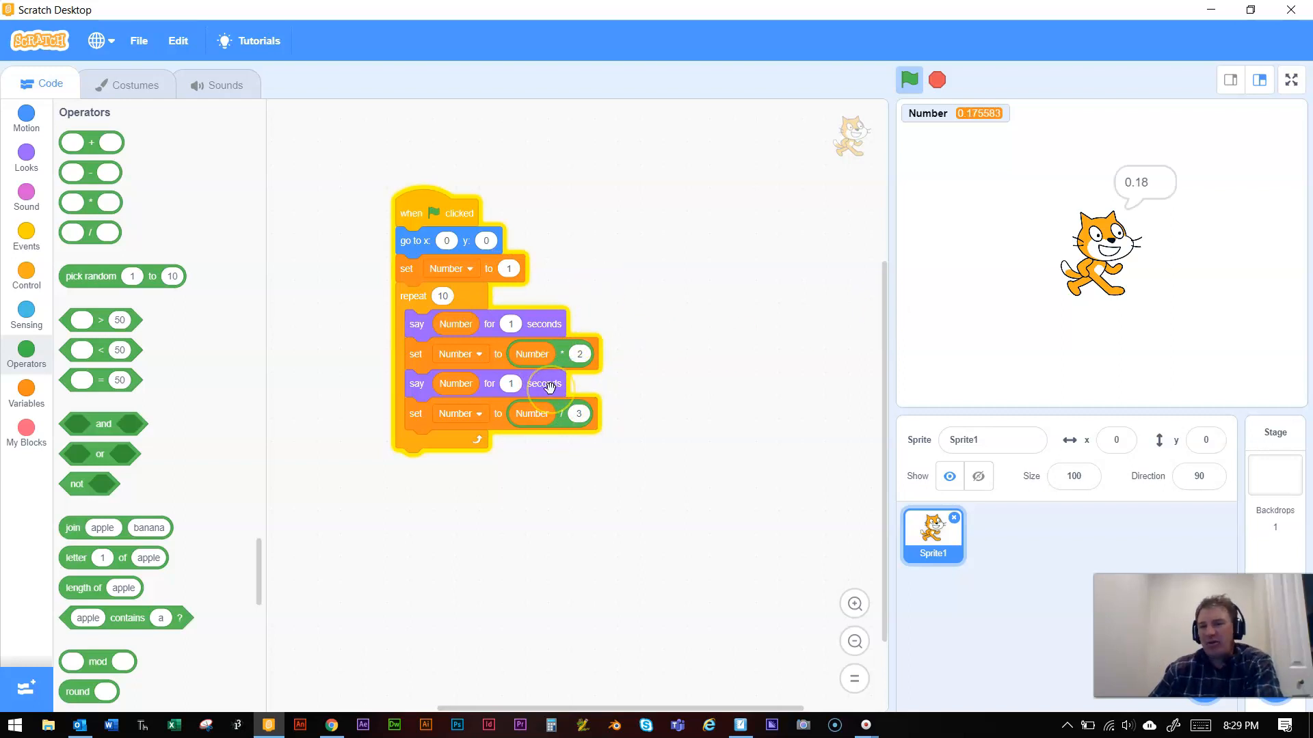
mouse_move(534, 358)
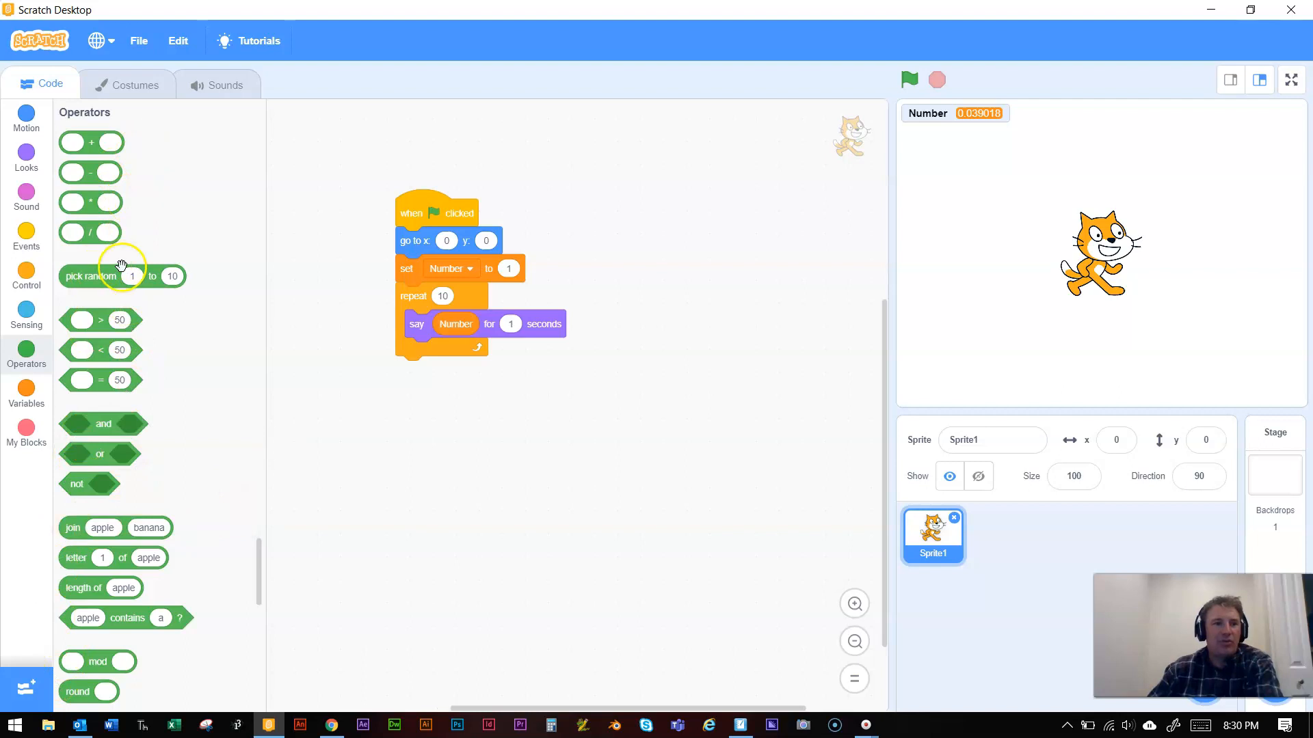
Step: Bring in 'pick random 1 to 10' and rearrange the set Number block around the say block
left_click_drag(122, 276, 477, 422)
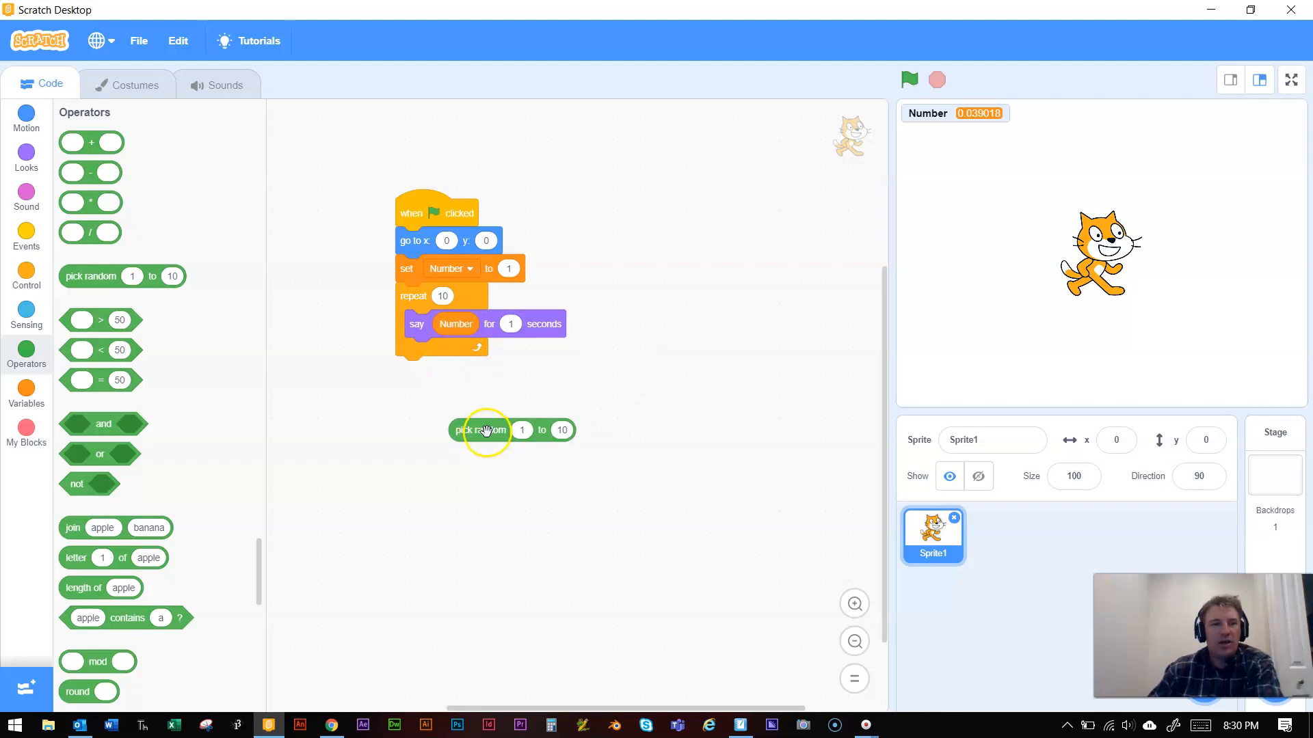
left_click_drag(484, 430, 455, 324)
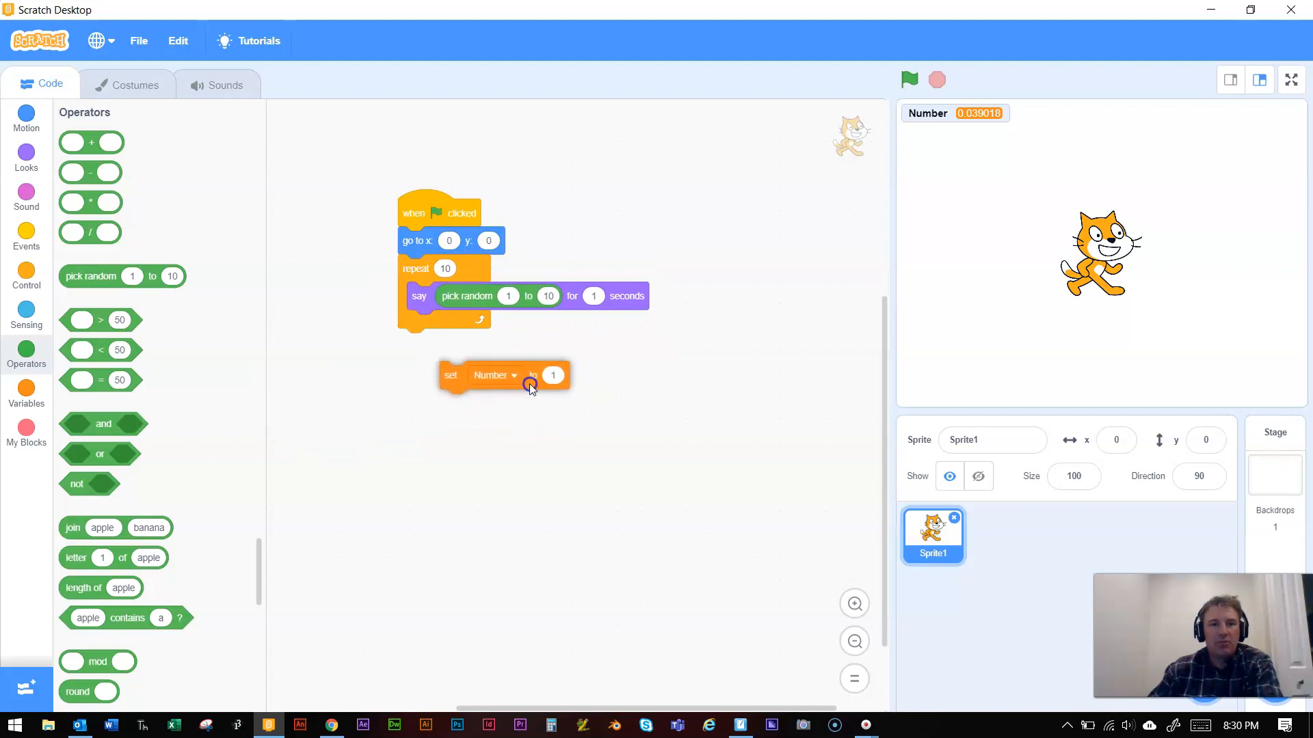
left_click_drag(451, 375, 428, 266)
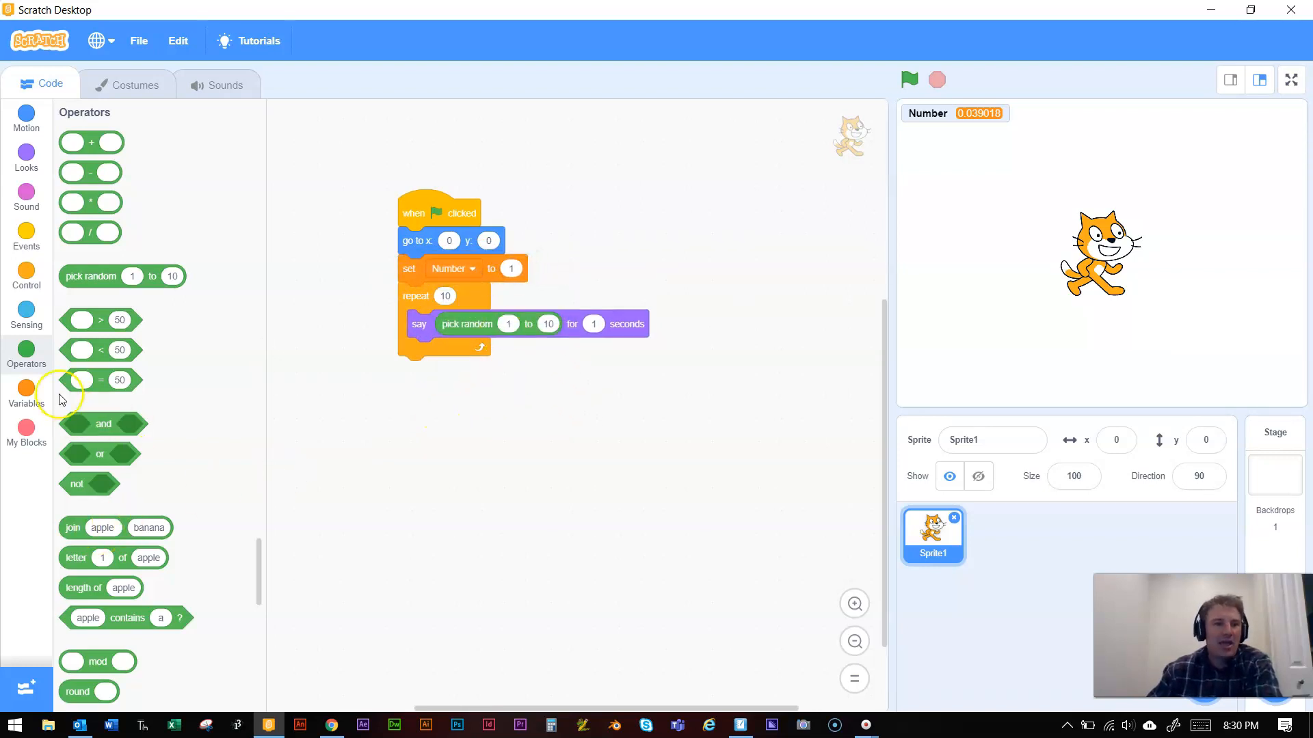
left_click(26, 391)
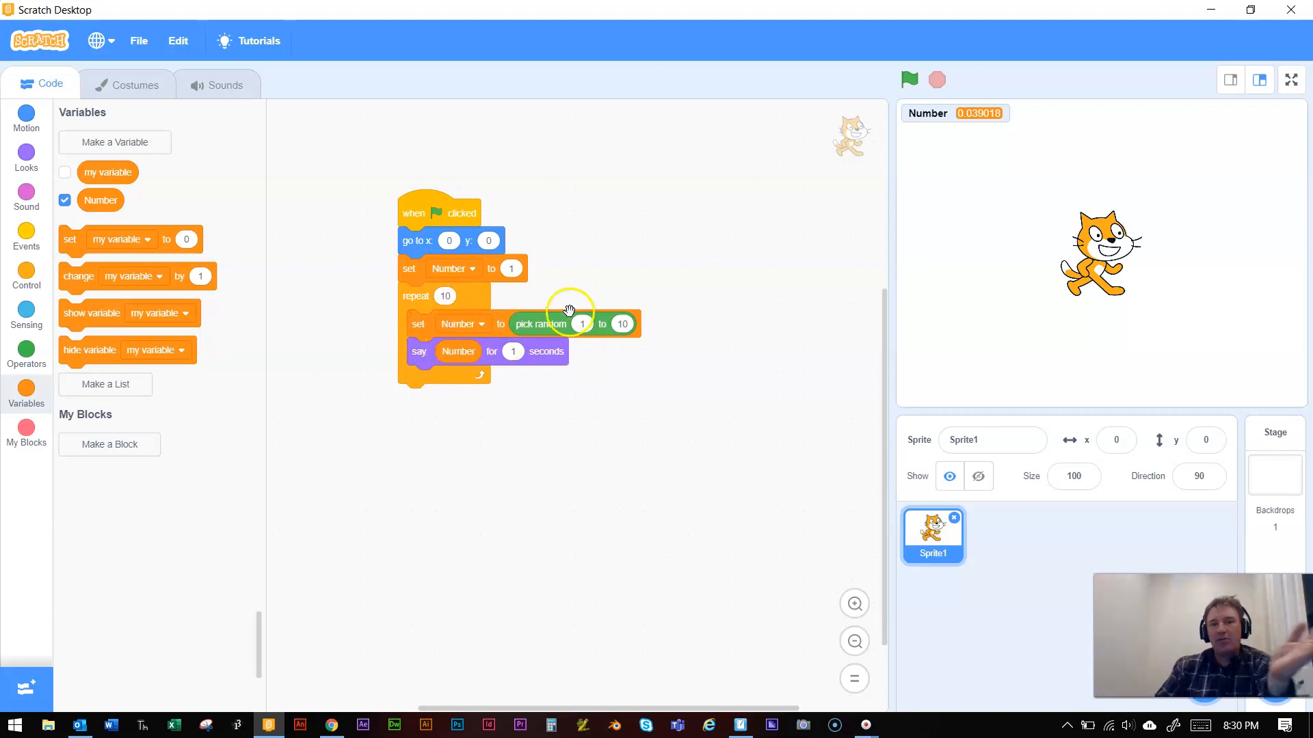
mouse_move(460, 335)
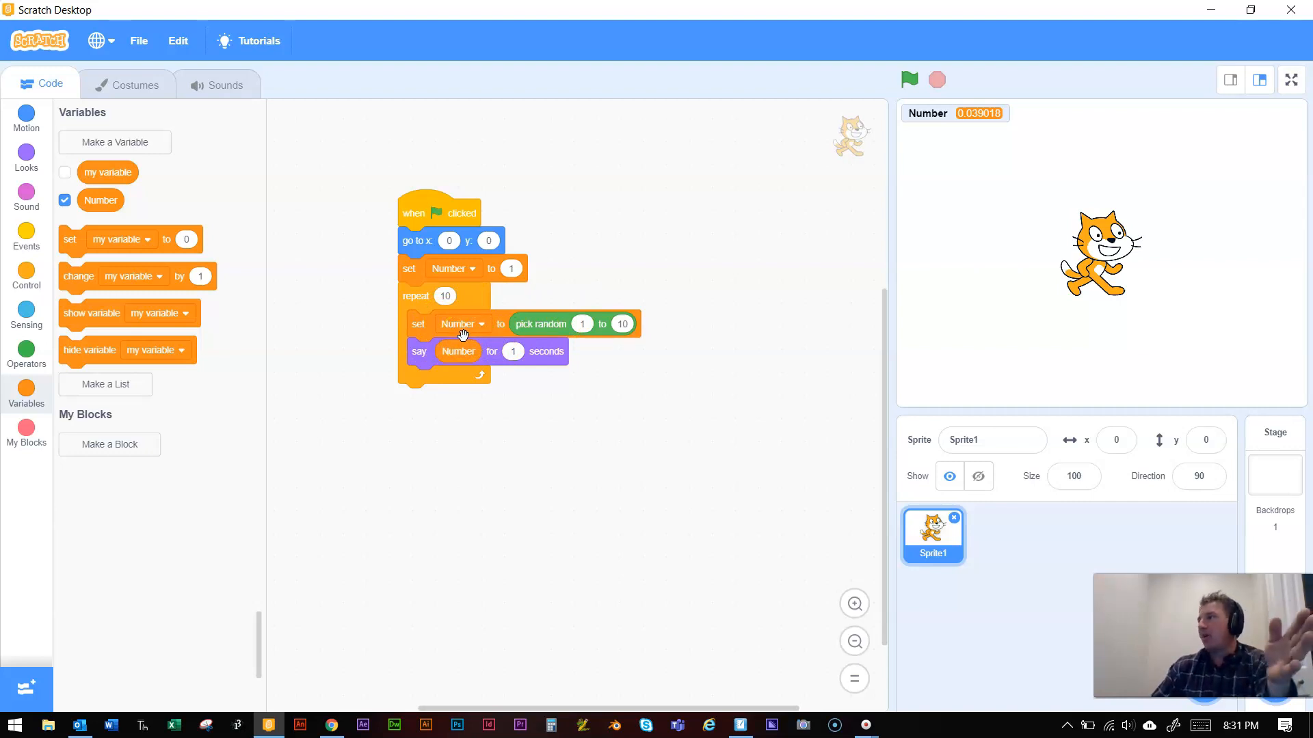
mouse_move(761, 250)
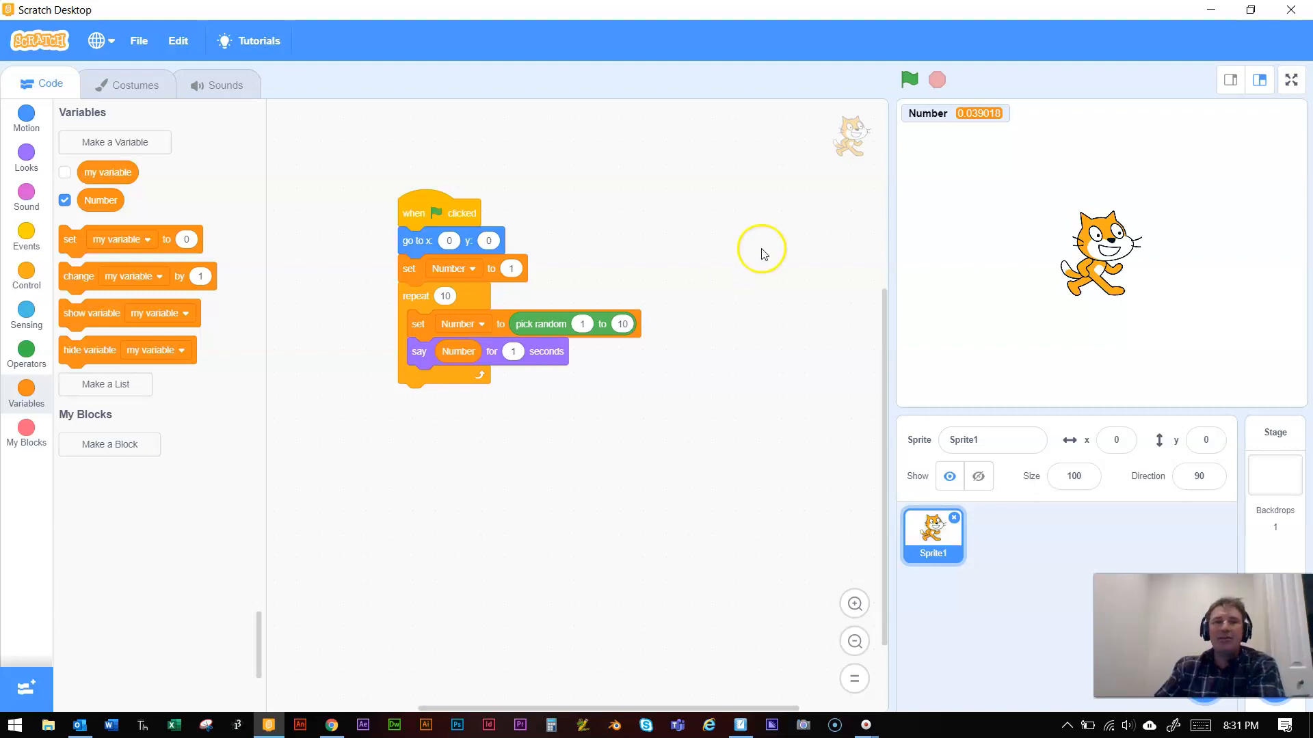
Step: Run the random-number script repeatedly, getting values like 3, 2, 1 and 8
left_click(909, 79)
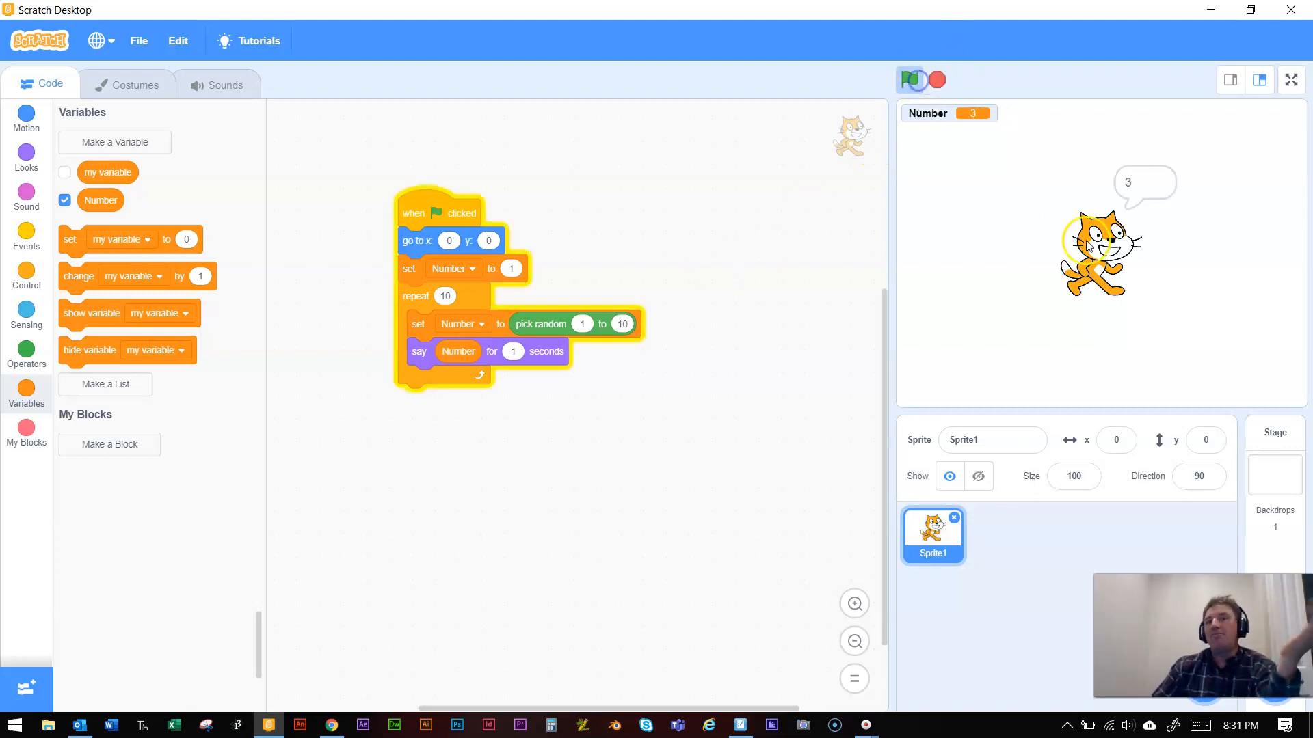
left_click(909, 80)
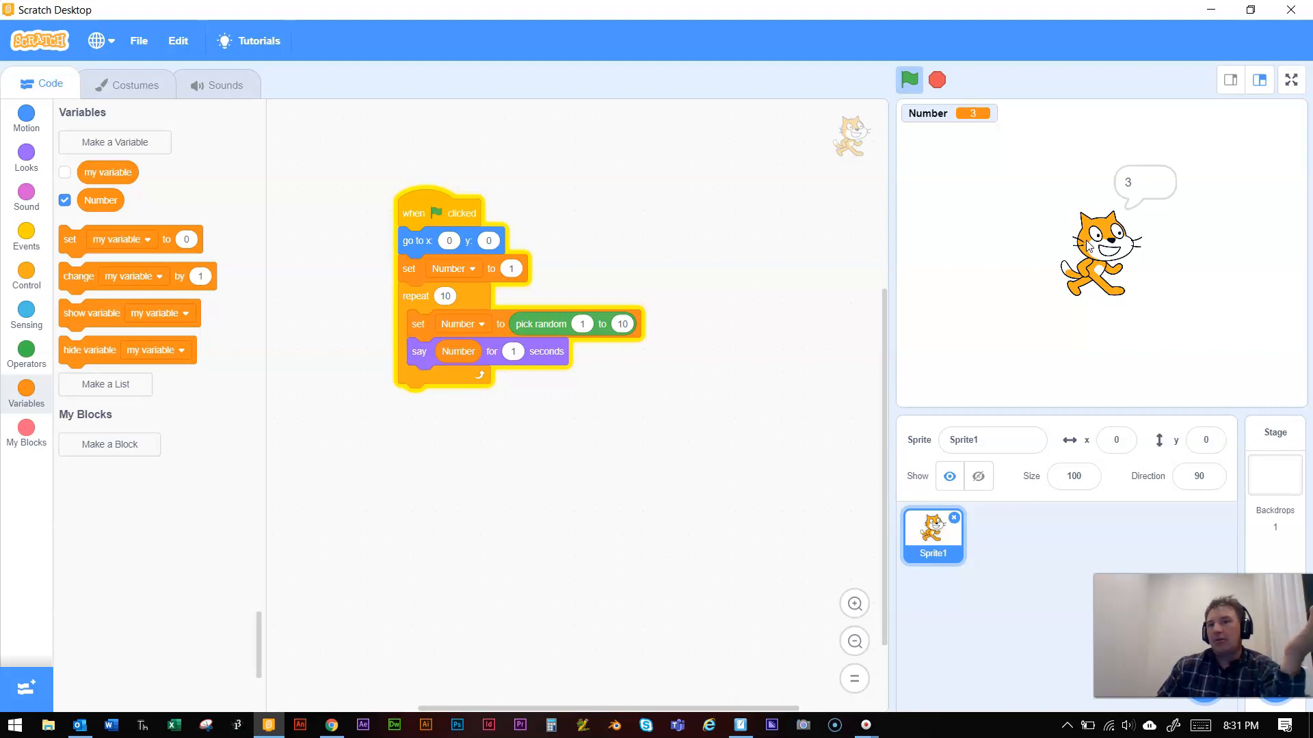
left_click(909, 79)
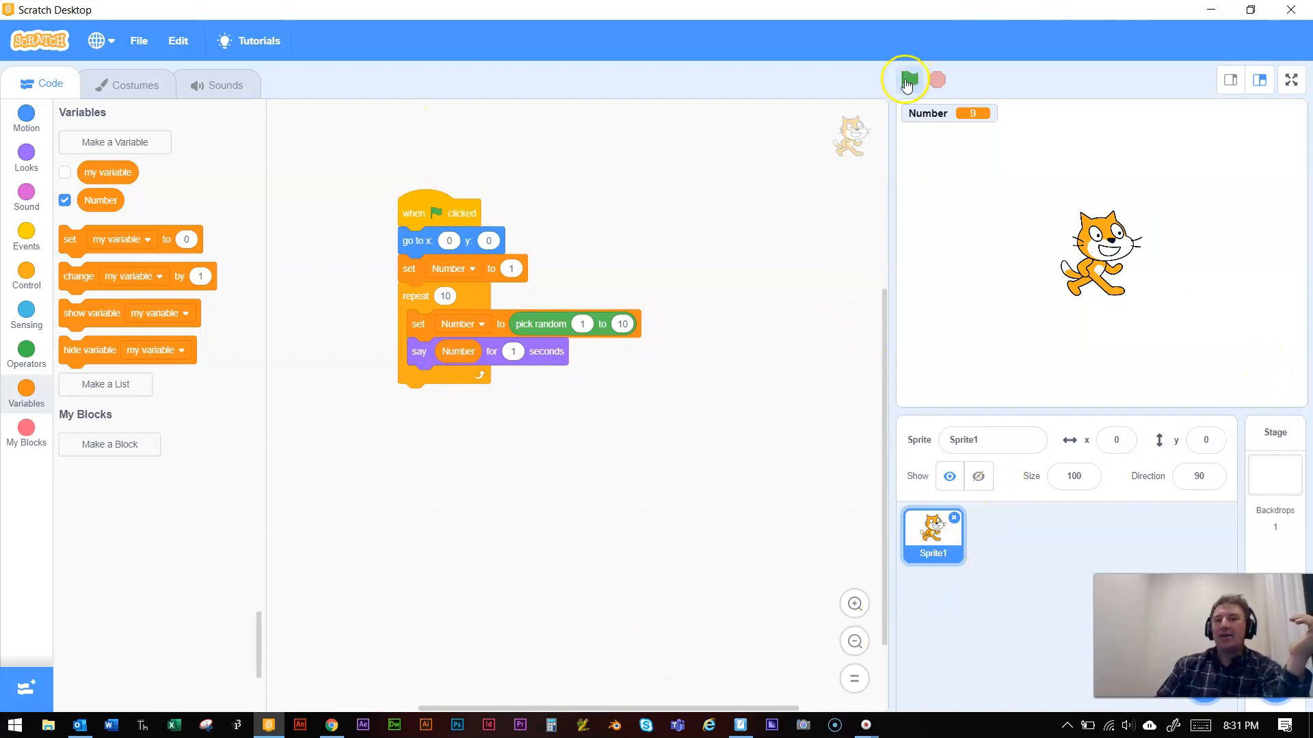
left_click(907, 79)
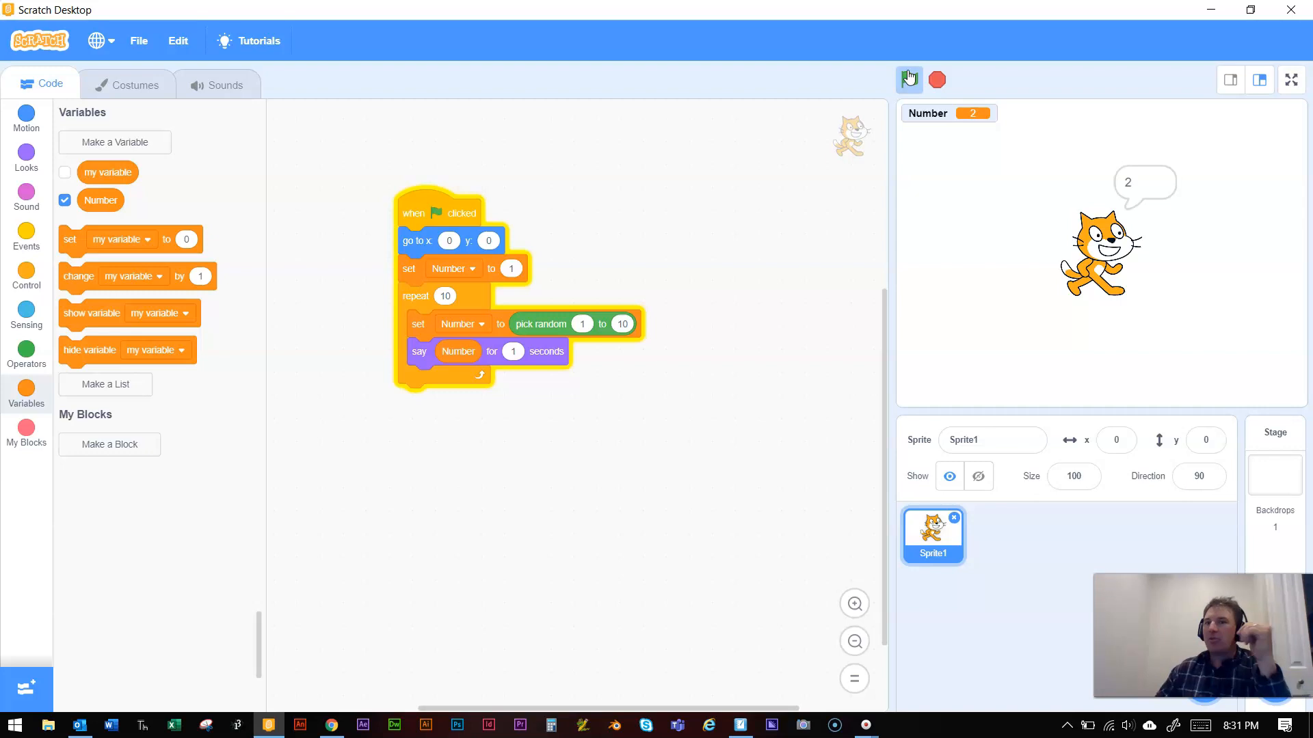
left_click(908, 79)
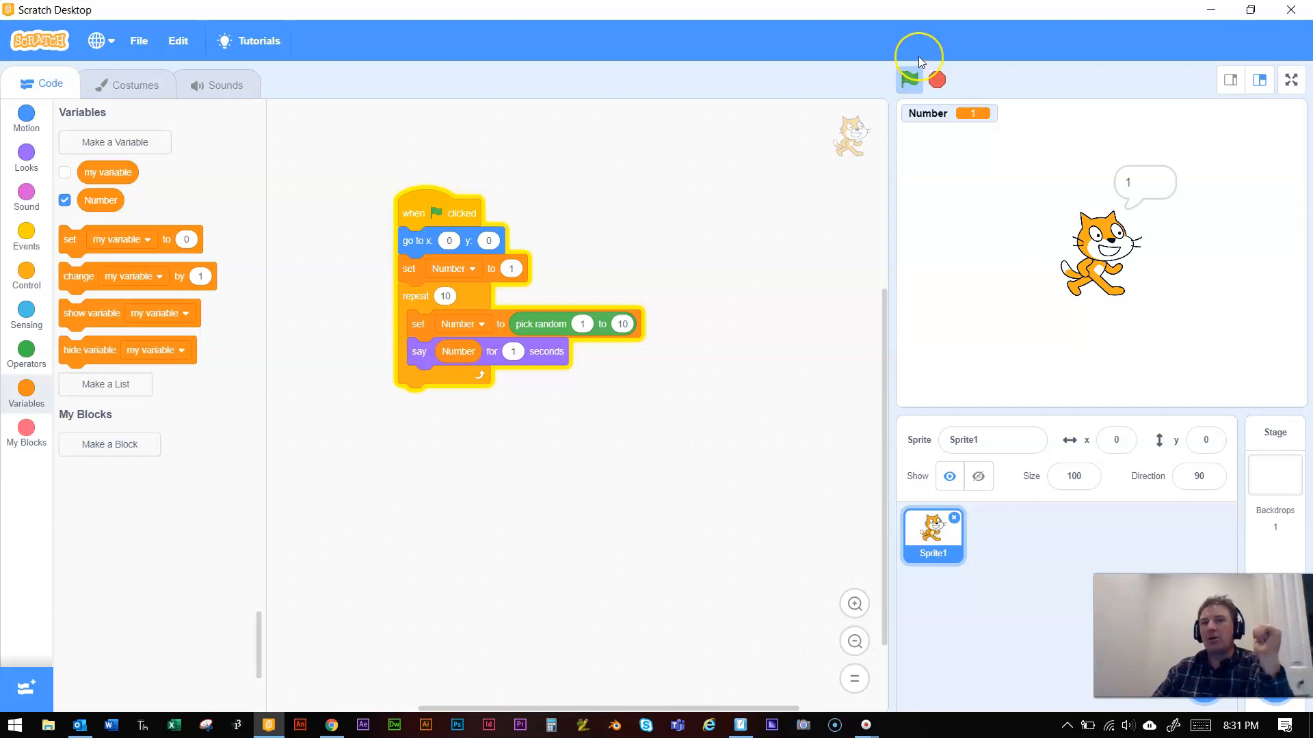
left_click(908, 80)
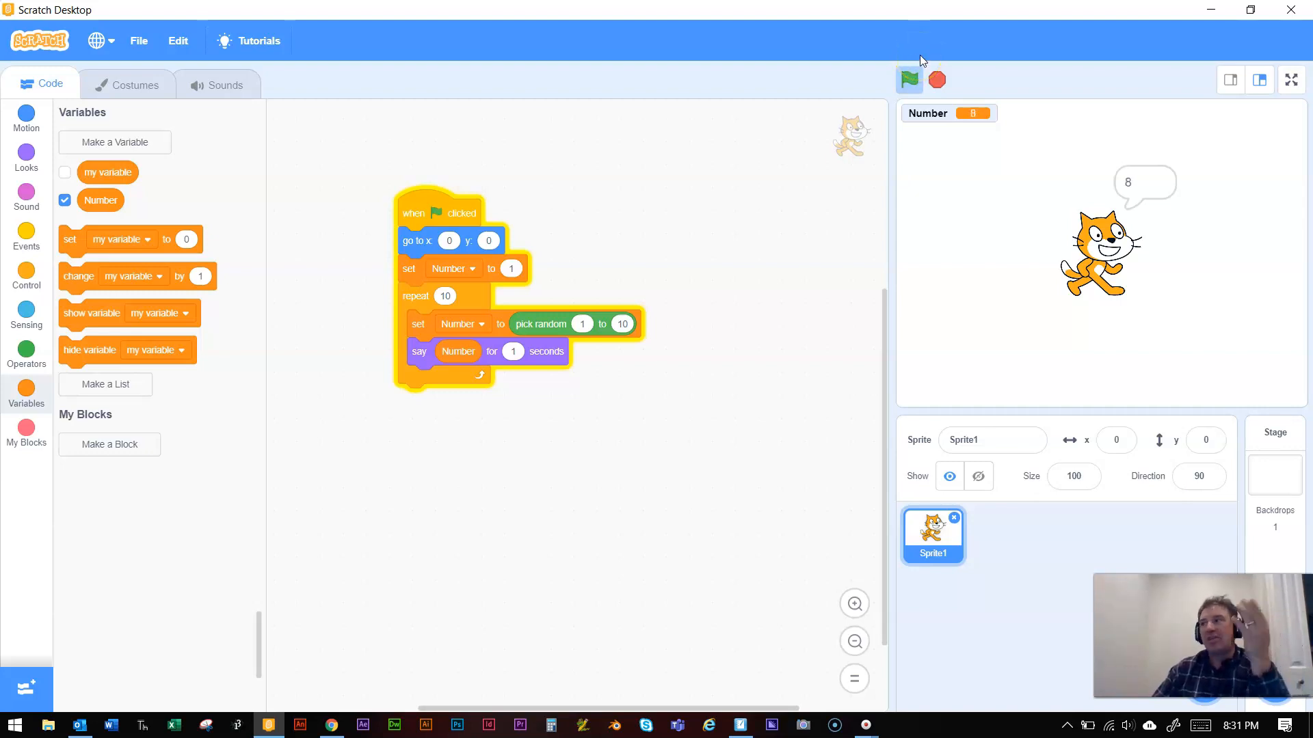
left_click(936, 79)
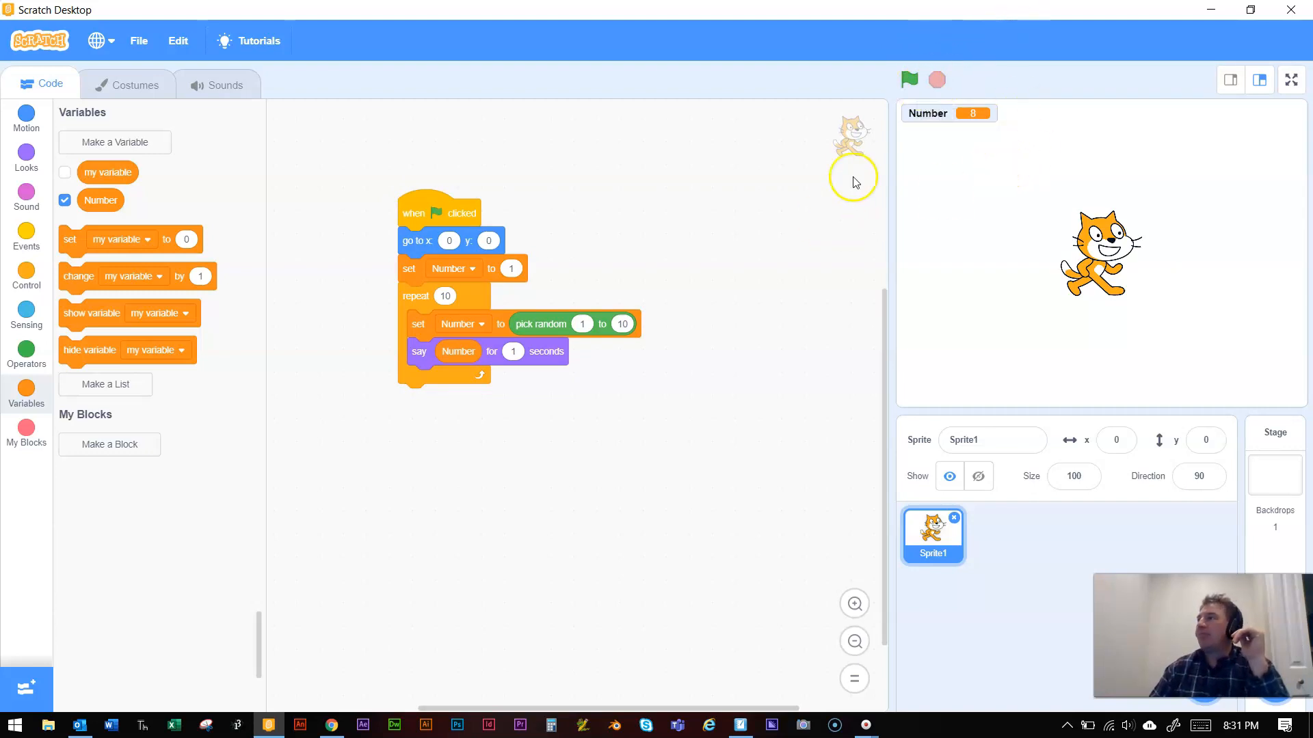
mouse_move(896, 212)
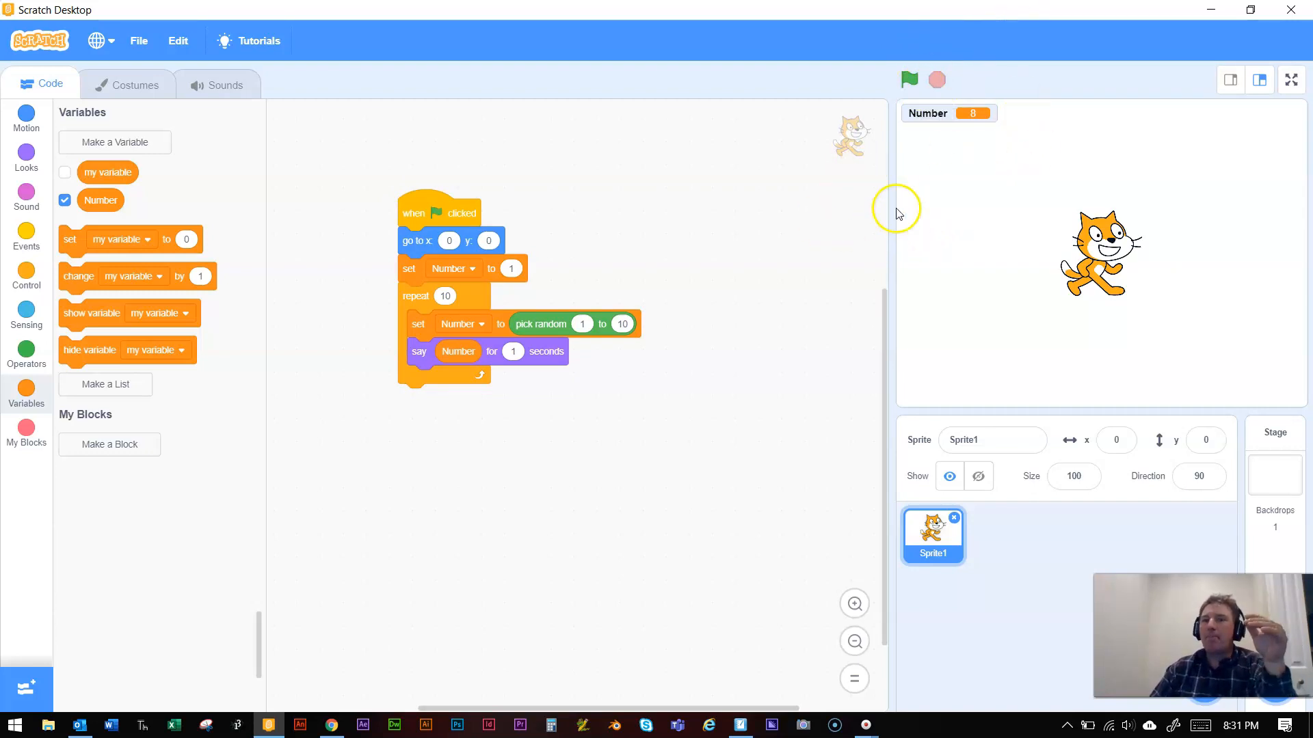
mouse_move(879, 226)
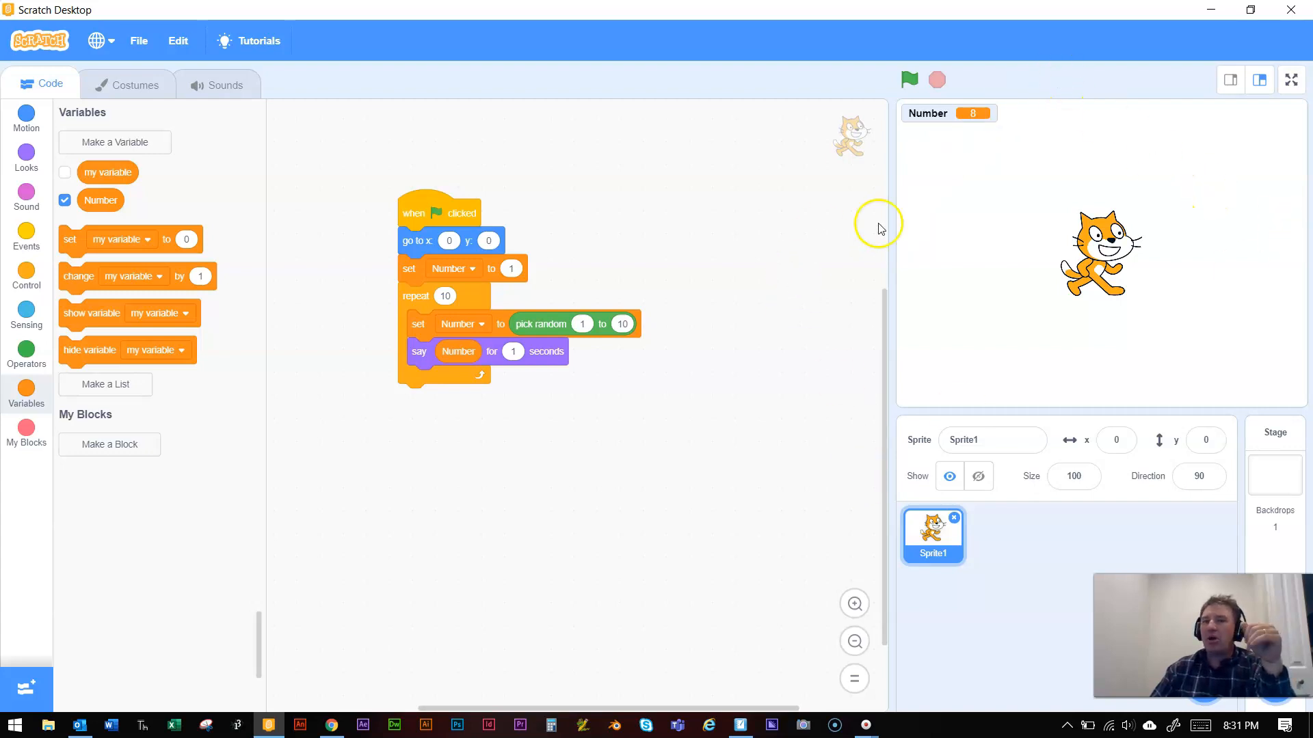
mouse_move(1010, 399)
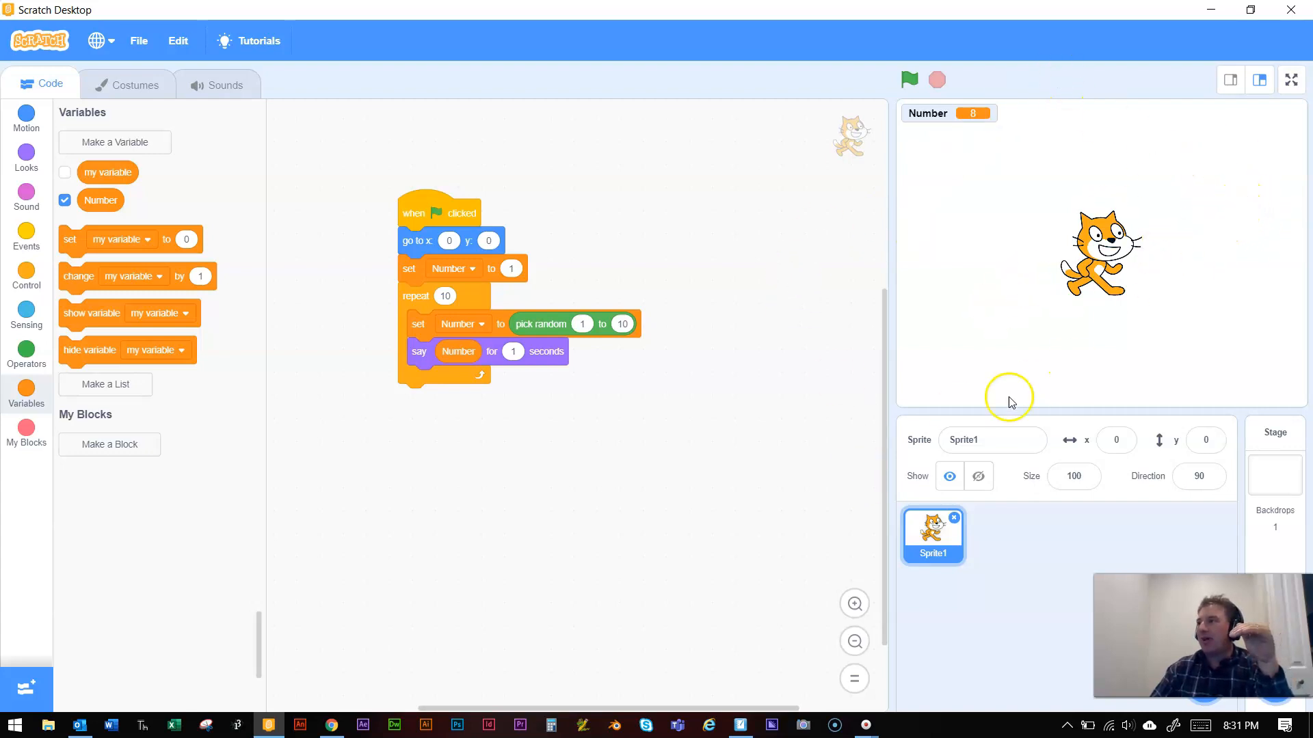
mouse_move(1129, 354)
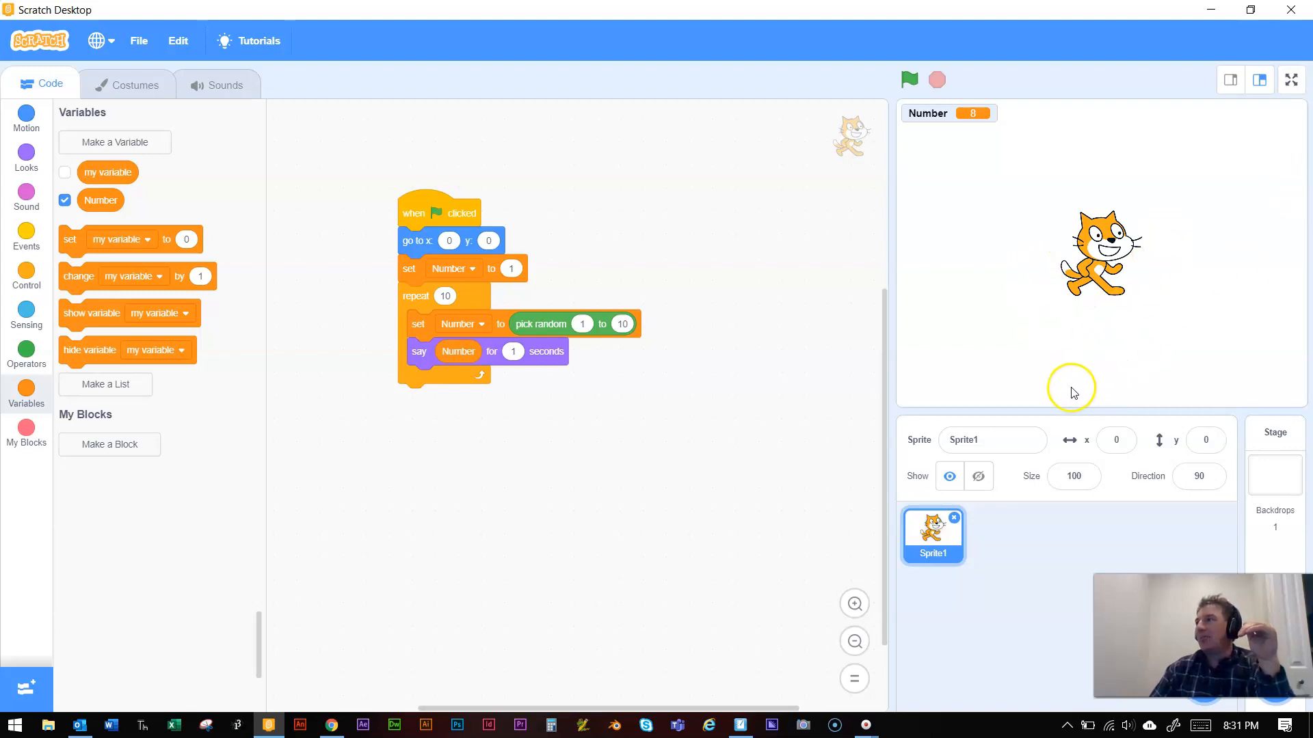
mouse_move(1144, 326)
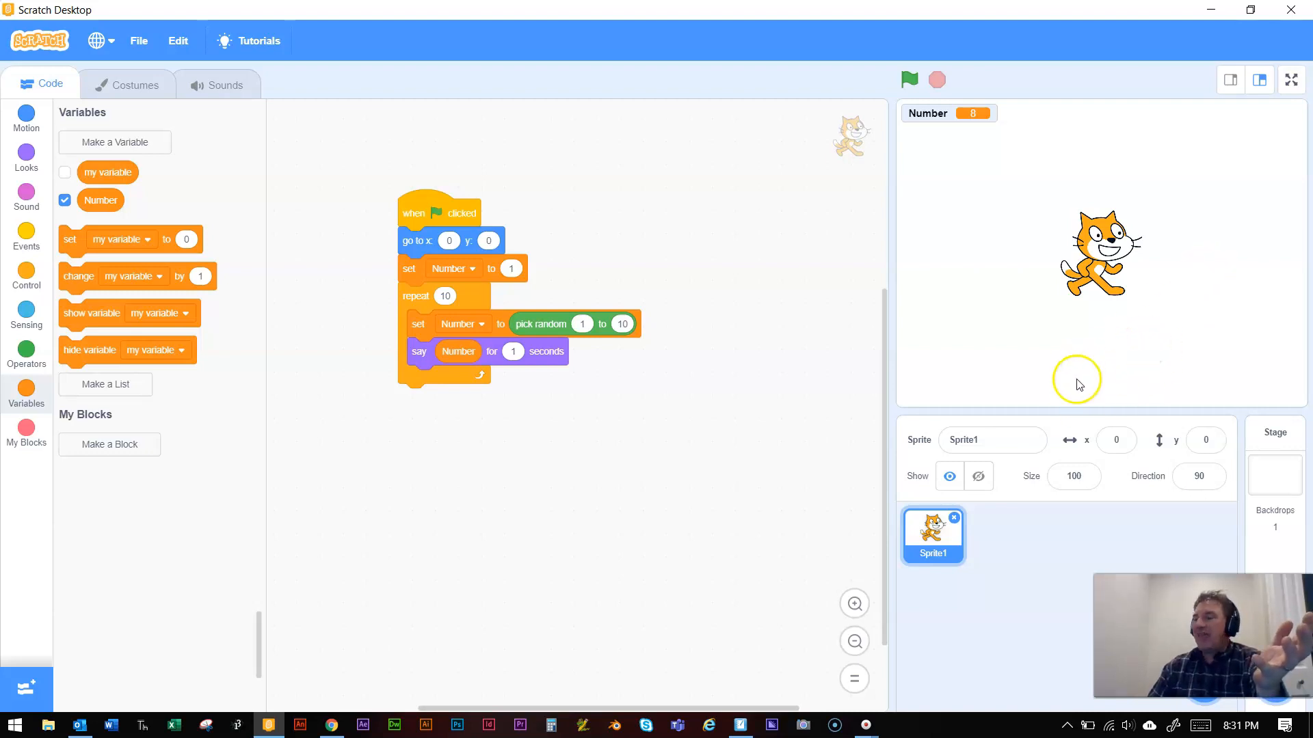
mouse_move(1065, 343)
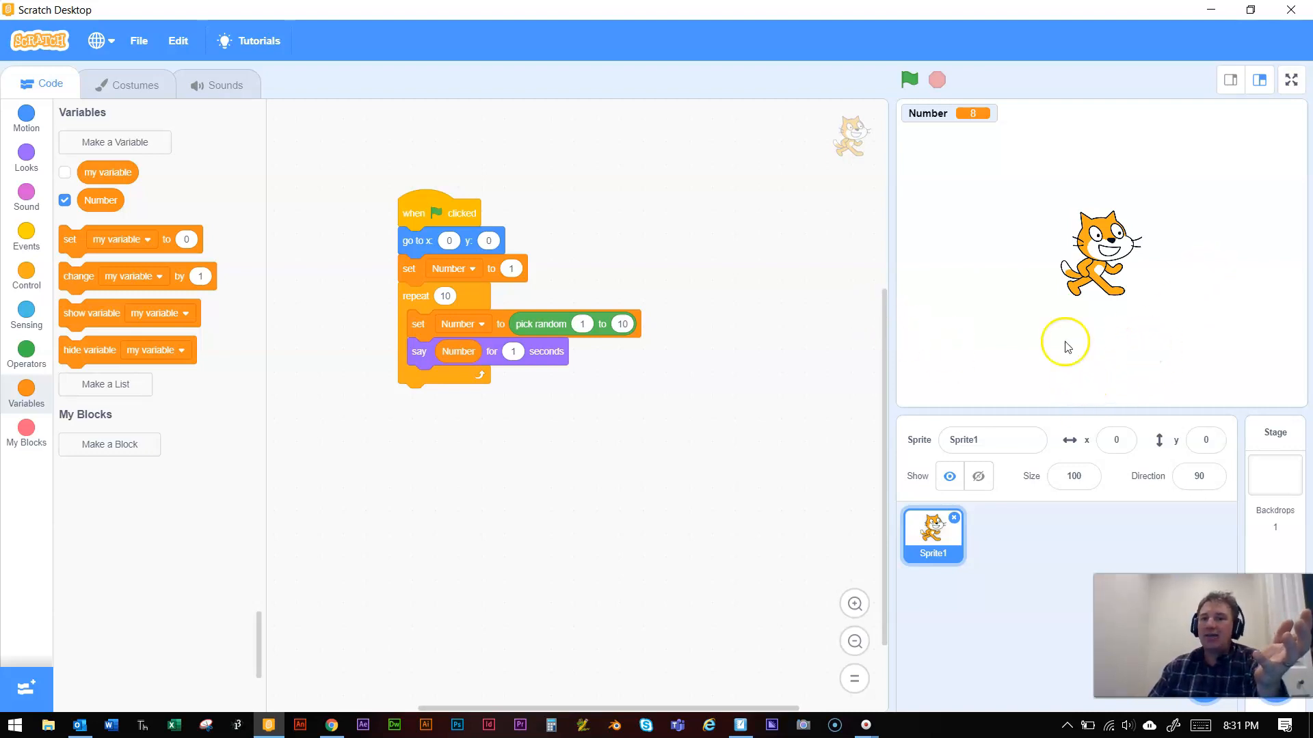
mouse_move(960, 314)
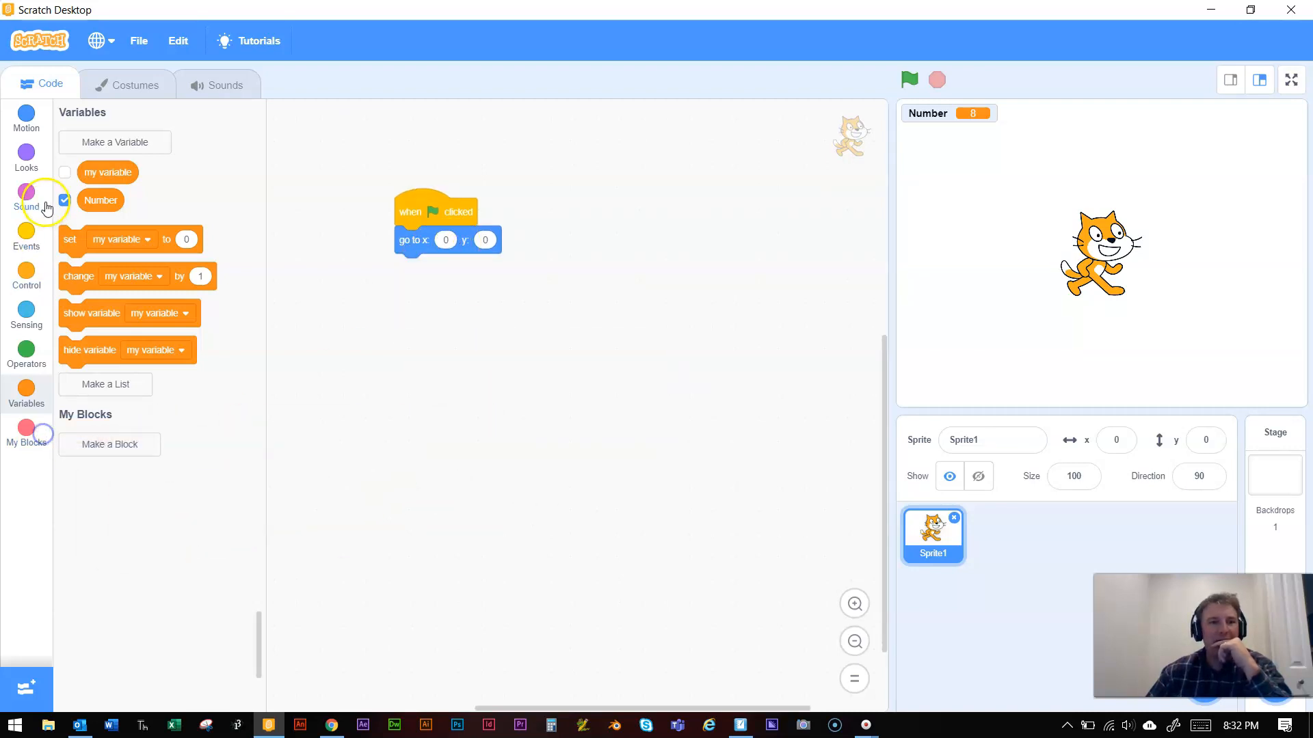
Step: Create a new variable named Hi and drag the cat to the stage's left side
left_click(114, 141)
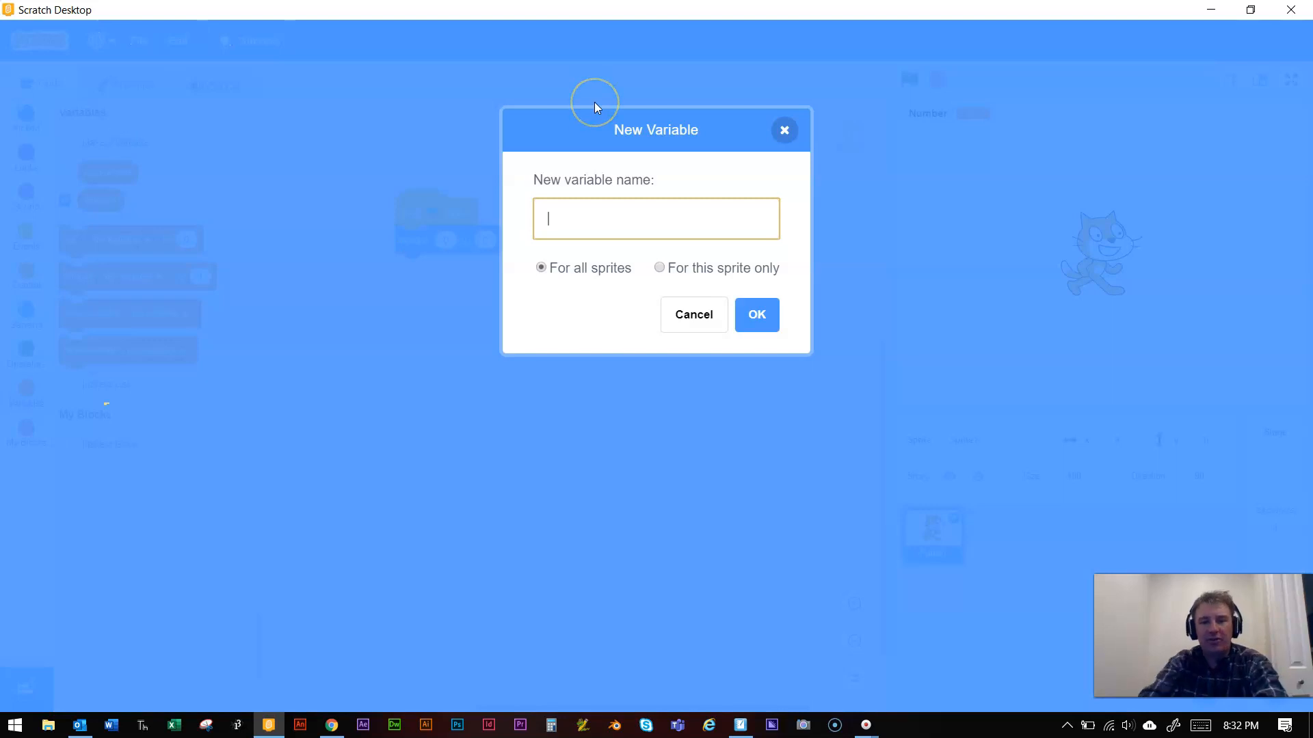
type("H")
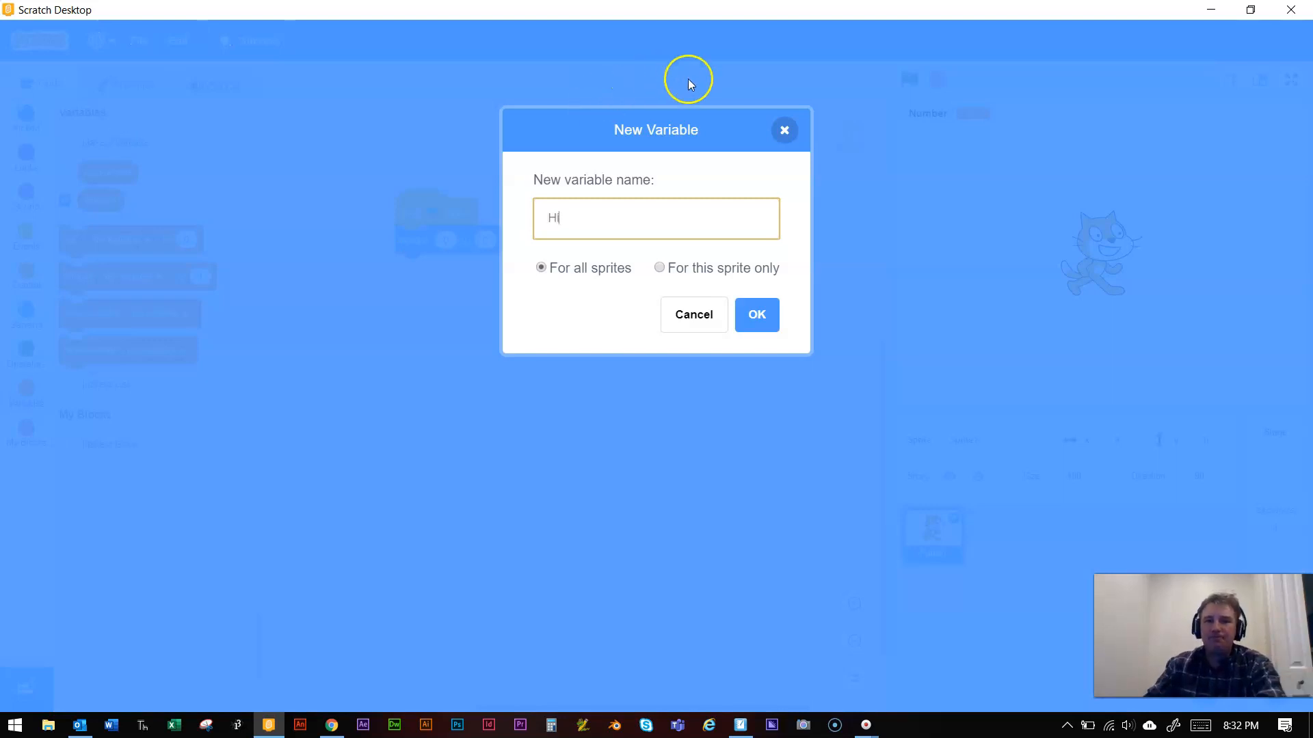
left_click(755, 314)
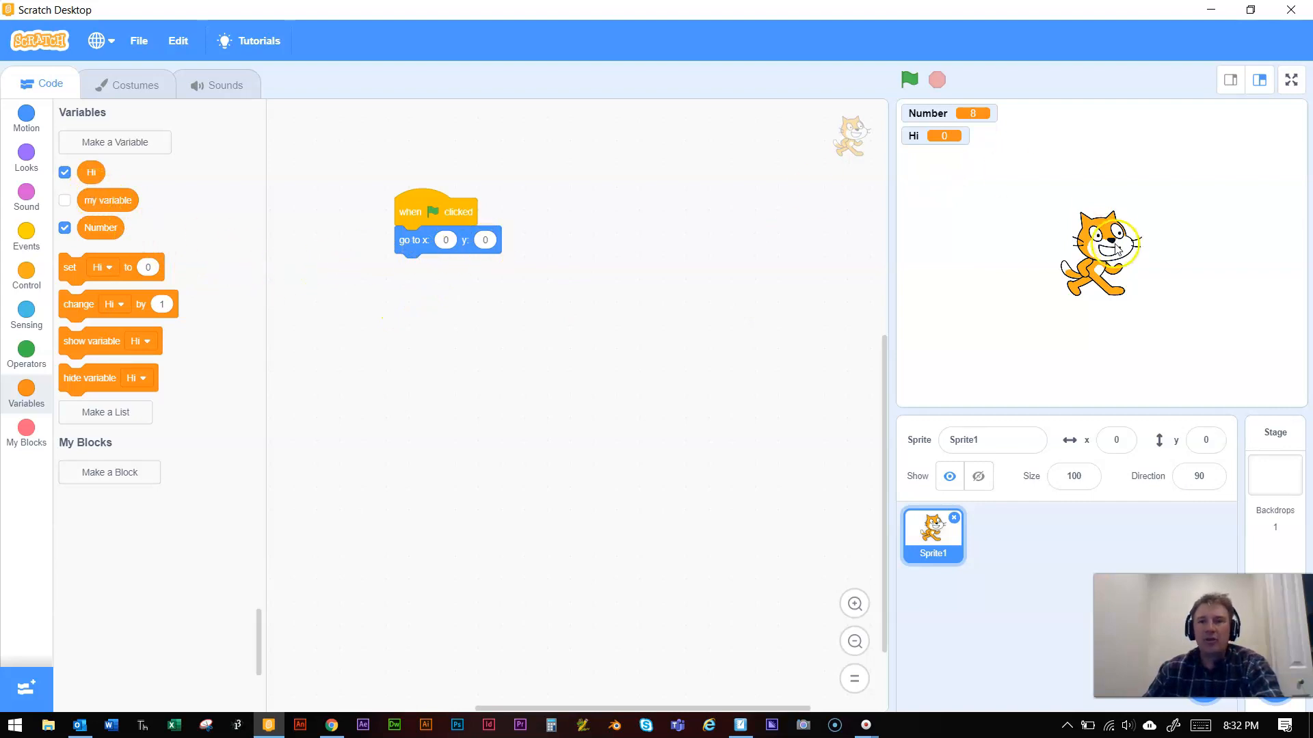
left_click_drag(1101, 253, 983, 249)
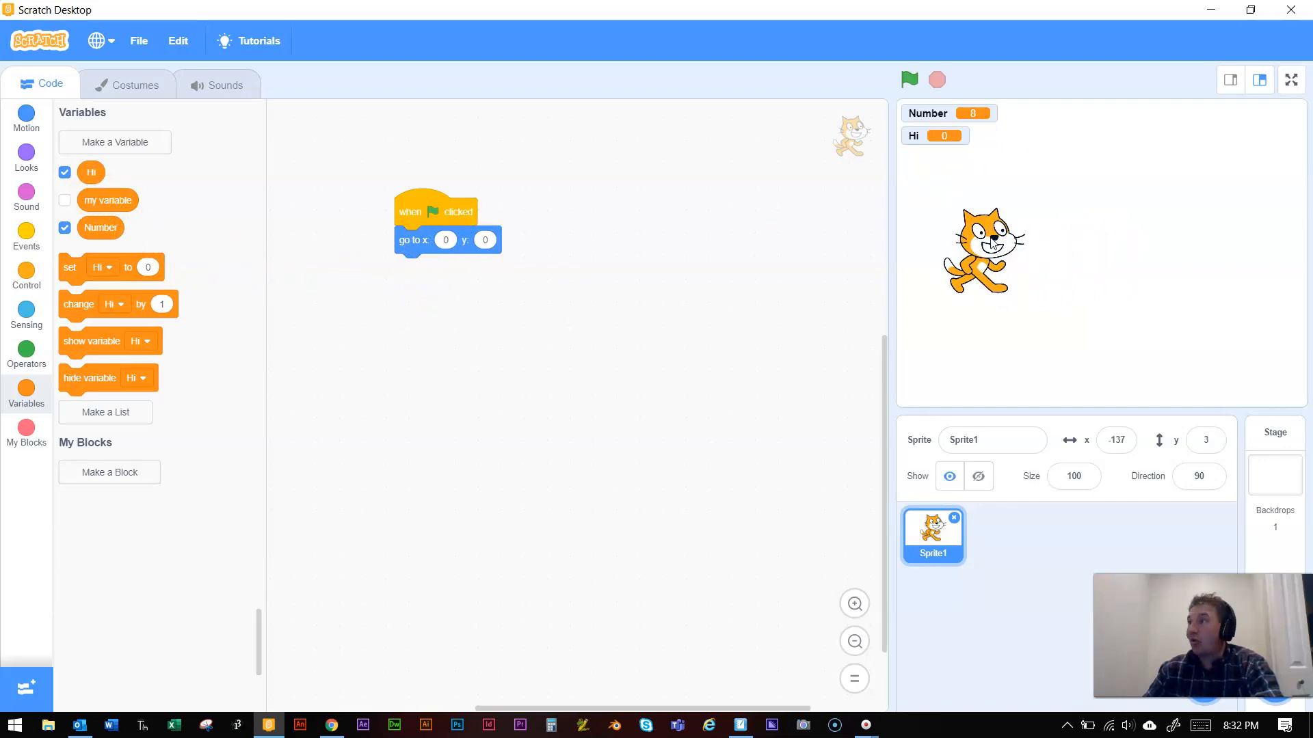
left_click(1073, 476)
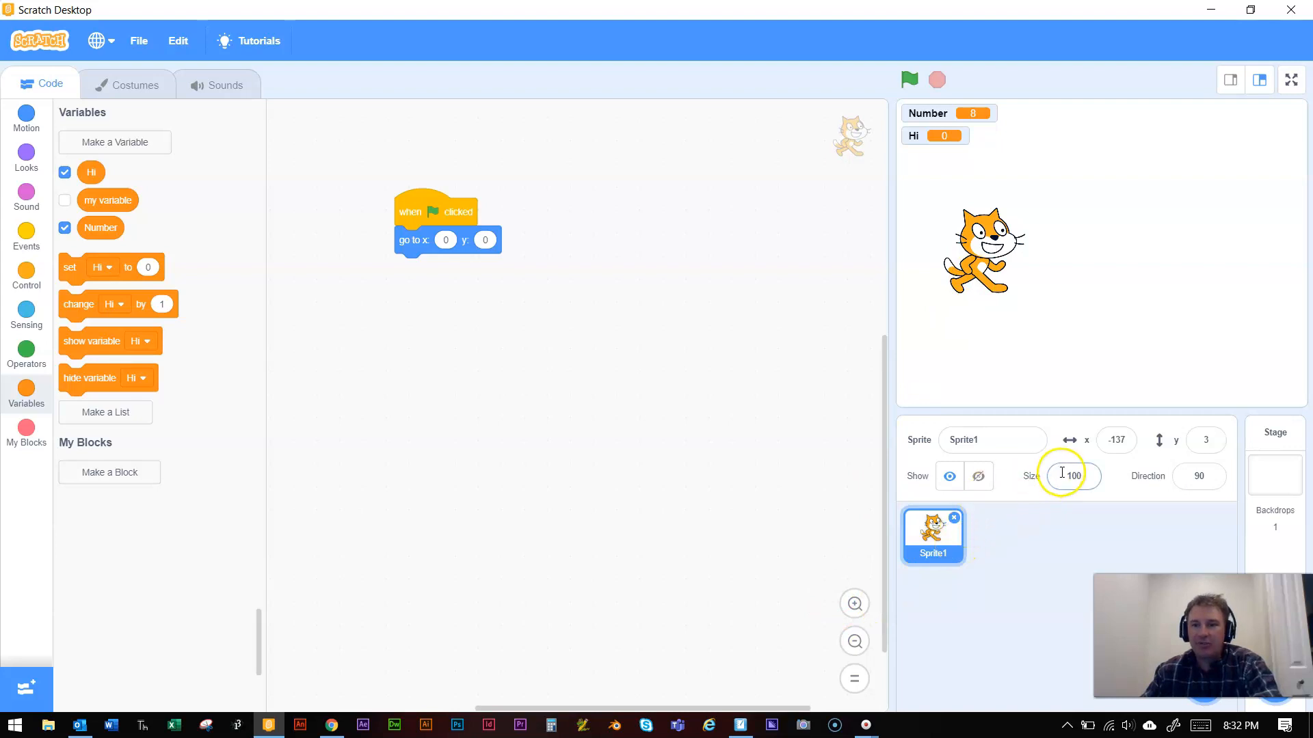
mouse_move(1085, 366)
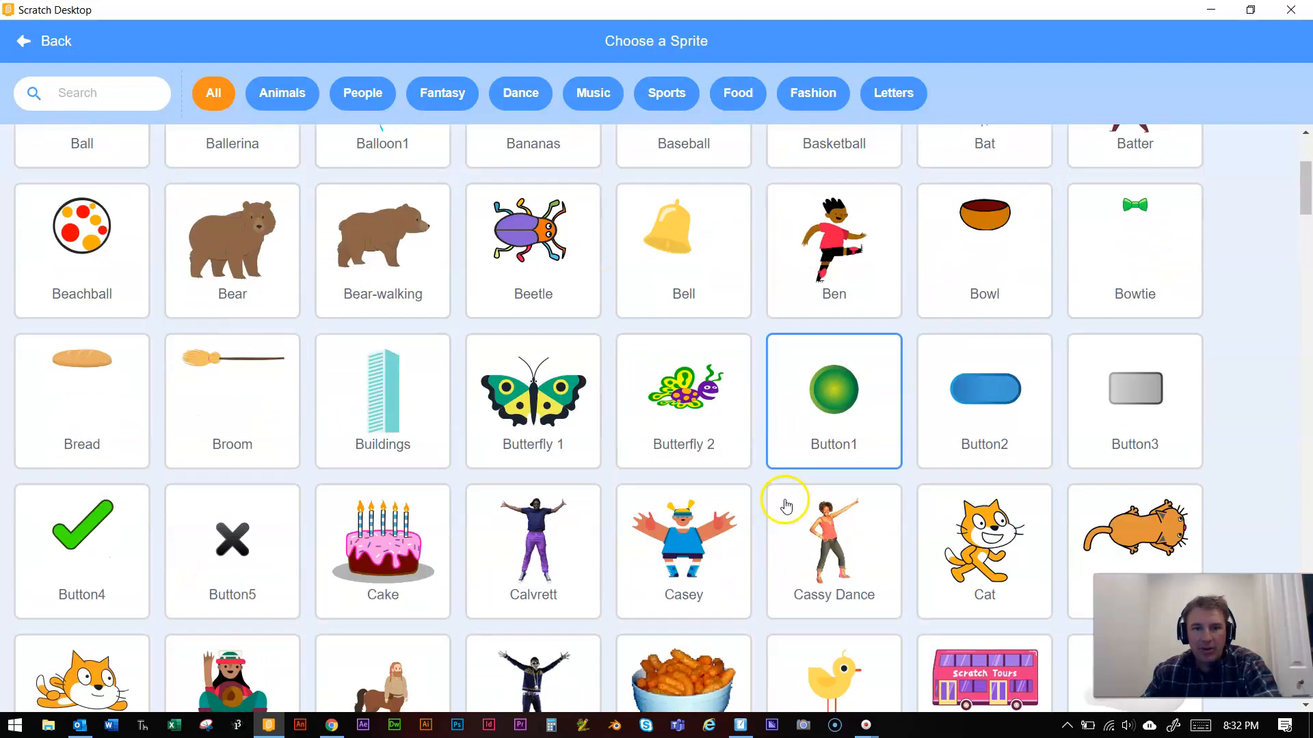
Step: Add the Centaur sprite and position it on the stage right of the cat
scroll("down", 3)
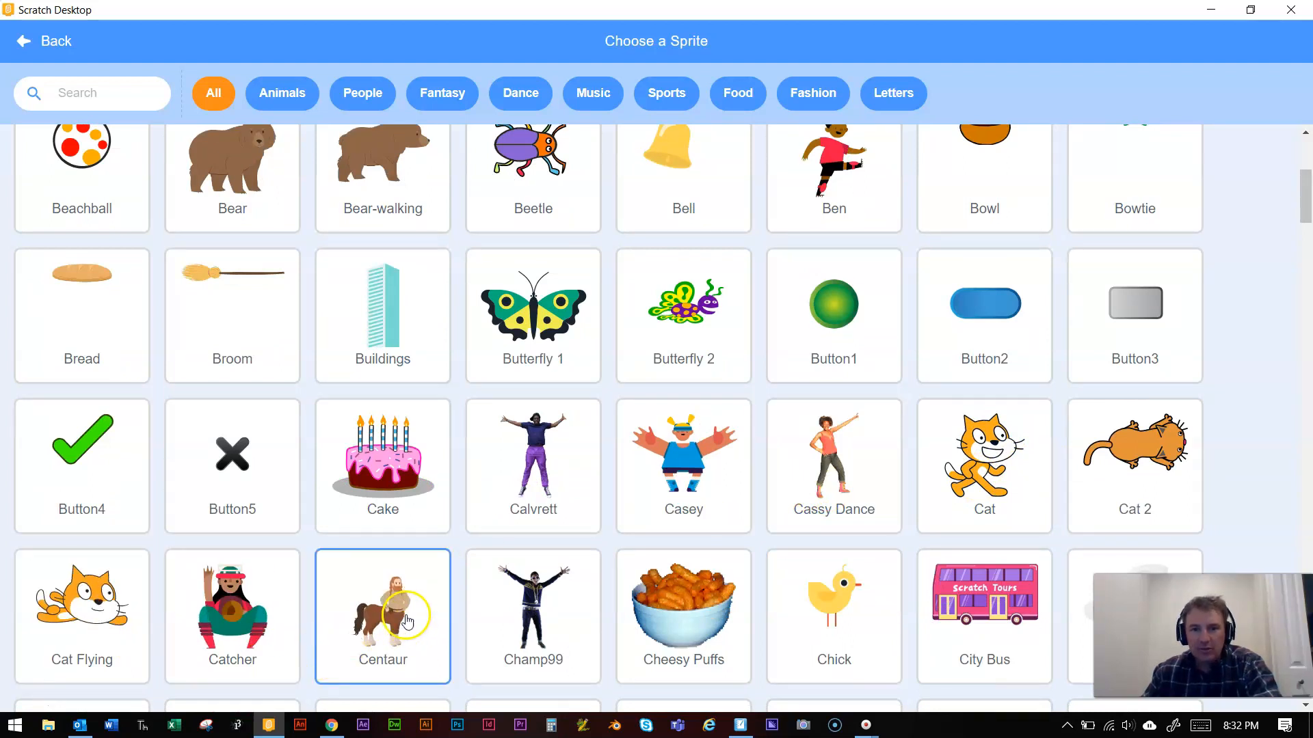
left_click(383, 615)
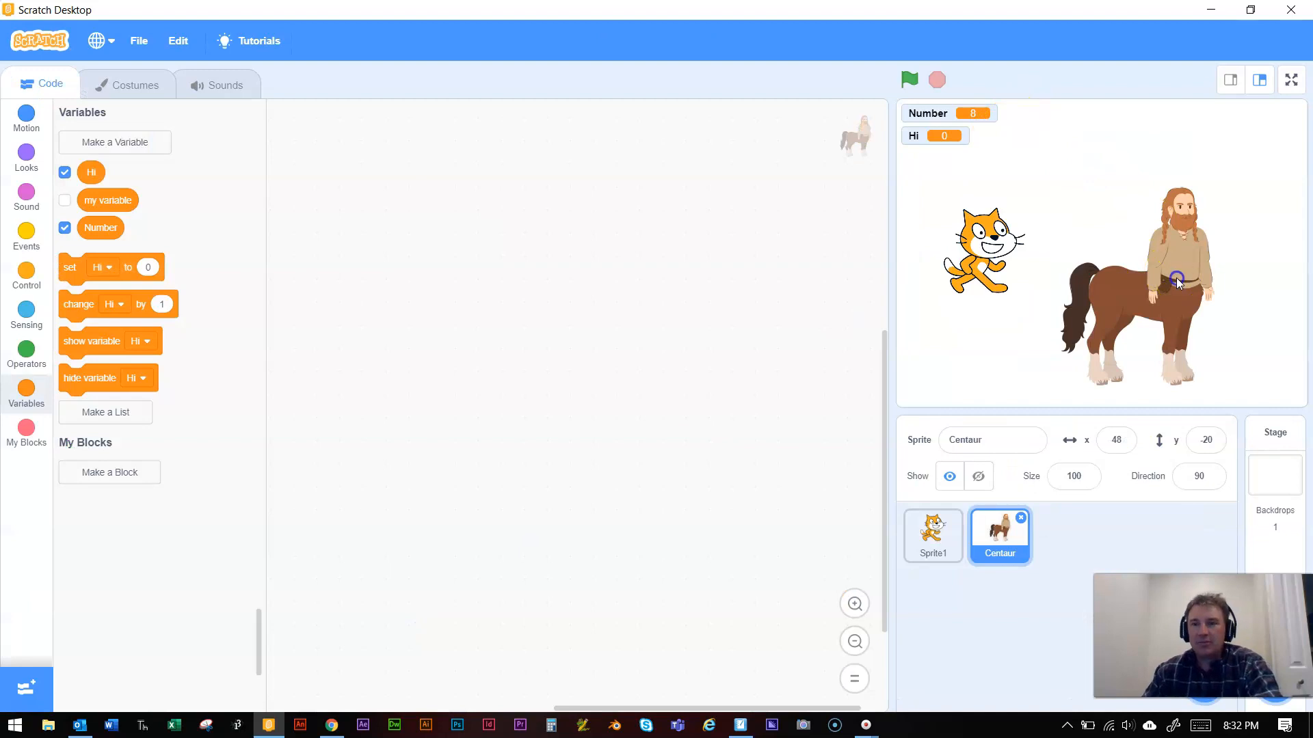
left_click_drag(1176, 283, 1197, 218)
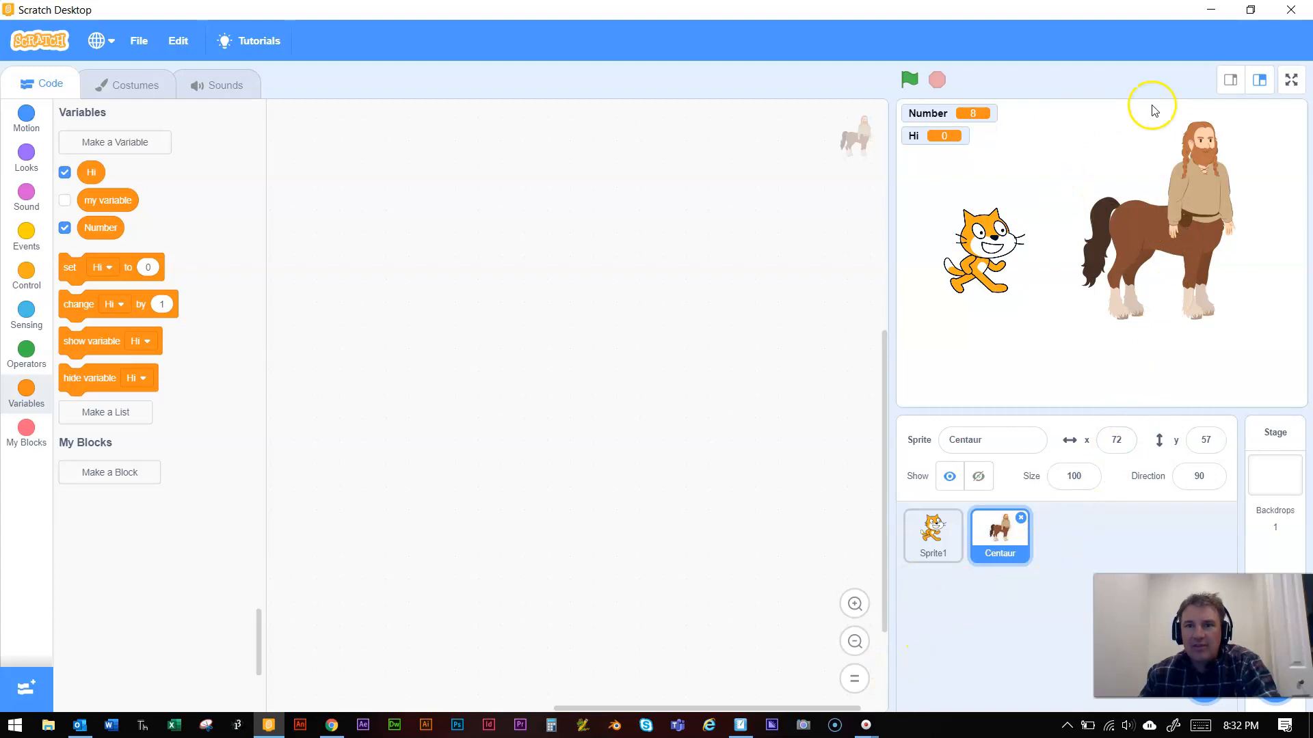
left_click_drag(1163, 217, 1181, 224)
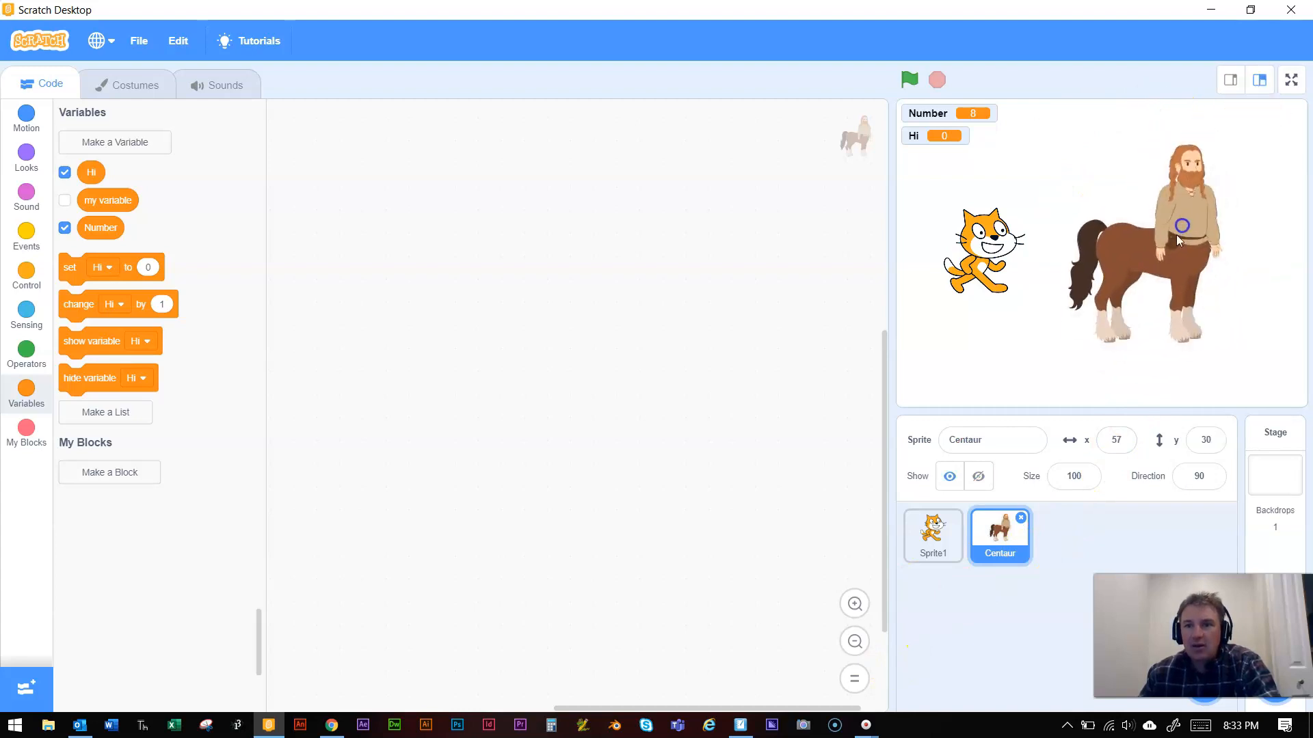
Step: Turn the Centaur to face left toward the cat, direction about -91
left_click(977, 476)
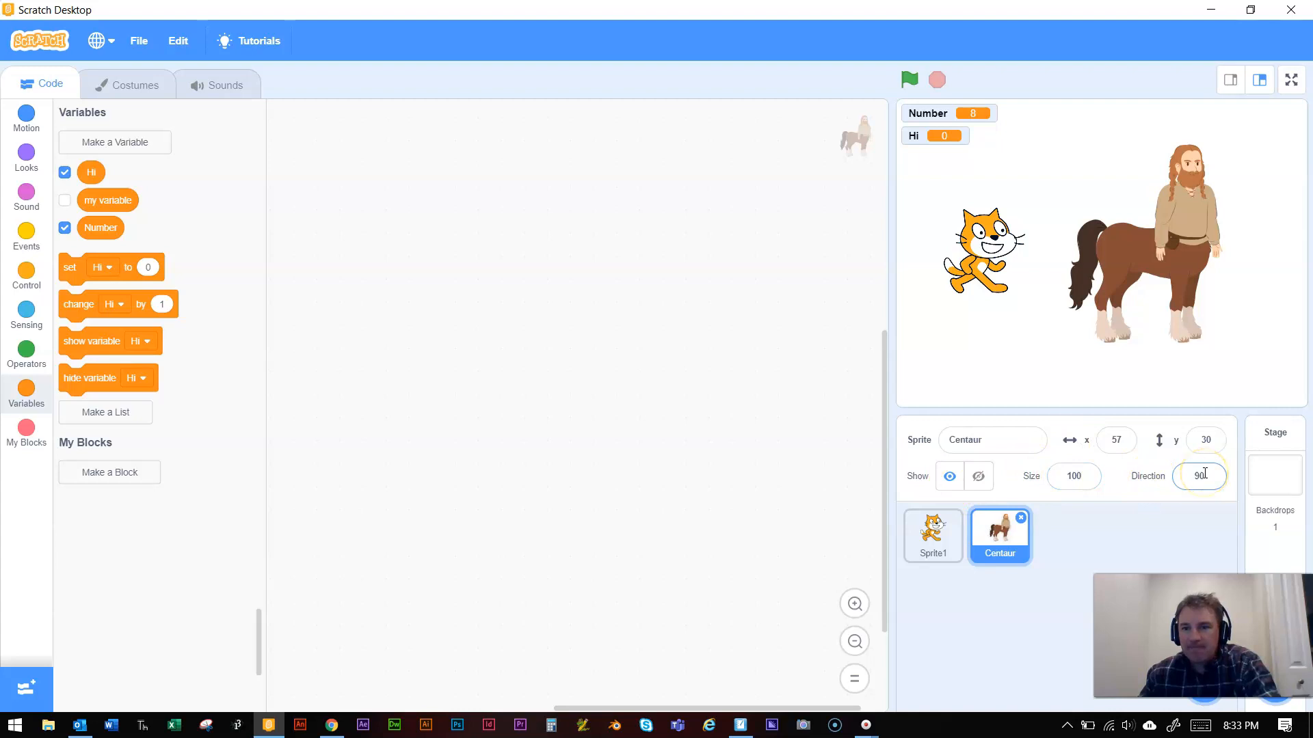
left_click(1198, 476)
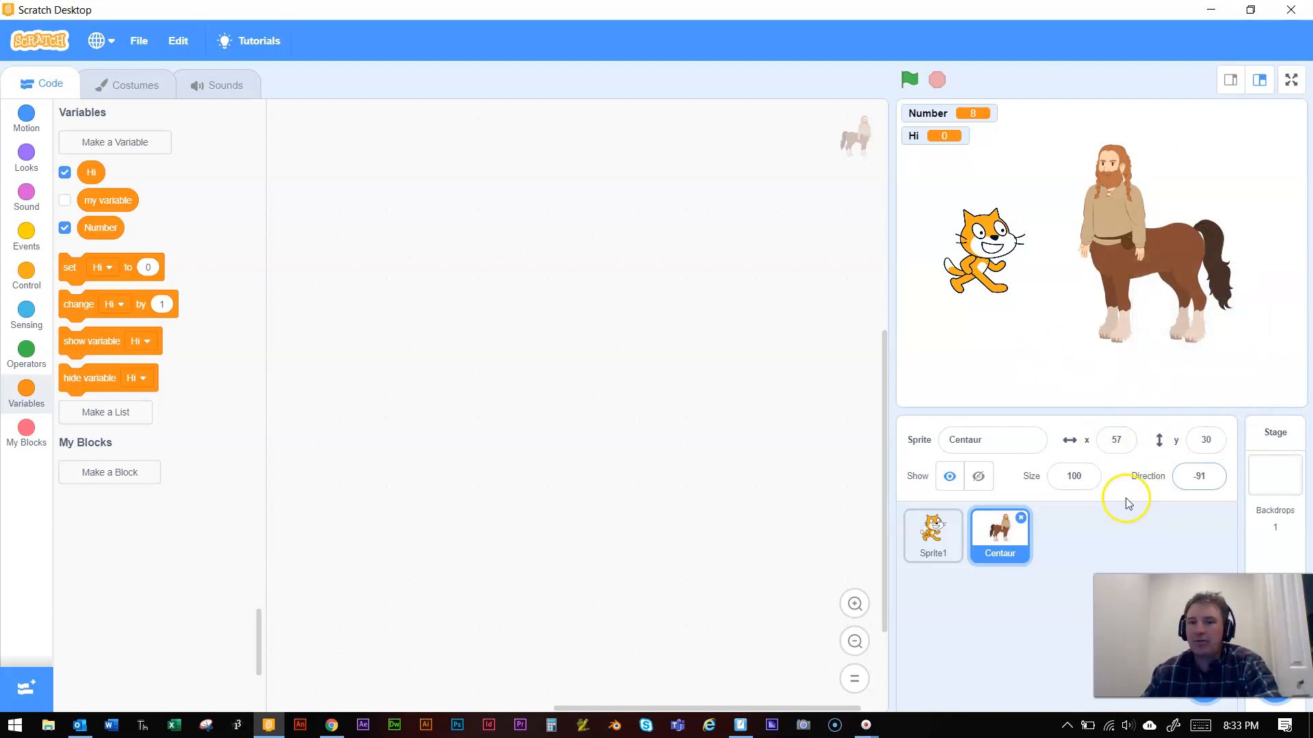
left_click(1197, 476)
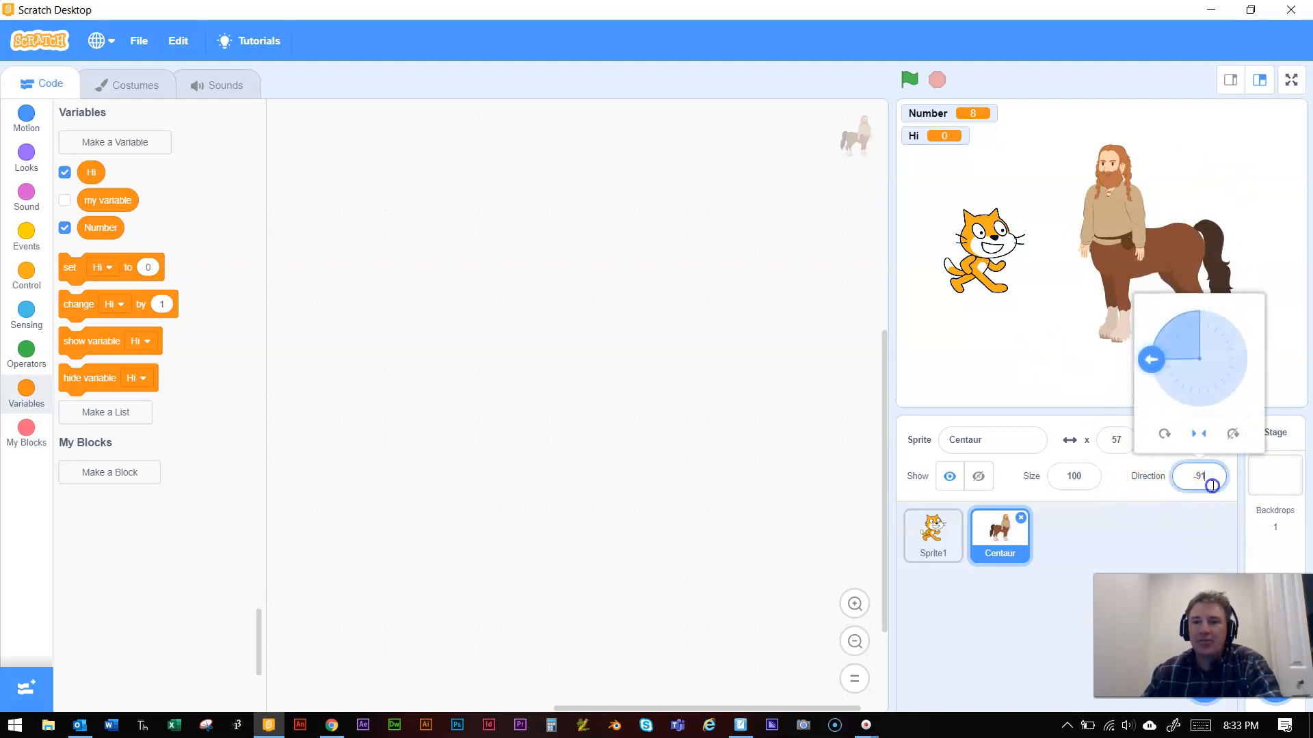
Step: Set the Centaur's direction to -90 and delete the cat's go to x:0 y:0 block
type("-90")
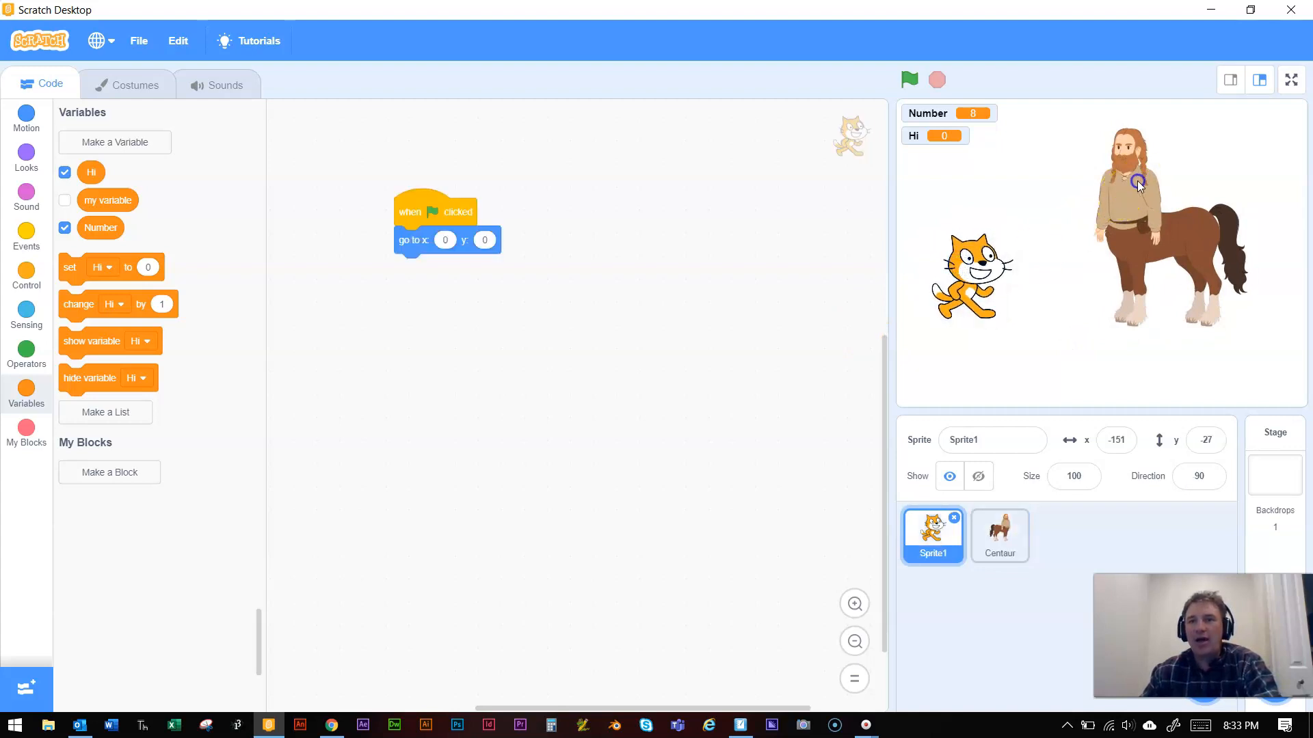
left_click(999, 536)
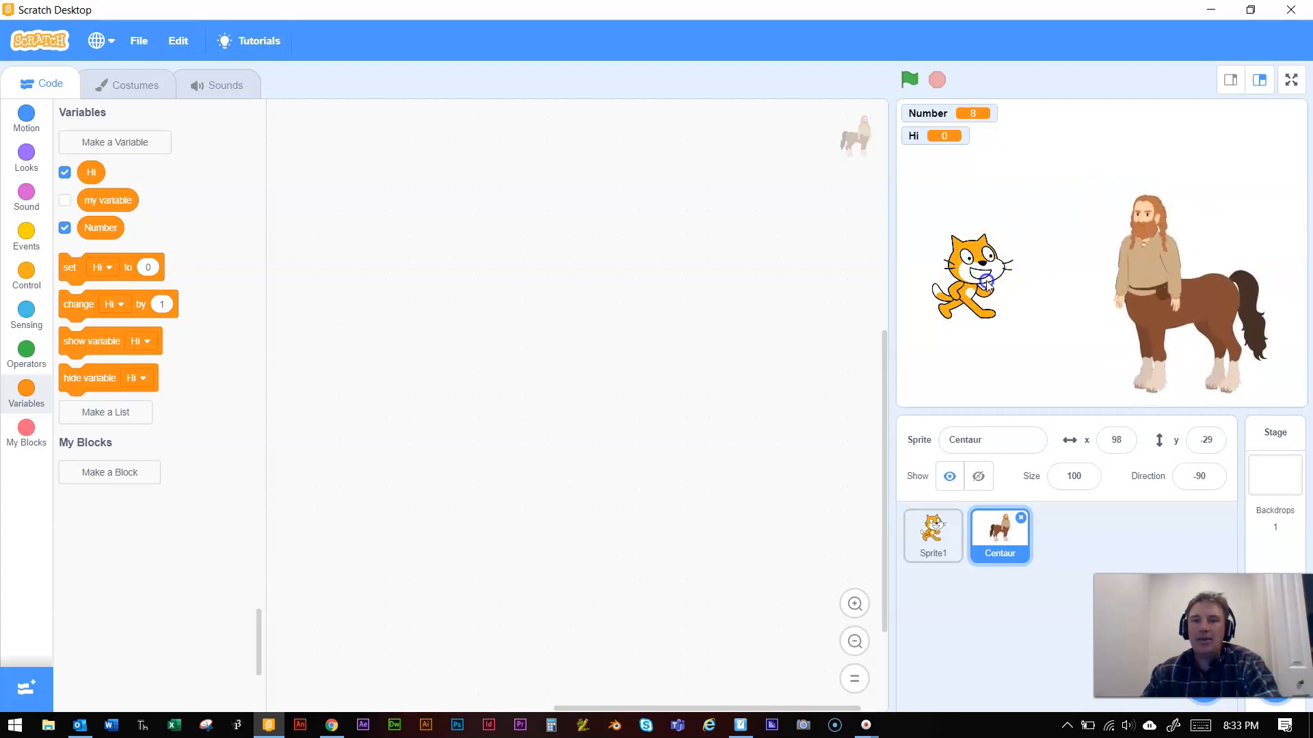
left_click(932, 536)
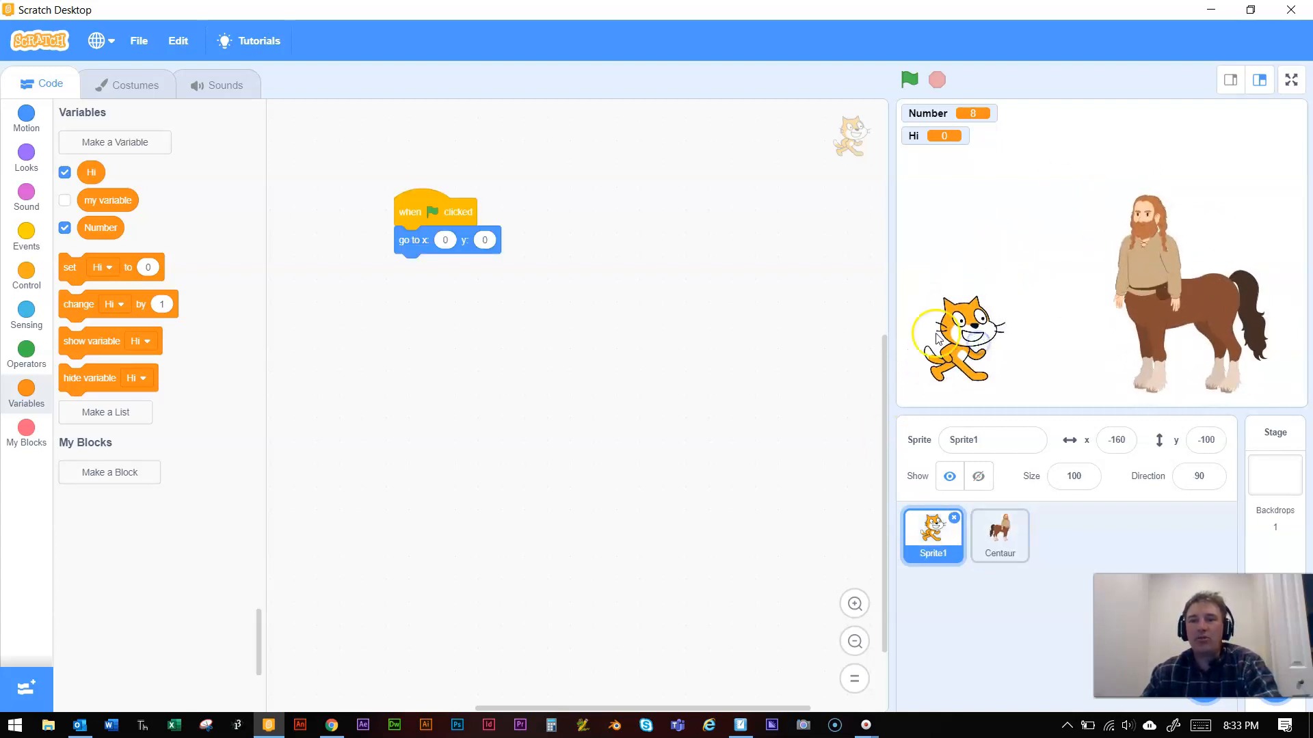
left_click(412, 240)
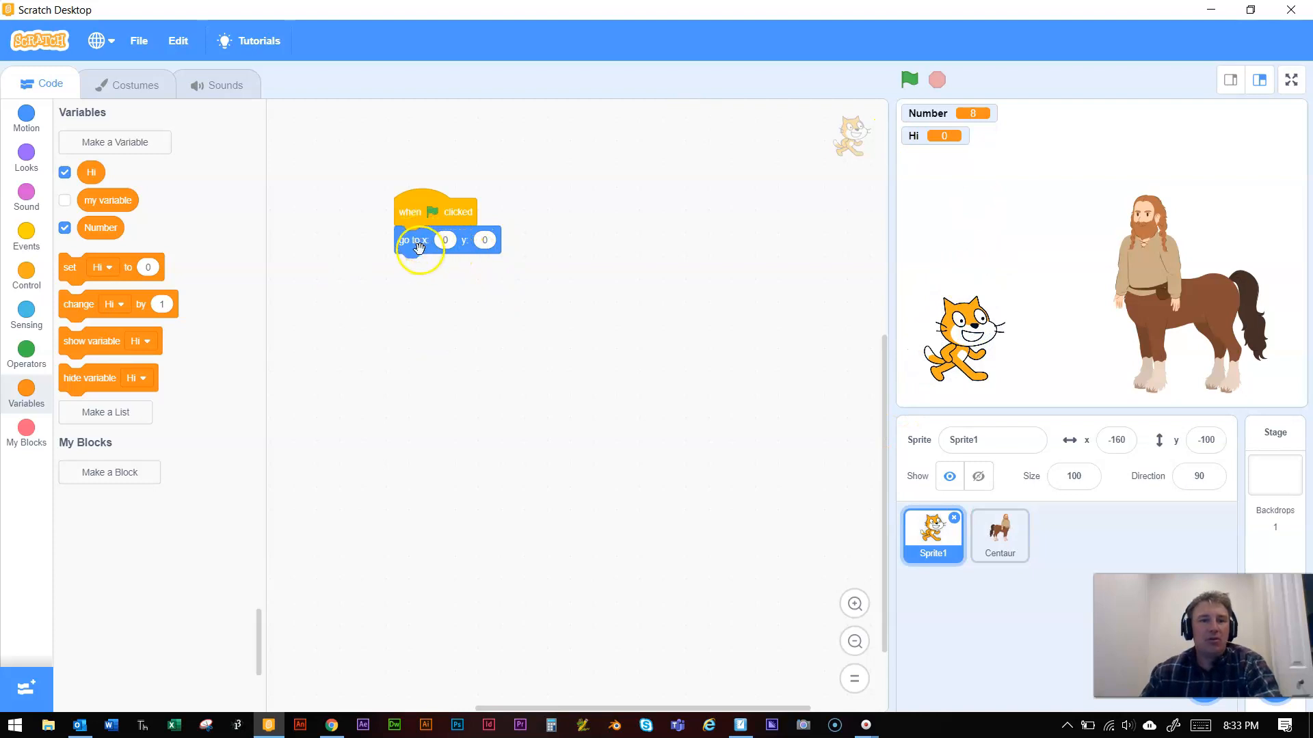
left_click_drag(413, 240, 34, 553)
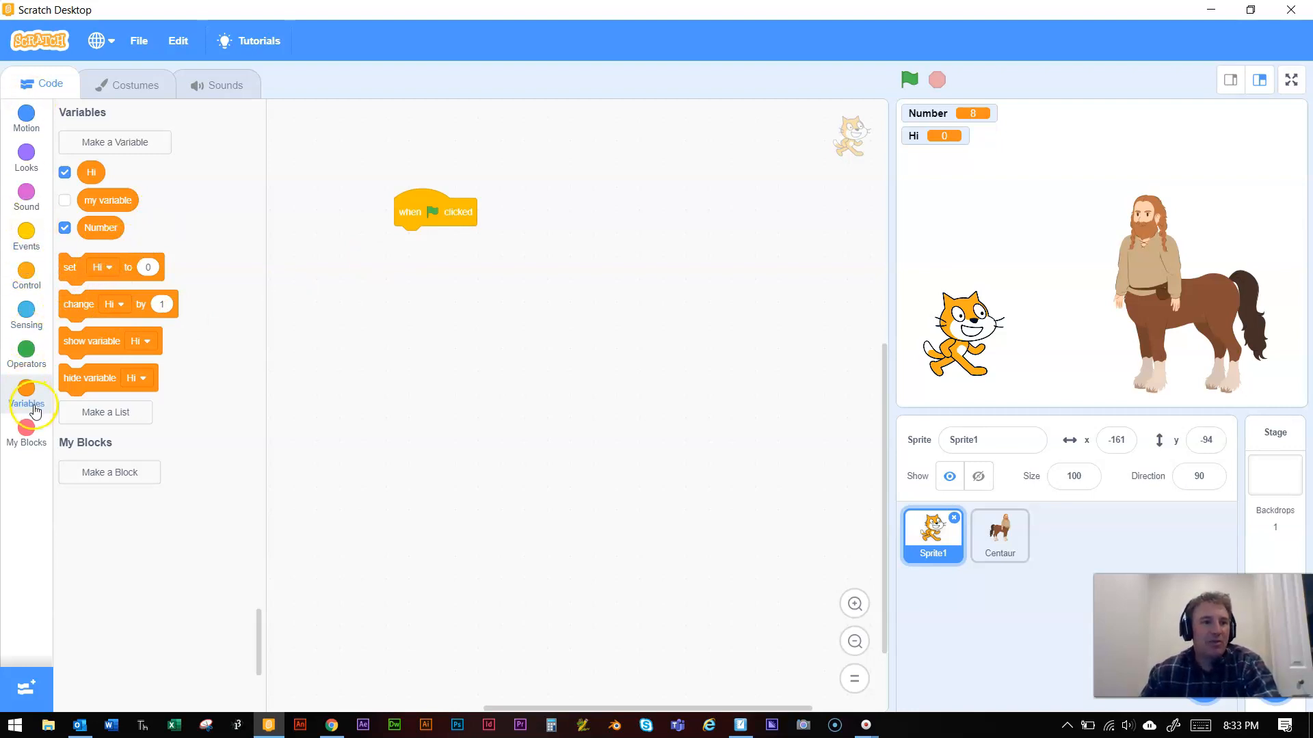
mouse_move(26, 195)
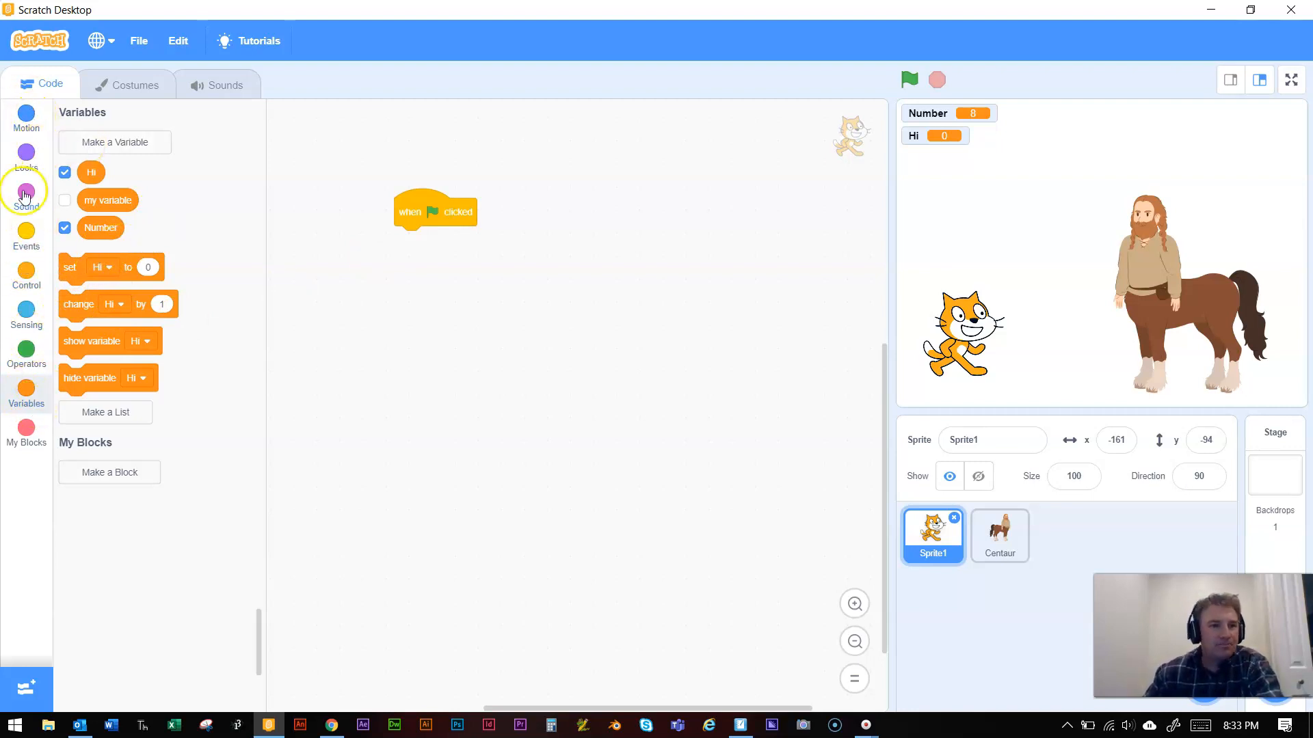
Step: Attach a Sensing ask-and-wait block under the cat's green-flag hat, asking 'What do you want to say'
left_click(26, 309)
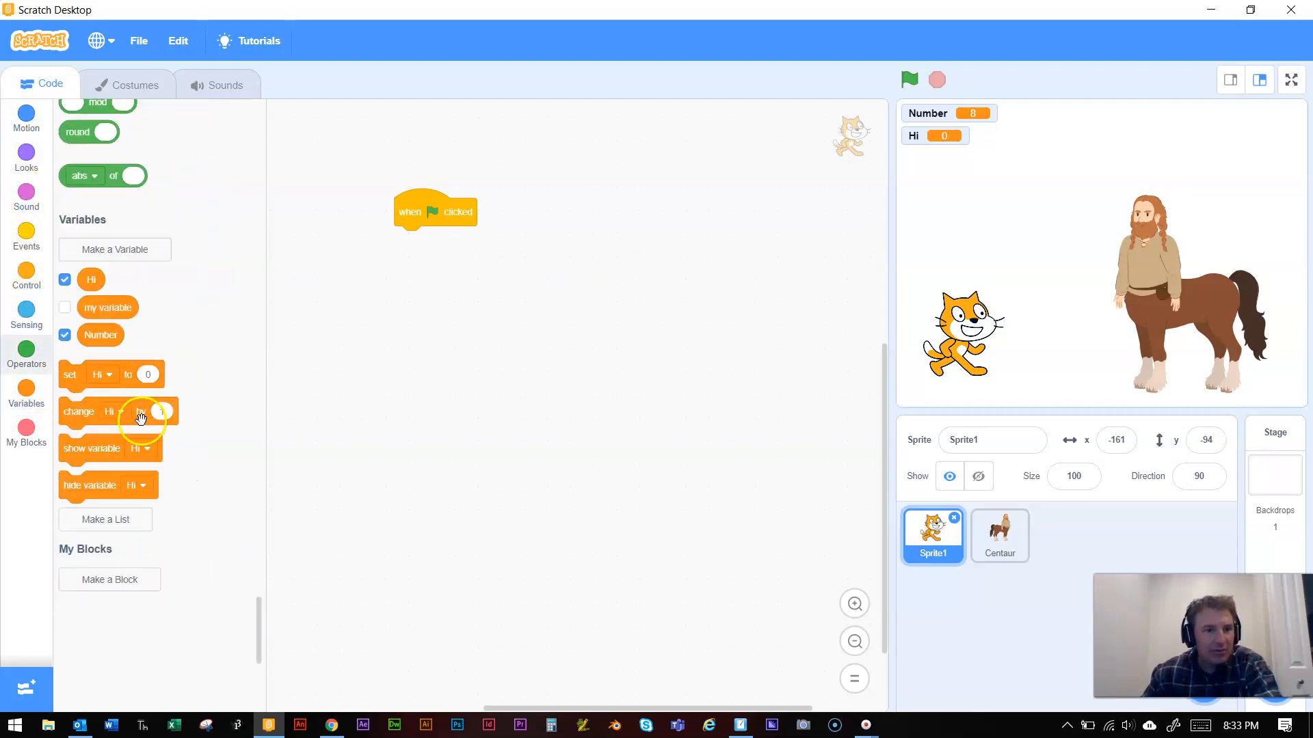
left_click(26, 314)
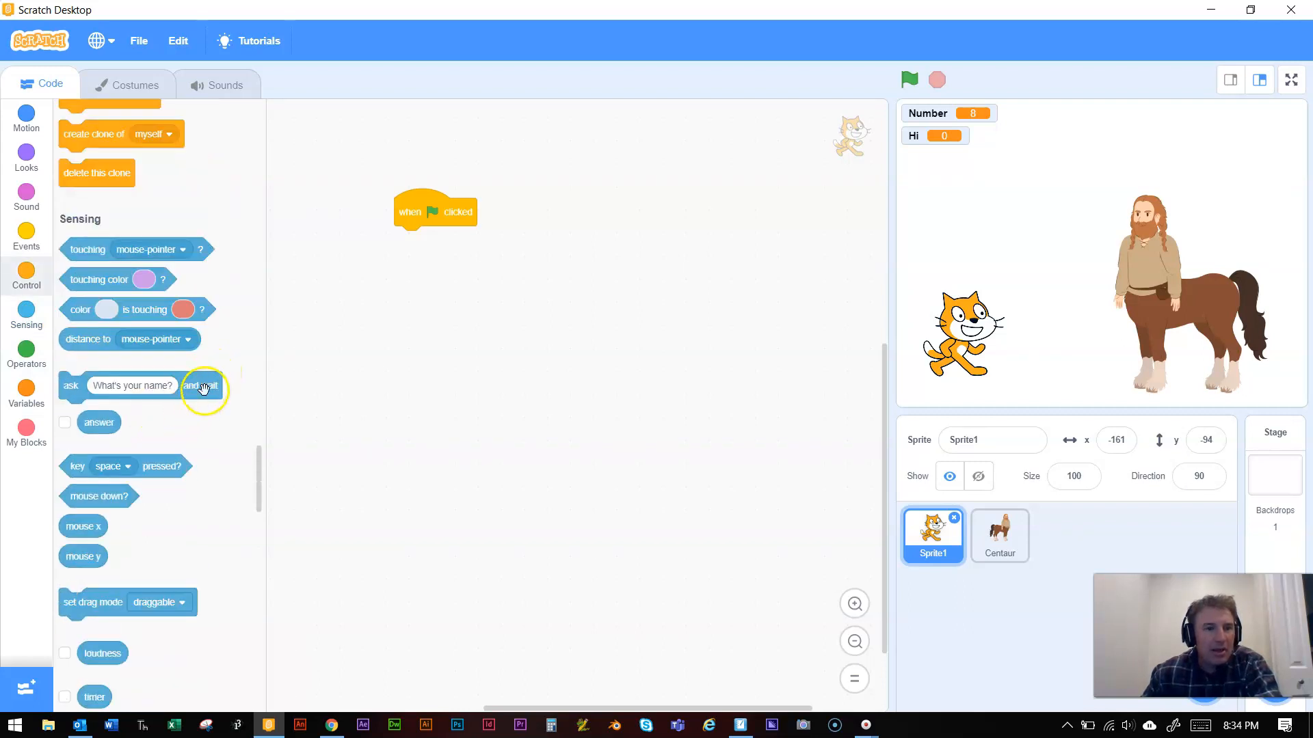
left_click_drag(201, 385, 469, 240)
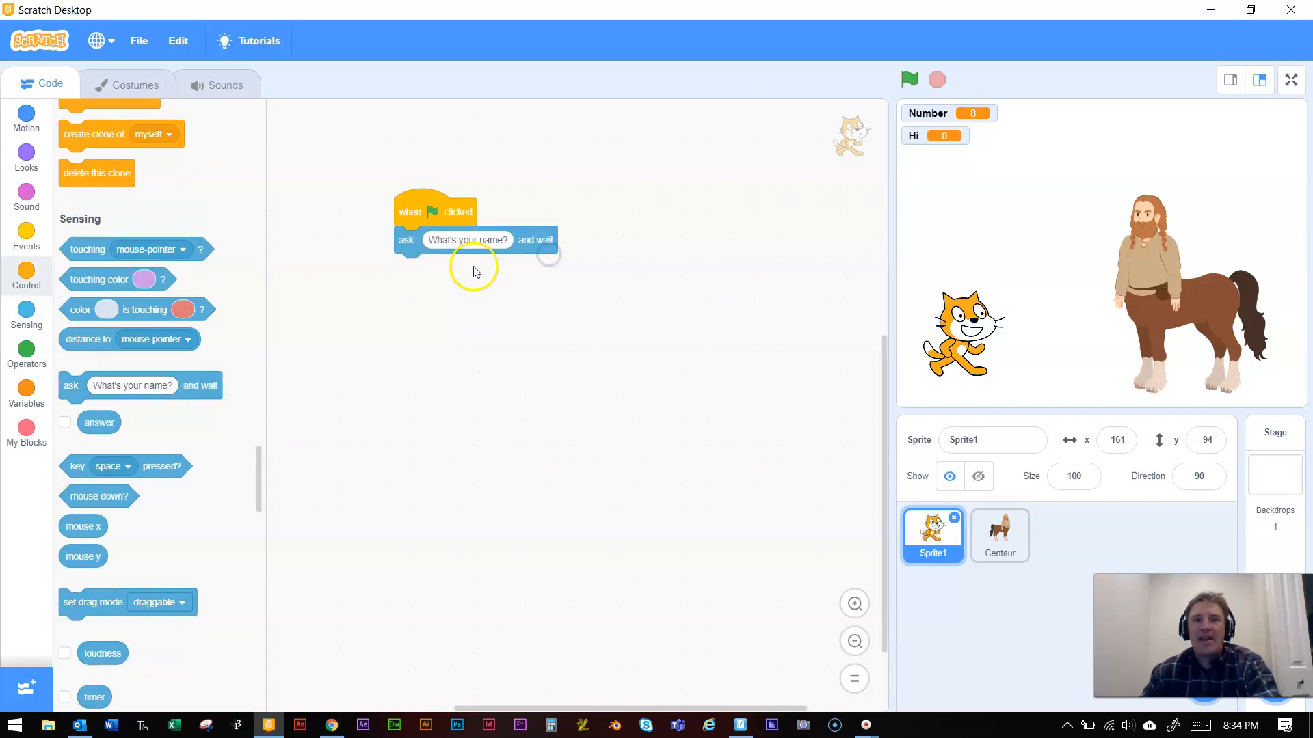
left_click(467, 240)
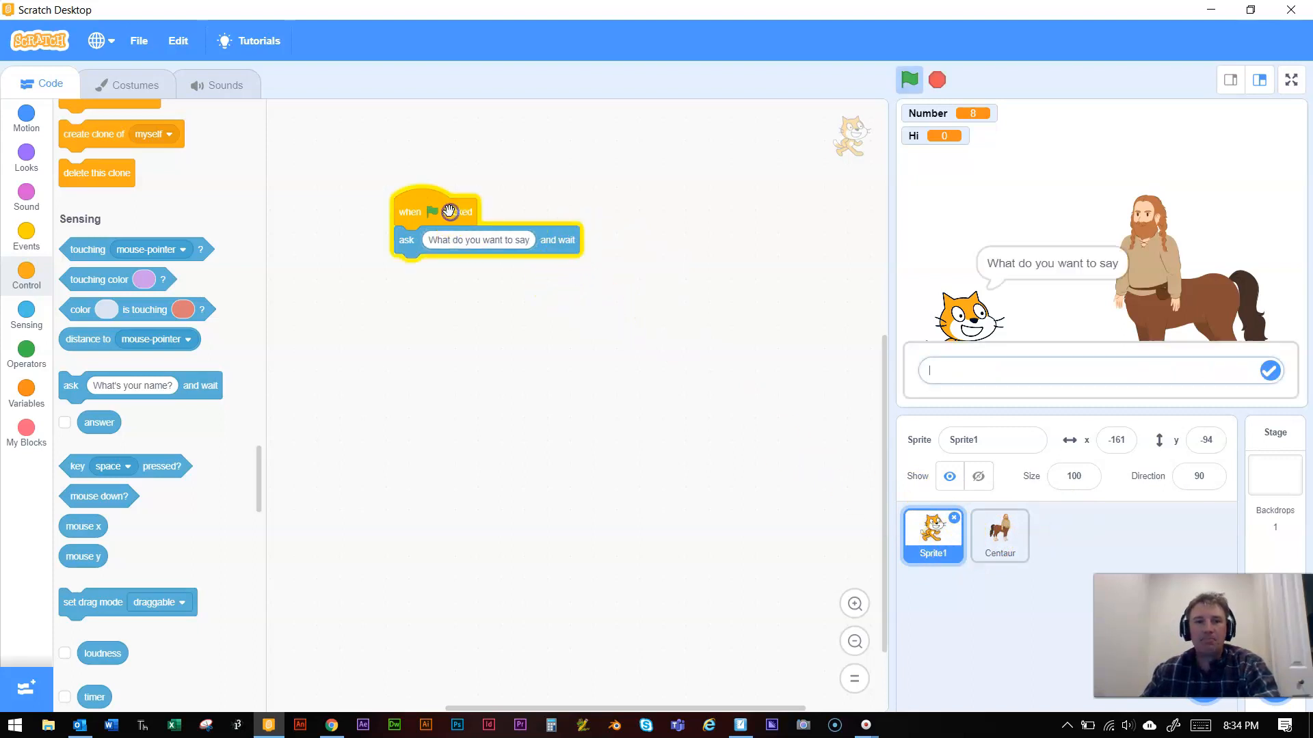
Step: Drag the ask script onto the Centaur, checking both sprites' code, ending on the Centaur
left_click_drag(448, 211, 523, 245)
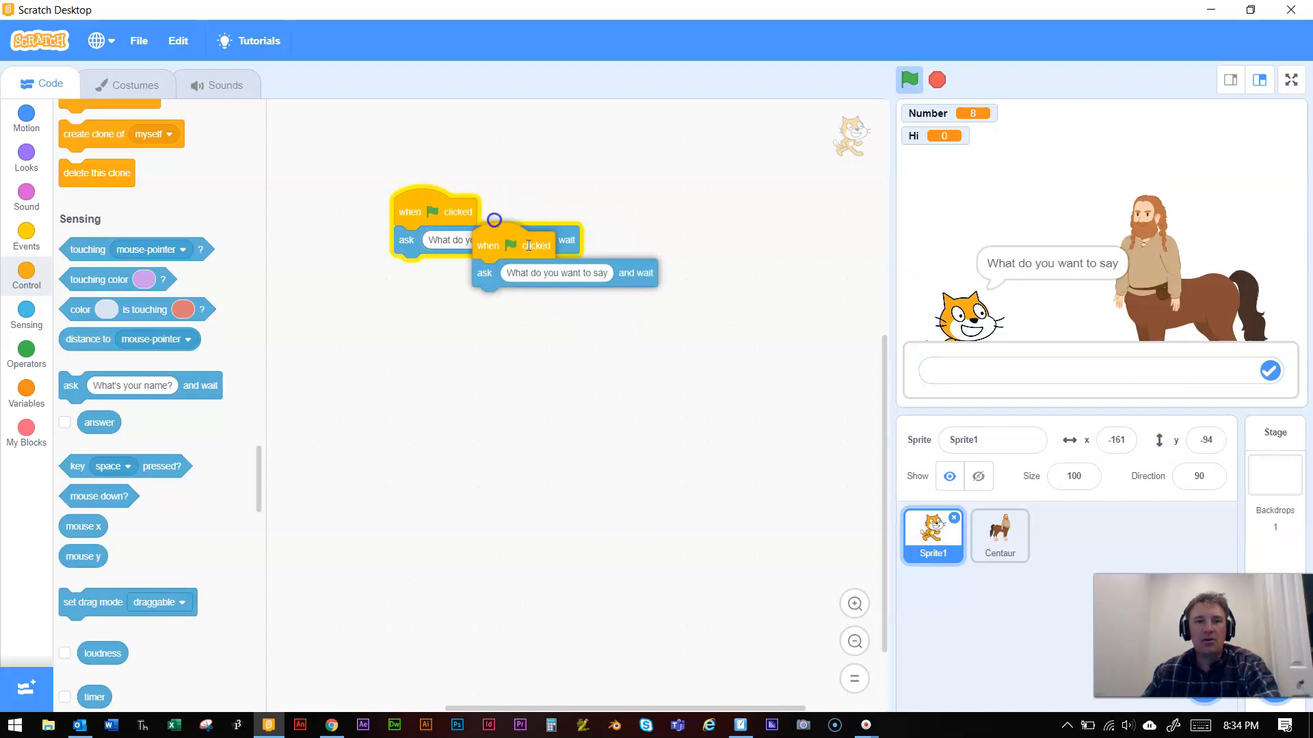
left_click(999, 536)
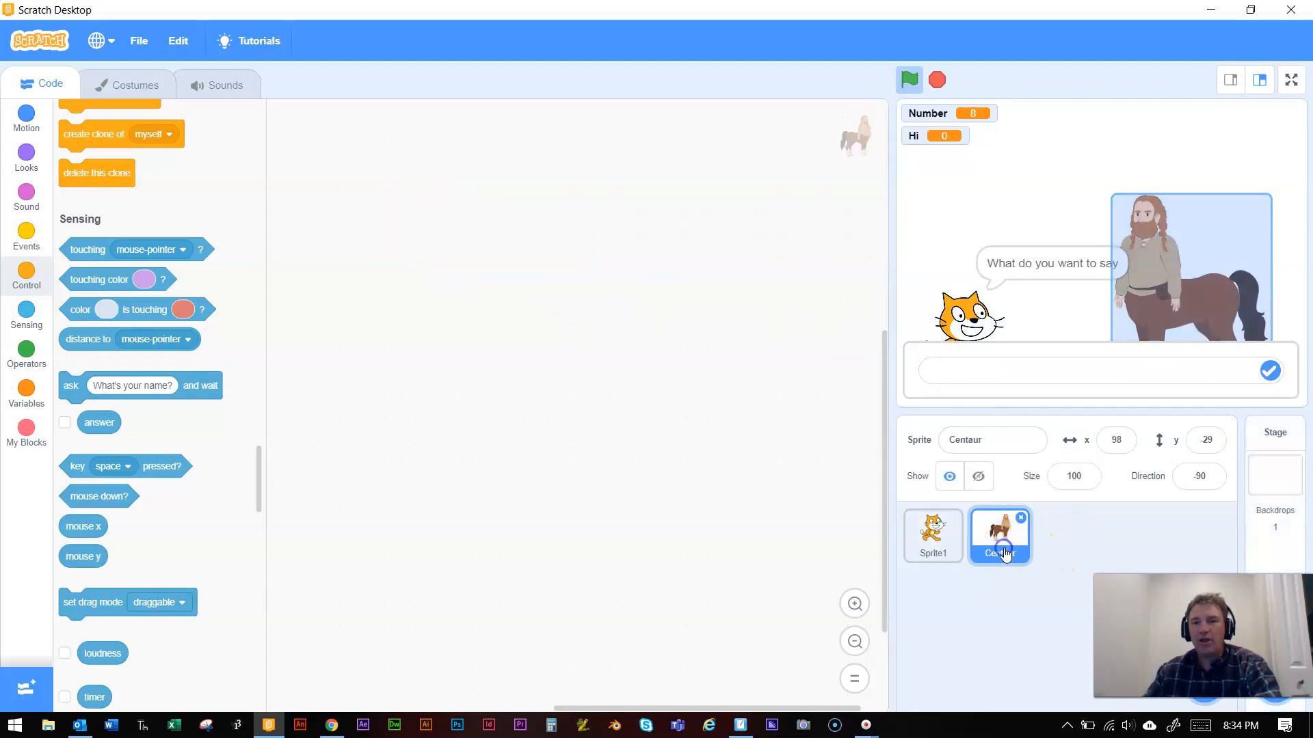
left_click(932, 536)
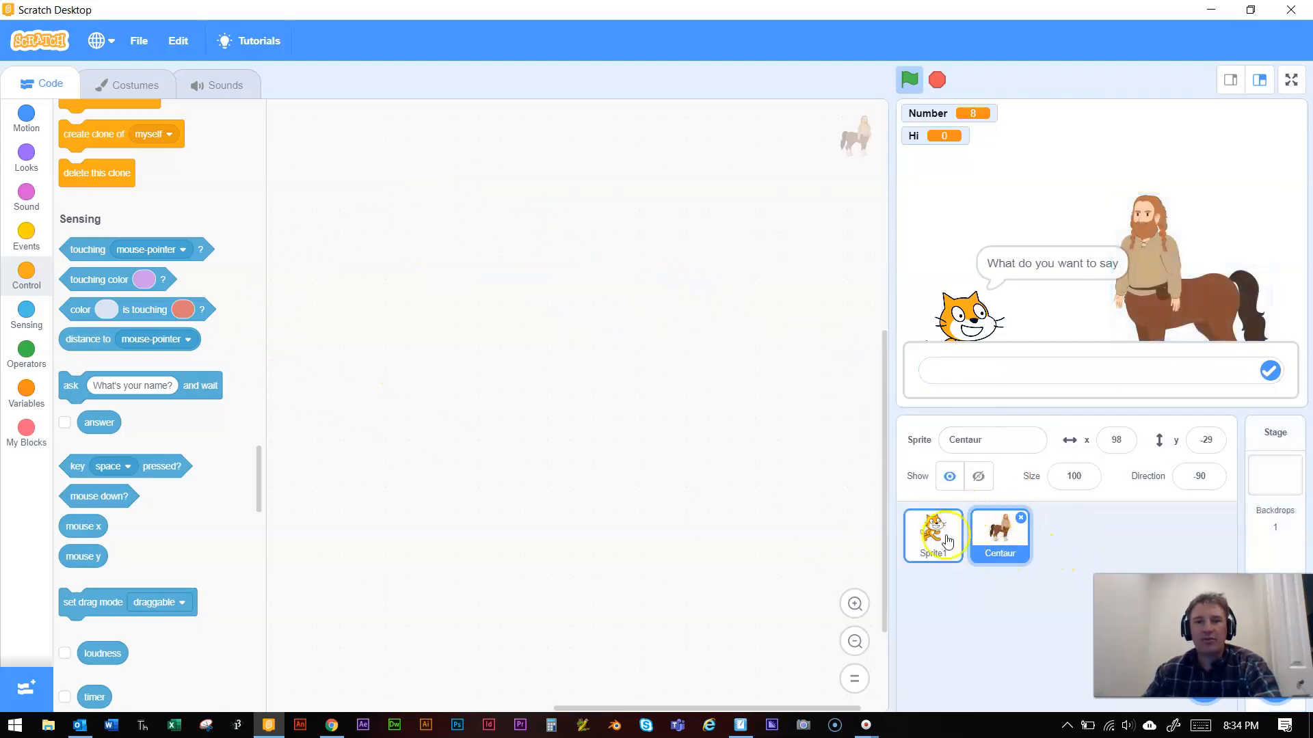
left_click(932, 536)
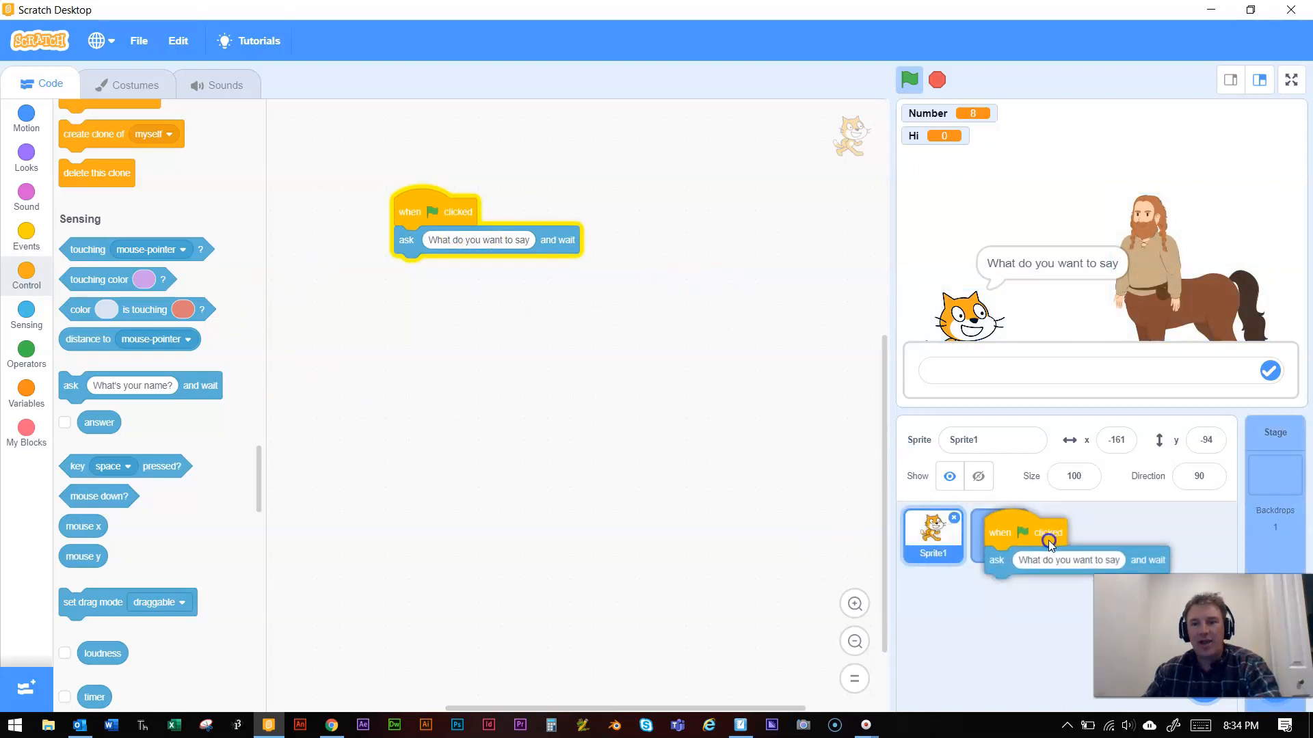
left_click(999, 536)
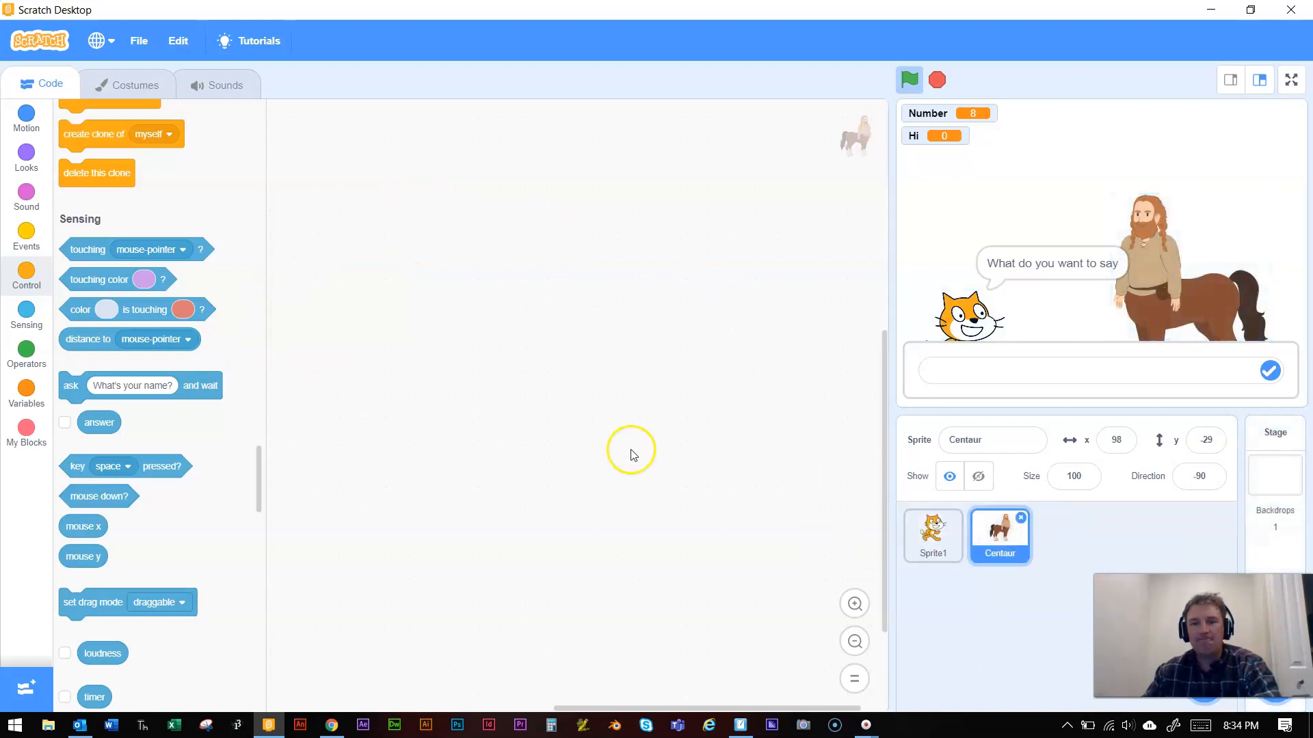
left_click(932, 536)
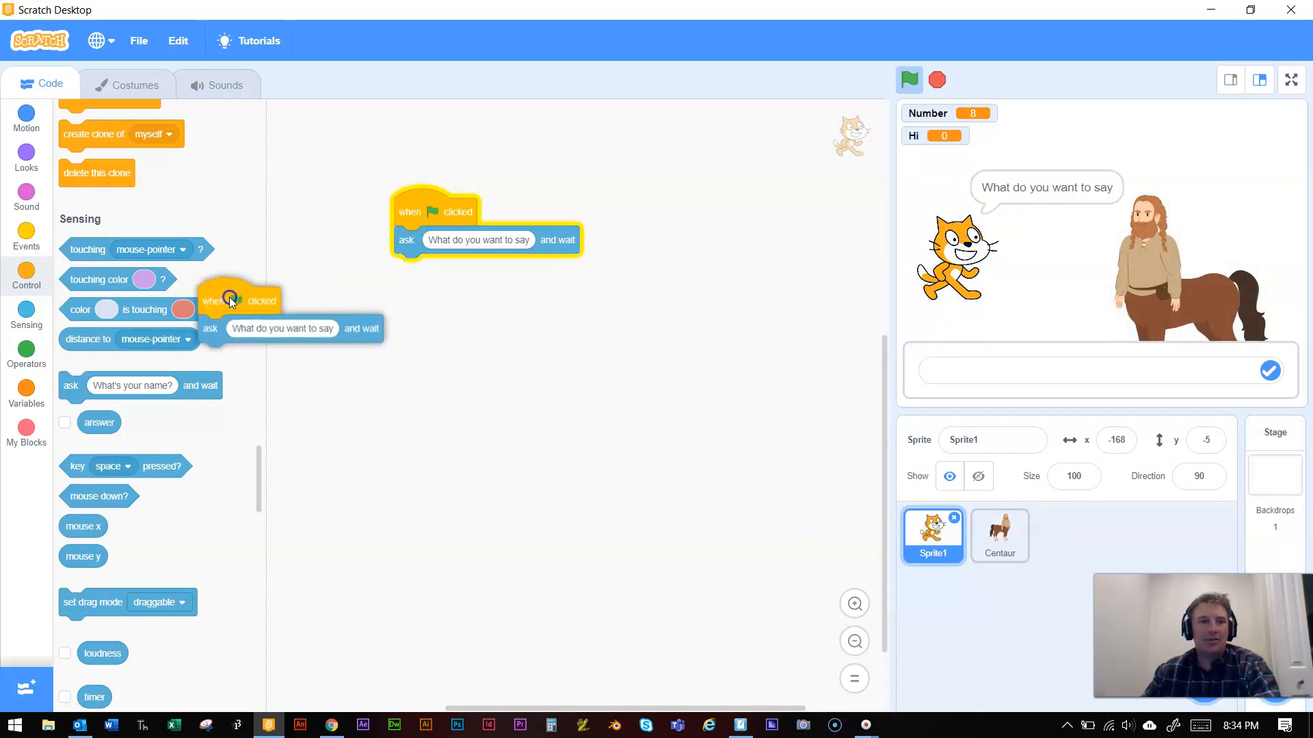
left_click(998, 536)
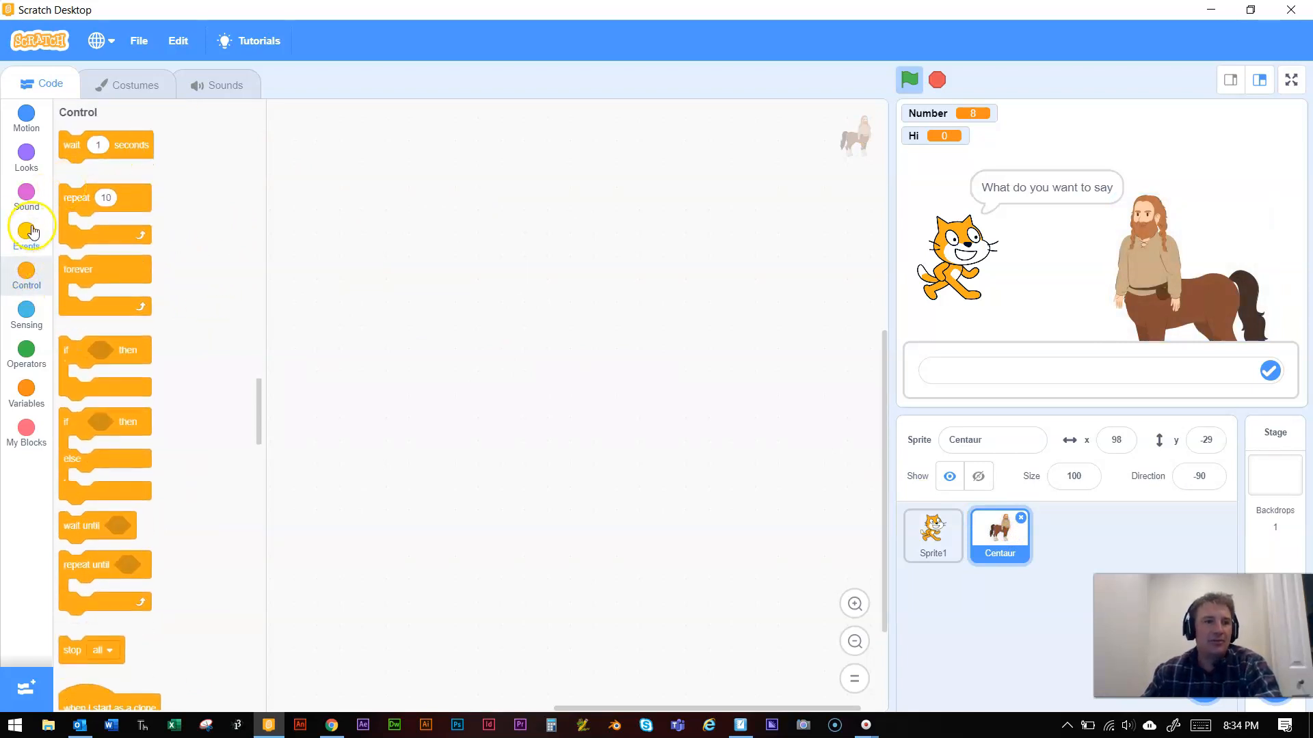
Step: Assemble when flag clicked, ask 'What's your name?' and wait, and set Hi to answer
left_click(26, 239)
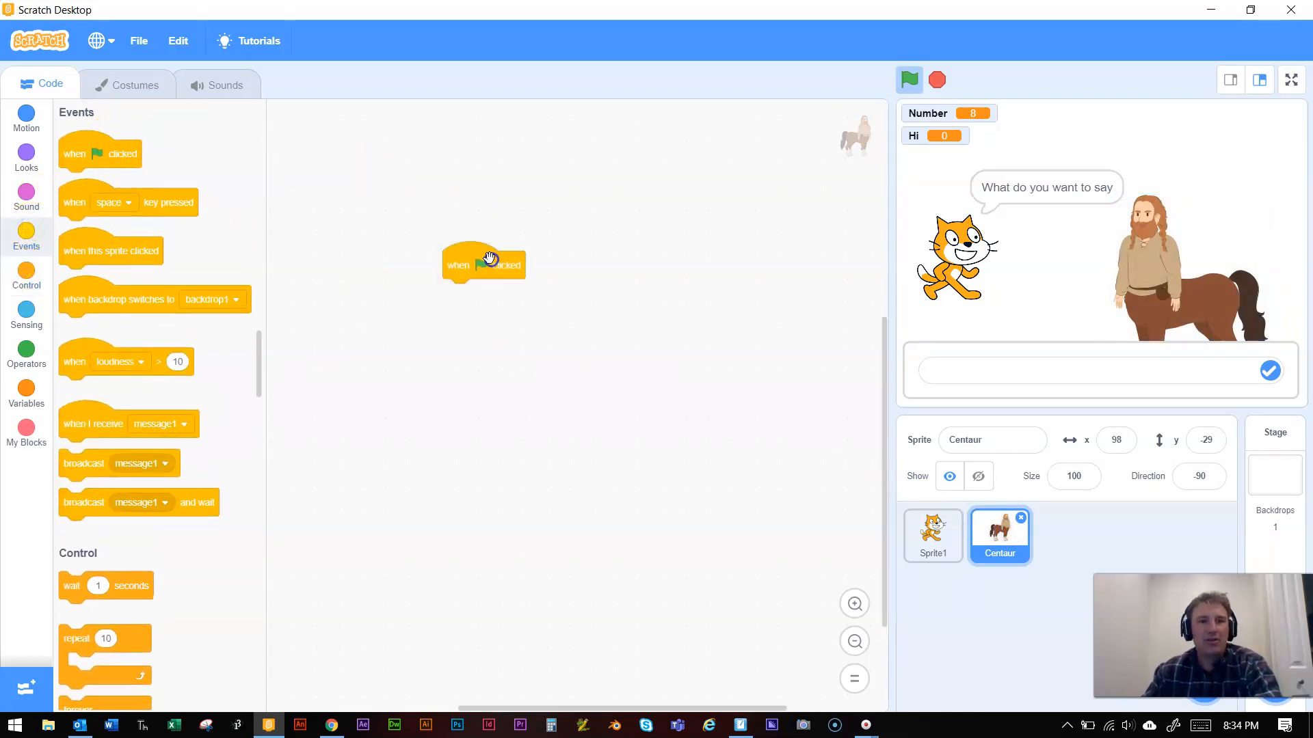
left_click(26, 276)
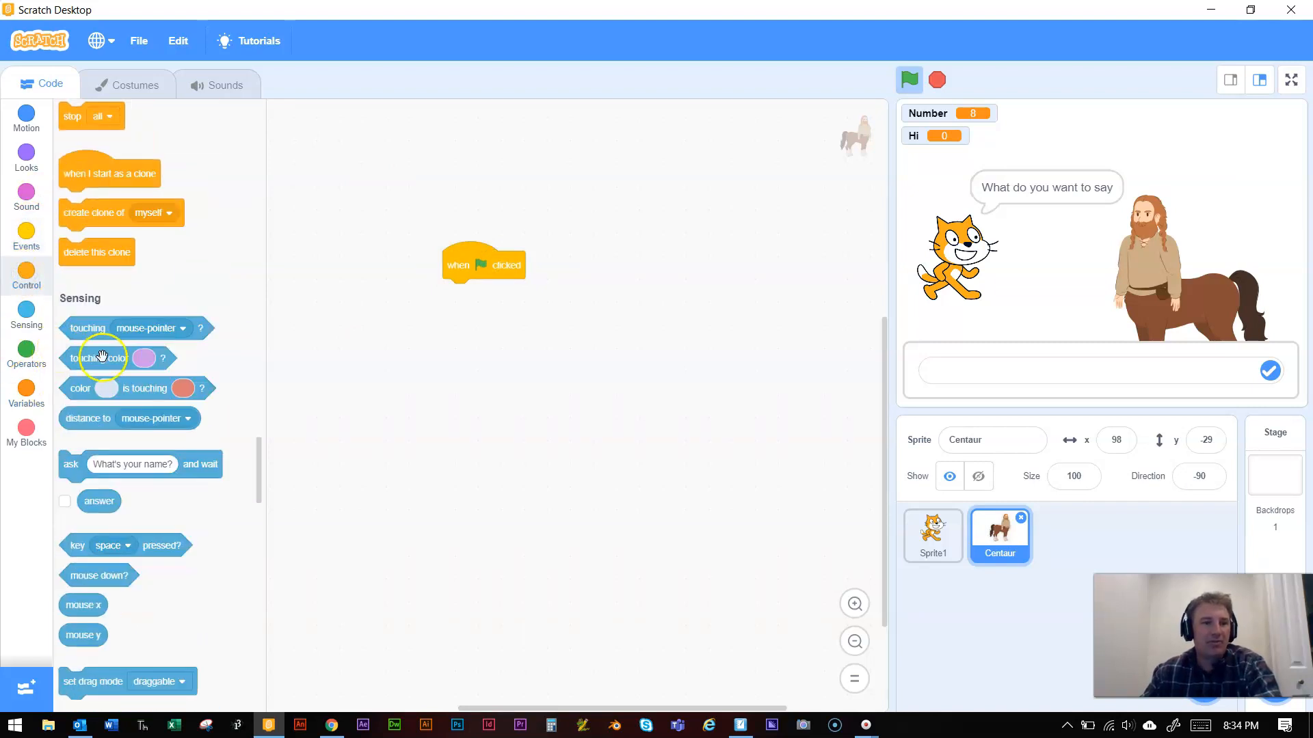
scroll("down", 3)
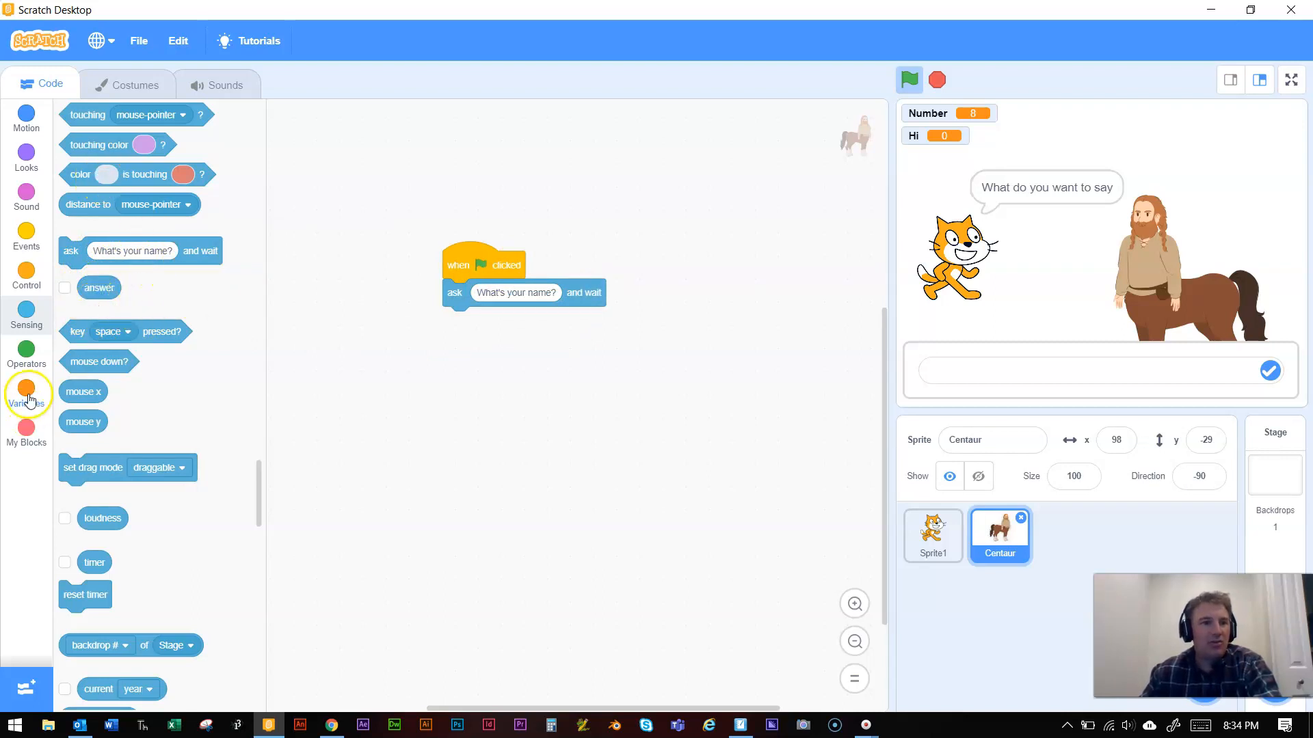
left_click(26, 391)
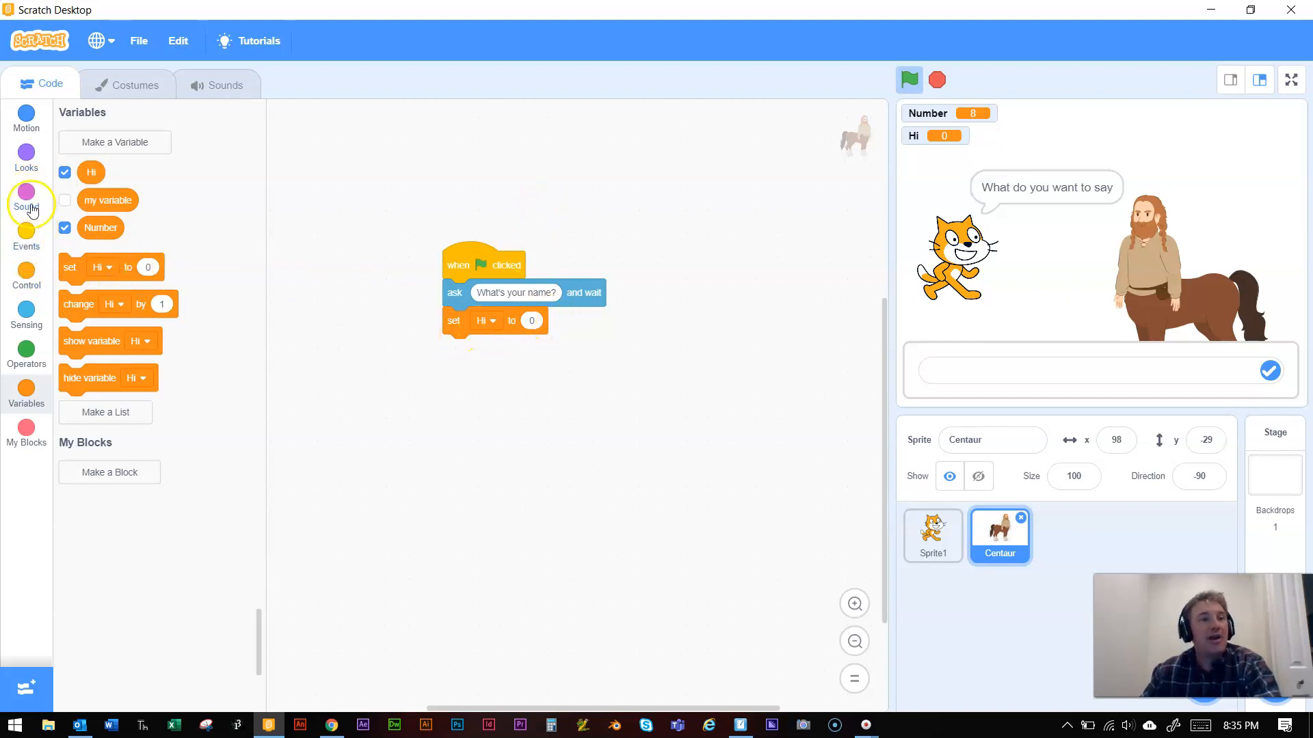
left_click(26, 159)
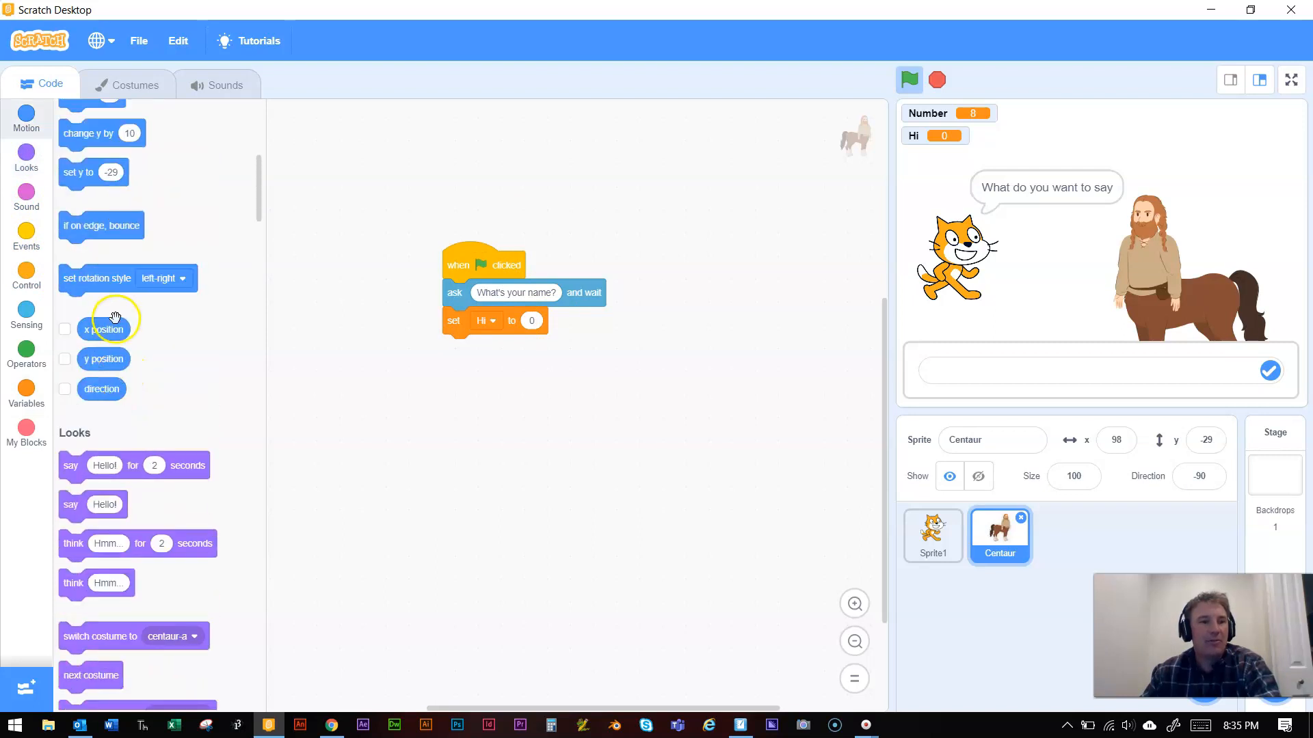
left_click(26, 196)
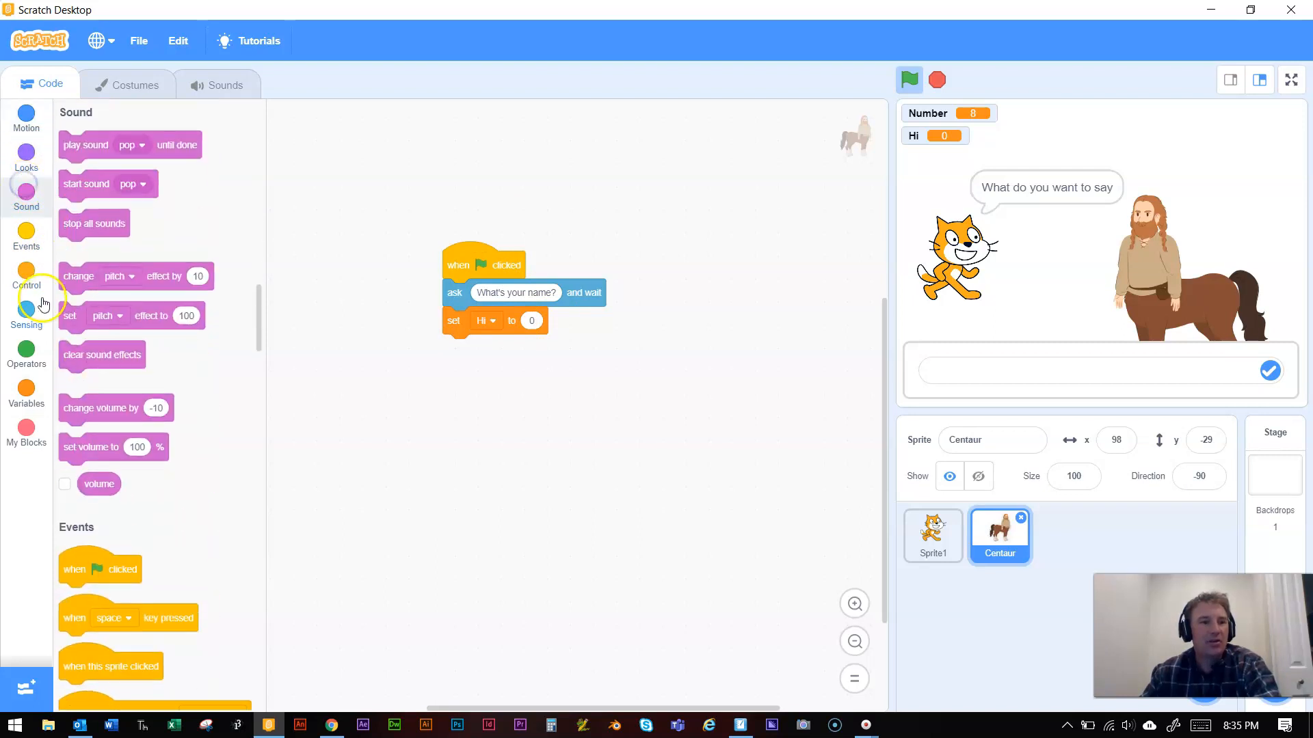
left_click(26, 159)
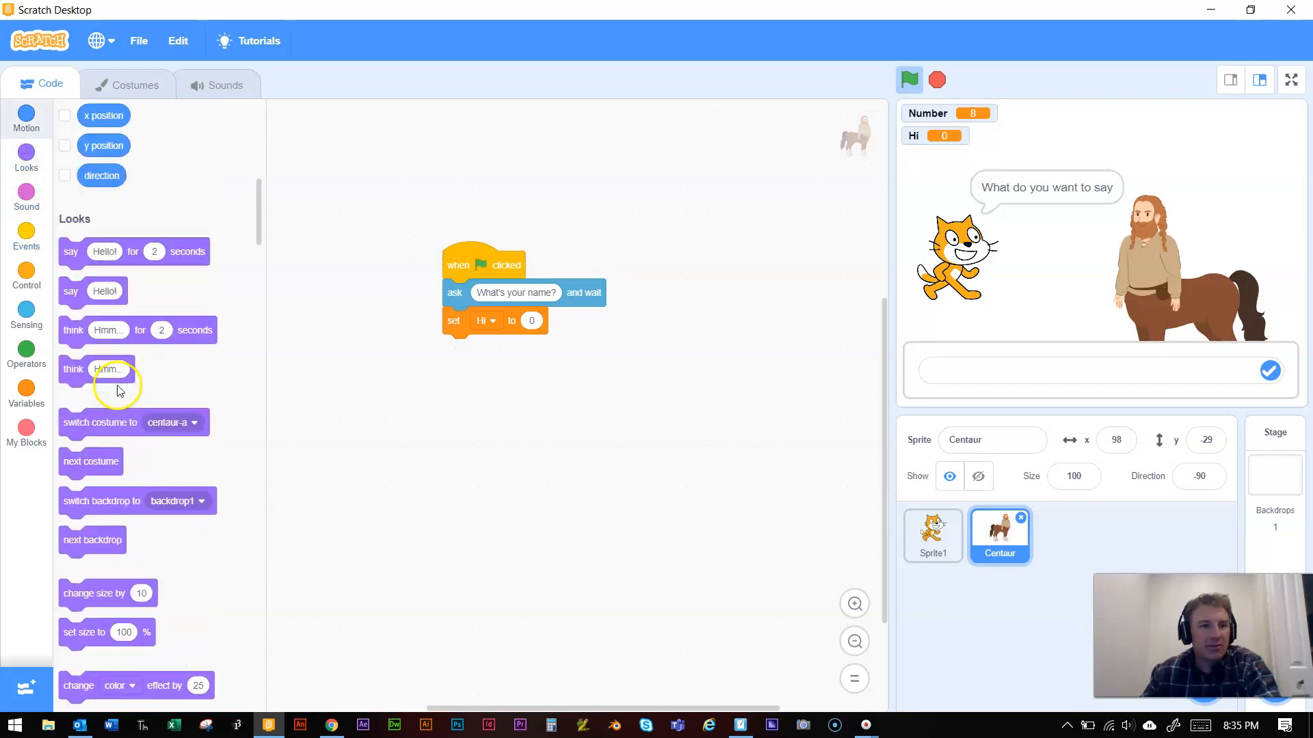
scroll("down", 3)
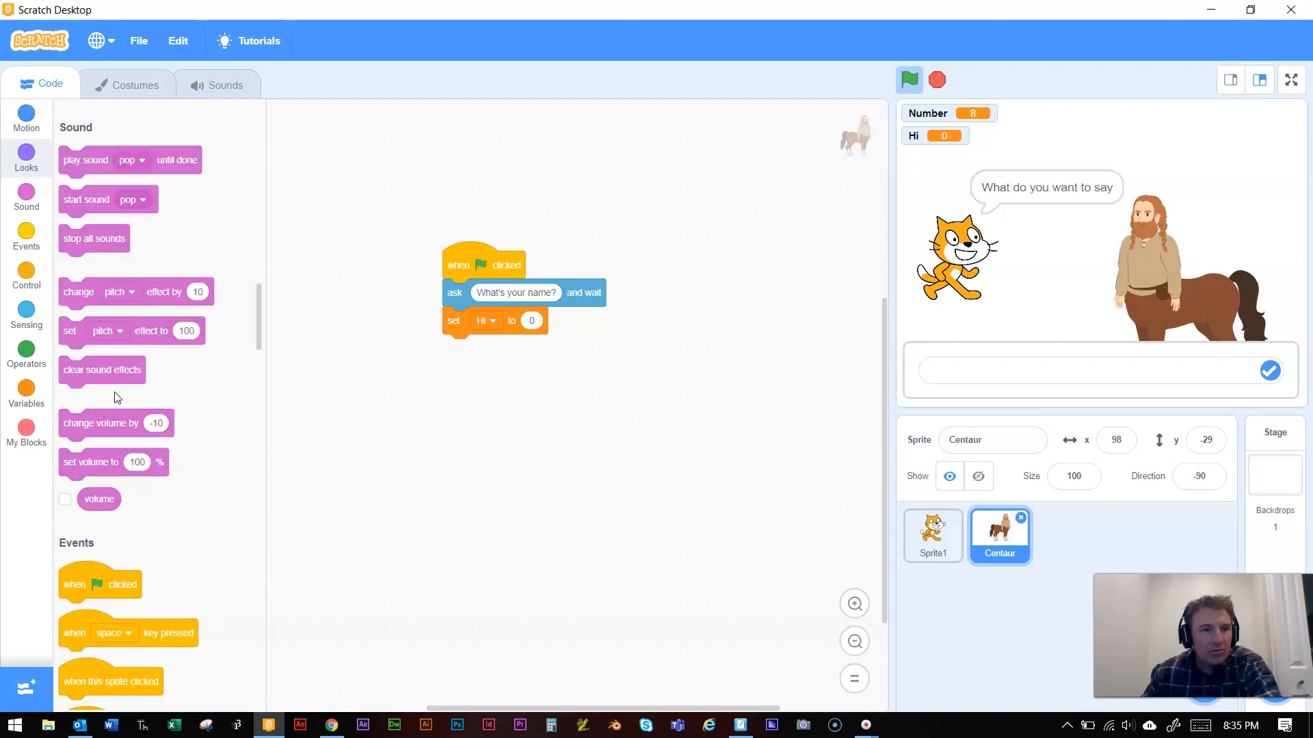
scroll("down", 3)
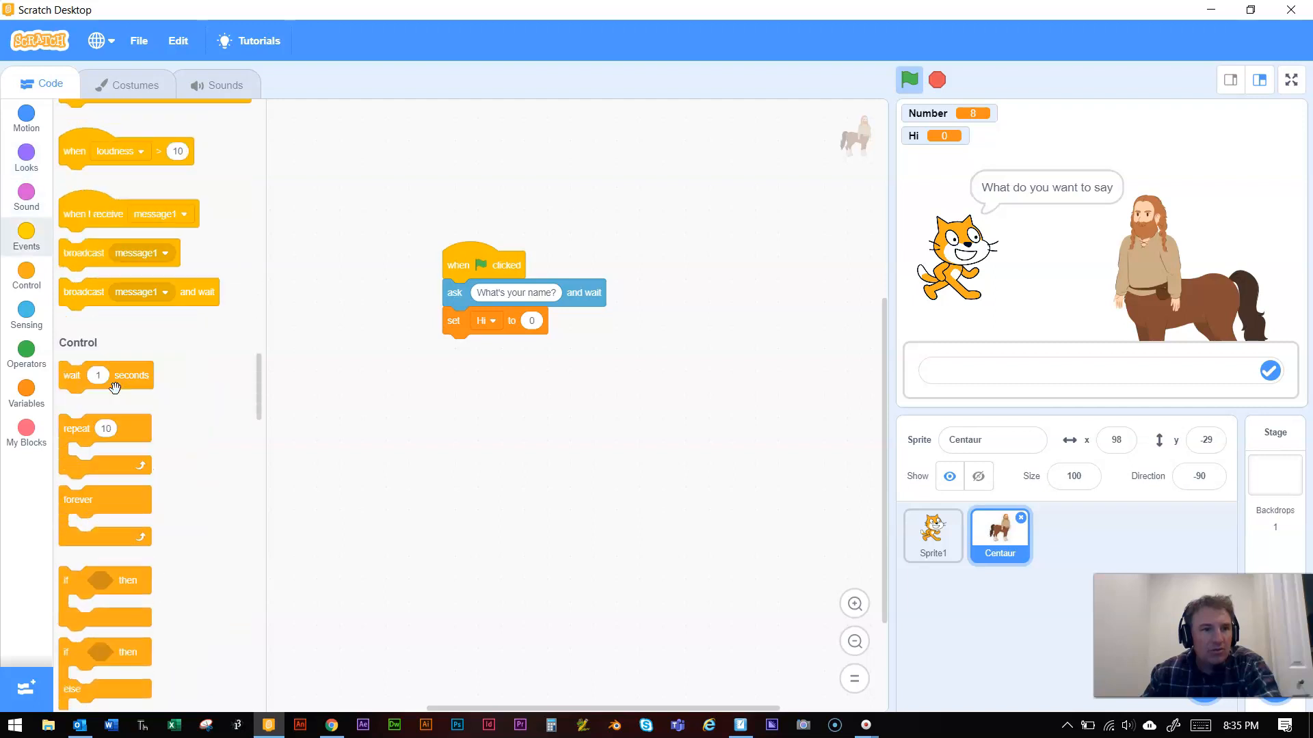
left_click(26, 317)
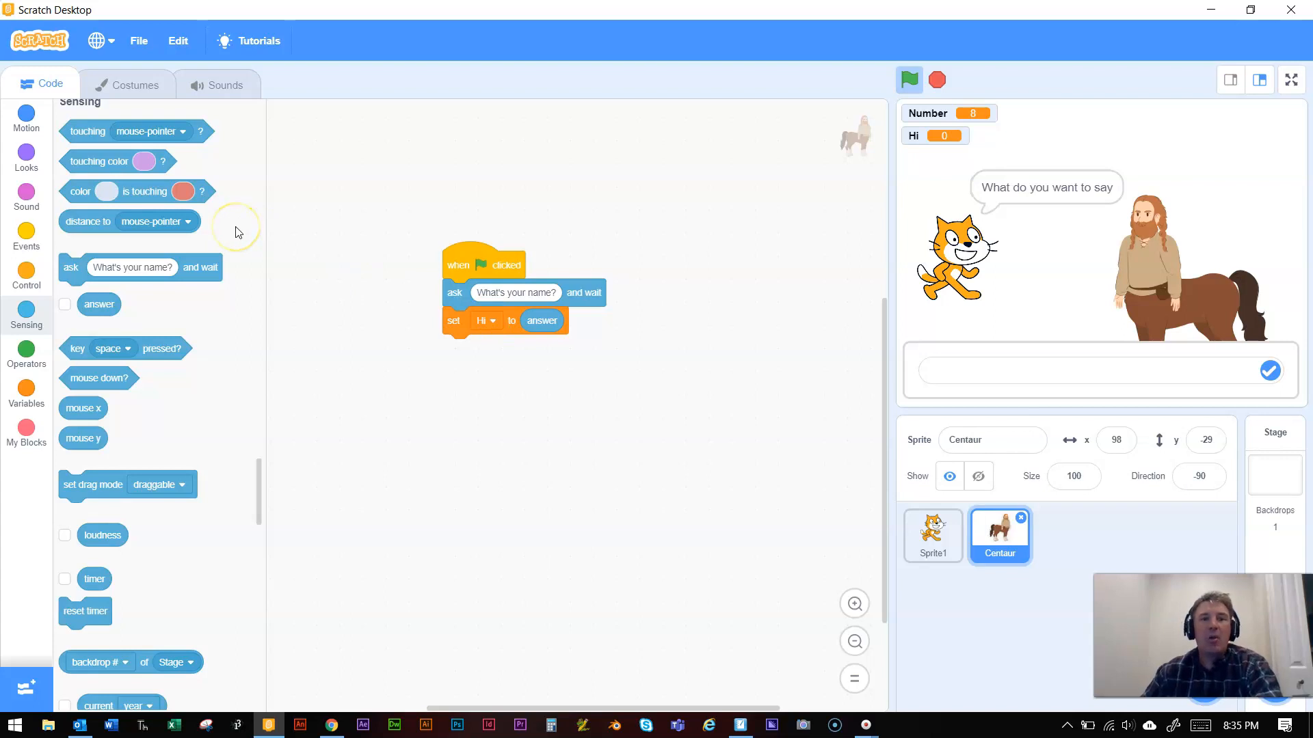
mouse_move(456, 277)
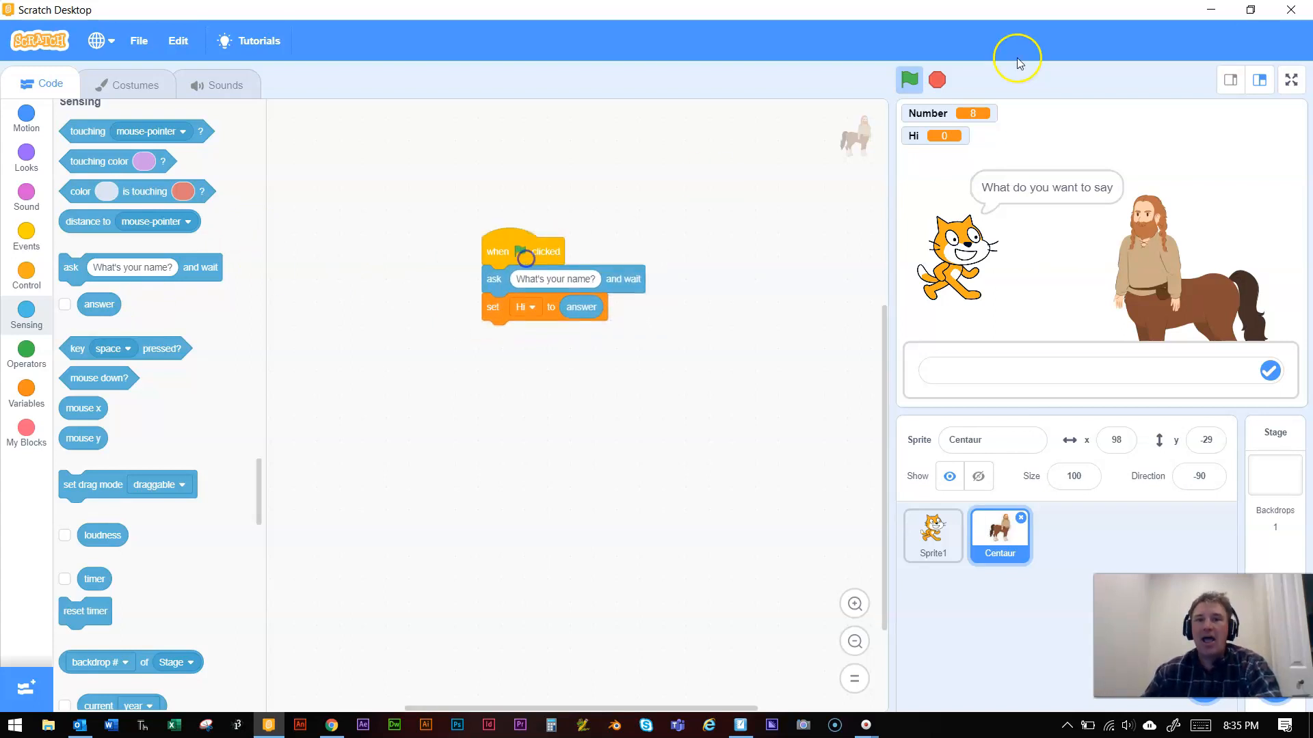
Step: Hide the Number monitor, select the cat, and run the project answering asdfs
left_click(909, 79)
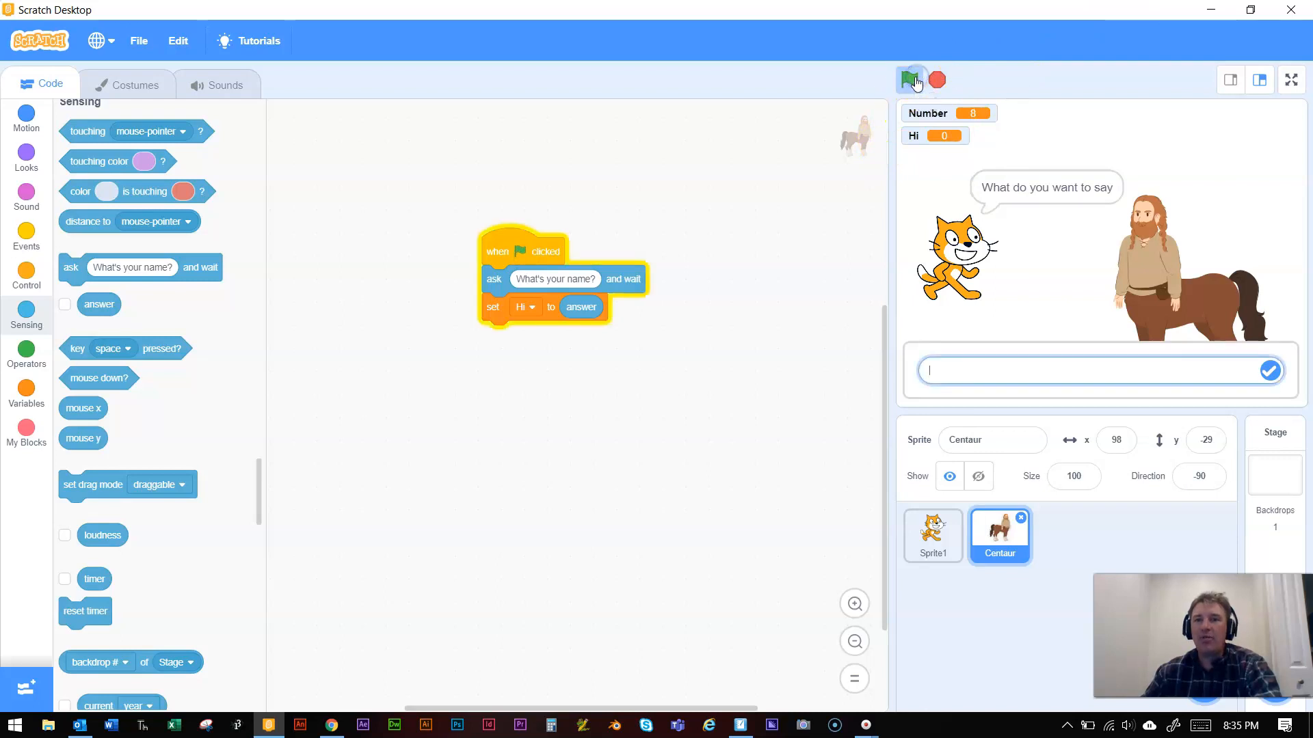
mouse_move(75, 407)
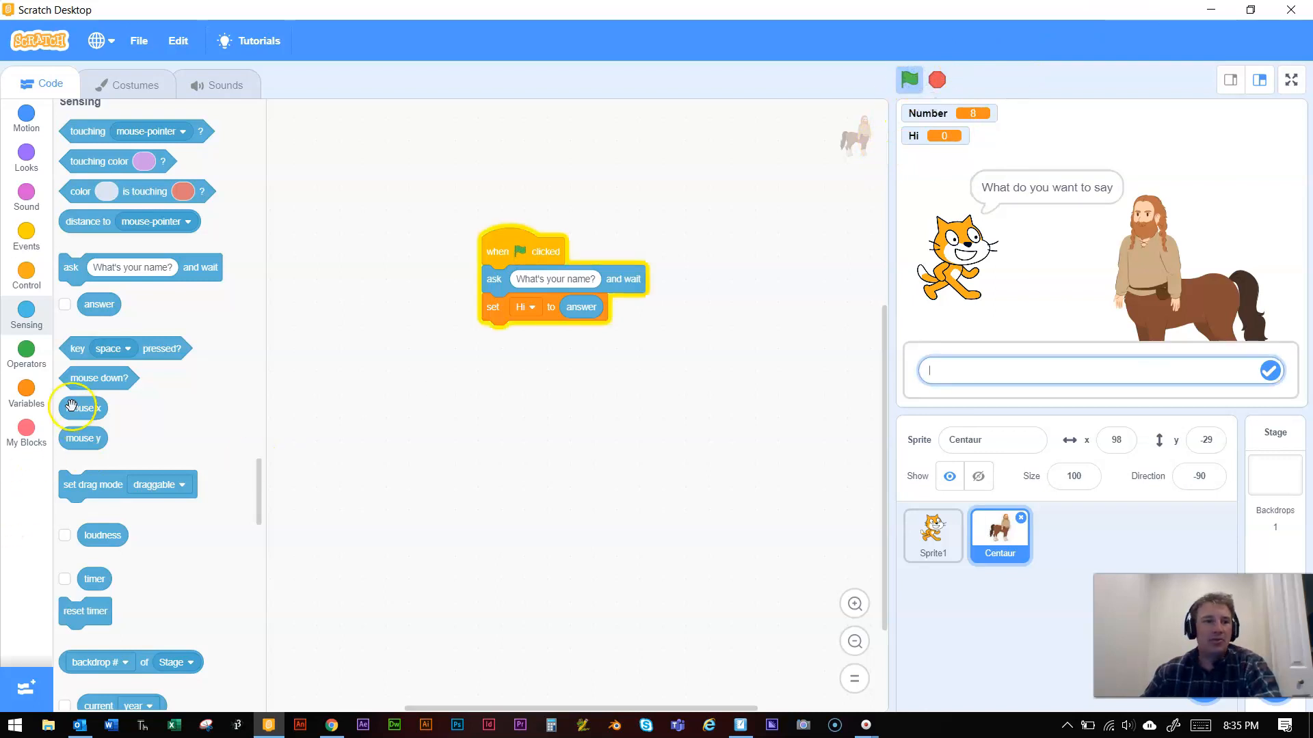
left_click(26, 389)
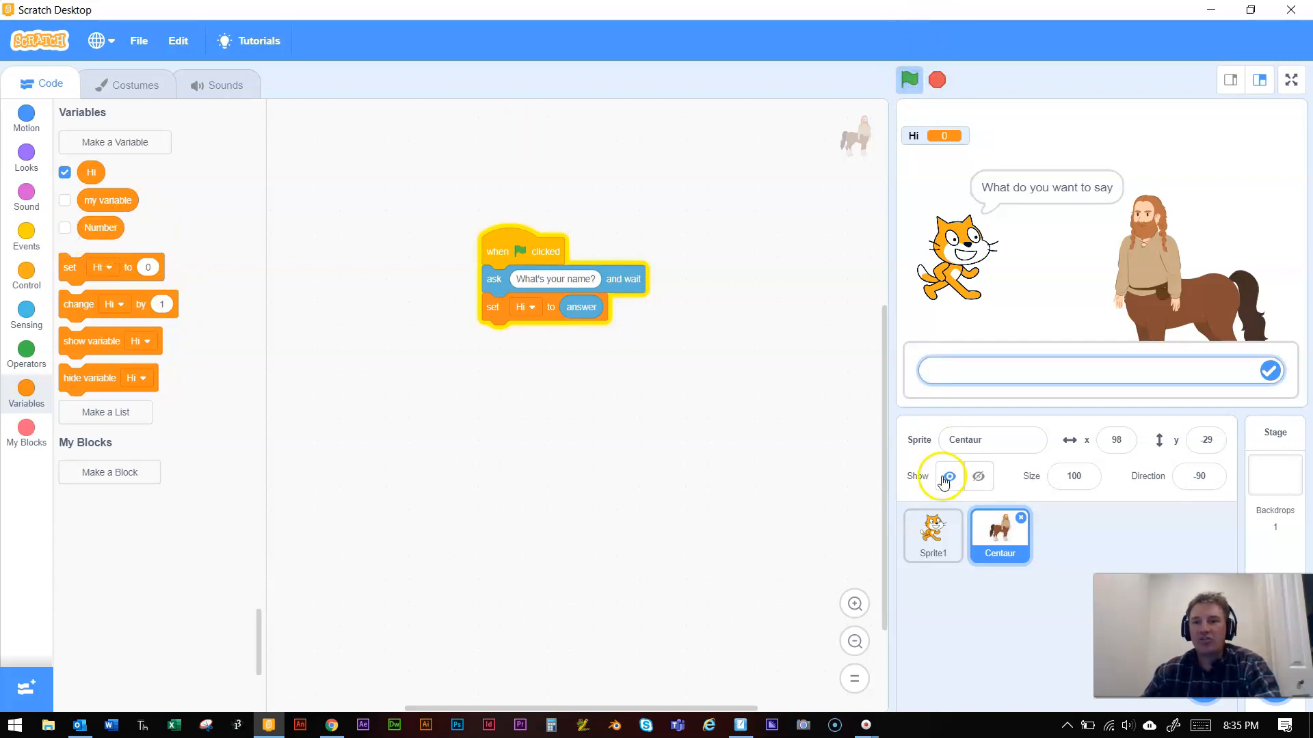
left_click(932, 536)
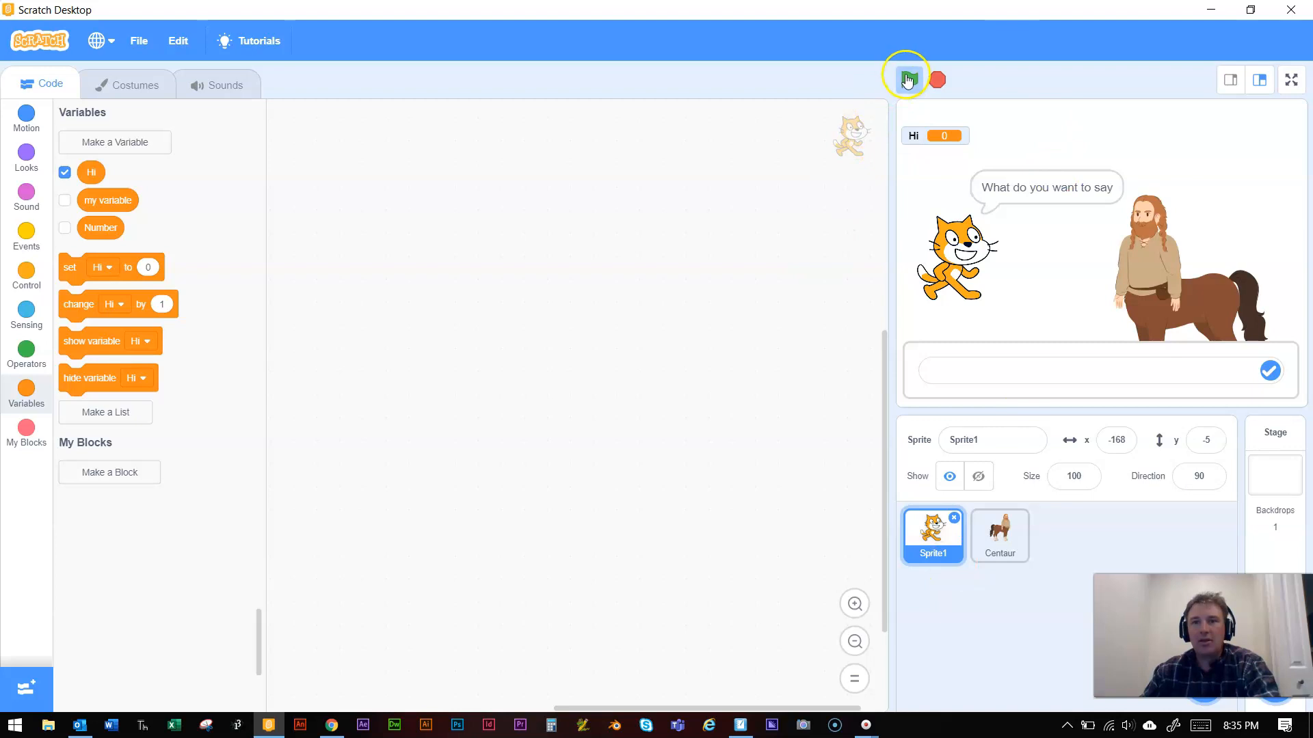
left_click(909, 80)
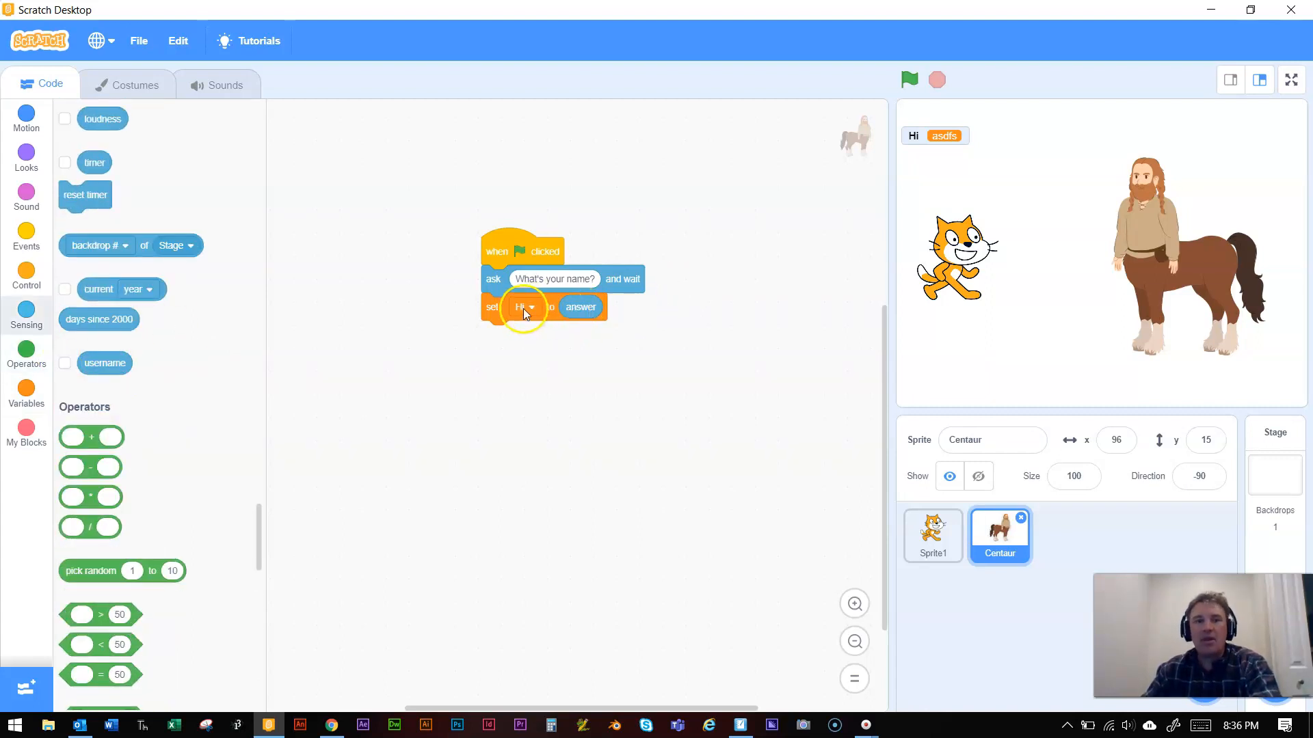
mouse_move(580, 307)
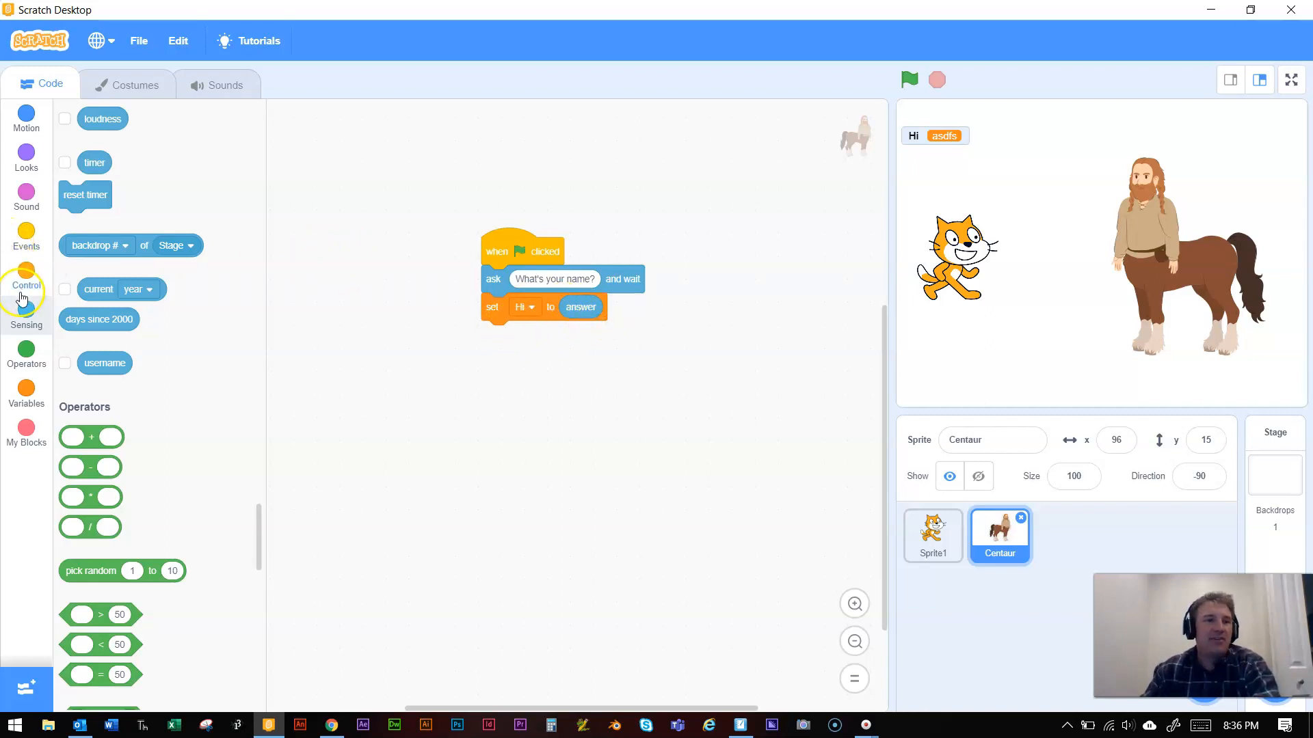
mouse_move(26, 246)
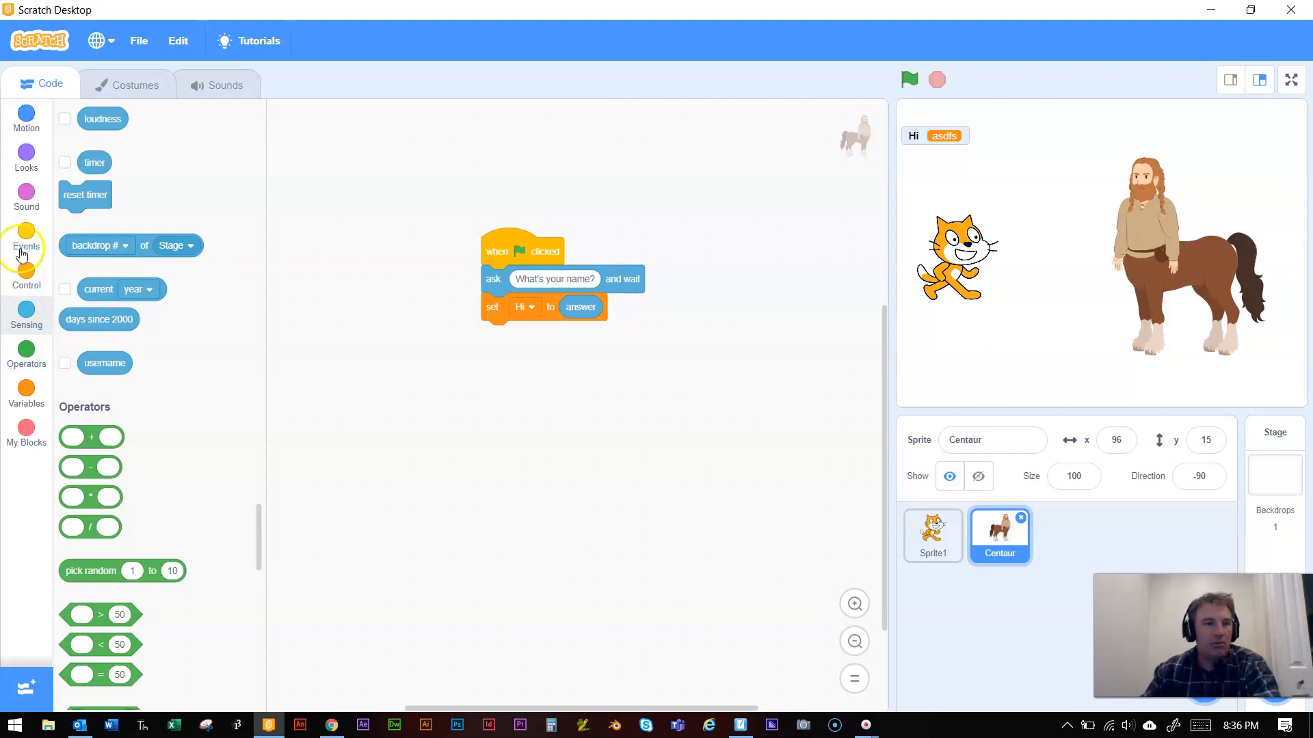
Step: Append 'say Hi for 2 seconds' to the Centaur's script and test by answering BRennan
left_click(26, 155)
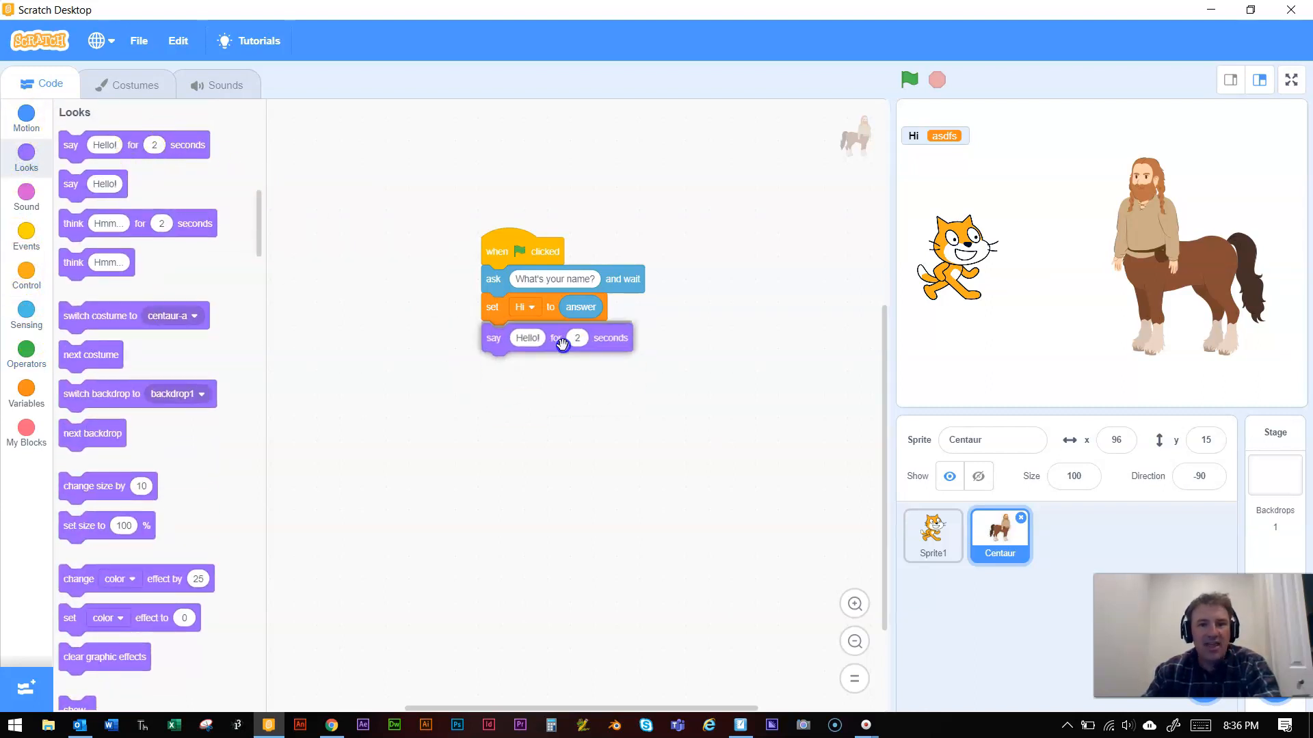
left_click(26, 391)
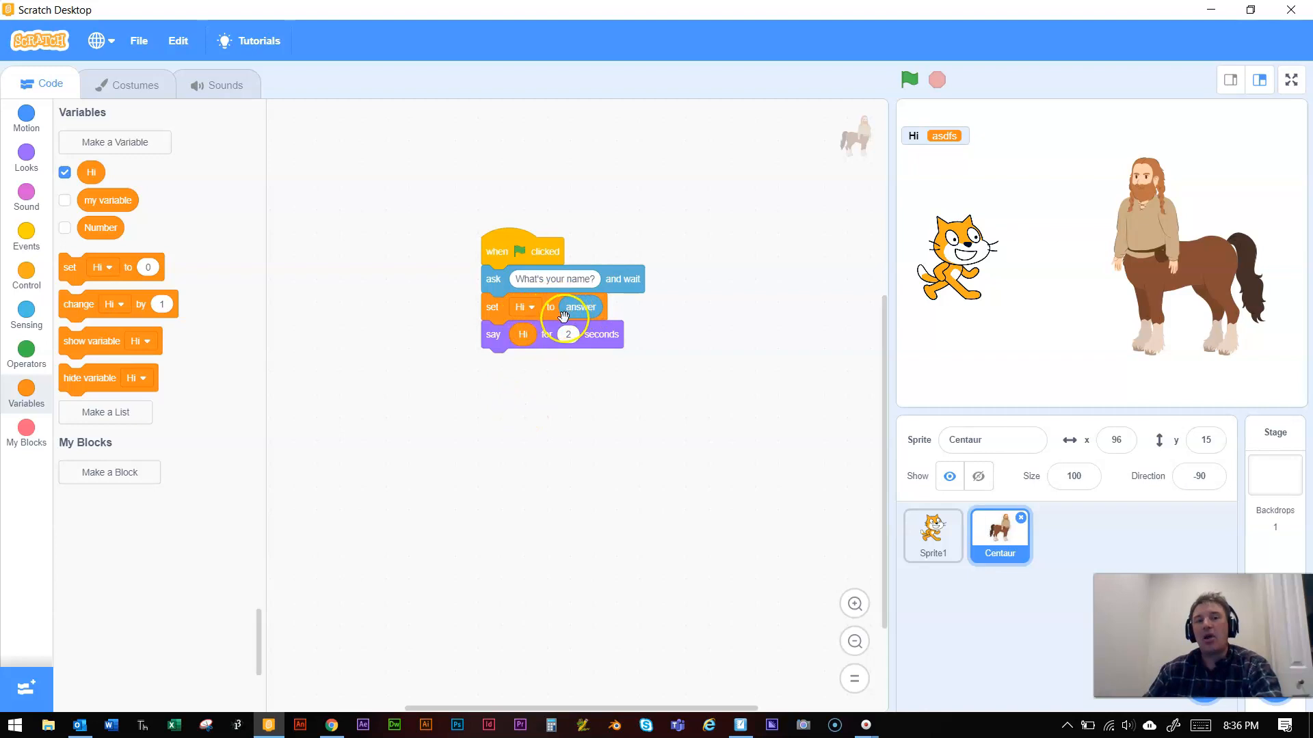
mouse_move(937, 263)
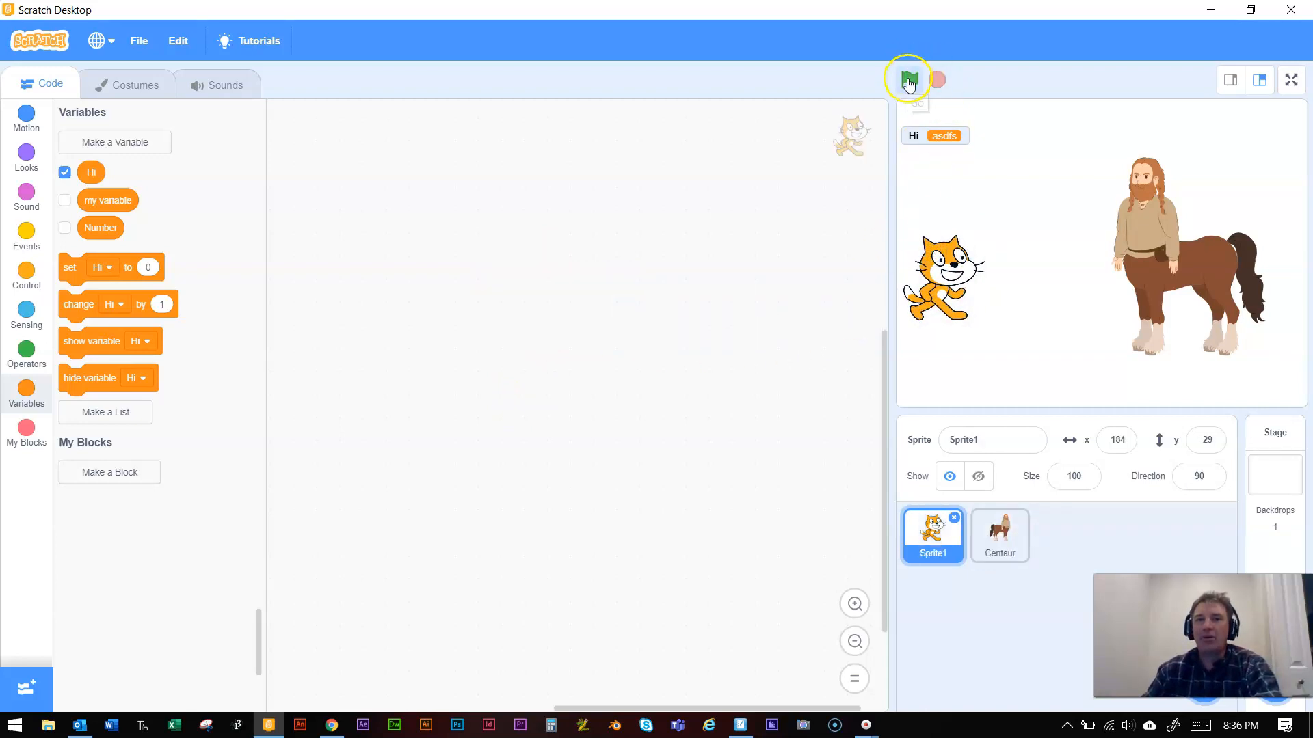
left_click(909, 79)
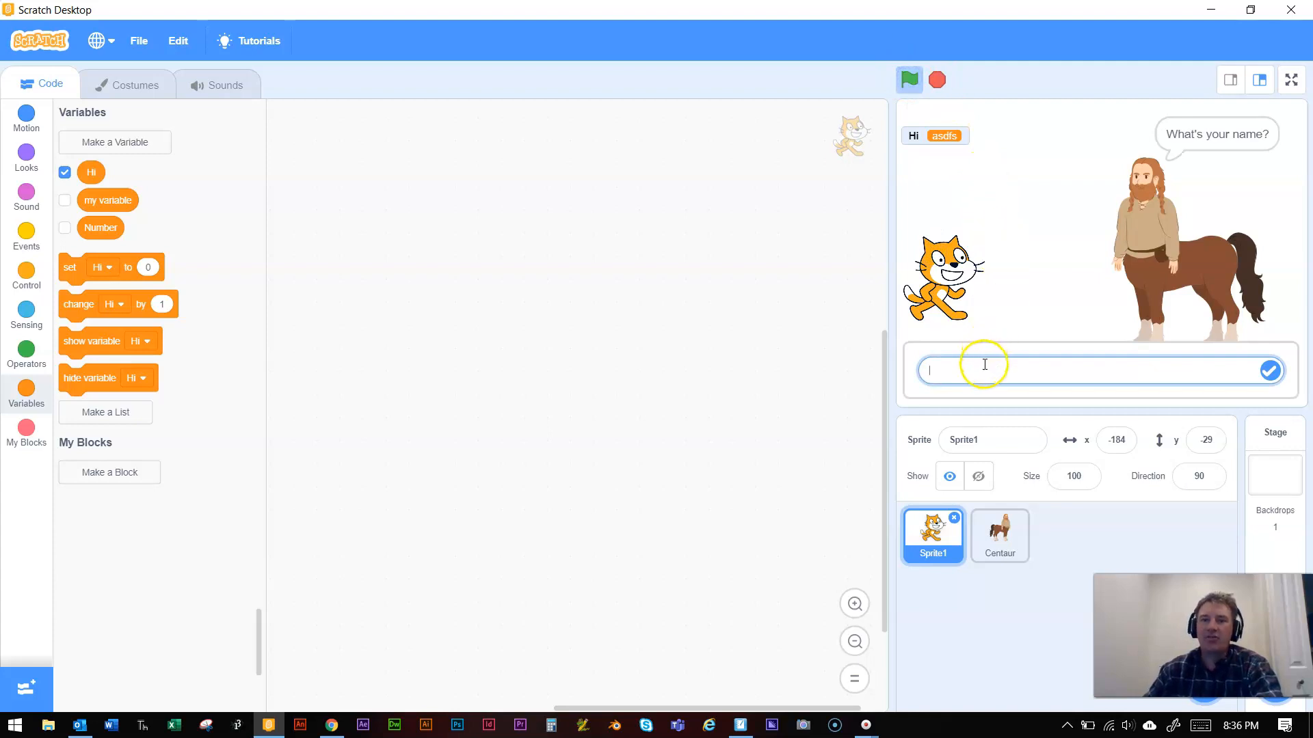
type("BRennan")
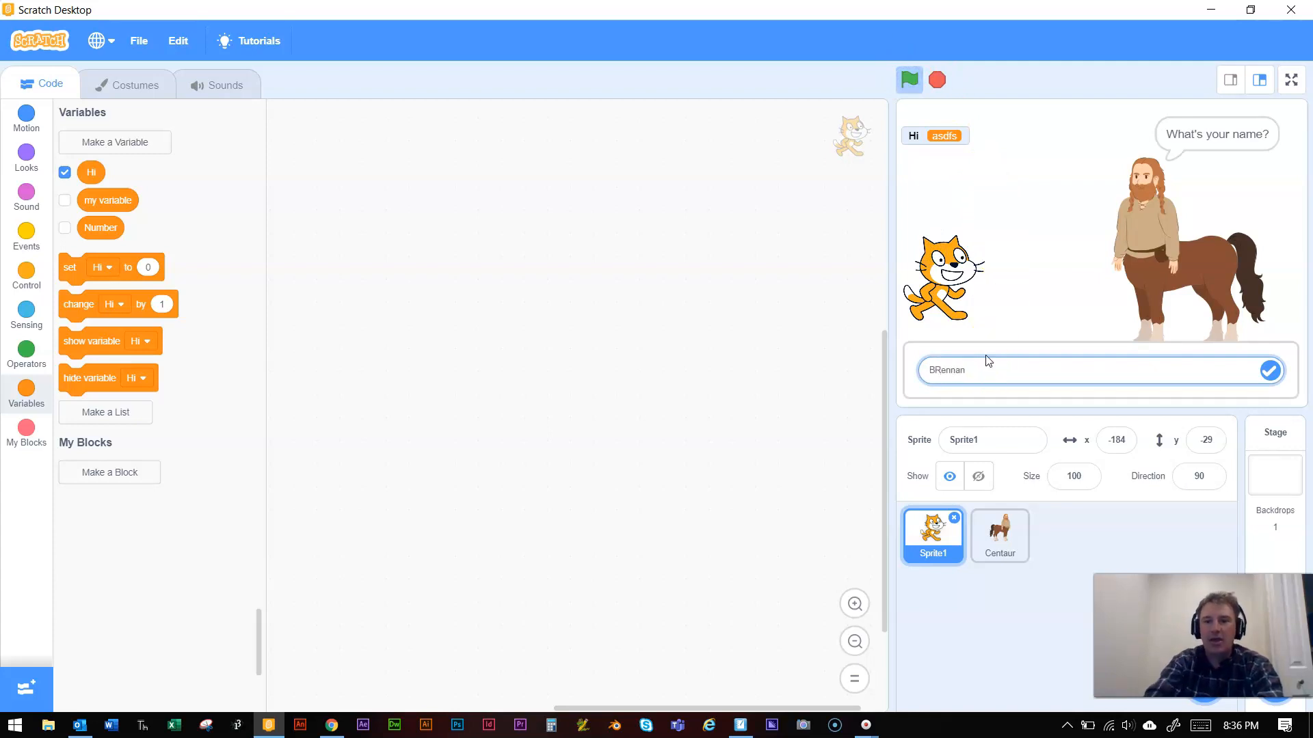
left_click(1269, 370)
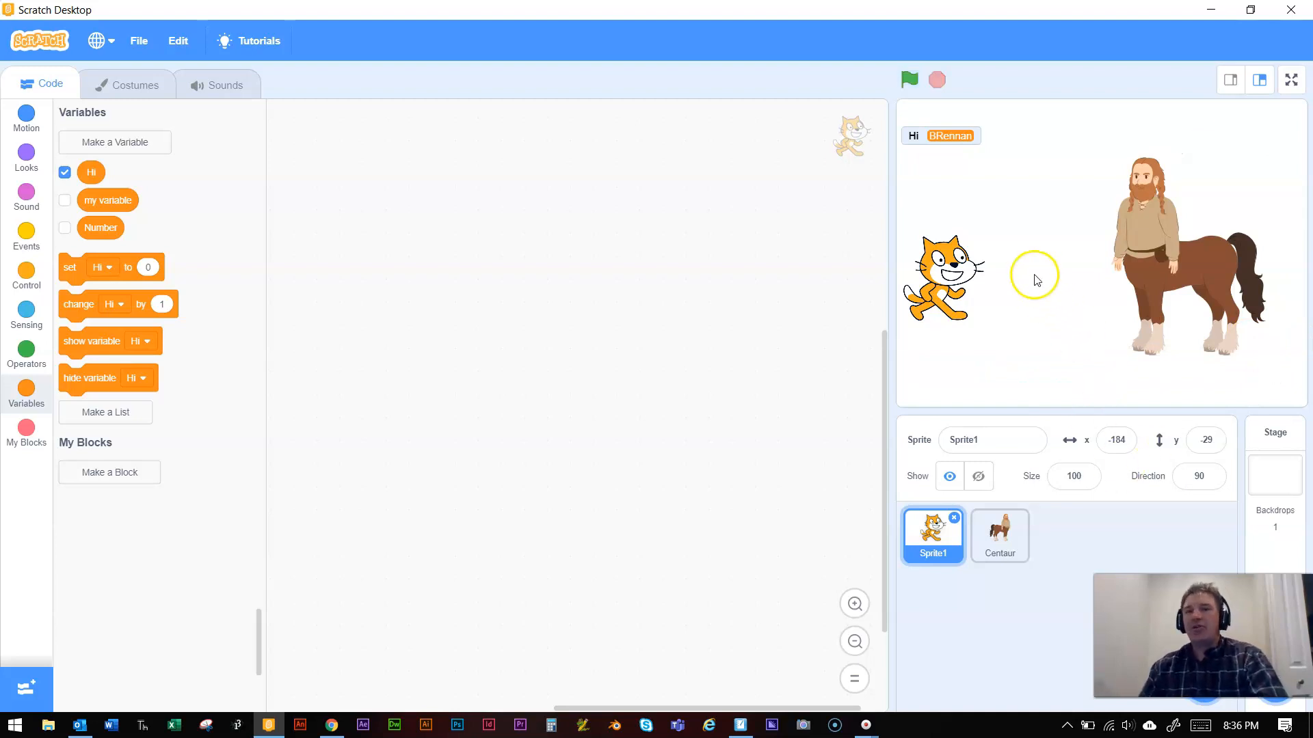
mouse_move(130, 491)
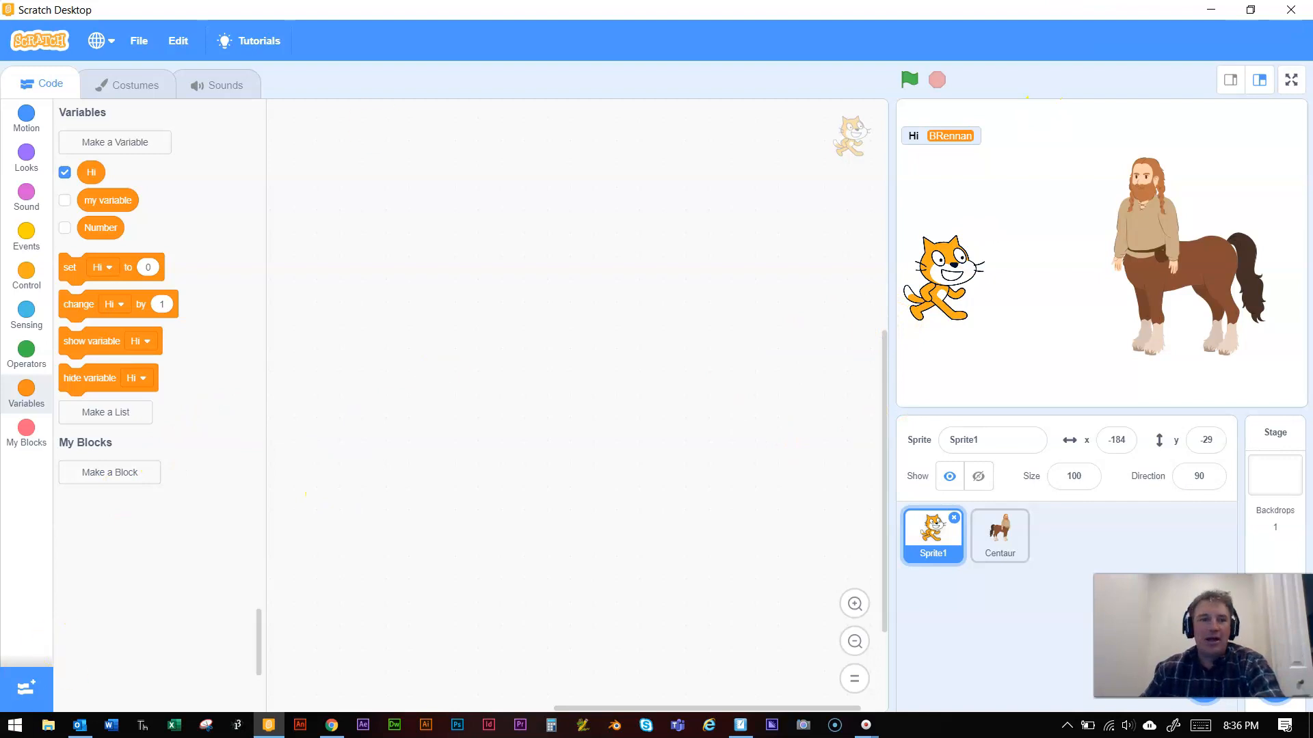
Step: Replace the Centaur's say block with an if block testing Hi = Hello
left_click(999, 536)
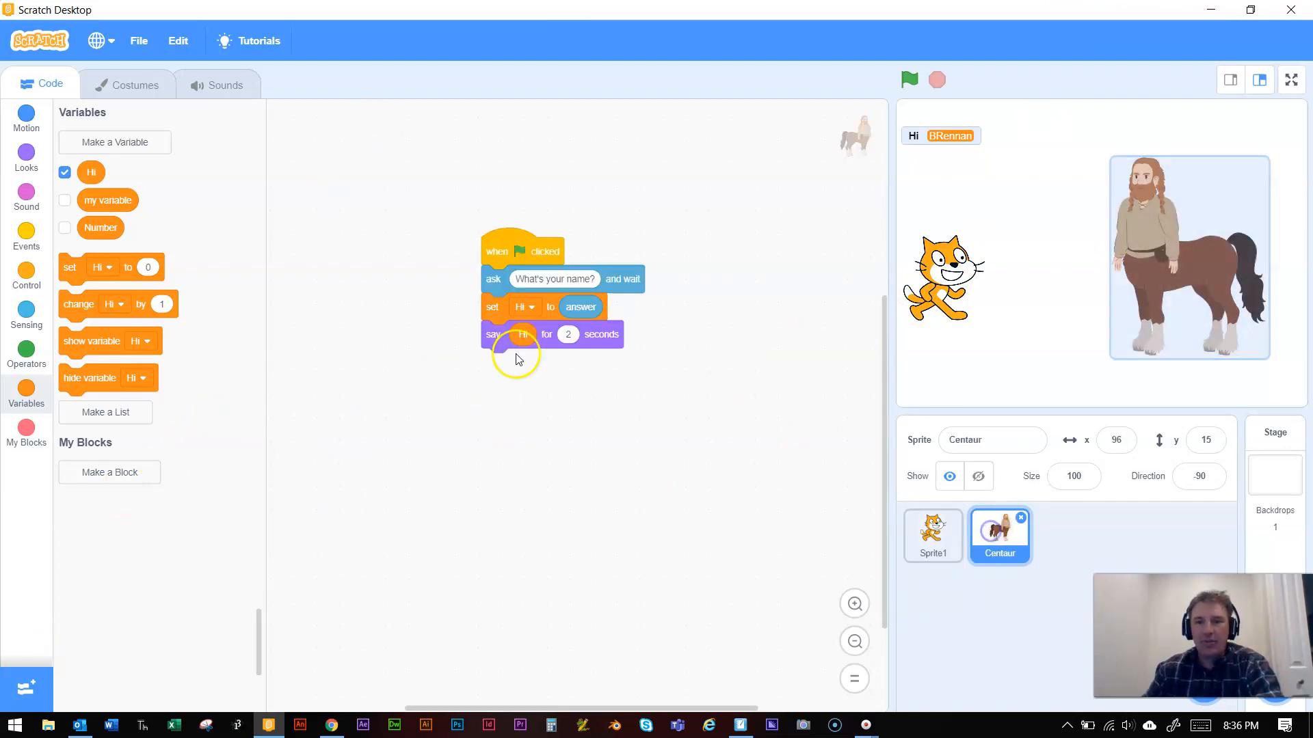
left_click_drag(515, 334, 168, 426)
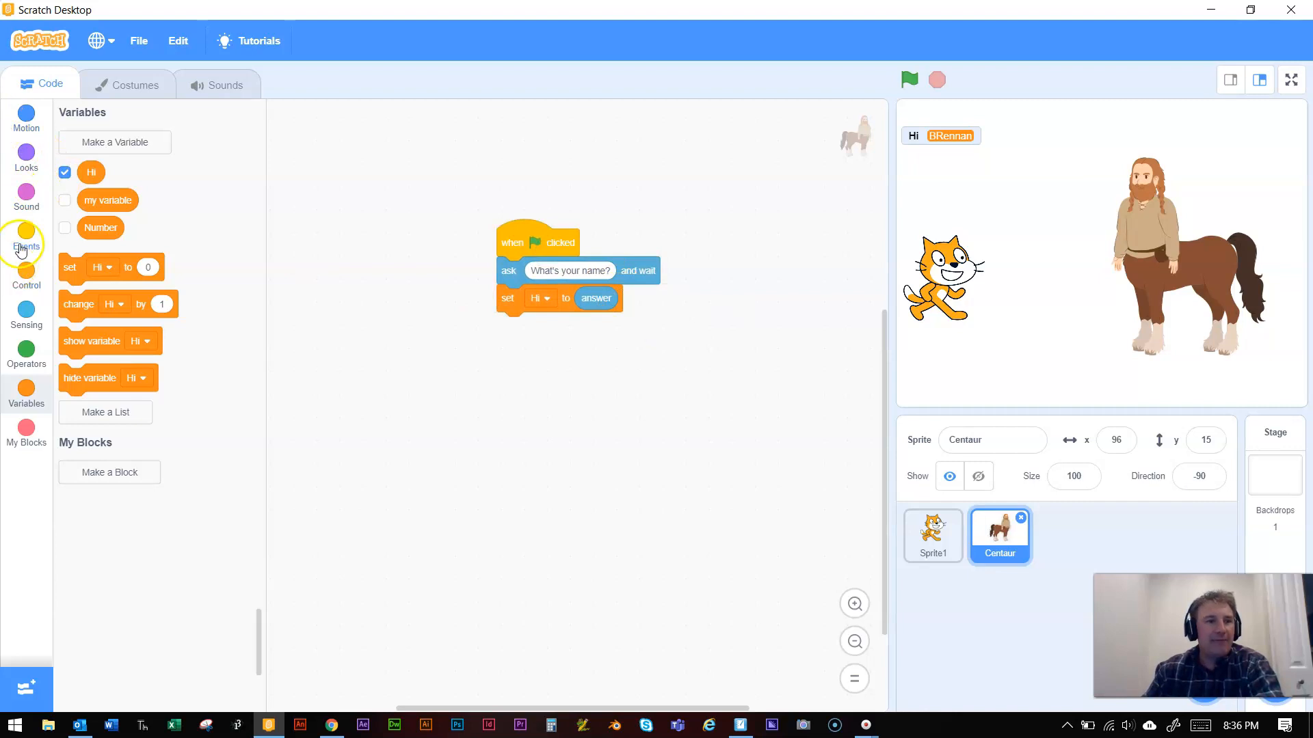
left_click(26, 238)
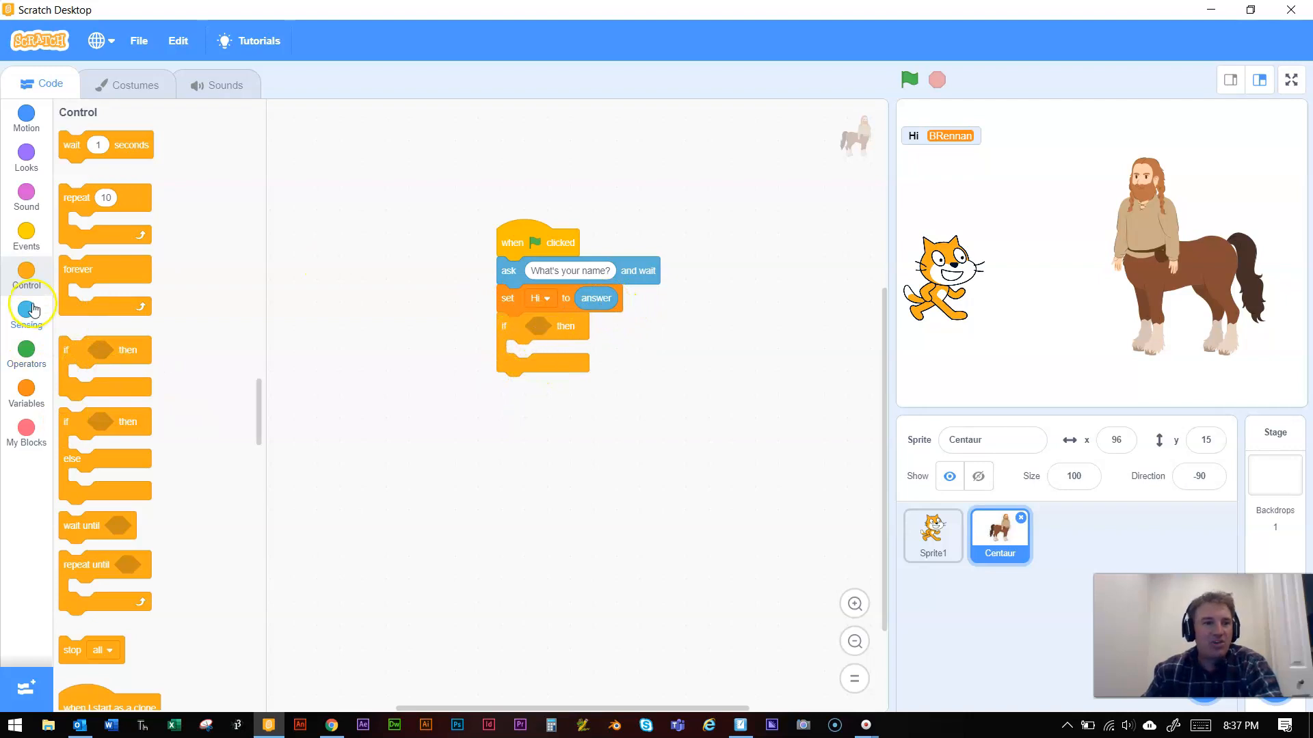
left_click(26, 352)
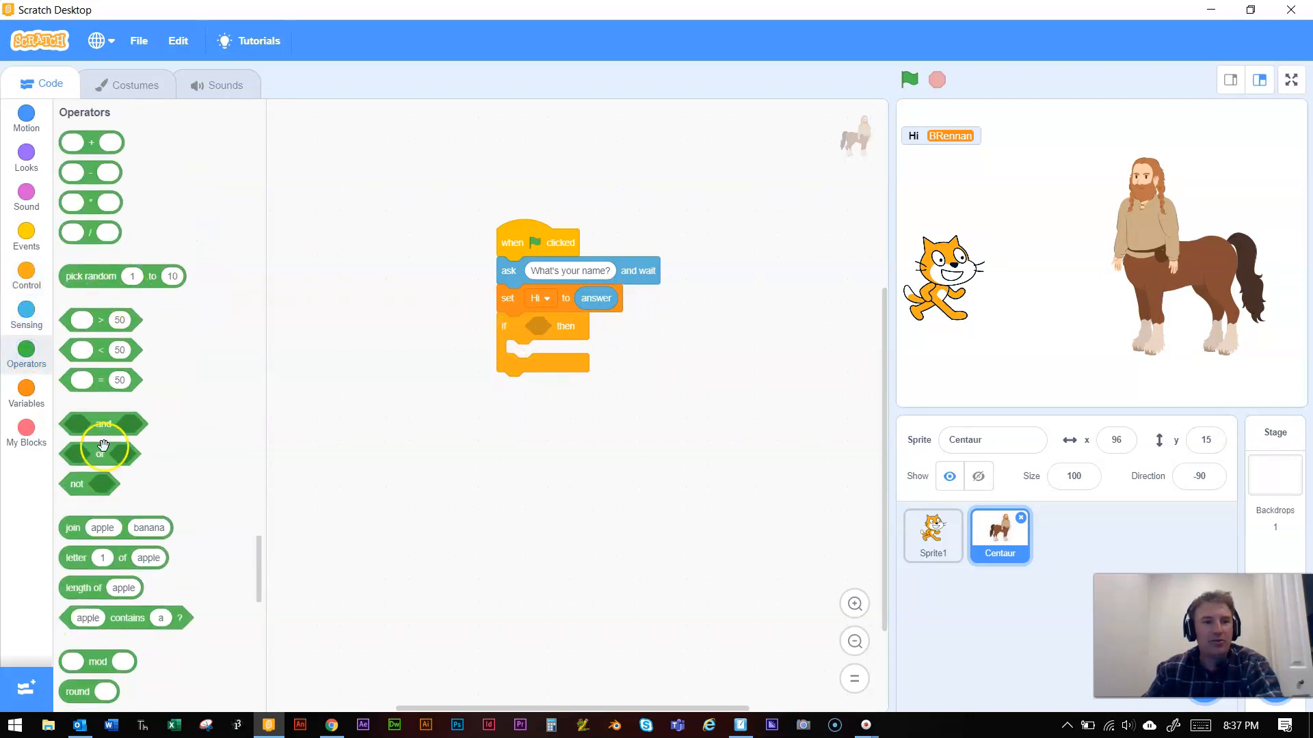
mouse_move(95, 463)
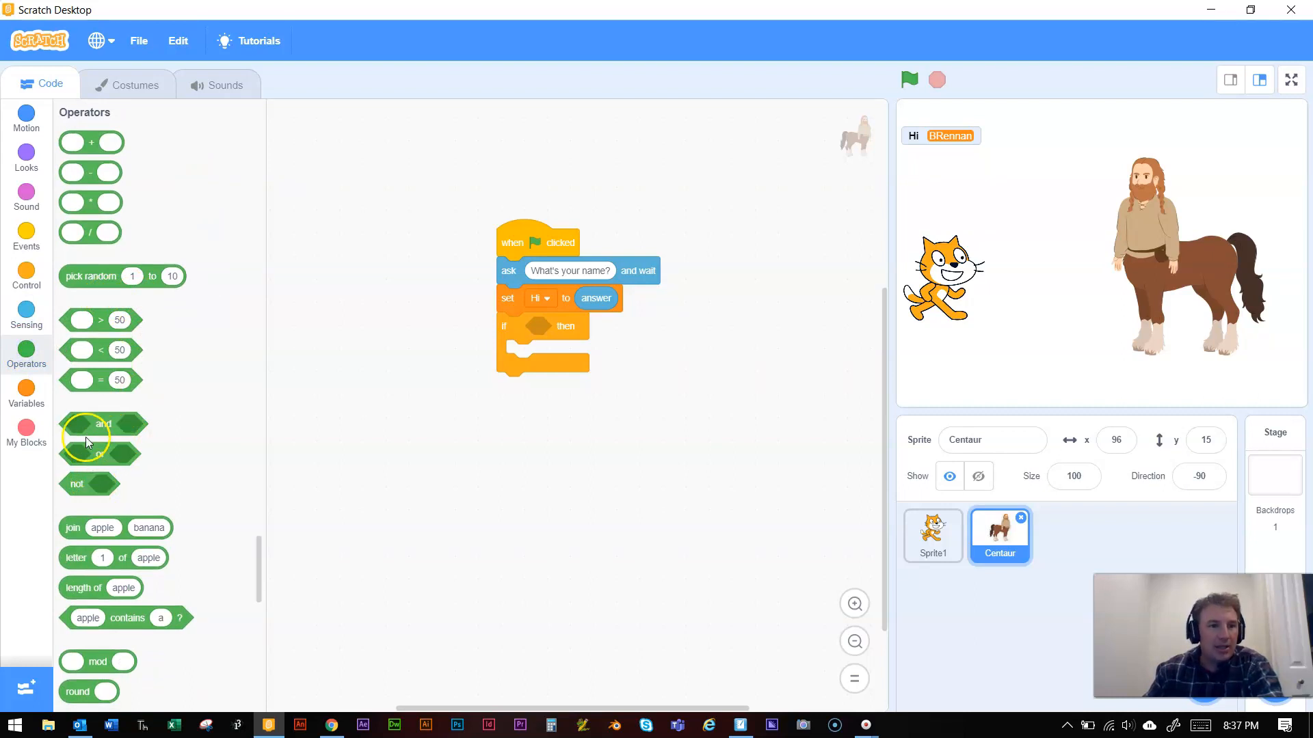
left_click_drag(101, 379, 574, 422)
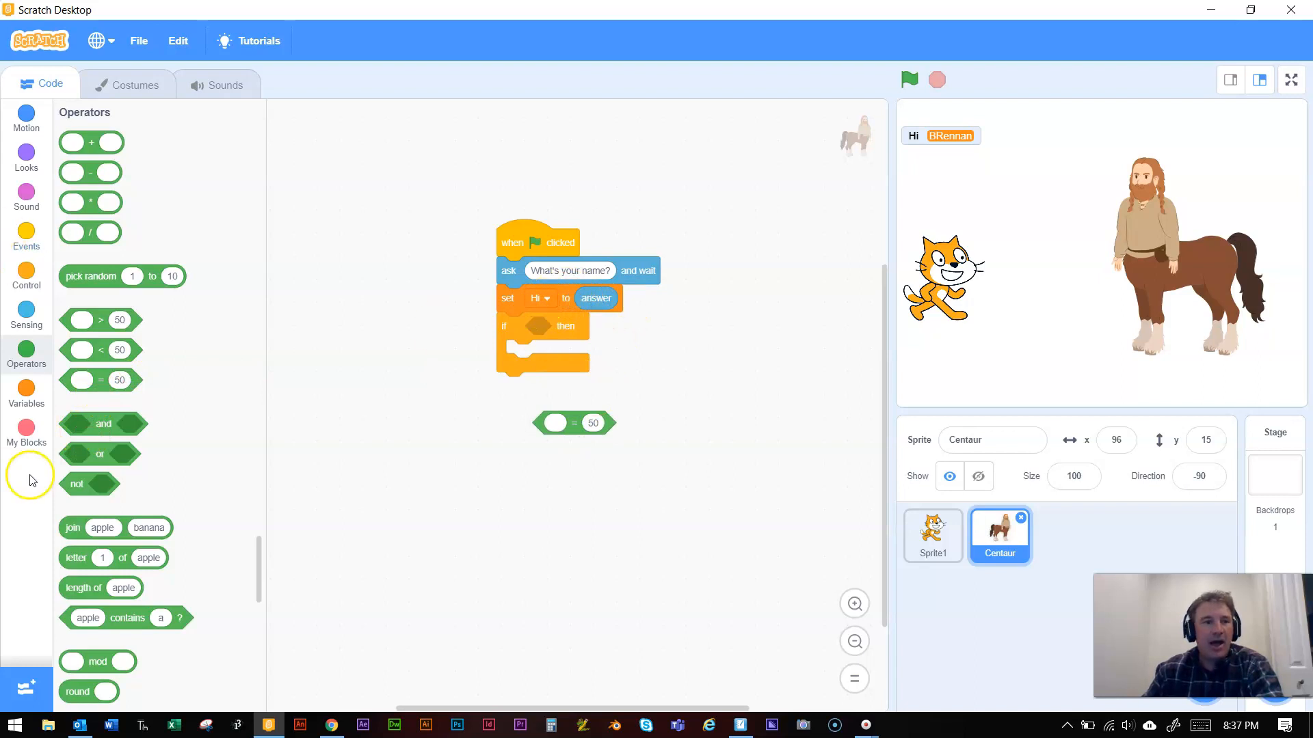
left_click(26, 391)
type("Hello")
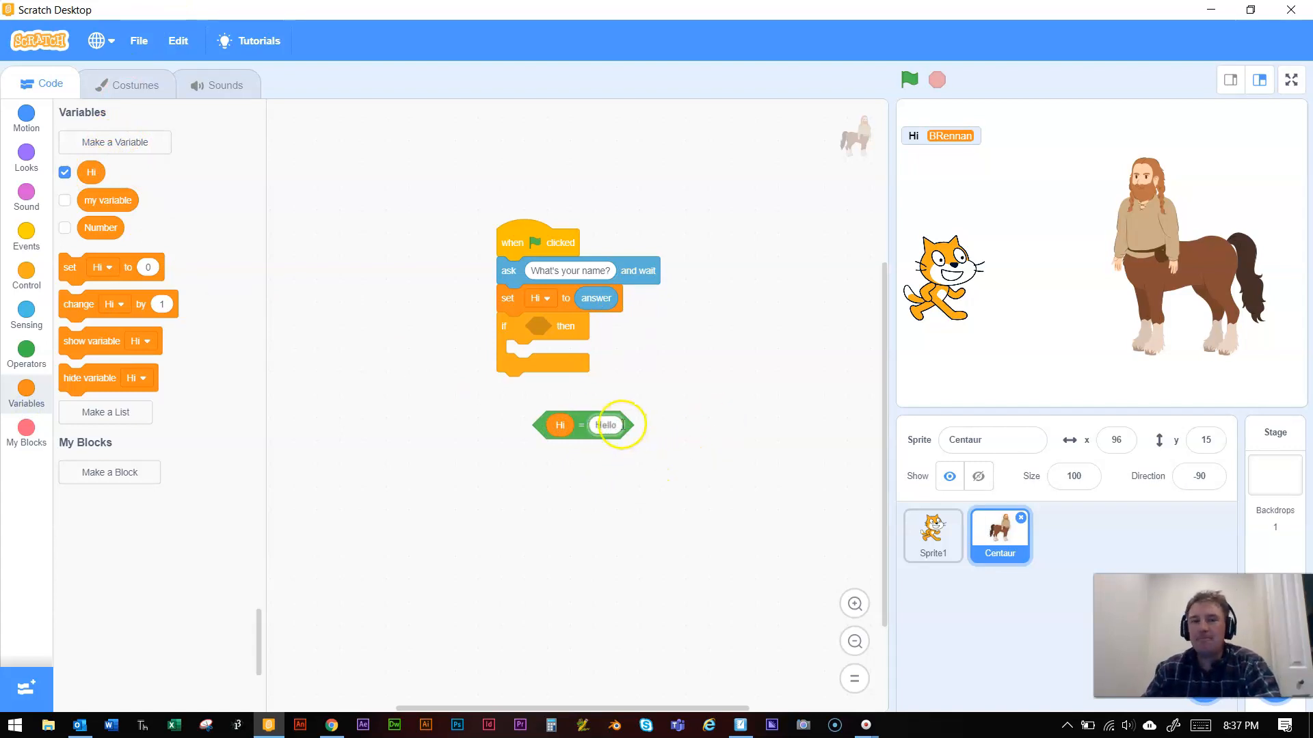
left_click_drag(589, 425, 578, 327)
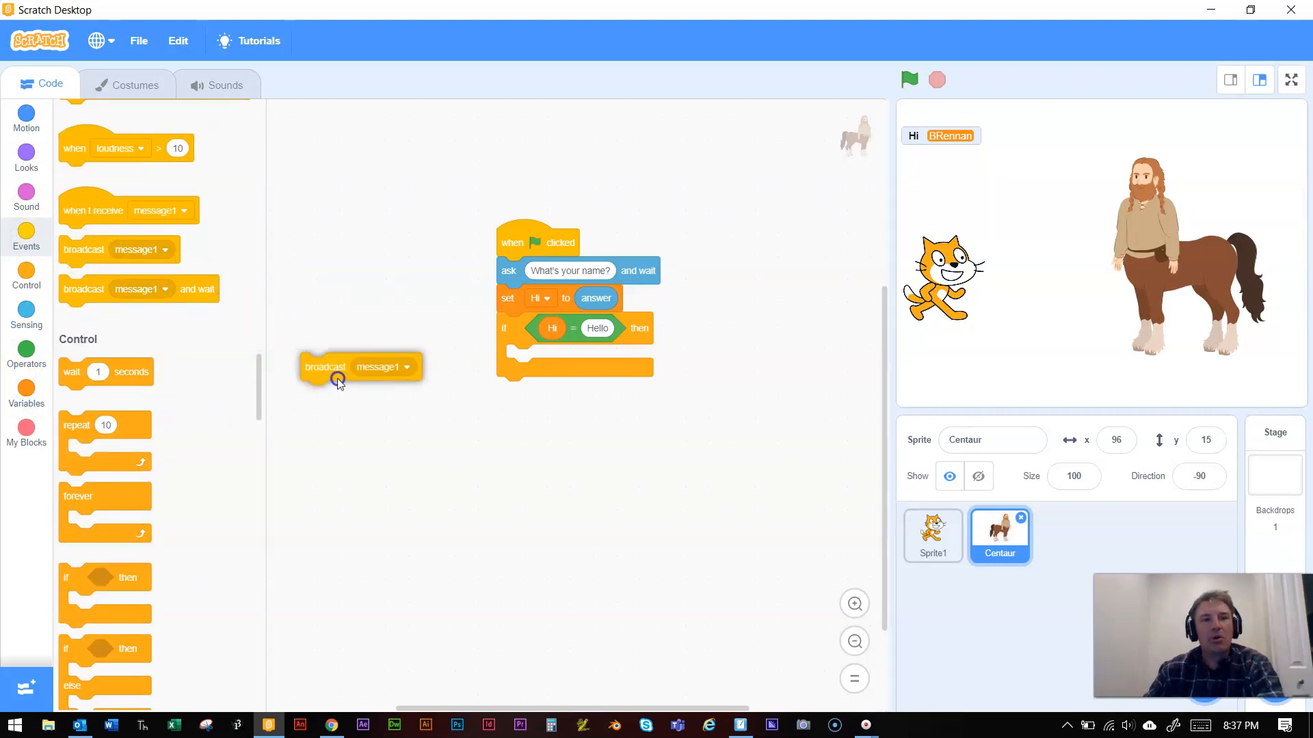
Step: Place a broadcast block inside the if and create the new message HeSaidHello
left_click_drag(335, 367, 536, 366)
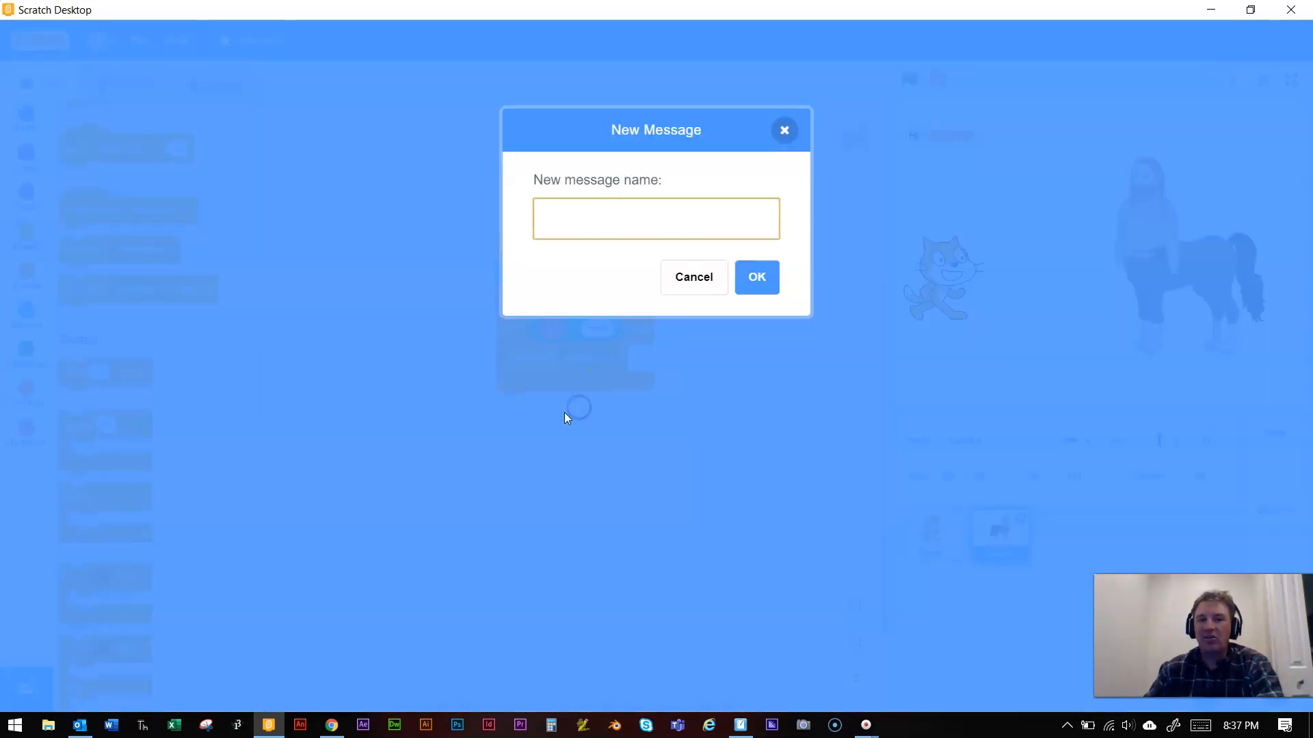
type("HE")
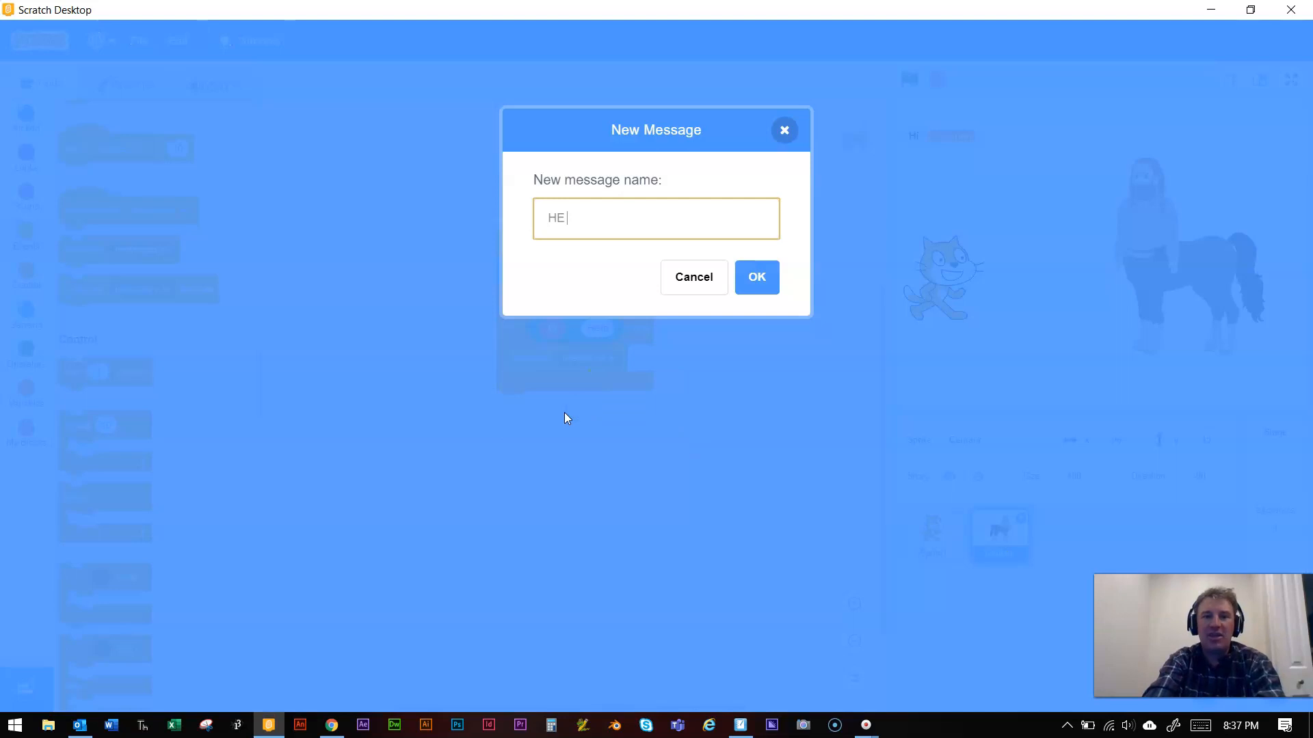
type("Said")
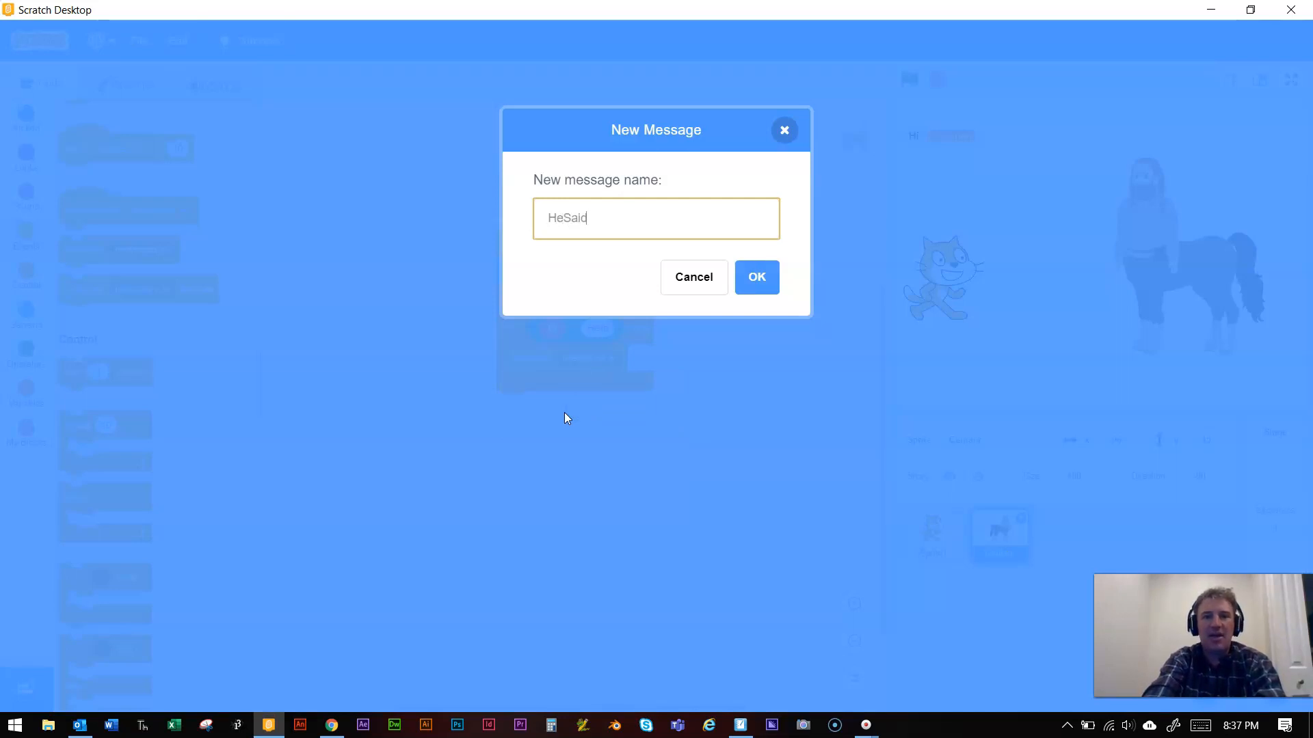
type("Hel")
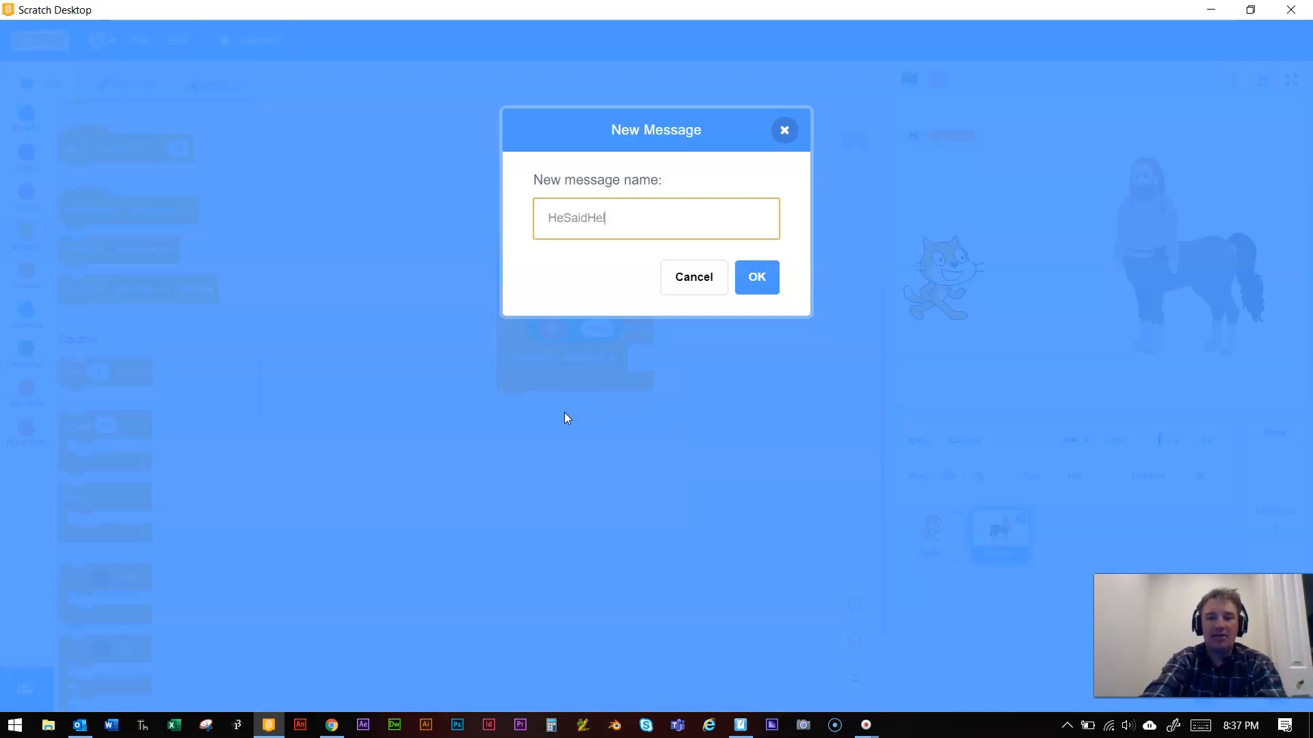
left_click(755, 277)
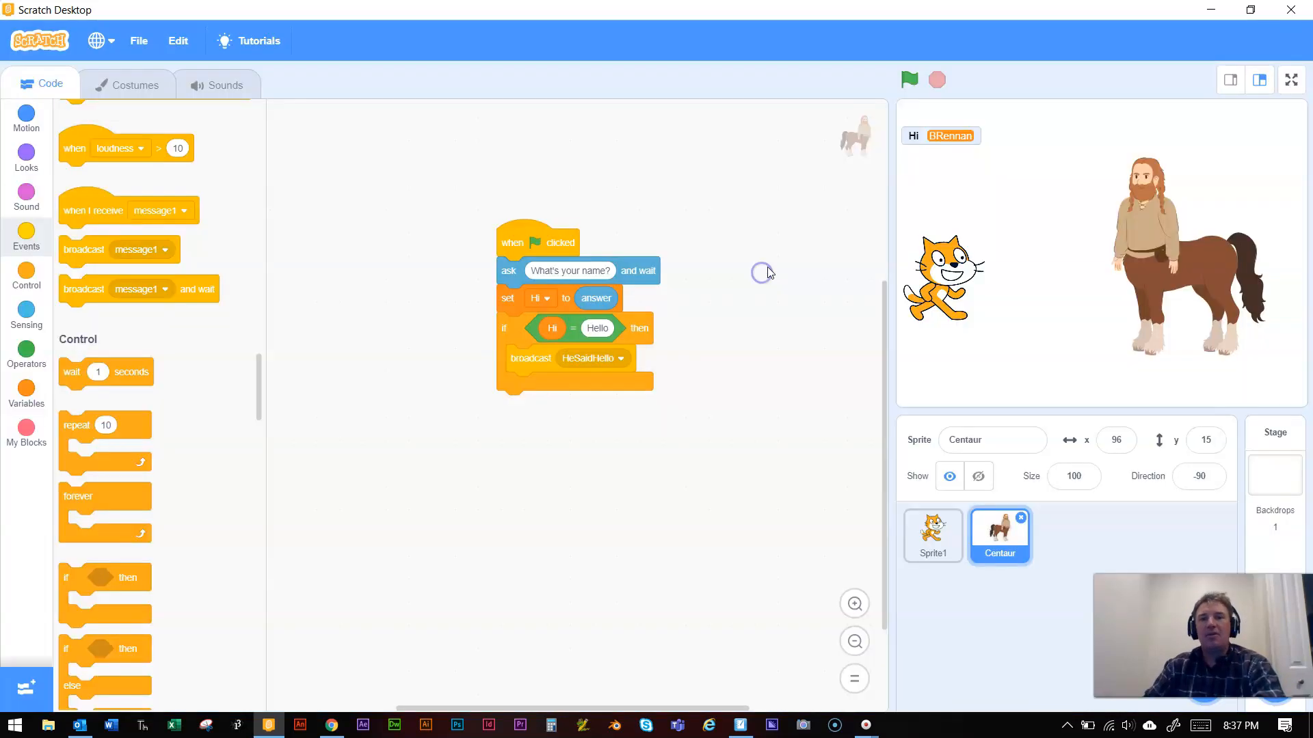
mouse_move(764, 402)
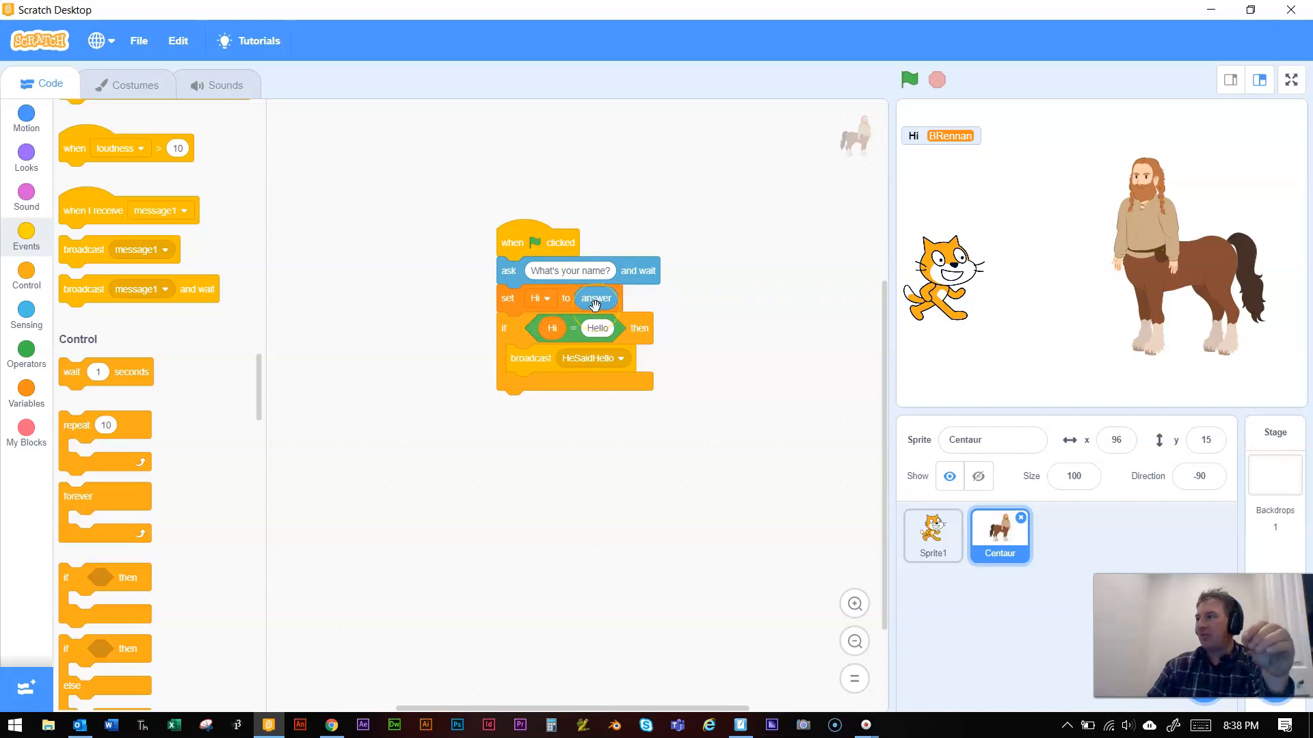
mouse_move(454, 381)
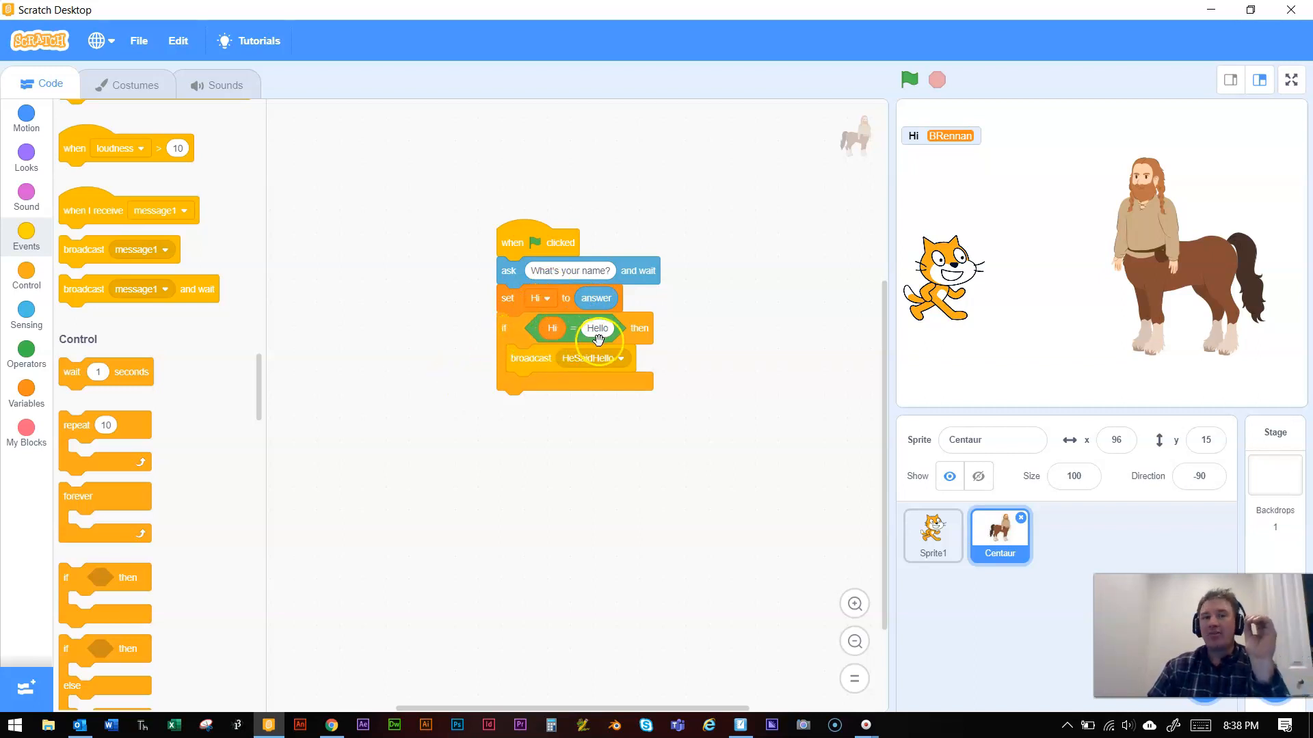
mouse_move(595, 366)
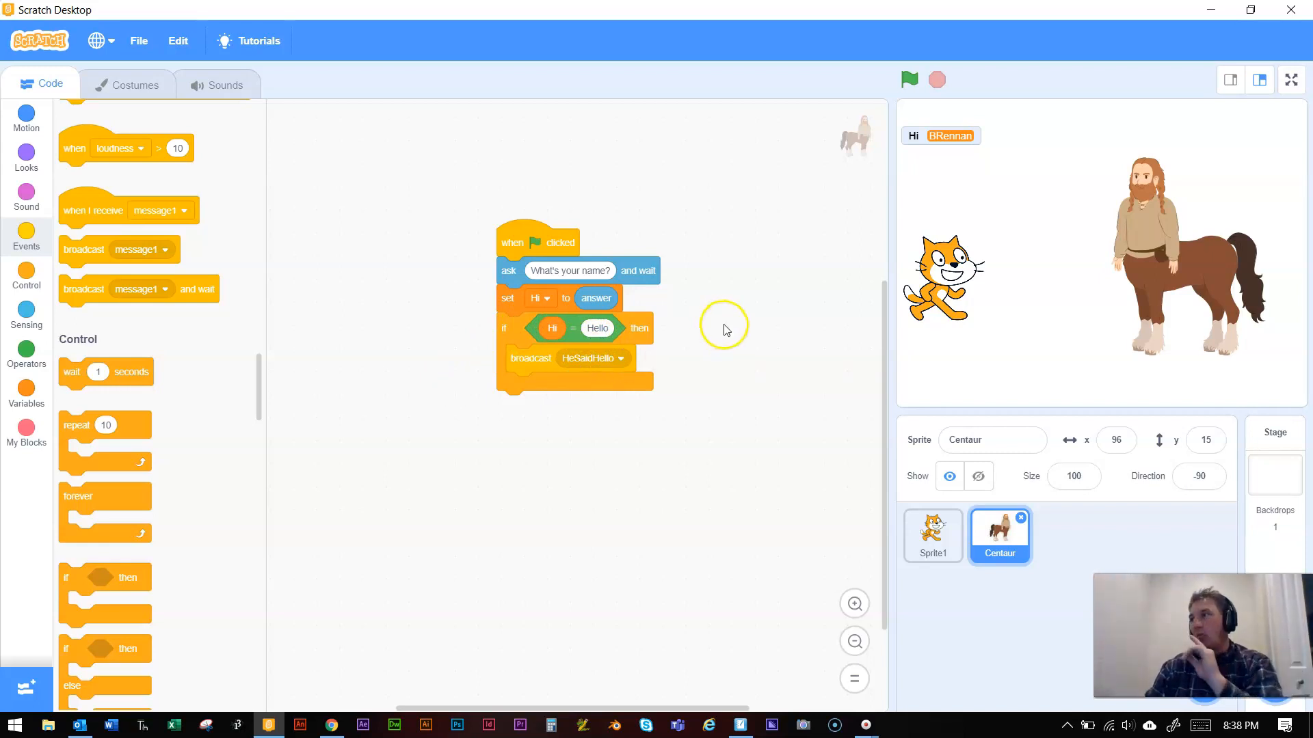
mouse_move(944, 293)
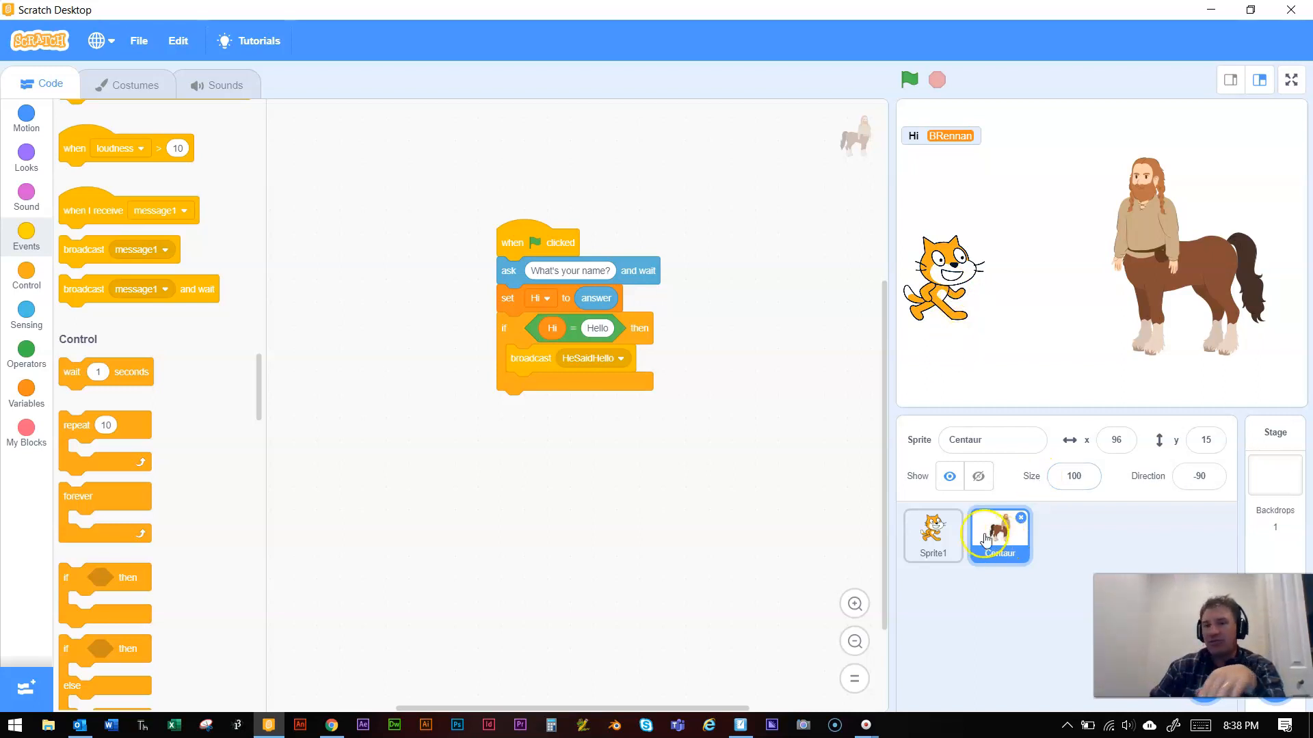
Step: On Sprite1, set the receive event's message to HeSaidHello
left_click(932, 536)
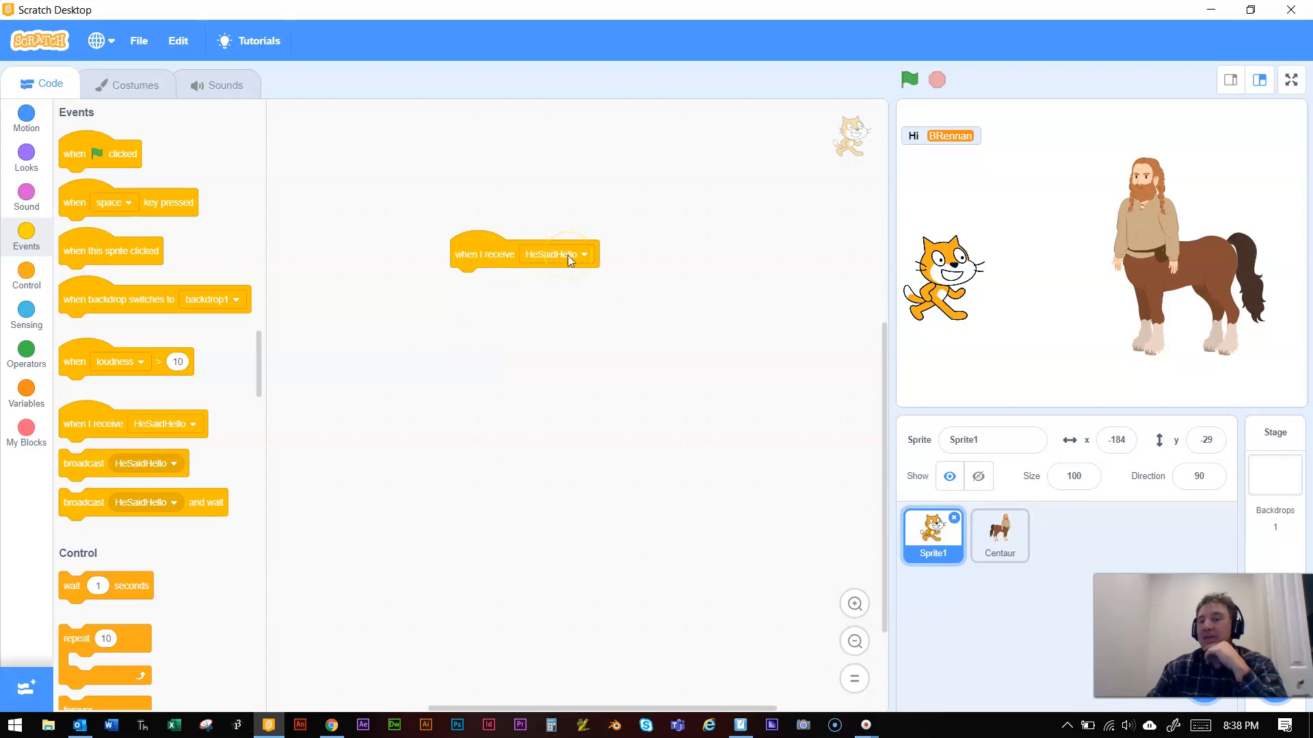
left_click(582, 254)
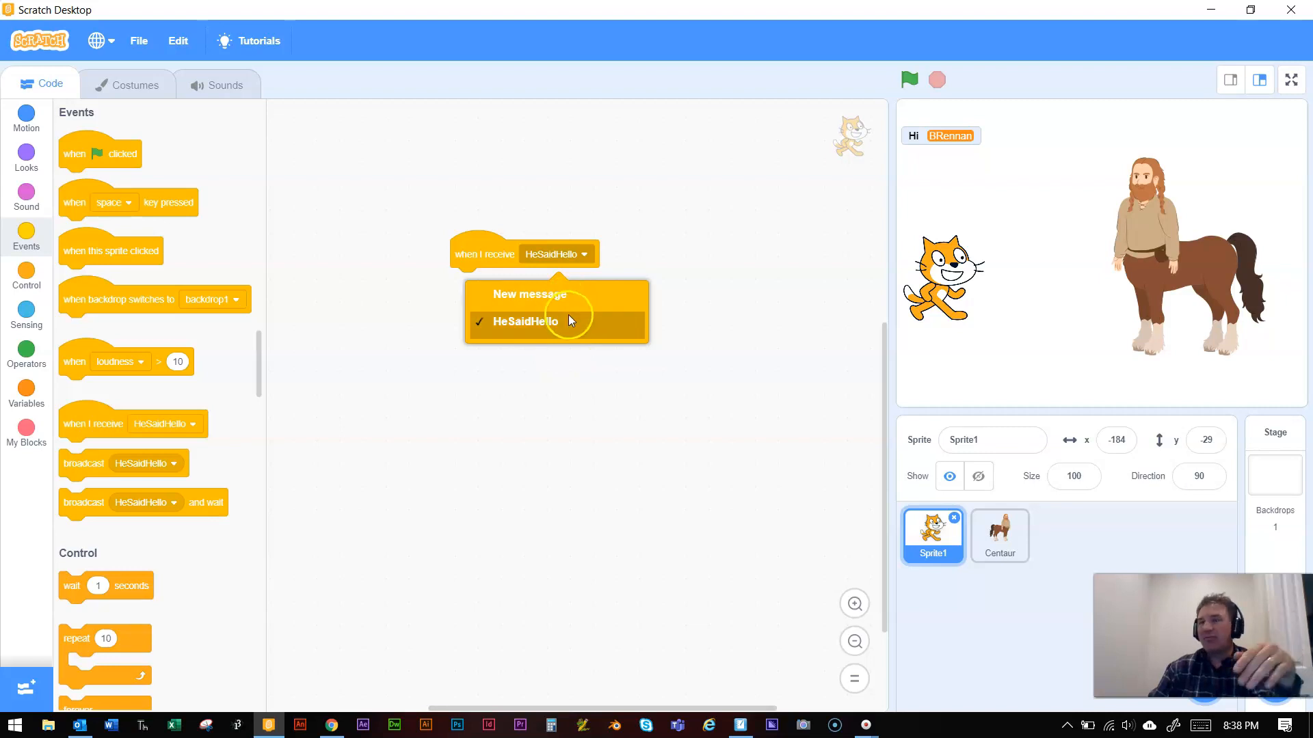
left_click(525, 321)
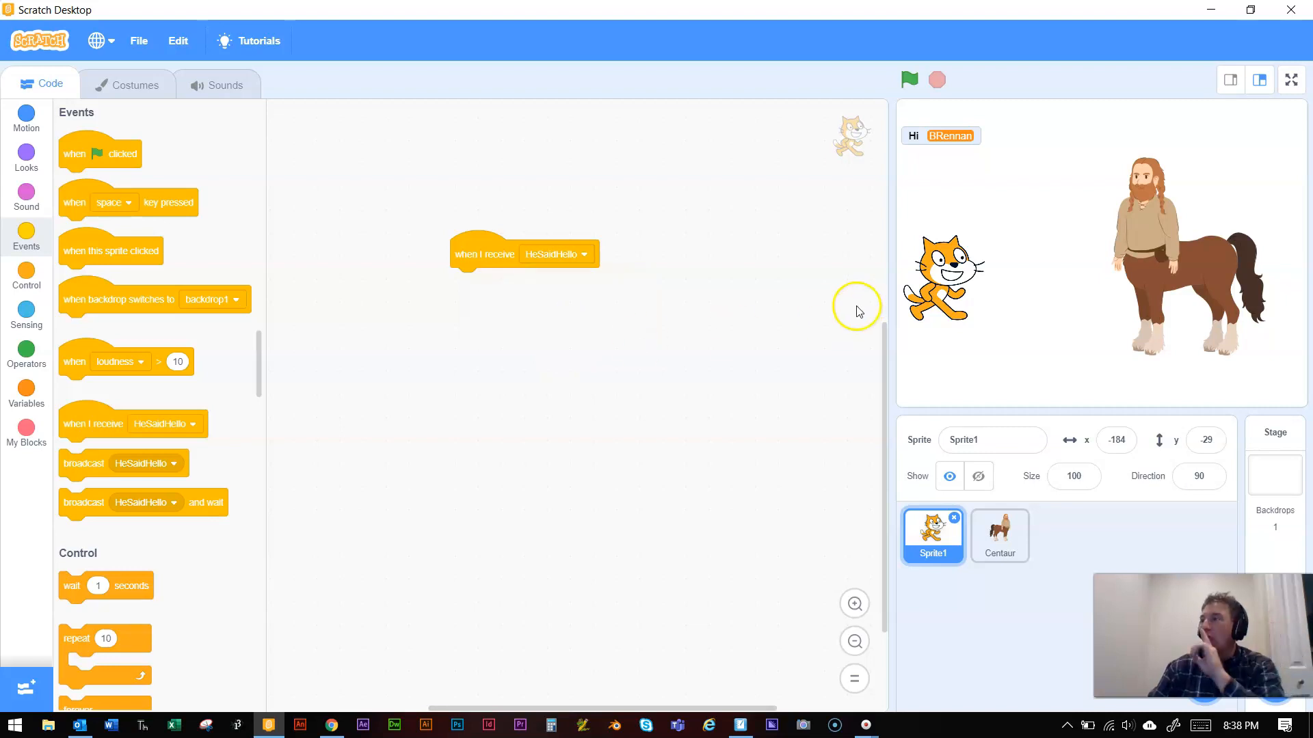
mouse_move(849, 318)
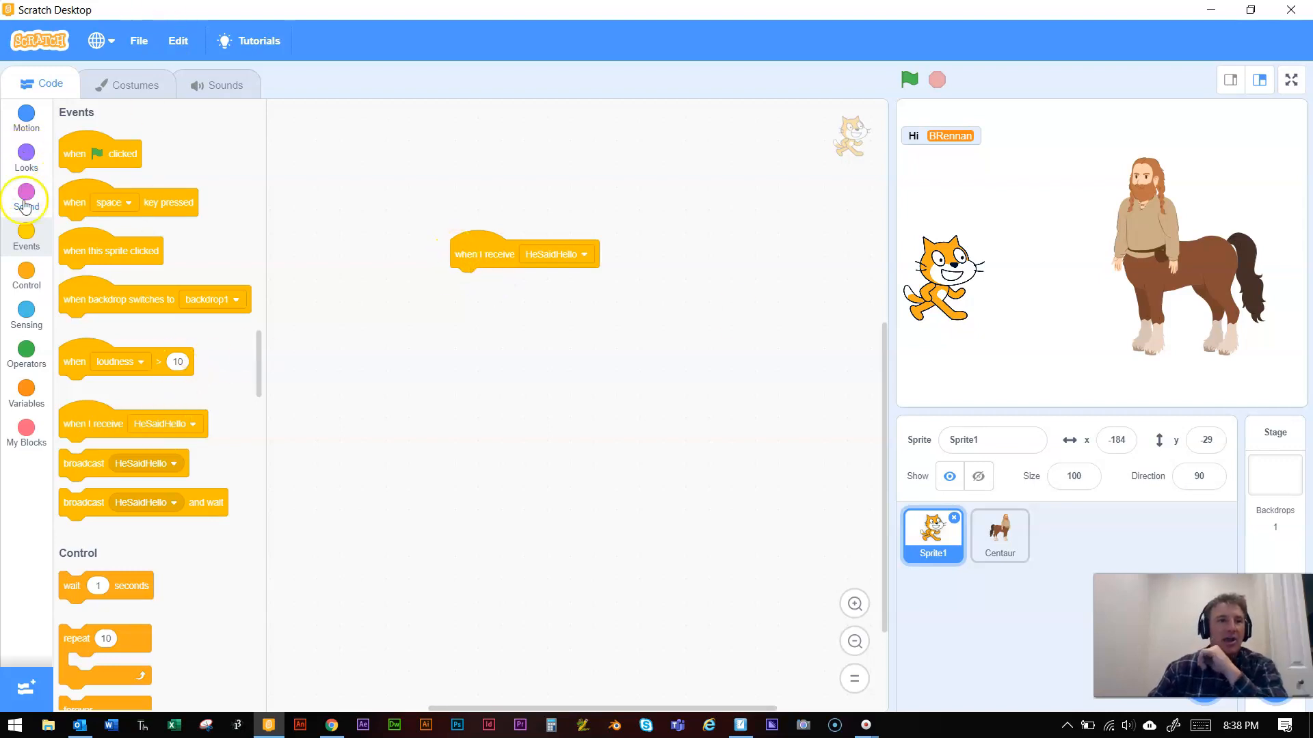
Step: Attach a say Hello! for 2 seconds block under the receive event
left_click(26, 155)
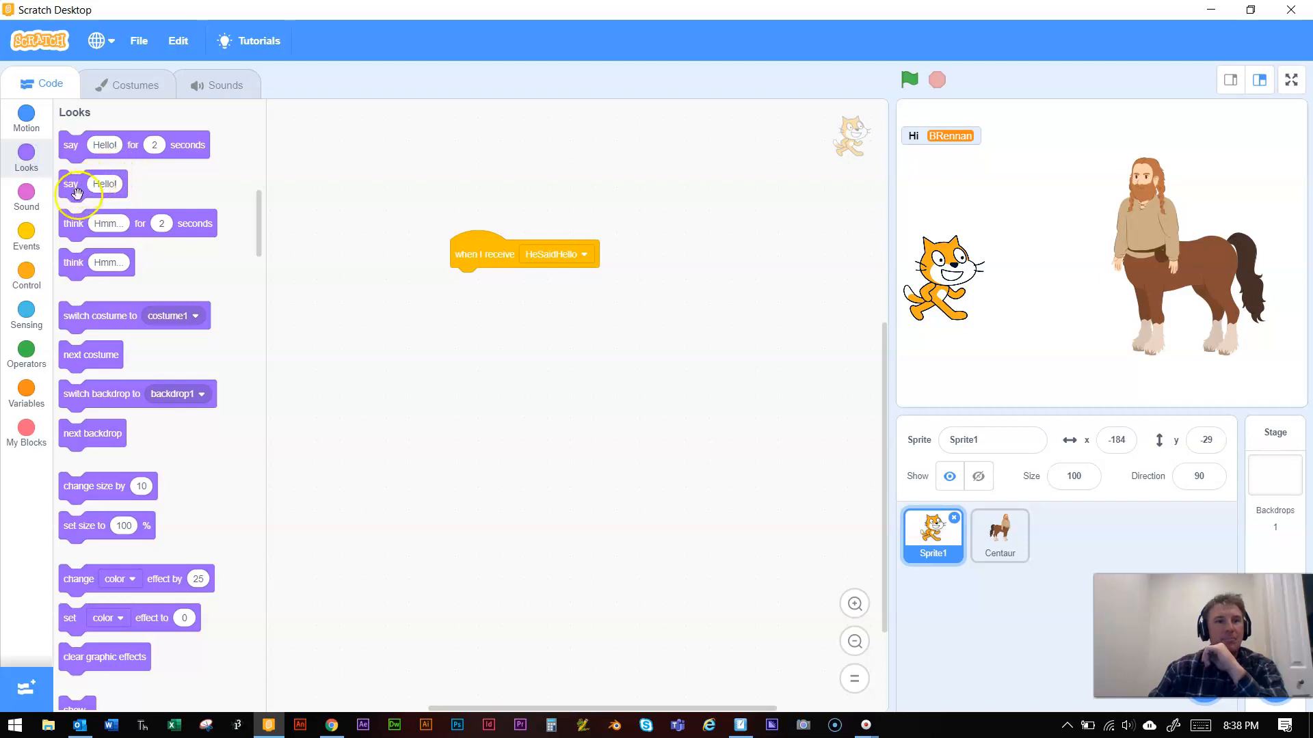
left_click_drag(75, 195, 381, 193)
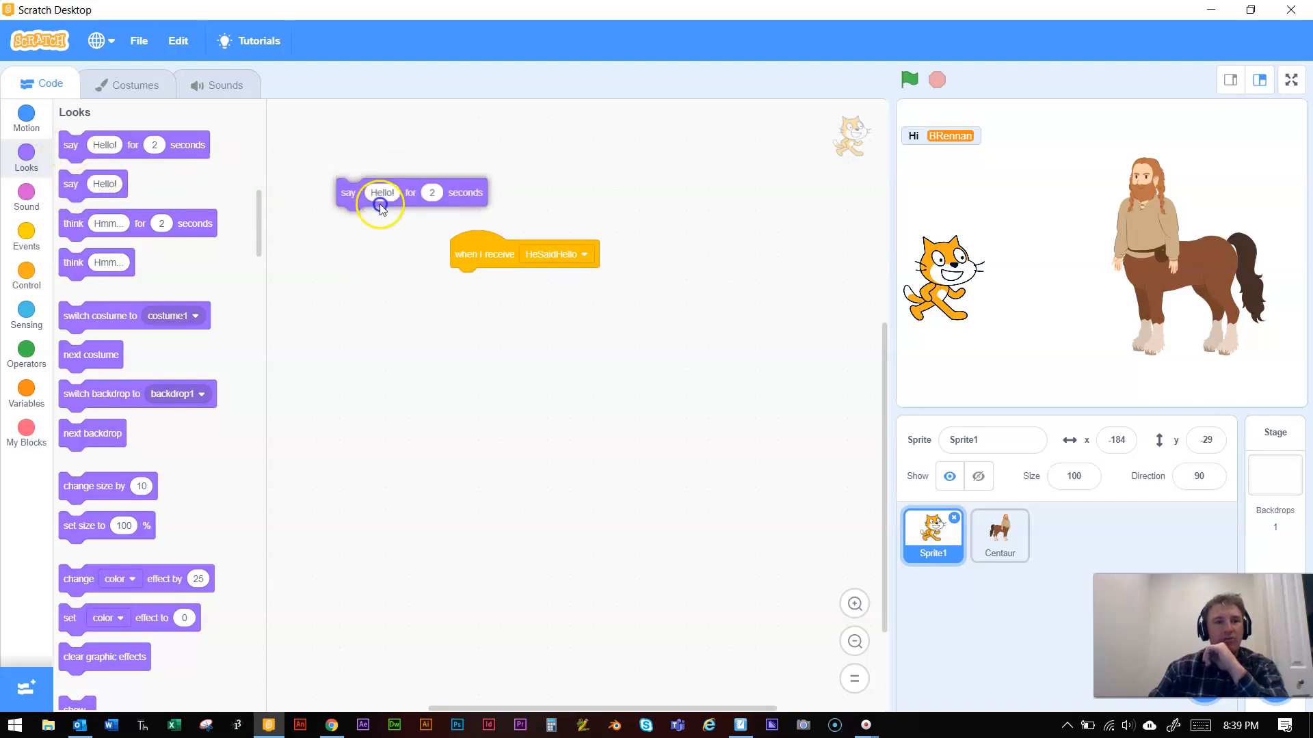
left_click_drag(380, 193, 414, 282)
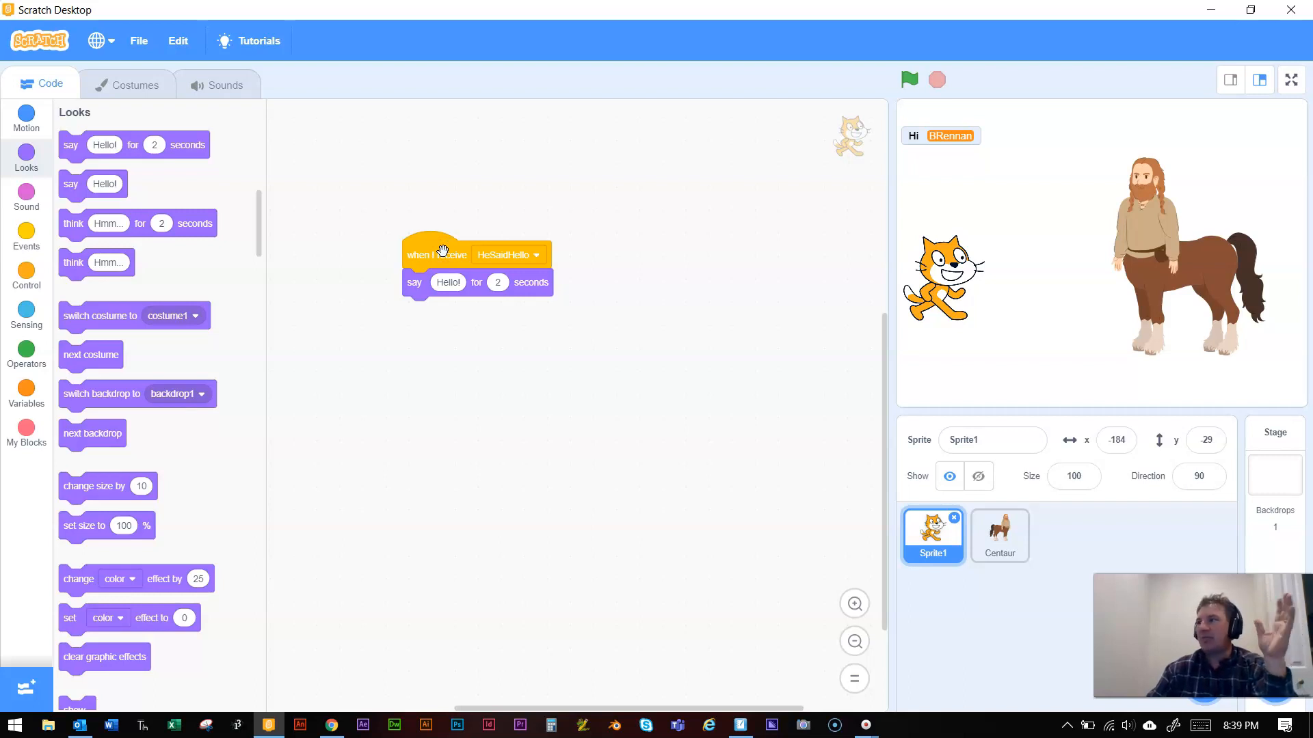
mouse_move(1171, 230)
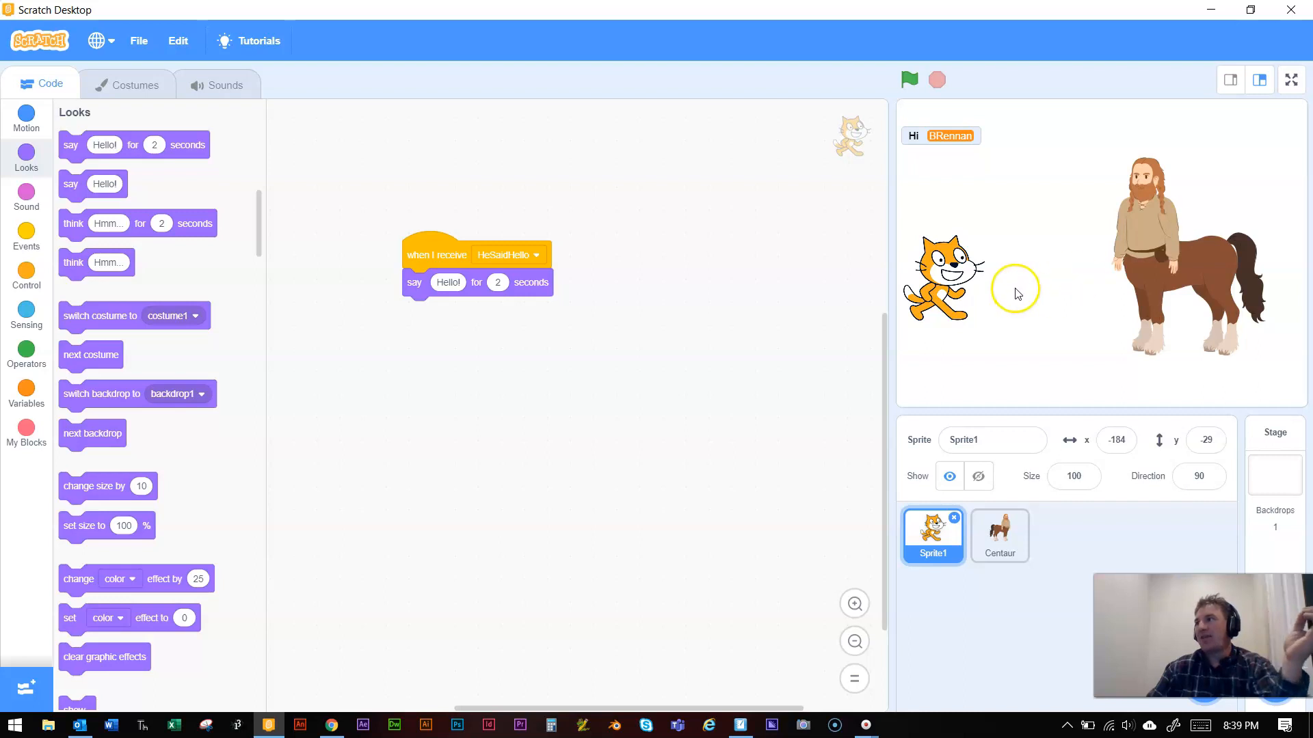
mouse_move(1062, 325)
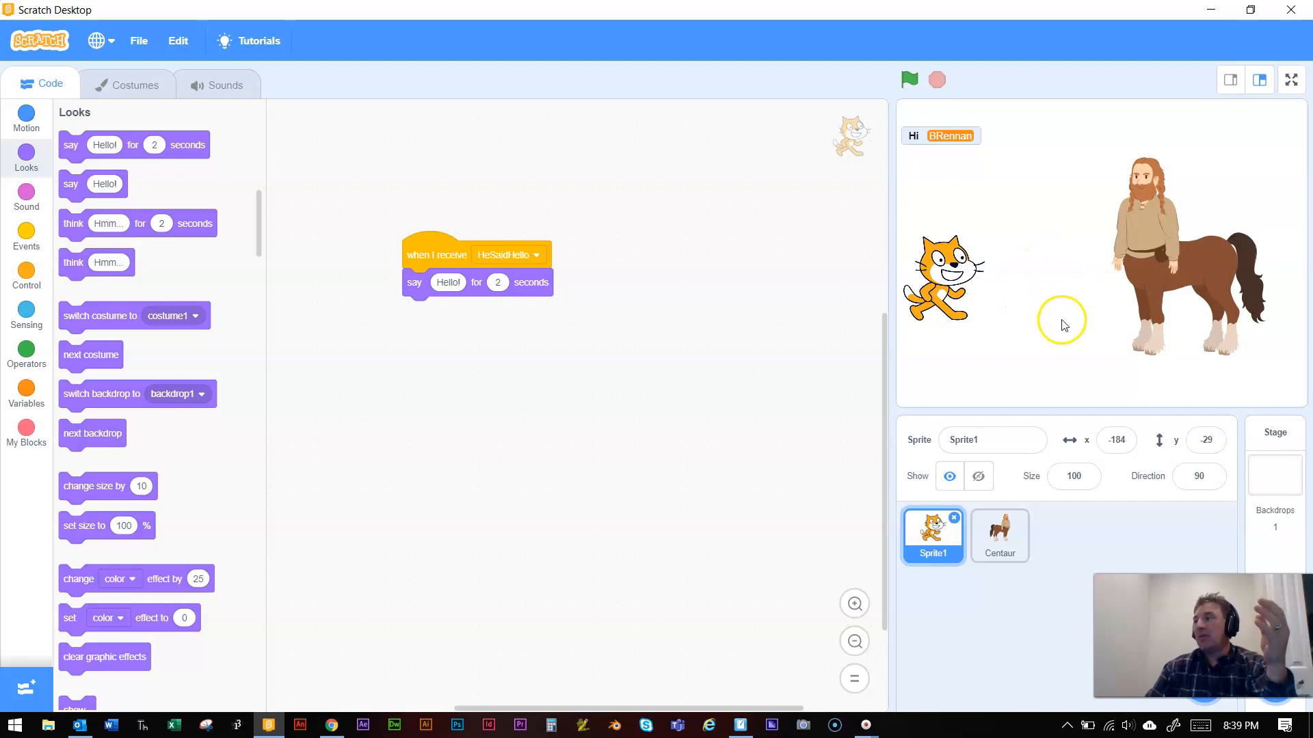
mouse_move(1066, 317)
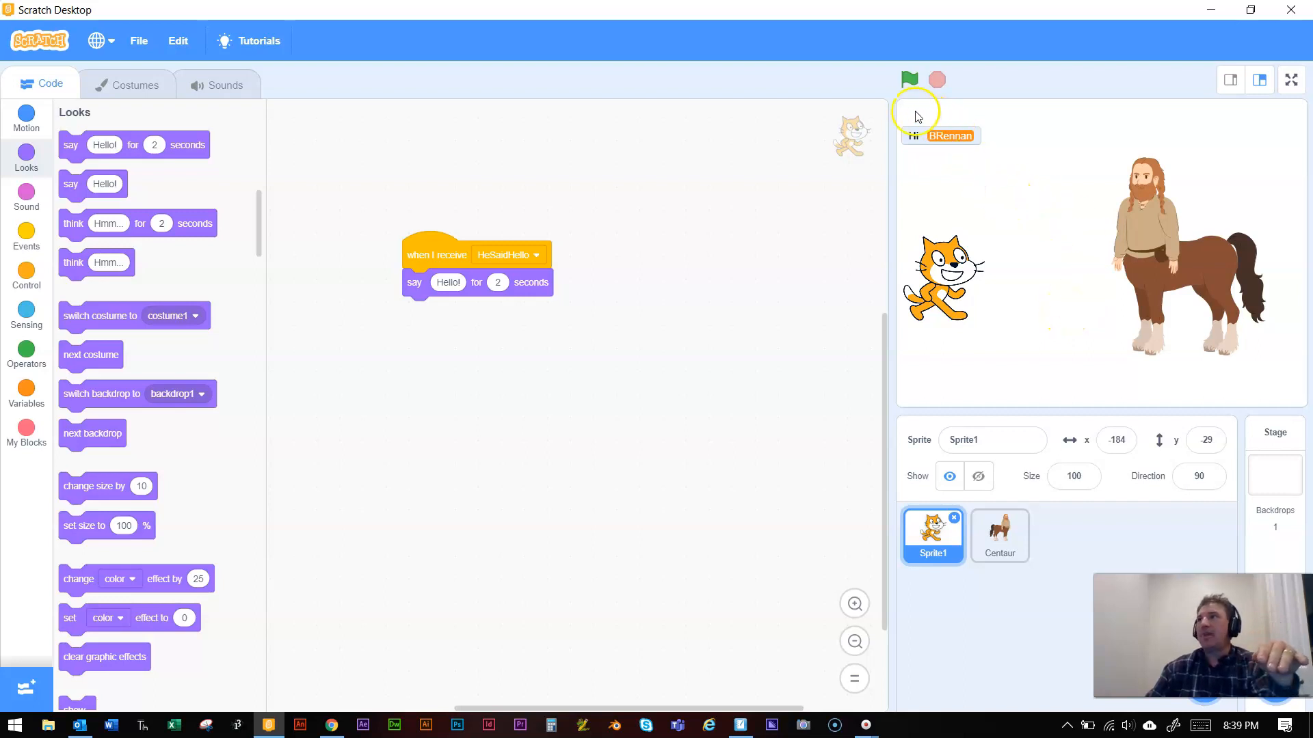
left_click(908, 79)
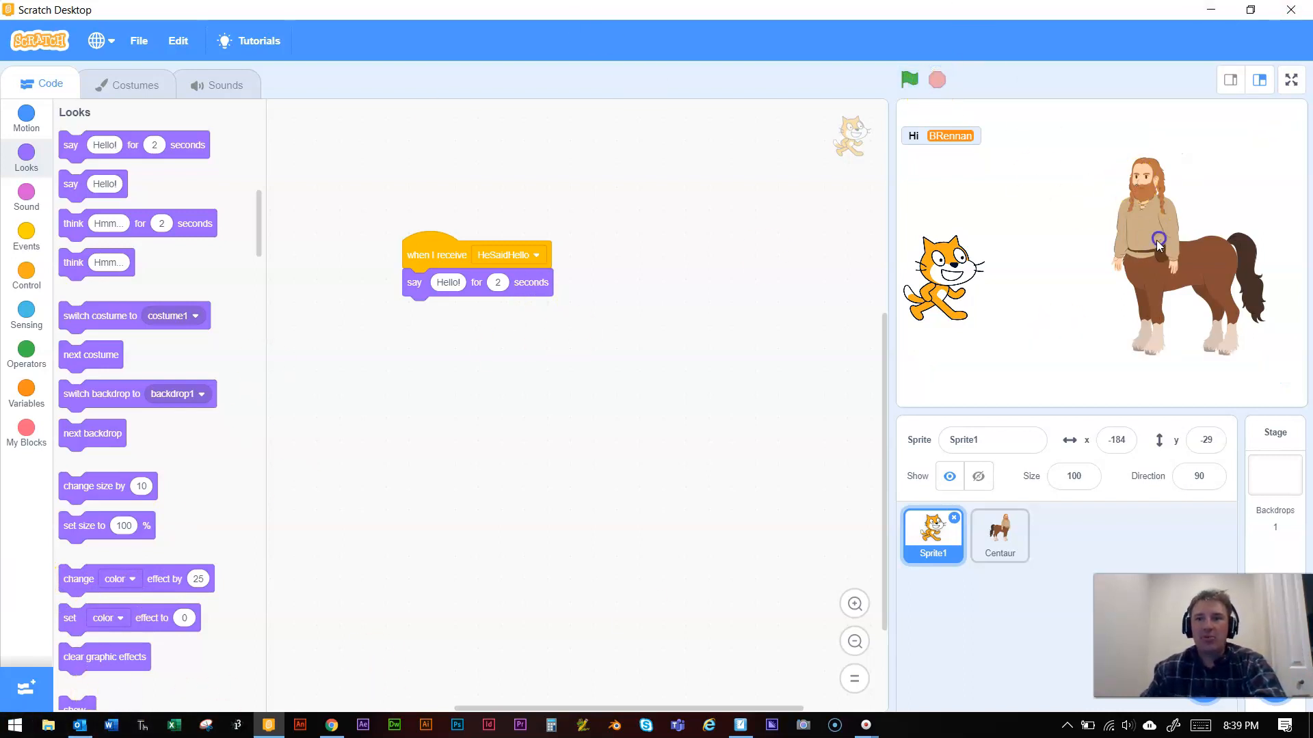
left_click(999, 536)
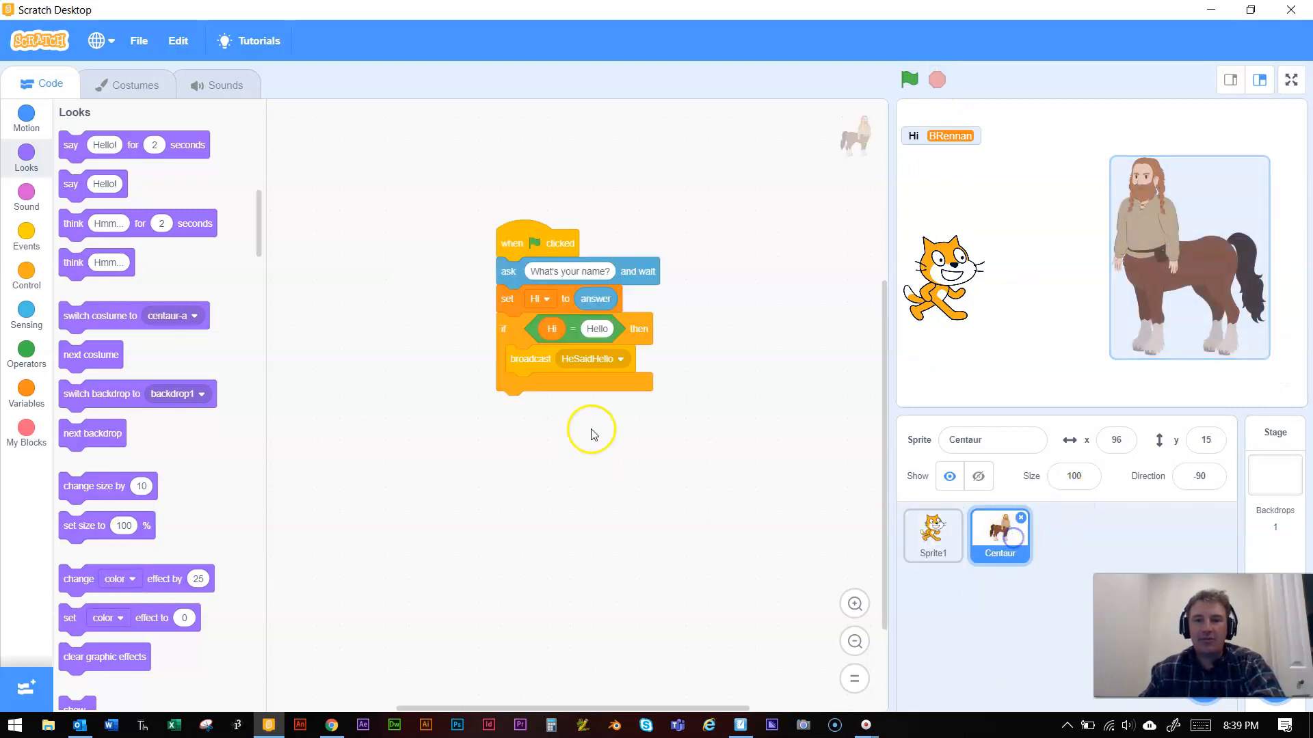
Step: Replace the ask block's question with 'What should i say to Scratch?'
left_click(570, 270)
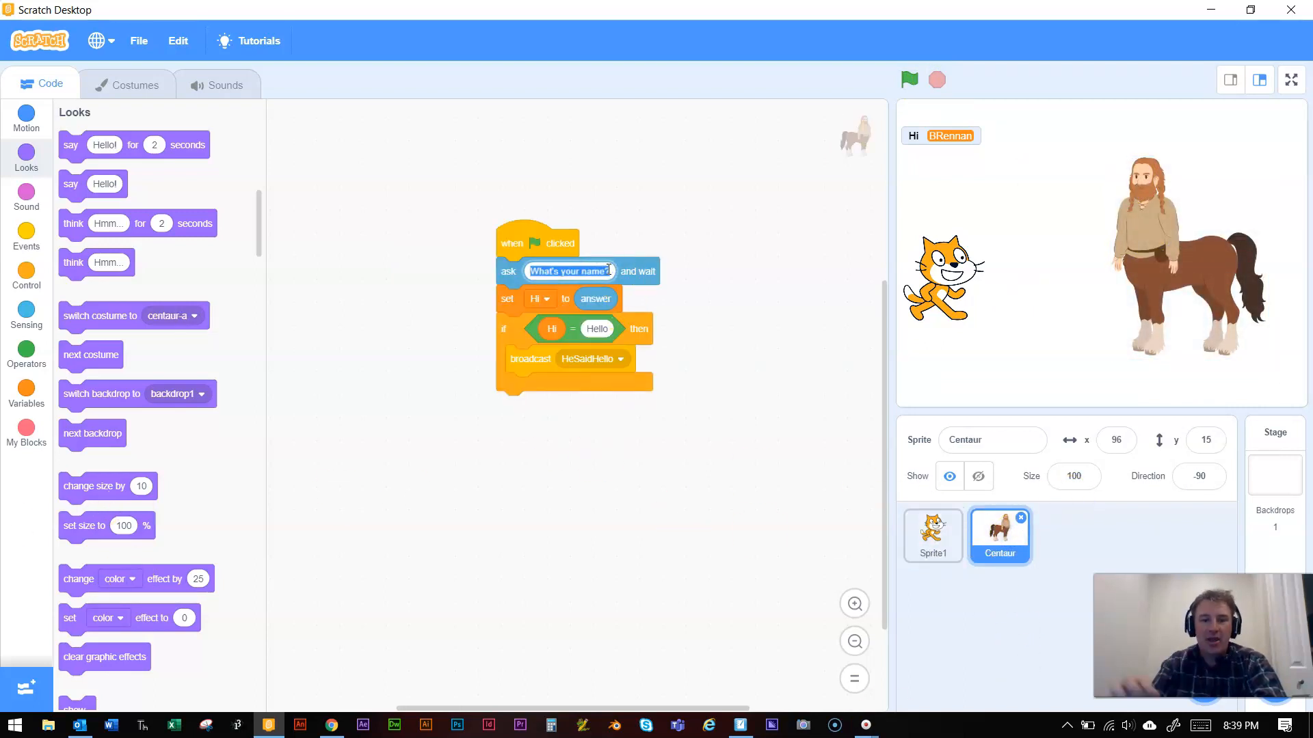
type("What")
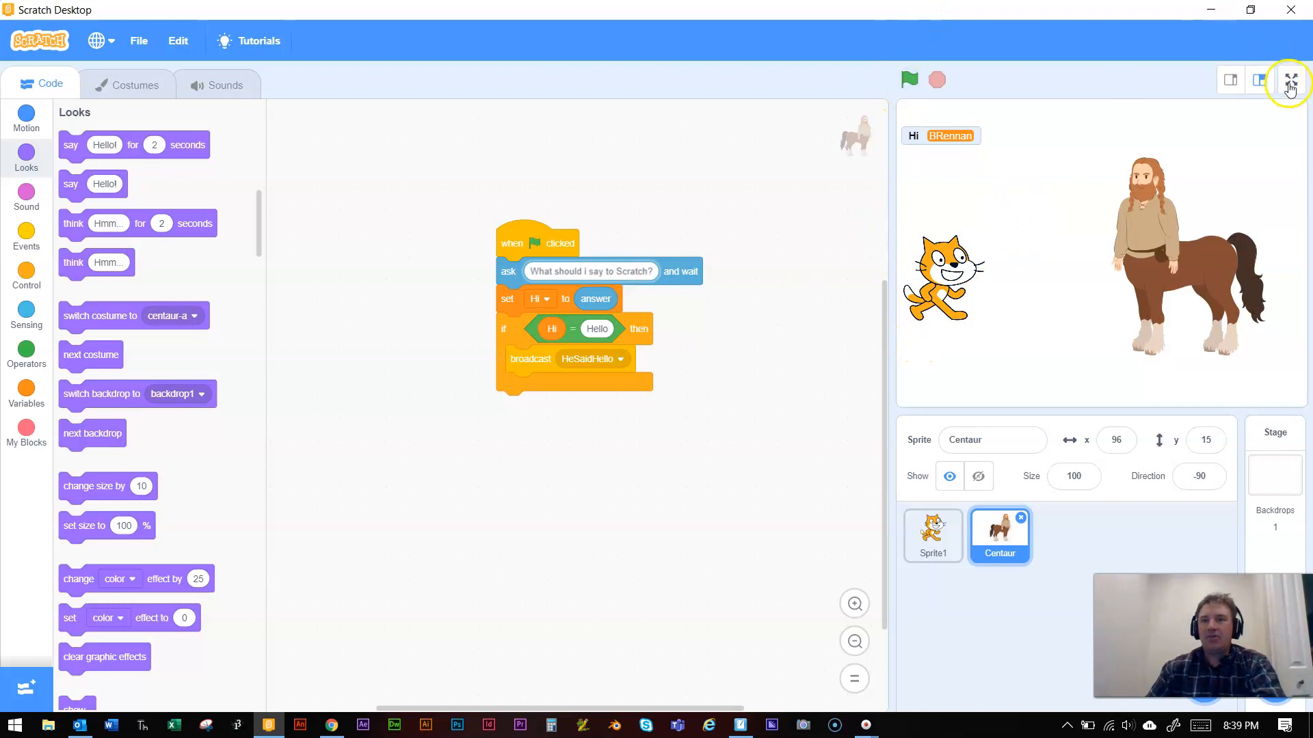
Step: On the full-screen stage, answer Nothing, then rerun the project with the green flag
left_click(1290, 81)
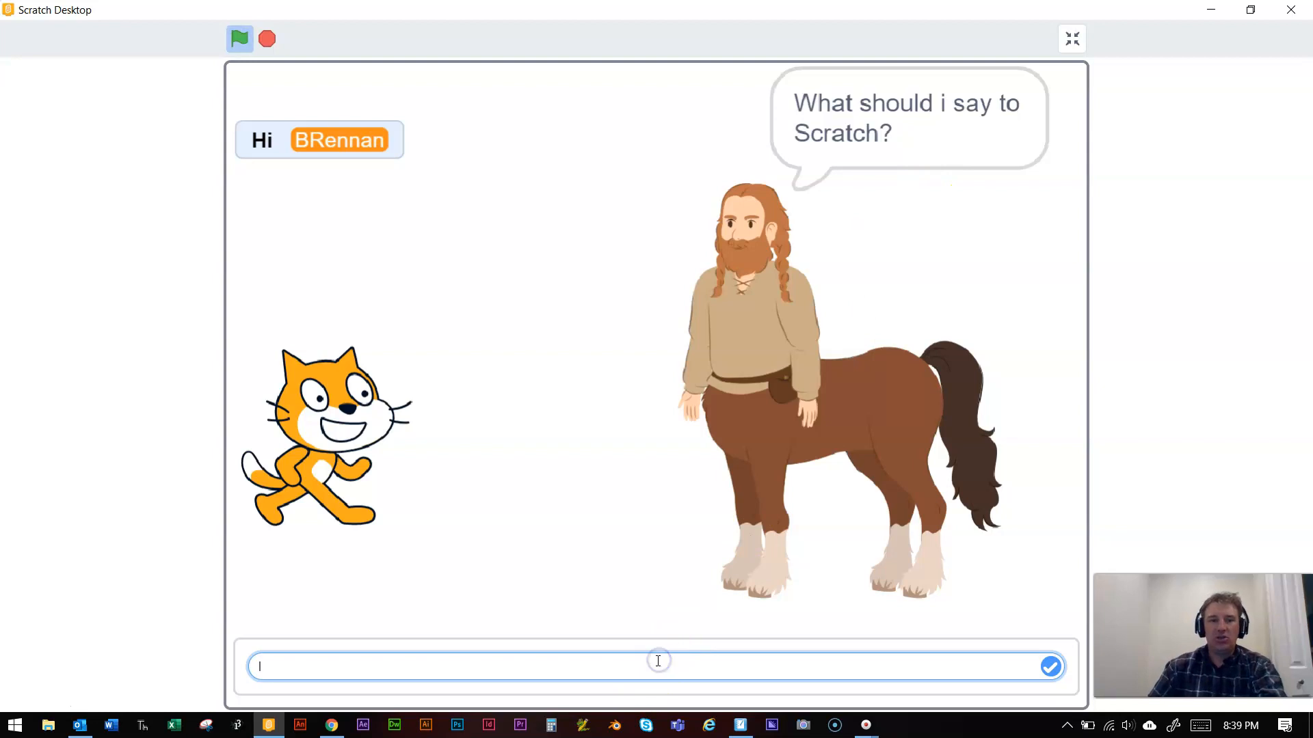
type("Nothing")
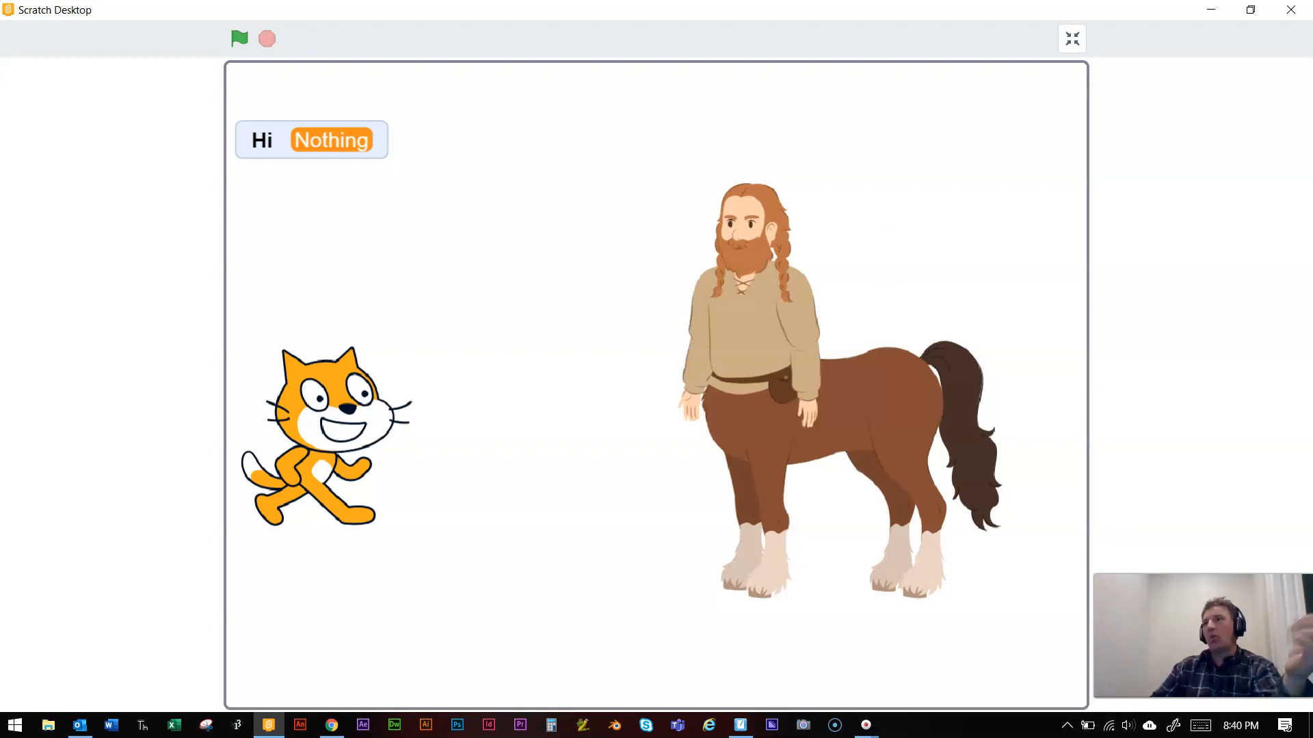
left_click(239, 38)
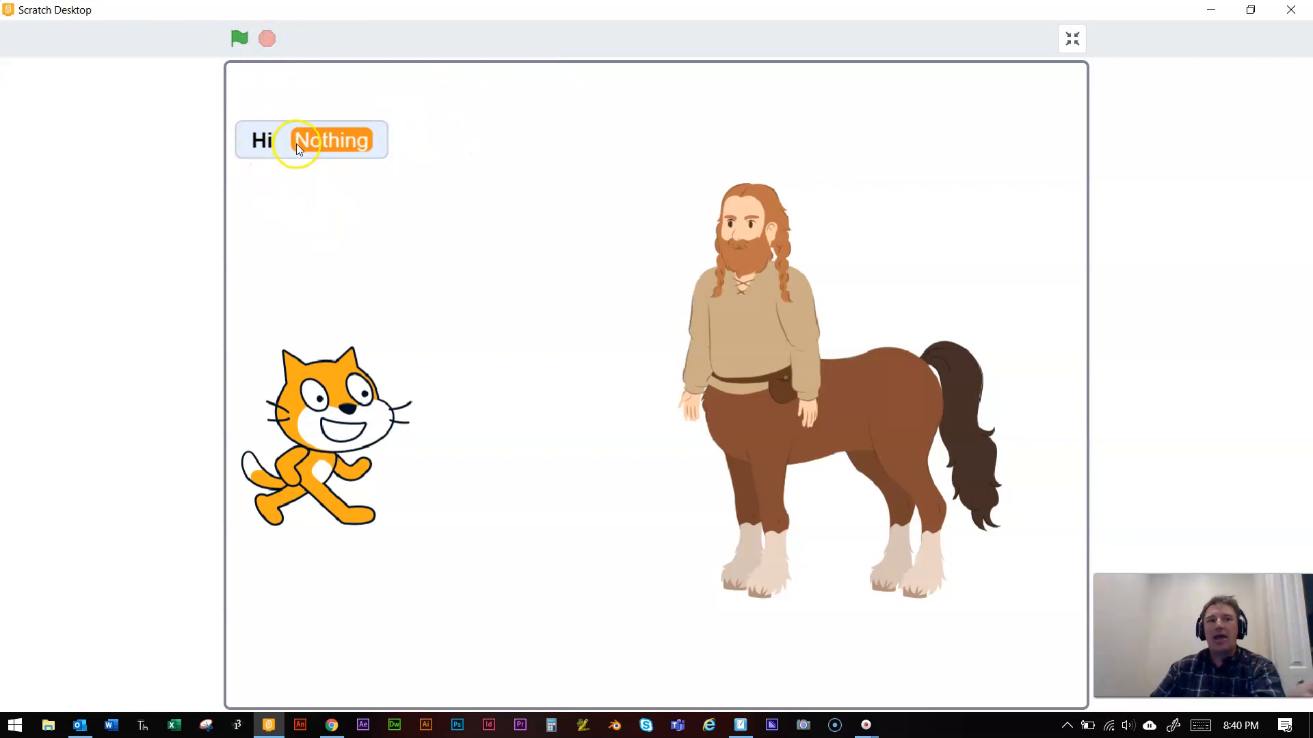
mouse_move(306, 410)
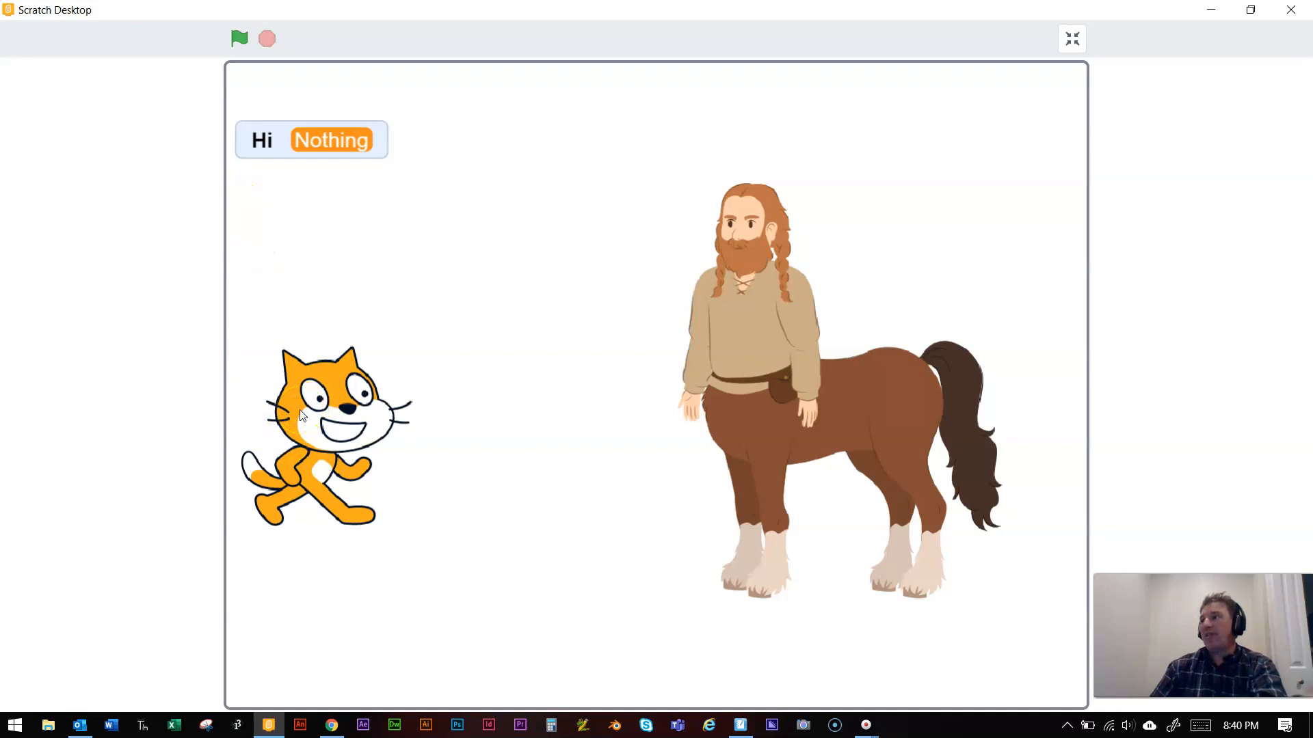
left_click(238, 38)
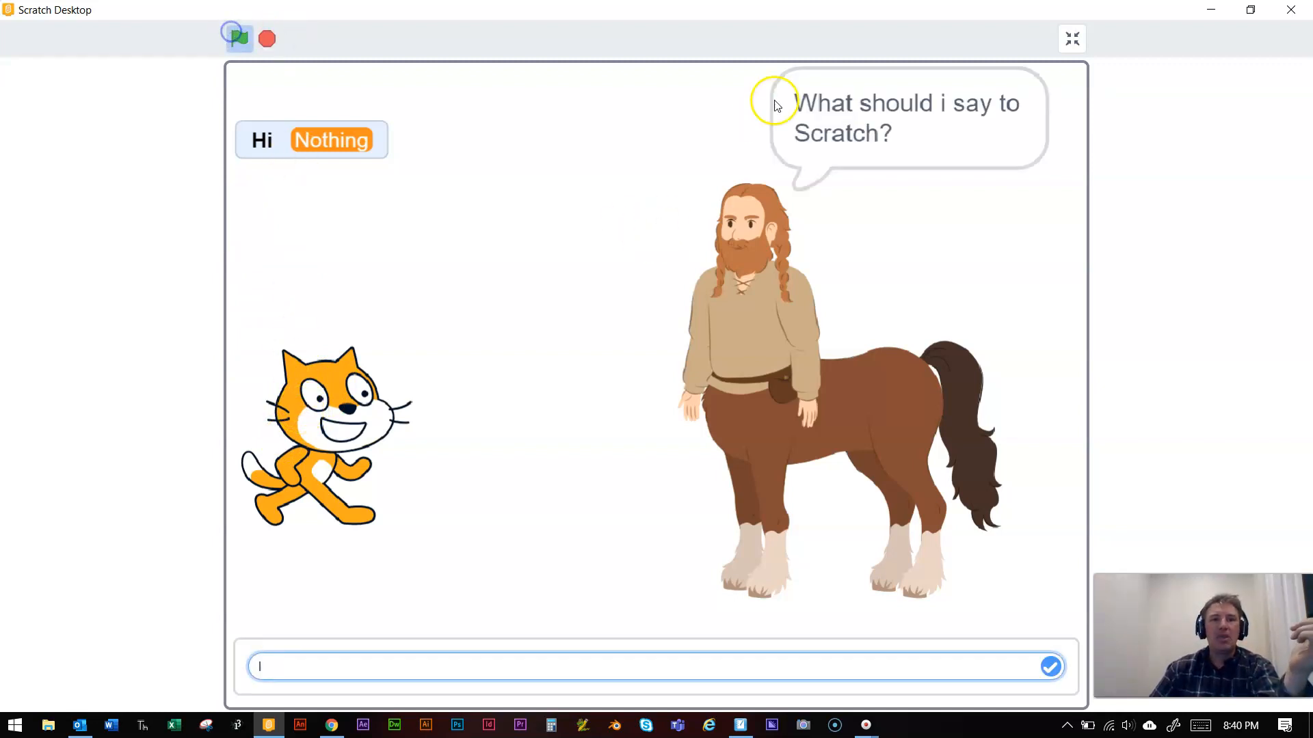
Step: Answer Hello, rerun, then answer hello so the cat replies Hello!
type("Hello")
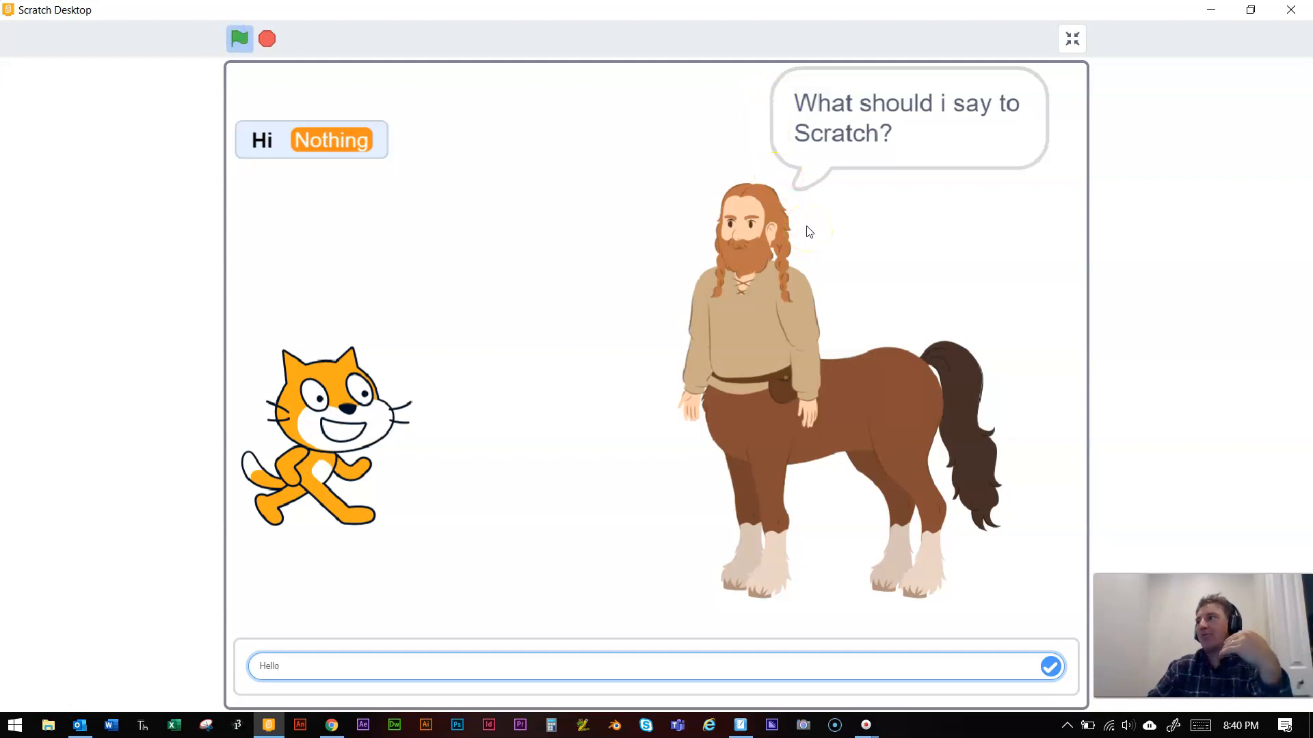
left_click(239, 38)
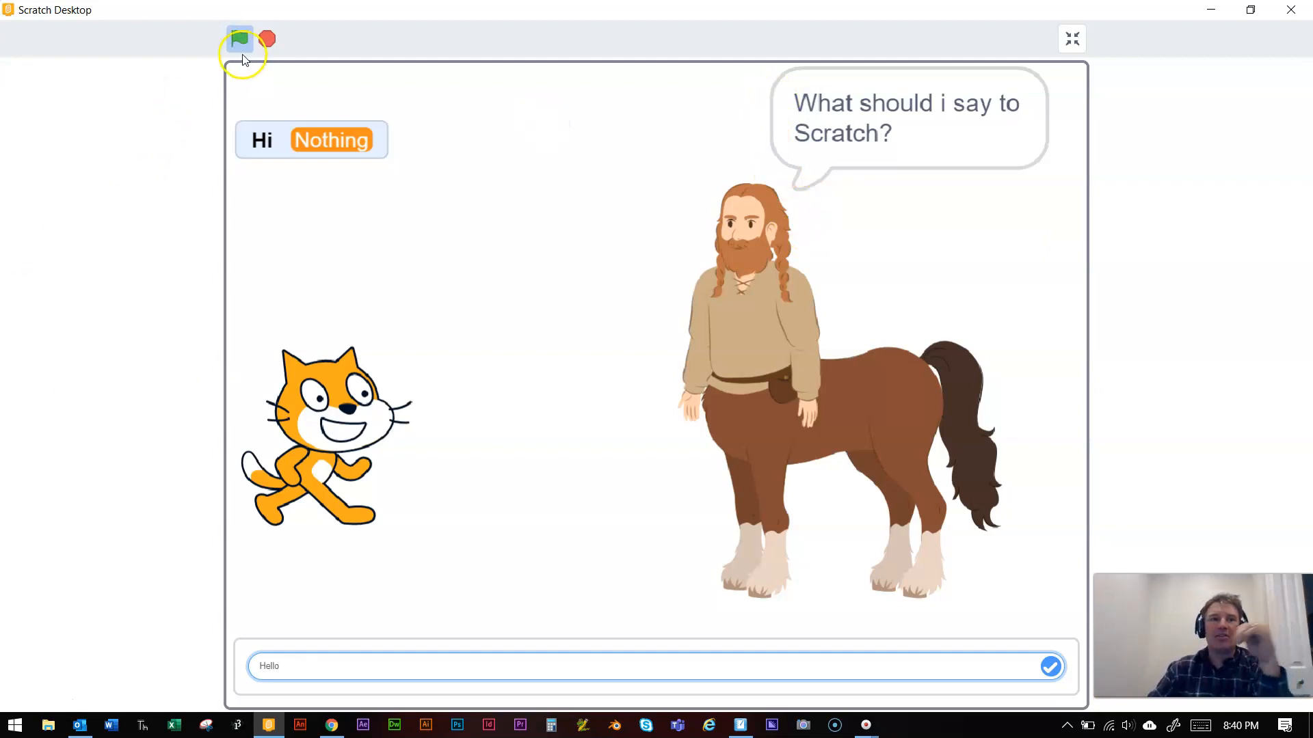
left_click(1050, 665)
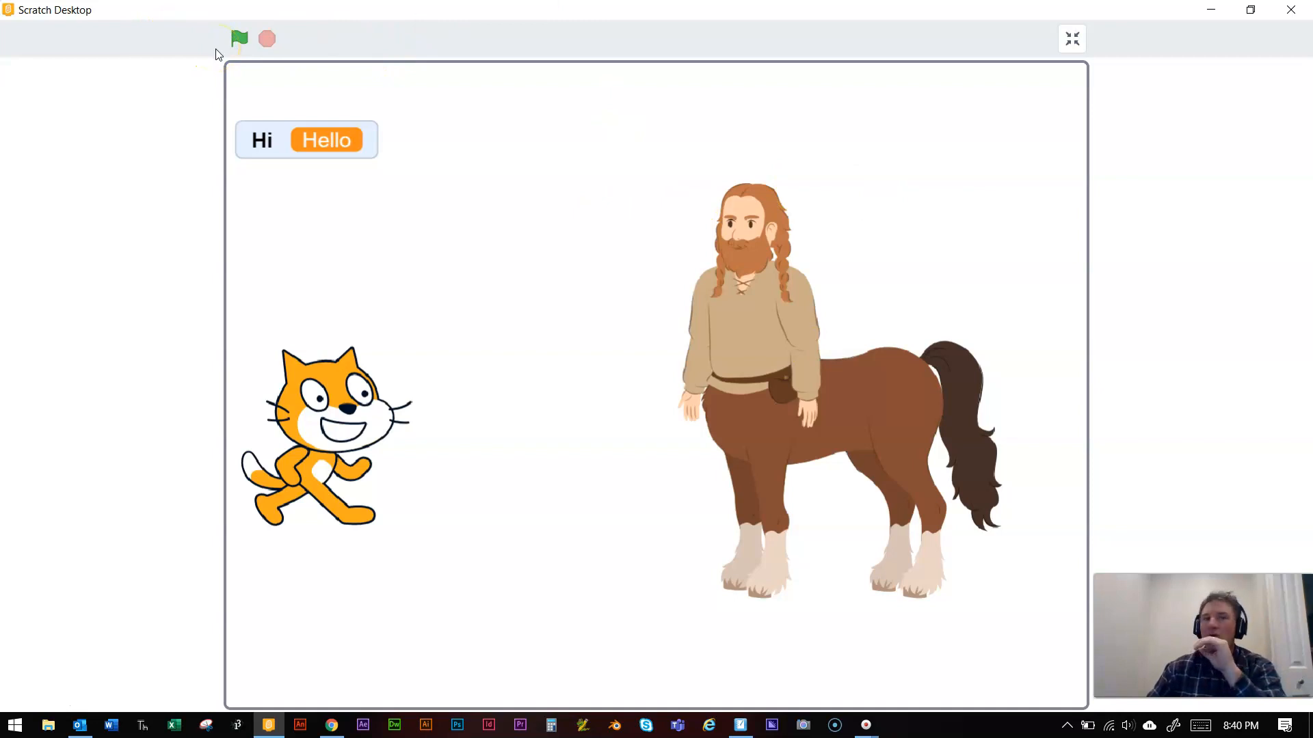
left_click(239, 38)
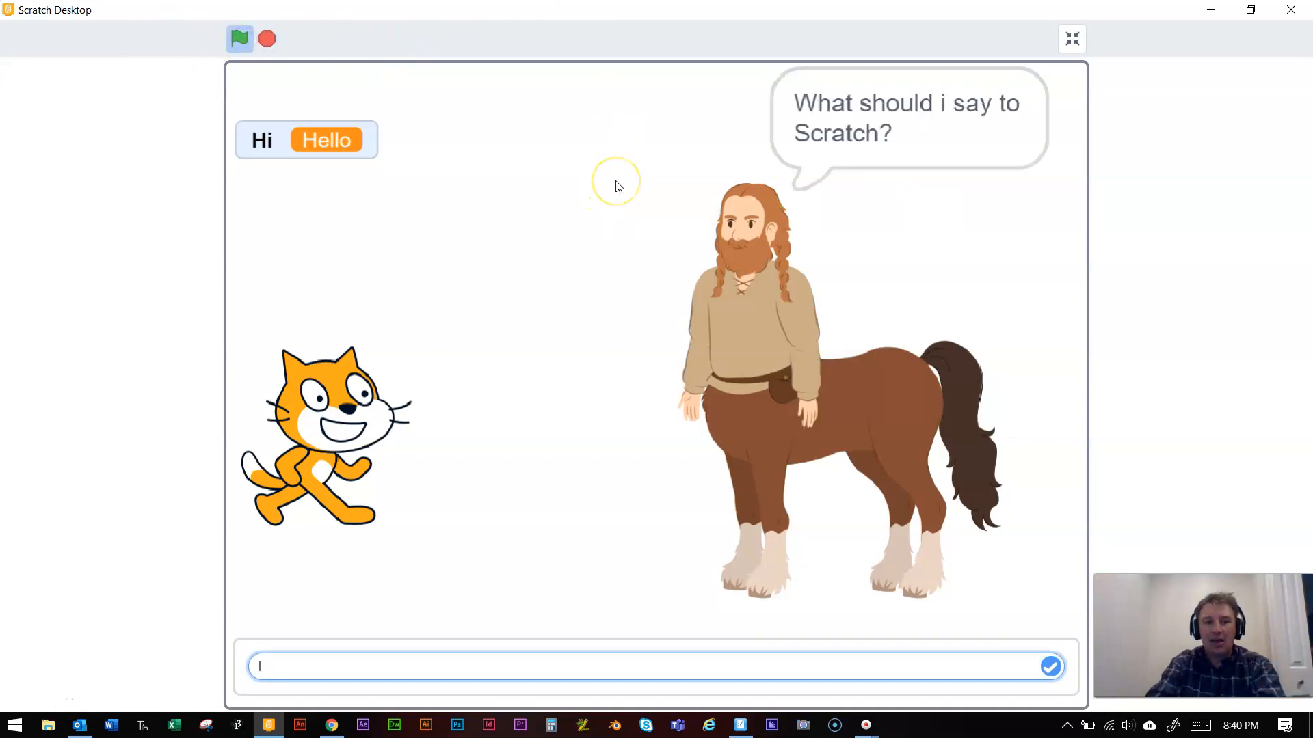
type("hello")
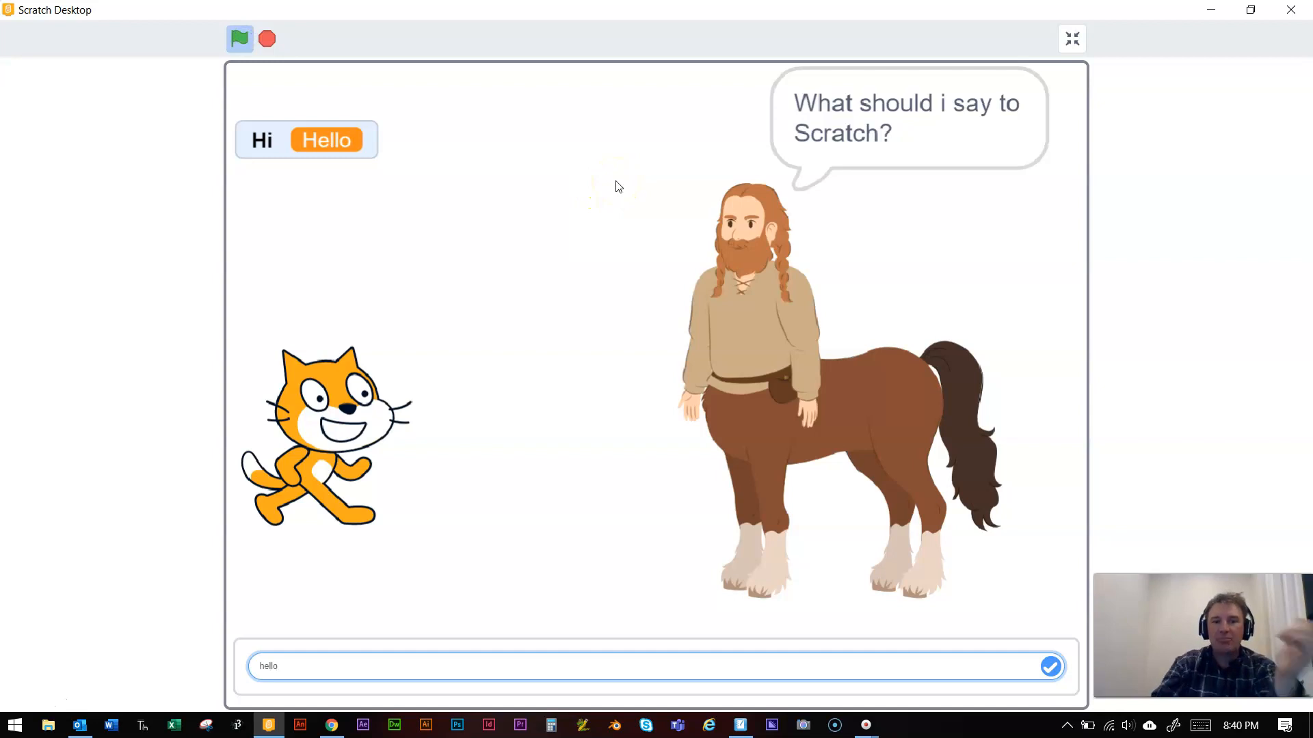
left_click(1050, 666)
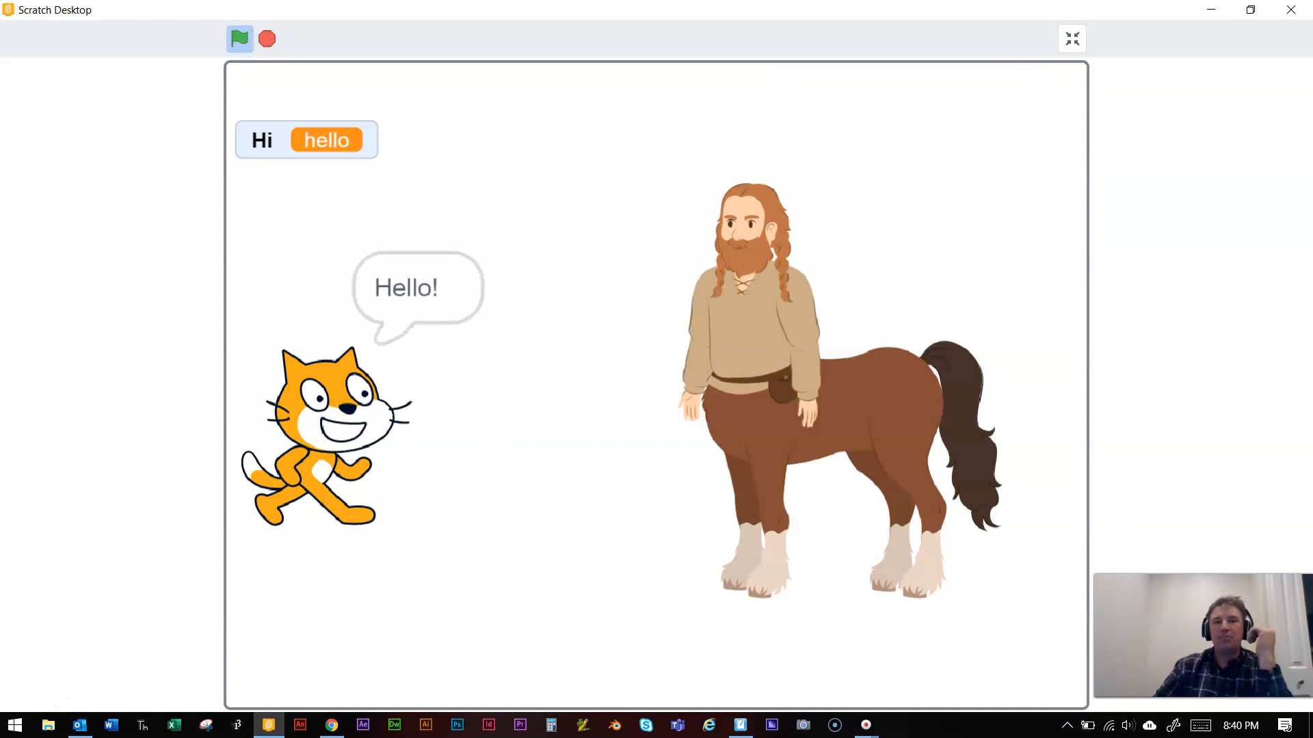
left_click(266, 39)
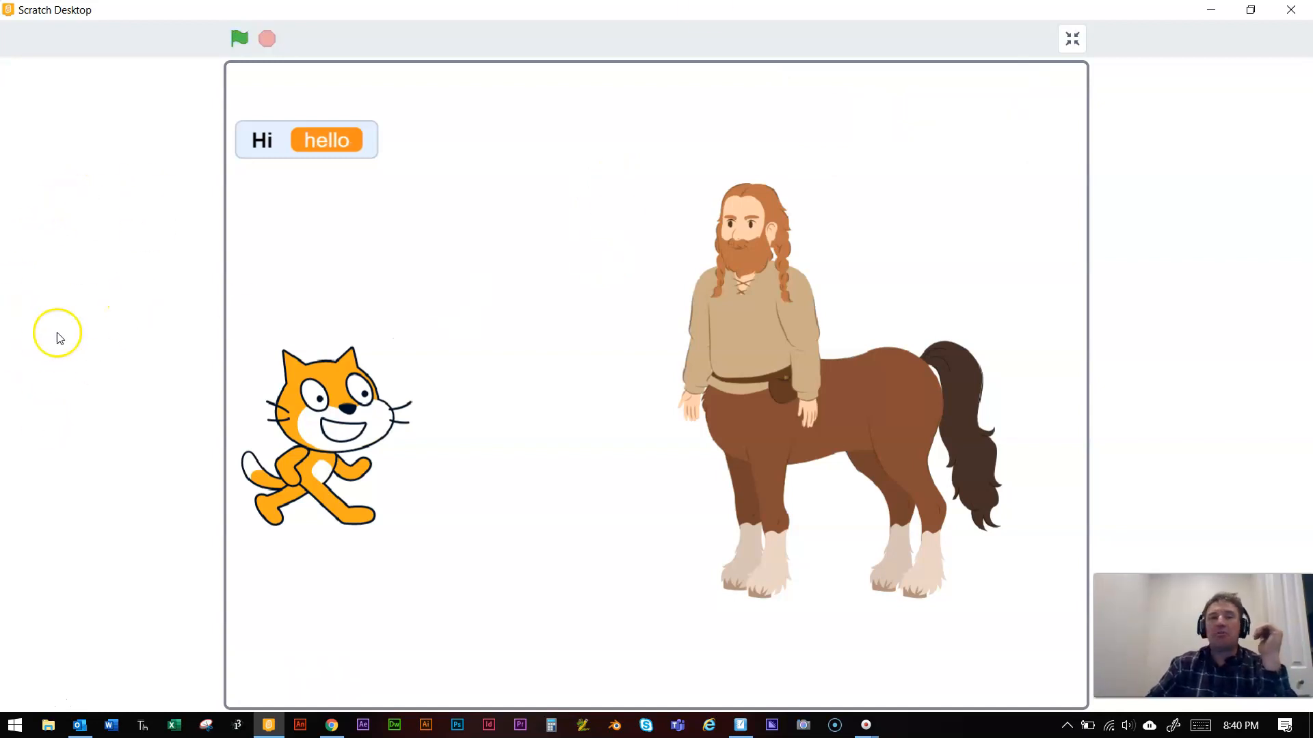
mouse_move(239, 38)
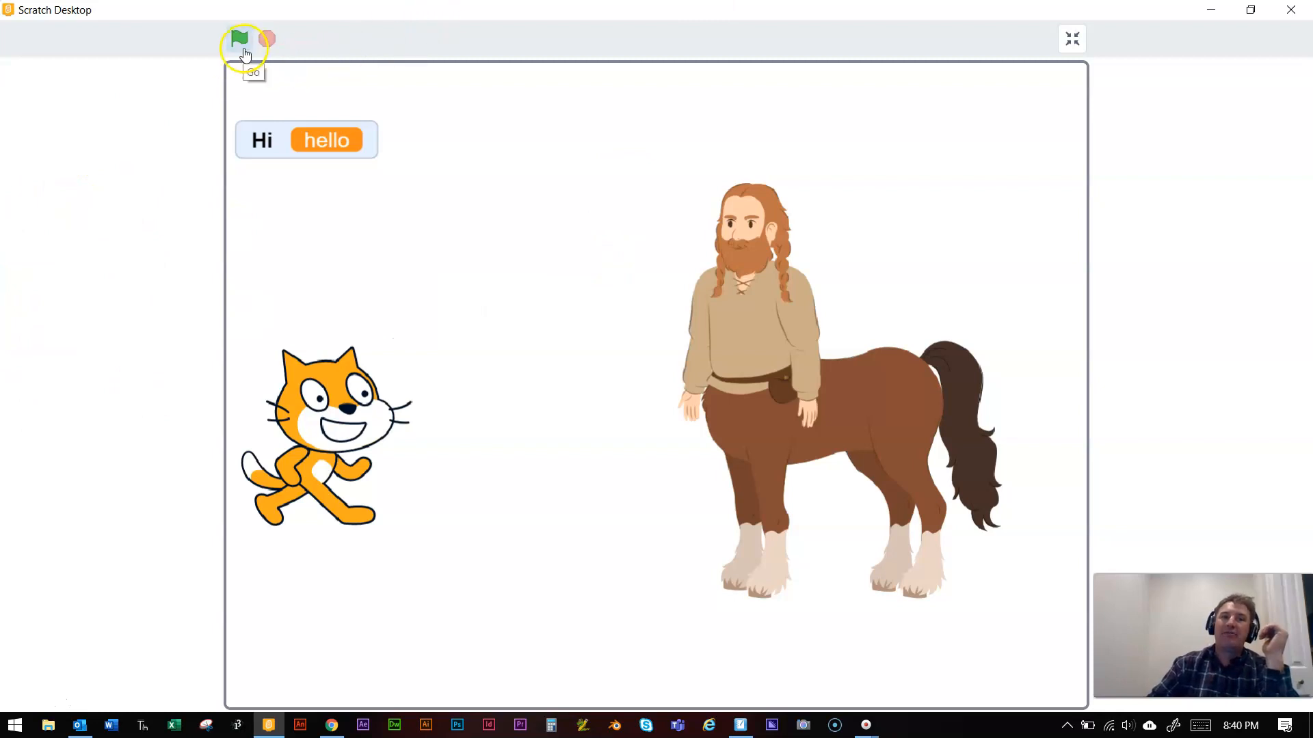
Step: Rerun the project, answering hi to confirm the cat stays silent
left_click(240, 40)
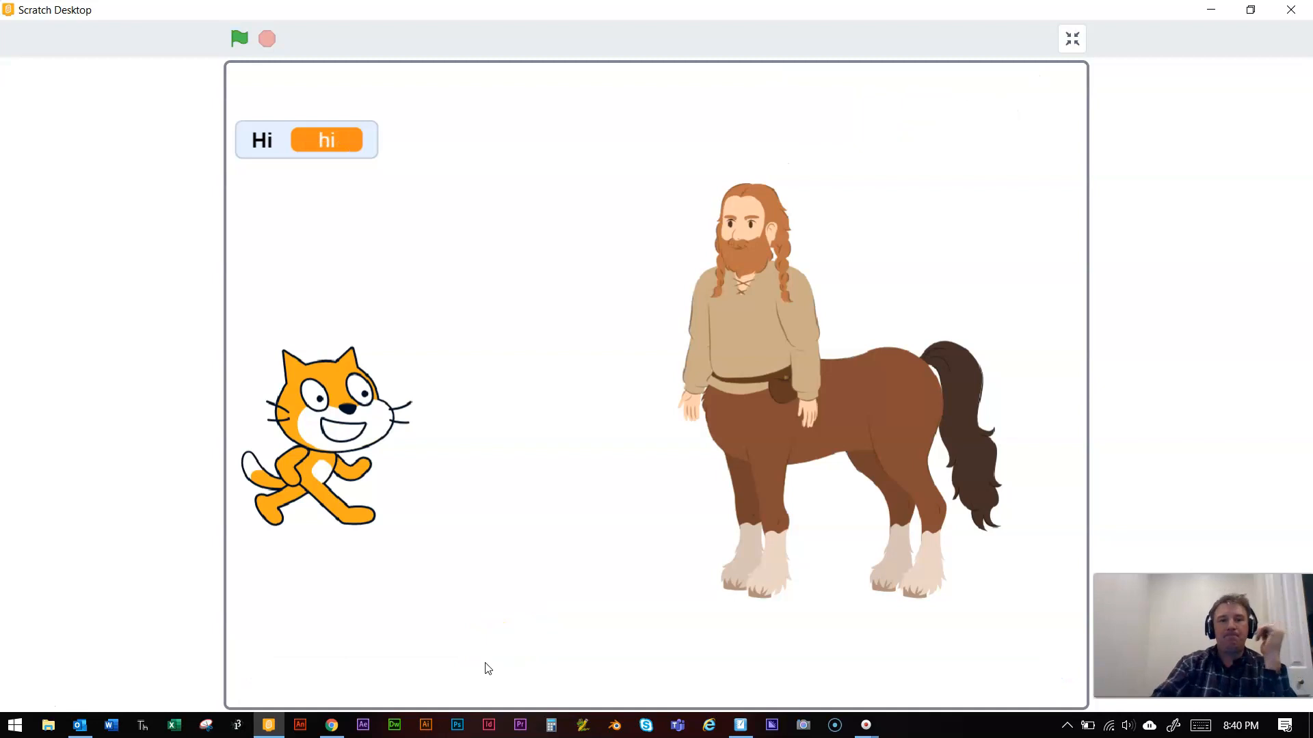
left_click(240, 38)
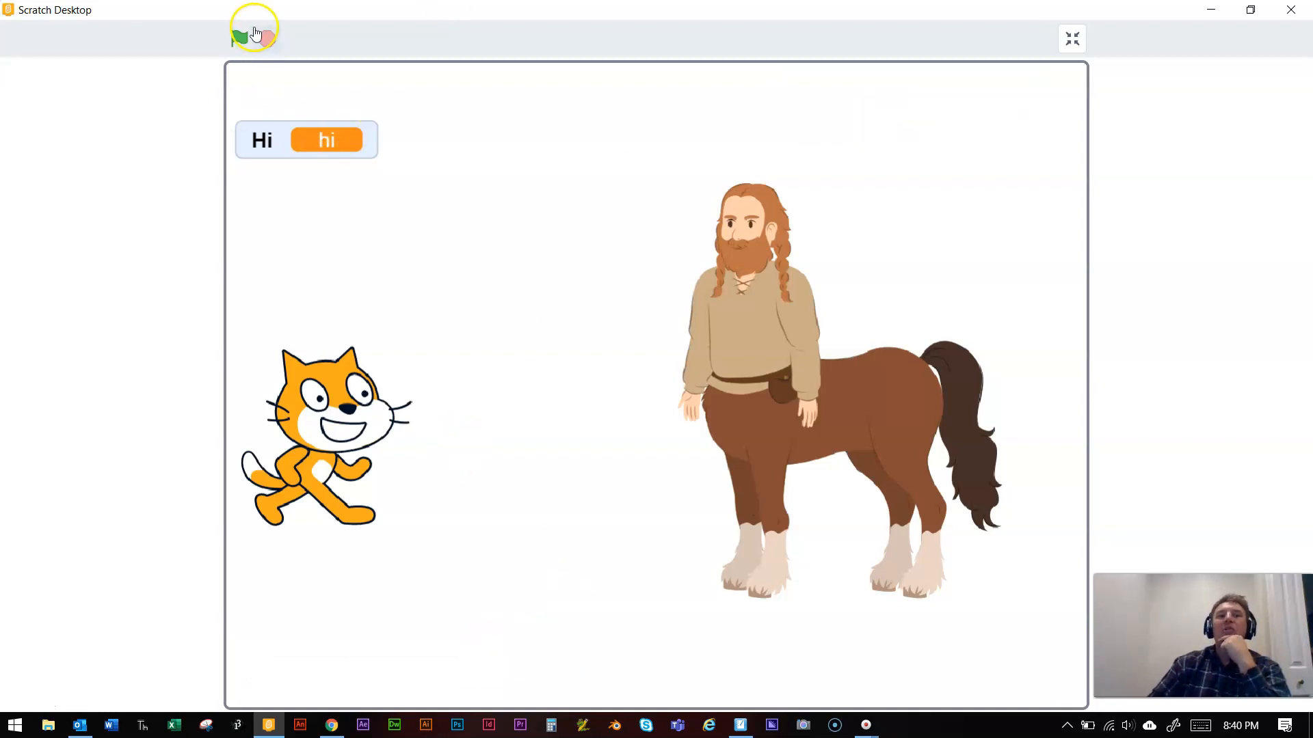
left_click(240, 39)
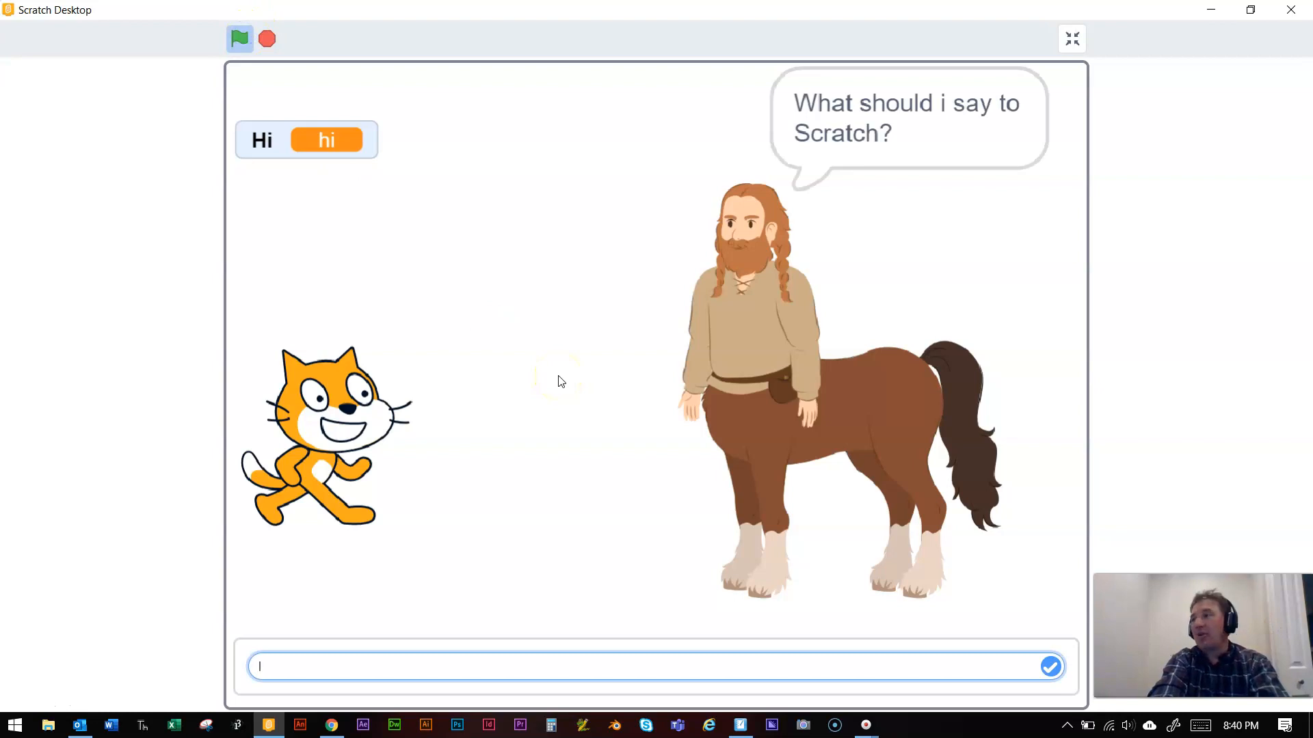
Step: Answer HELLO in capitals and confirm the cat still says Hello!
type("He")
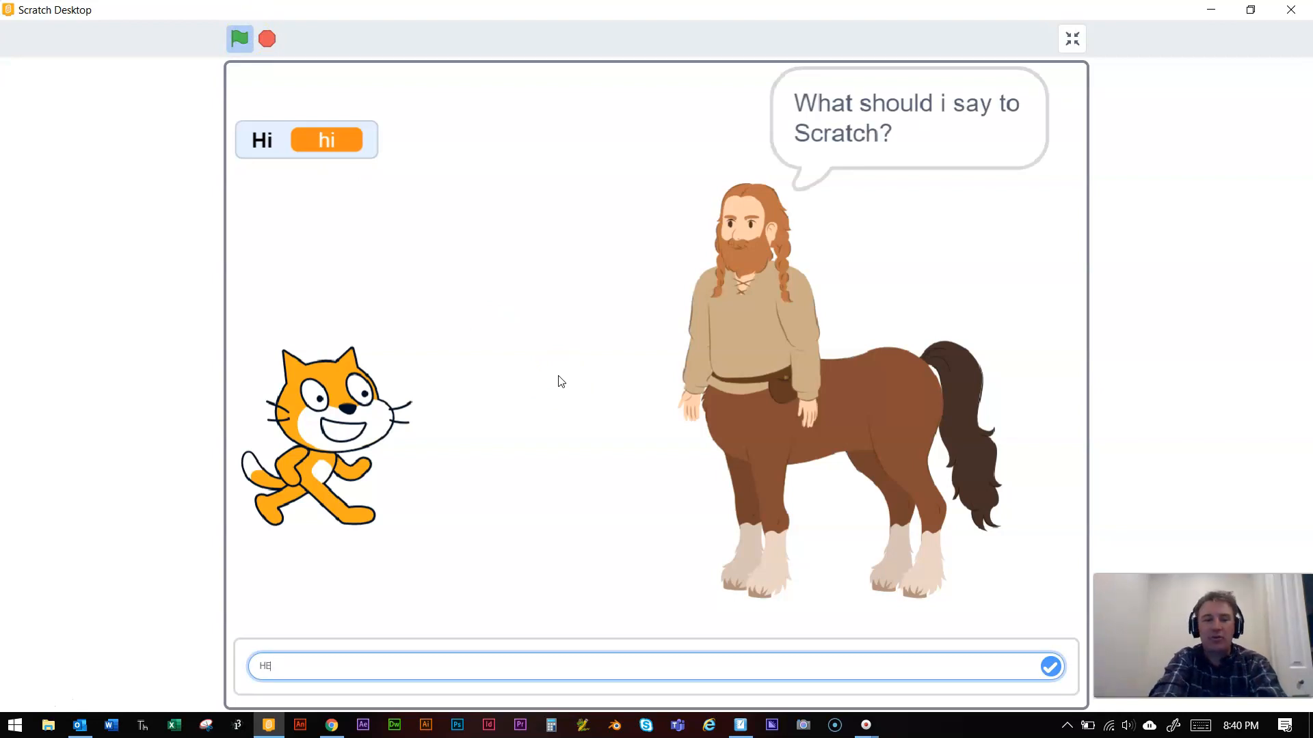
type("HELLO")
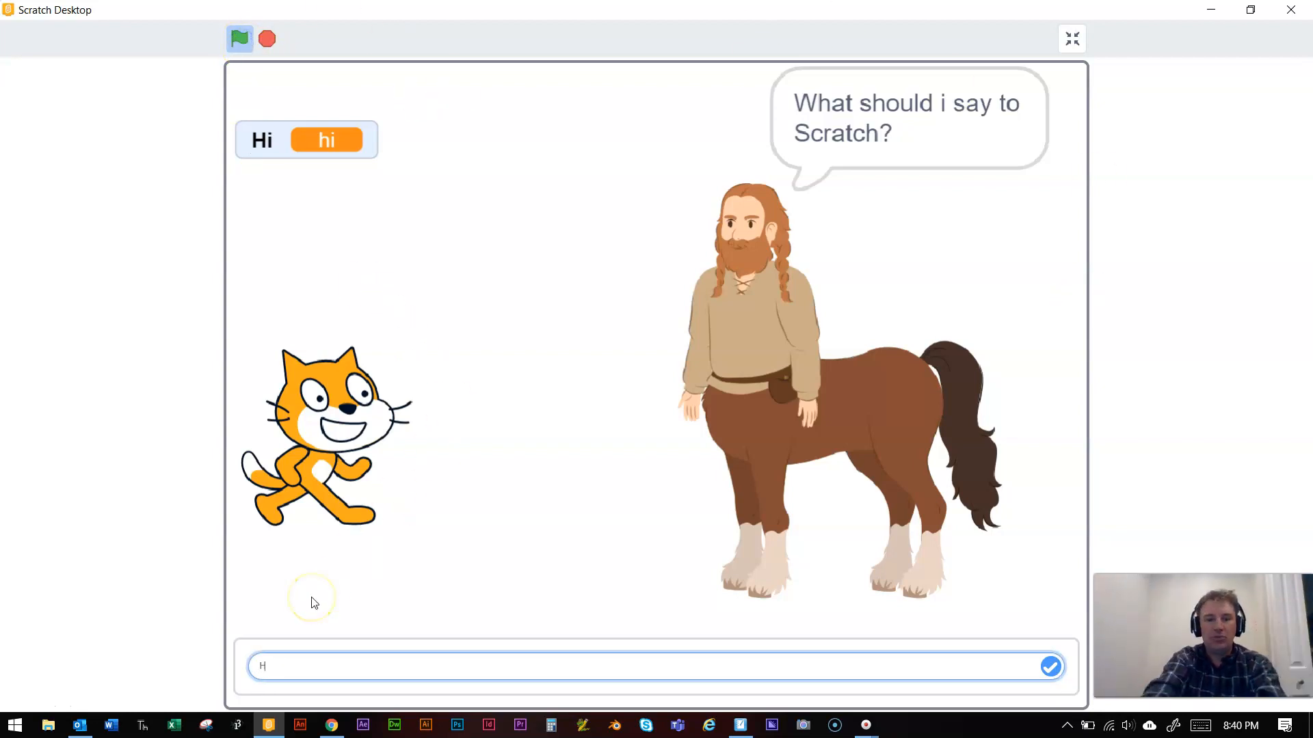
type("ELL")
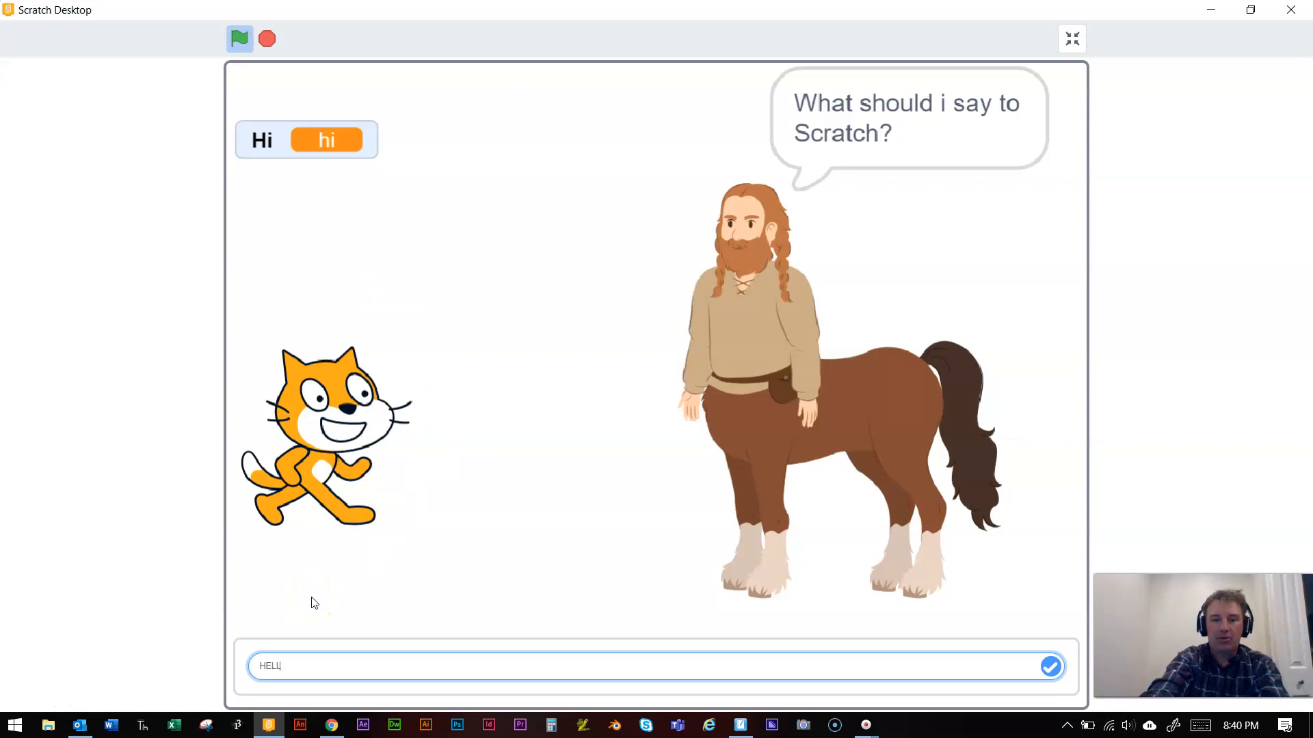
left_click(1051, 667)
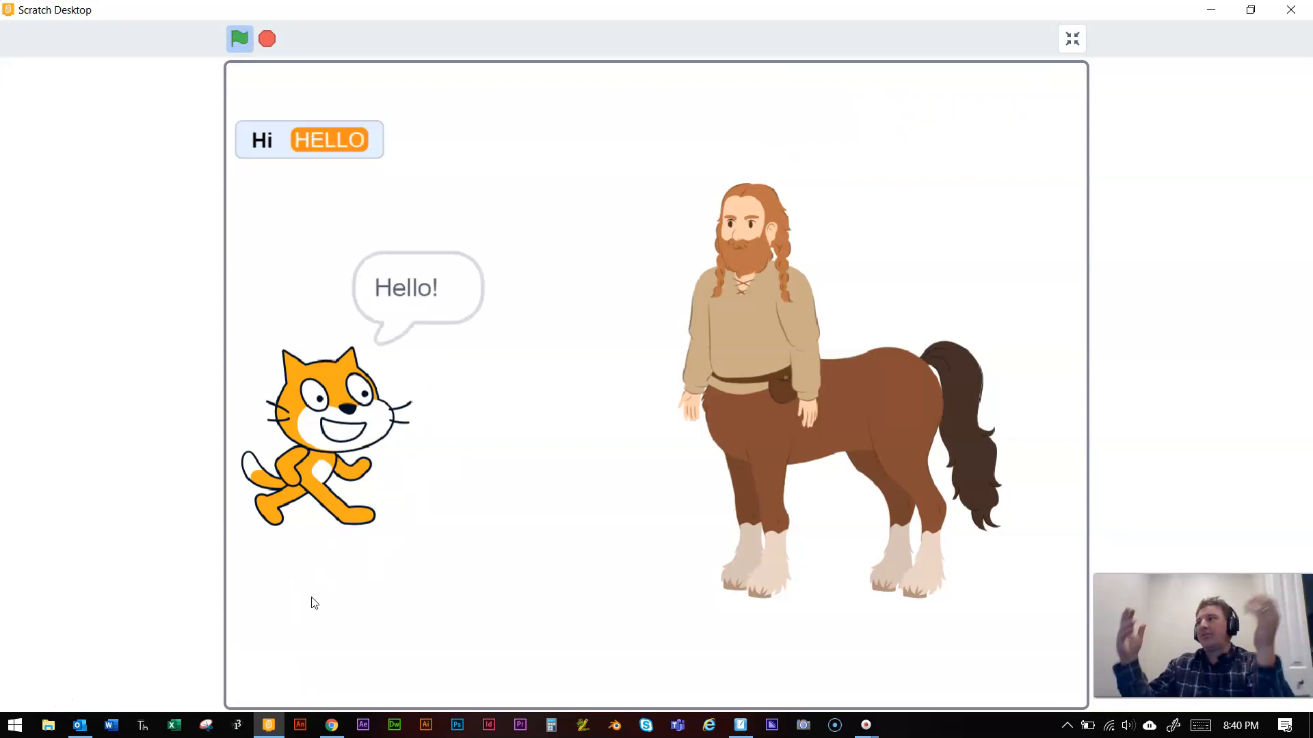
left_click(267, 38)
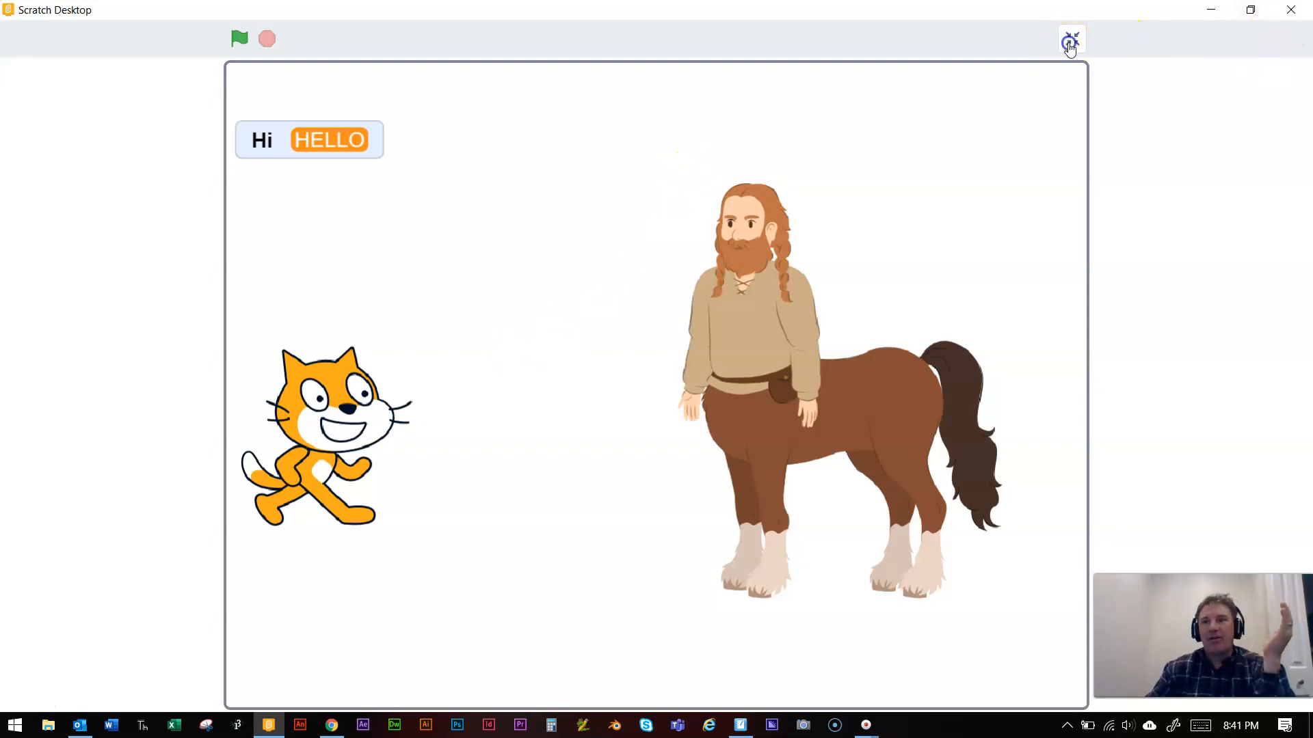
Step: Exit full screen and review the cat's and Centaur's scripts, ending on the Centaur
left_click(1070, 40)
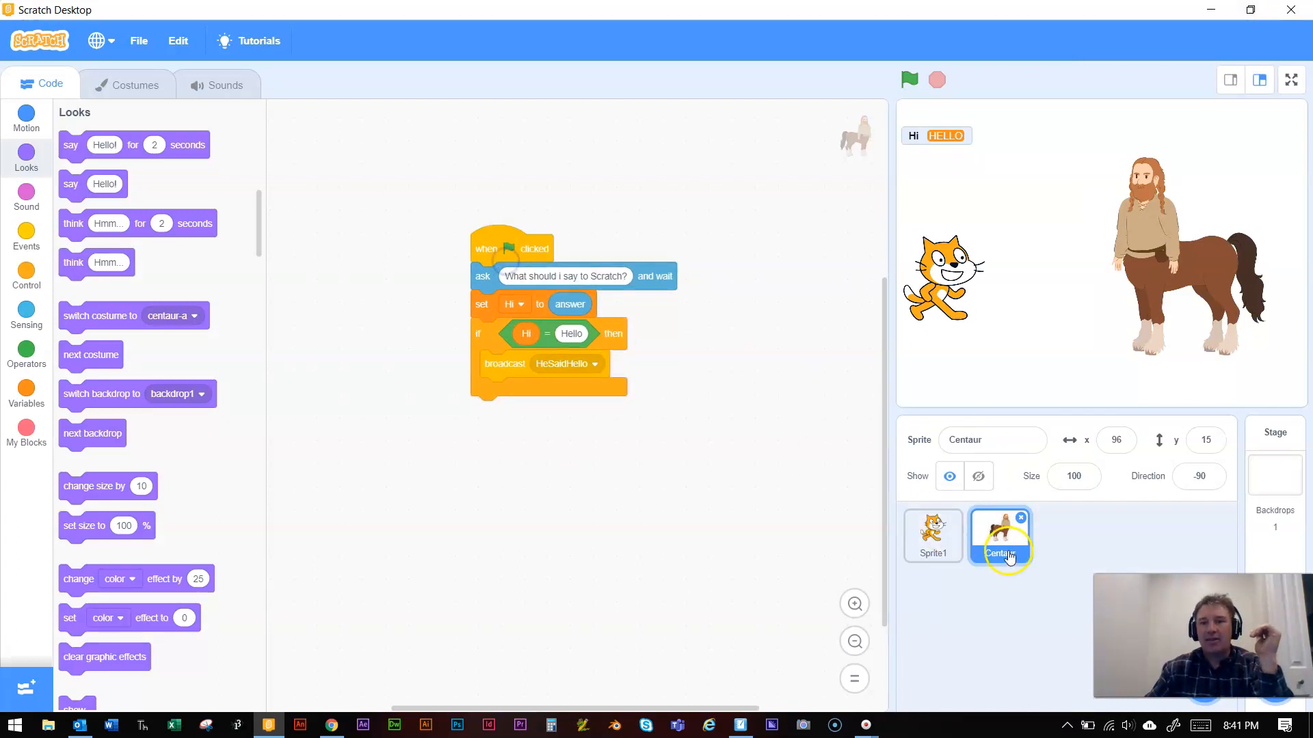
left_click(932, 536)
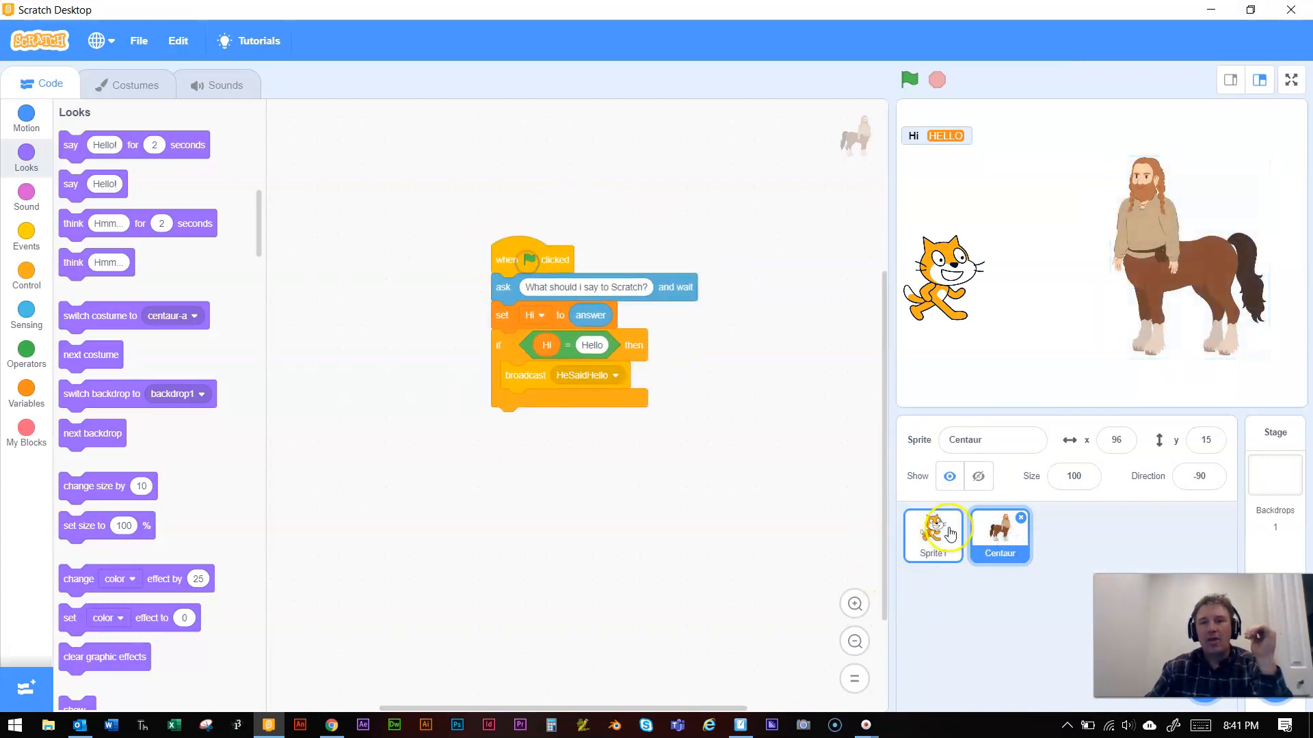
left_click(933, 533)
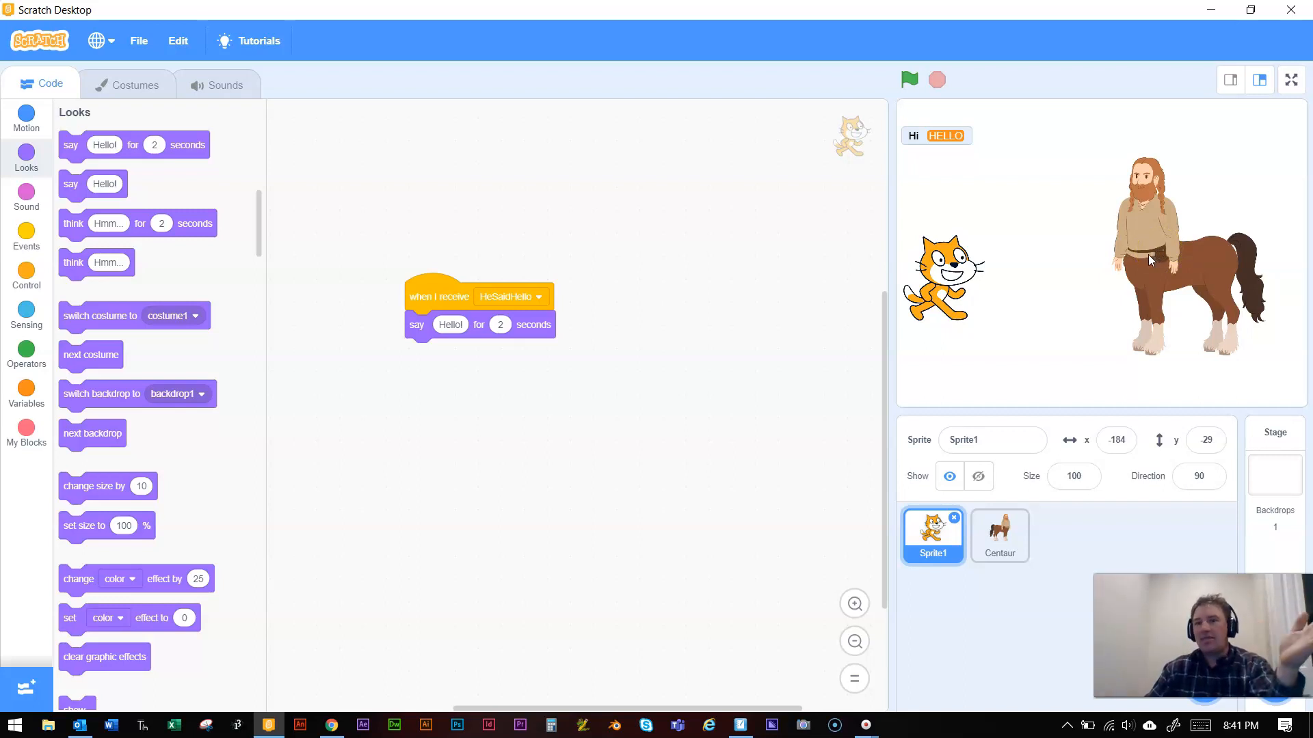
left_click(999, 536)
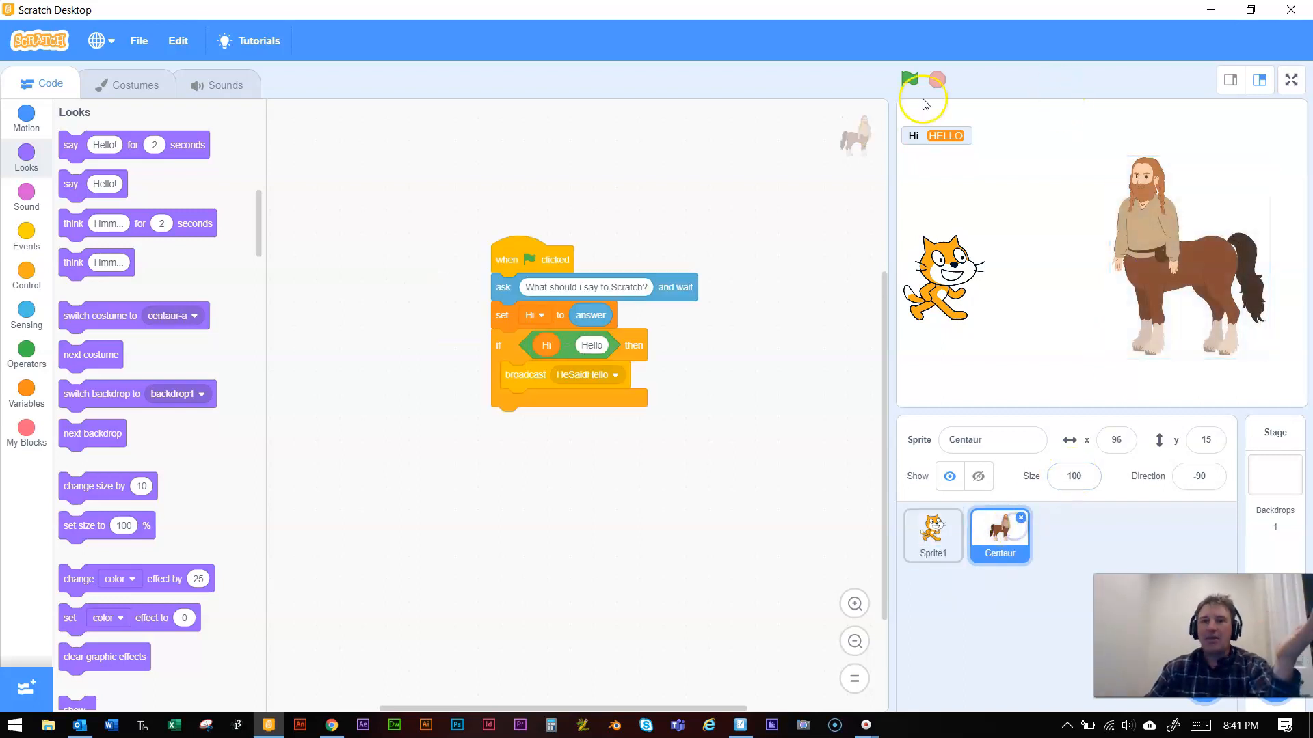
Step: Rerun the project and begin typing 'you are a stupid ca' as the answer
left_click(908, 80)
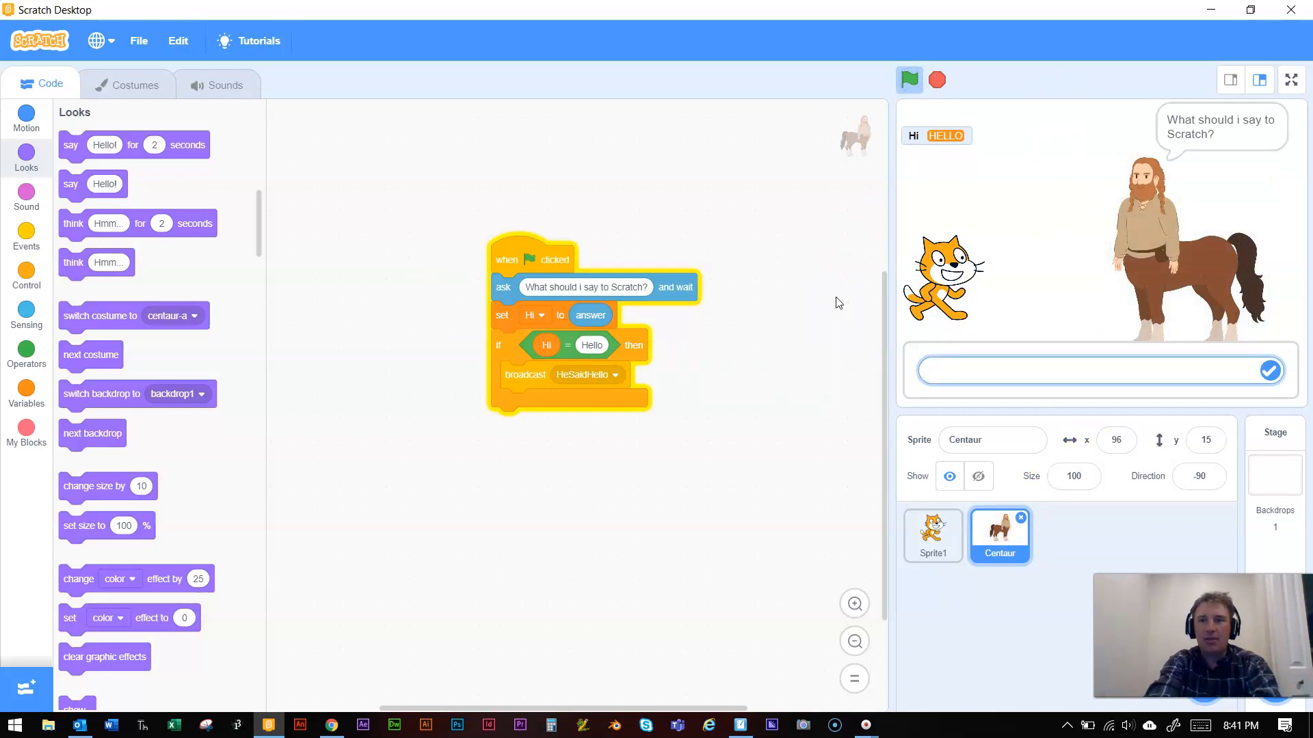
type("you are a stu")
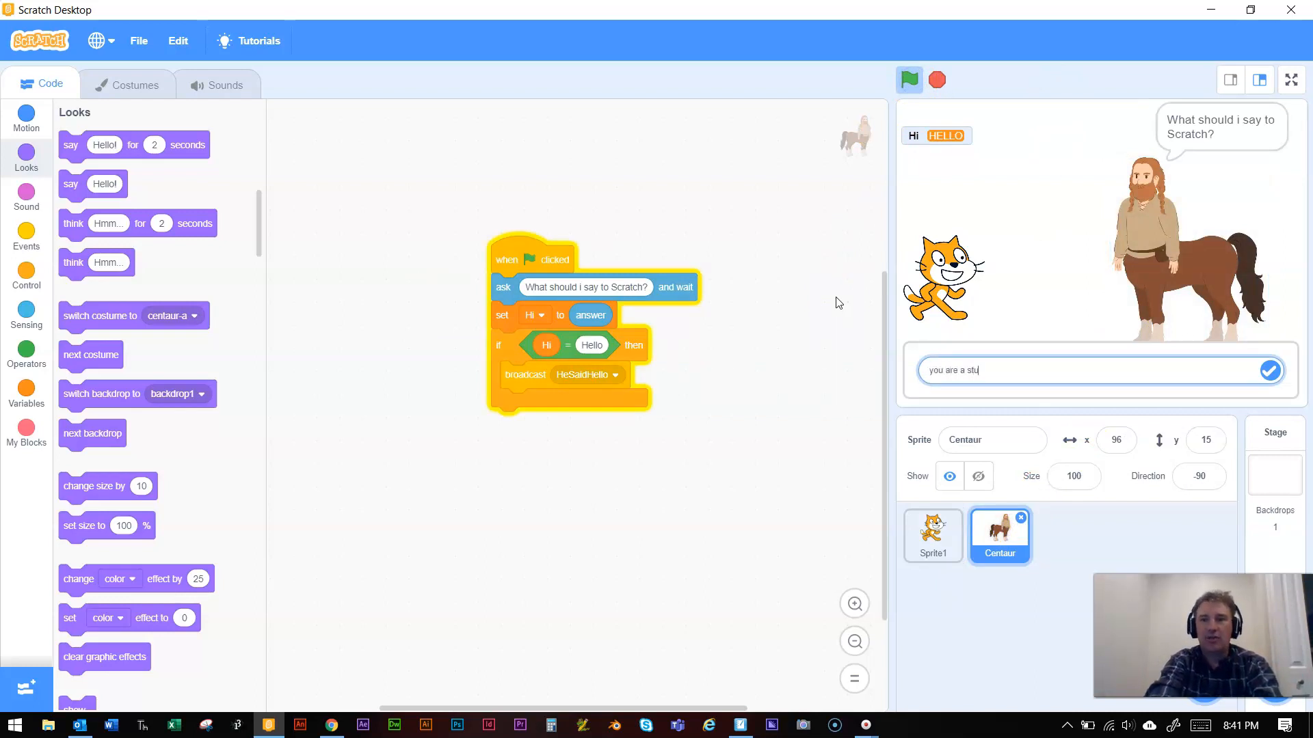
type("pid ca")
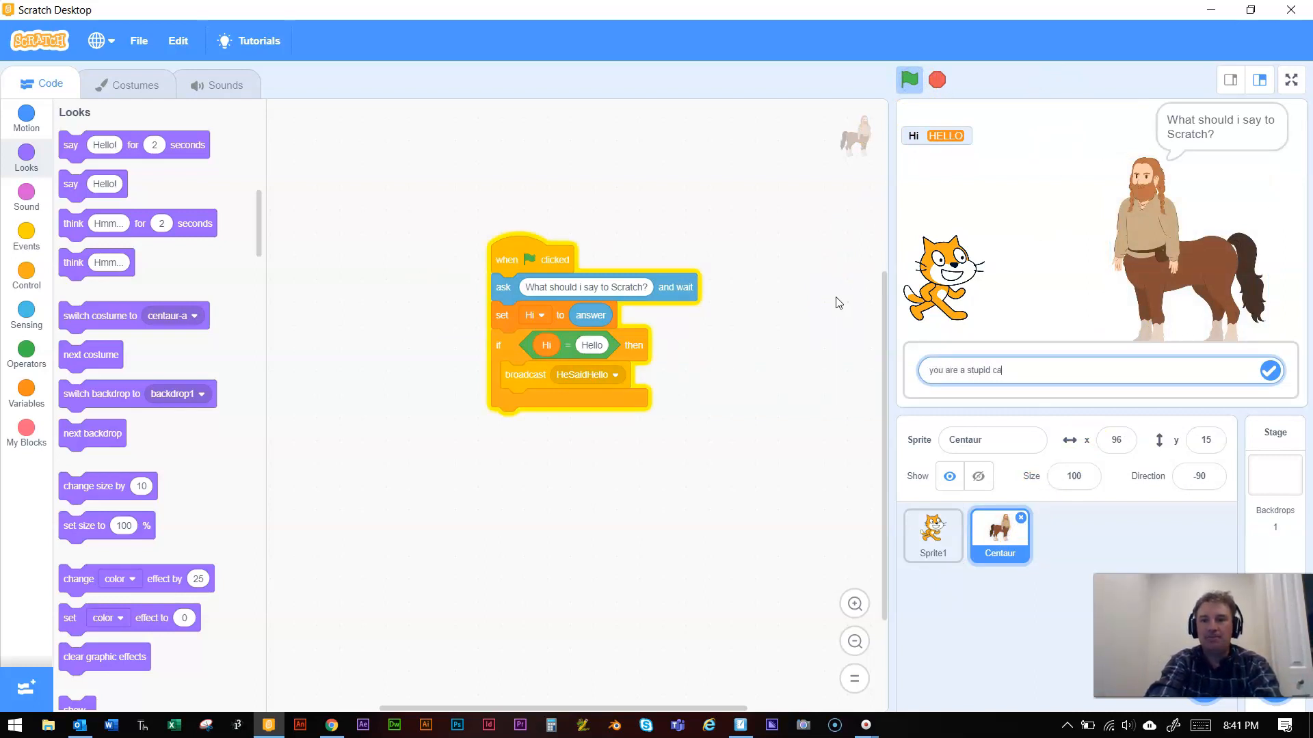